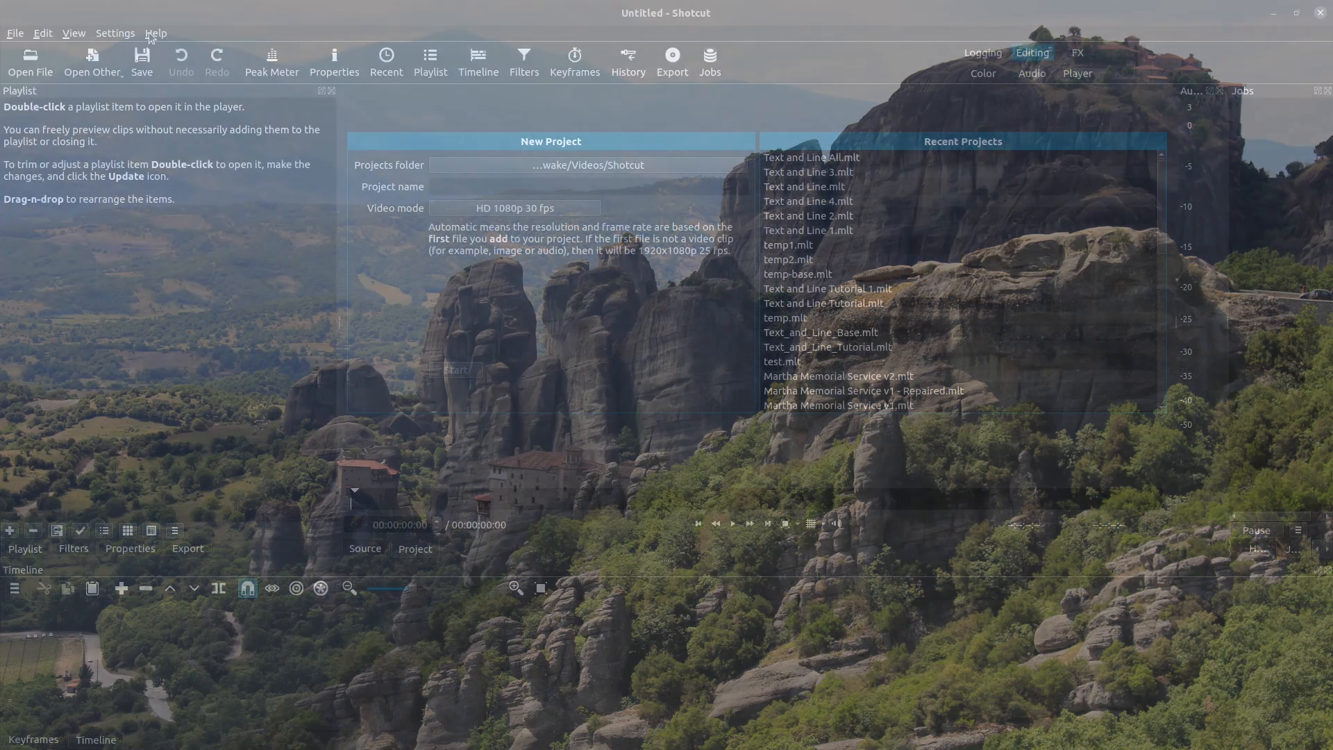
- Check Shotcut's version information, then begin entering 'Text and Line' as the project name
left_click(156, 33)
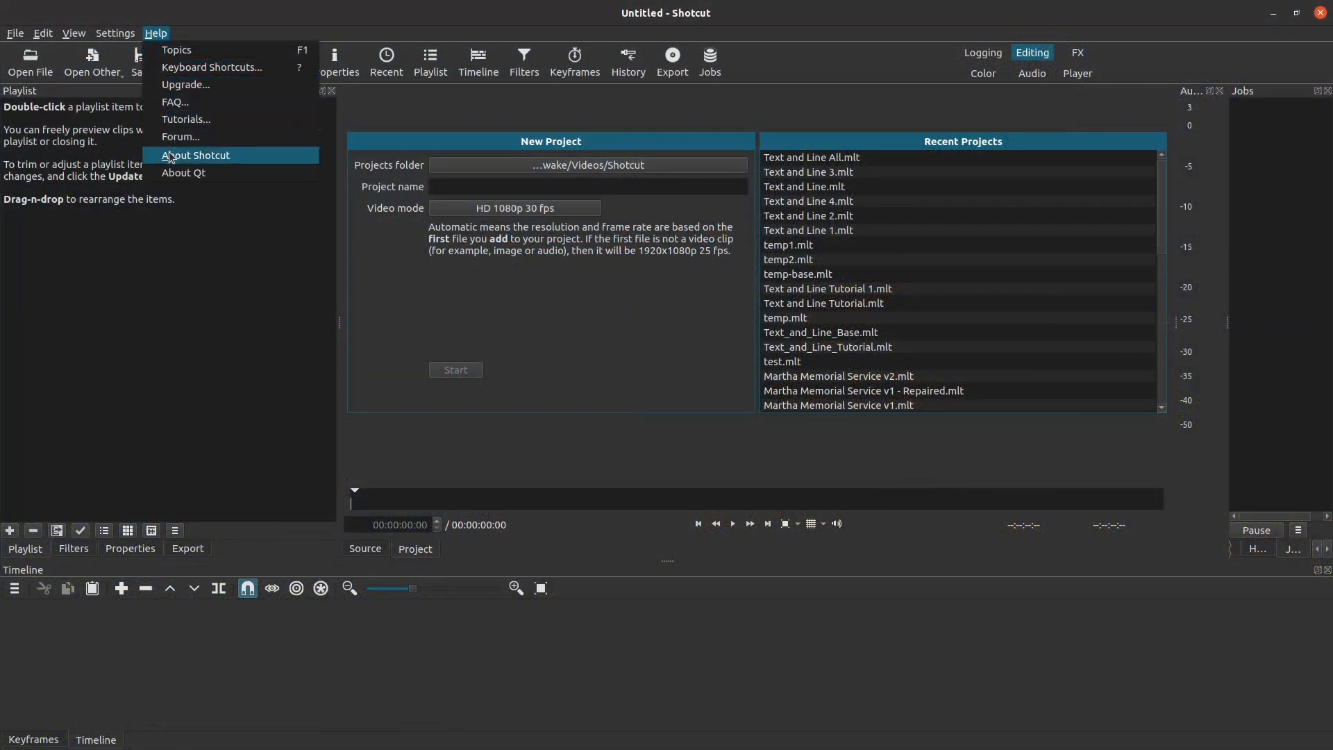
left_click(195, 156)
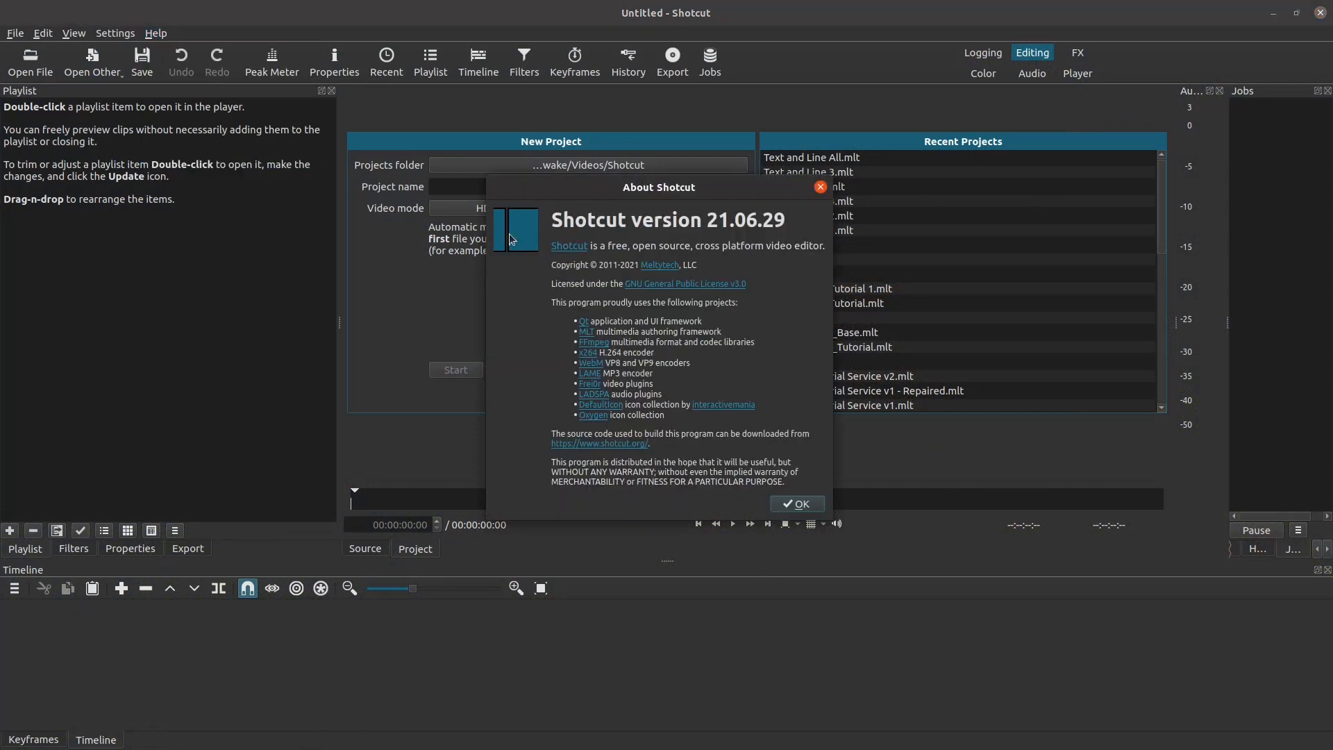
mouse_move(735, 239)
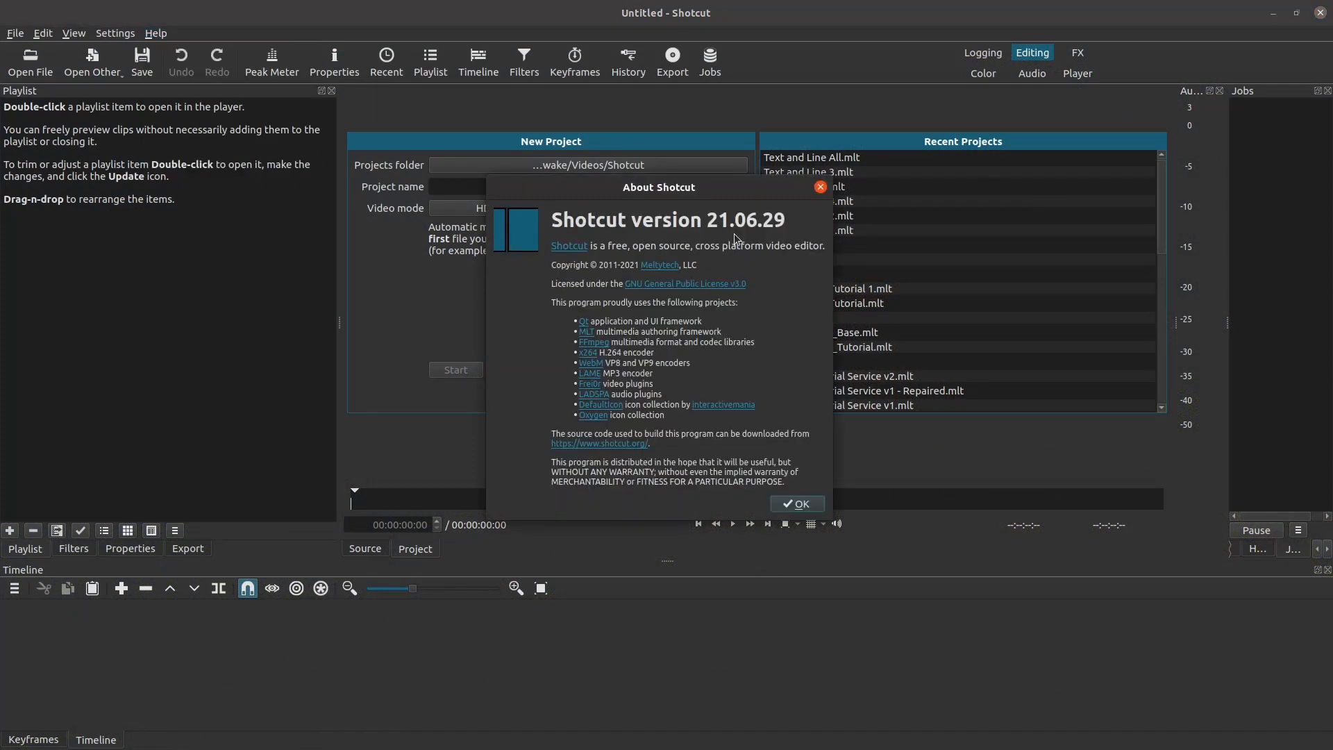
mouse_move(726, 400)
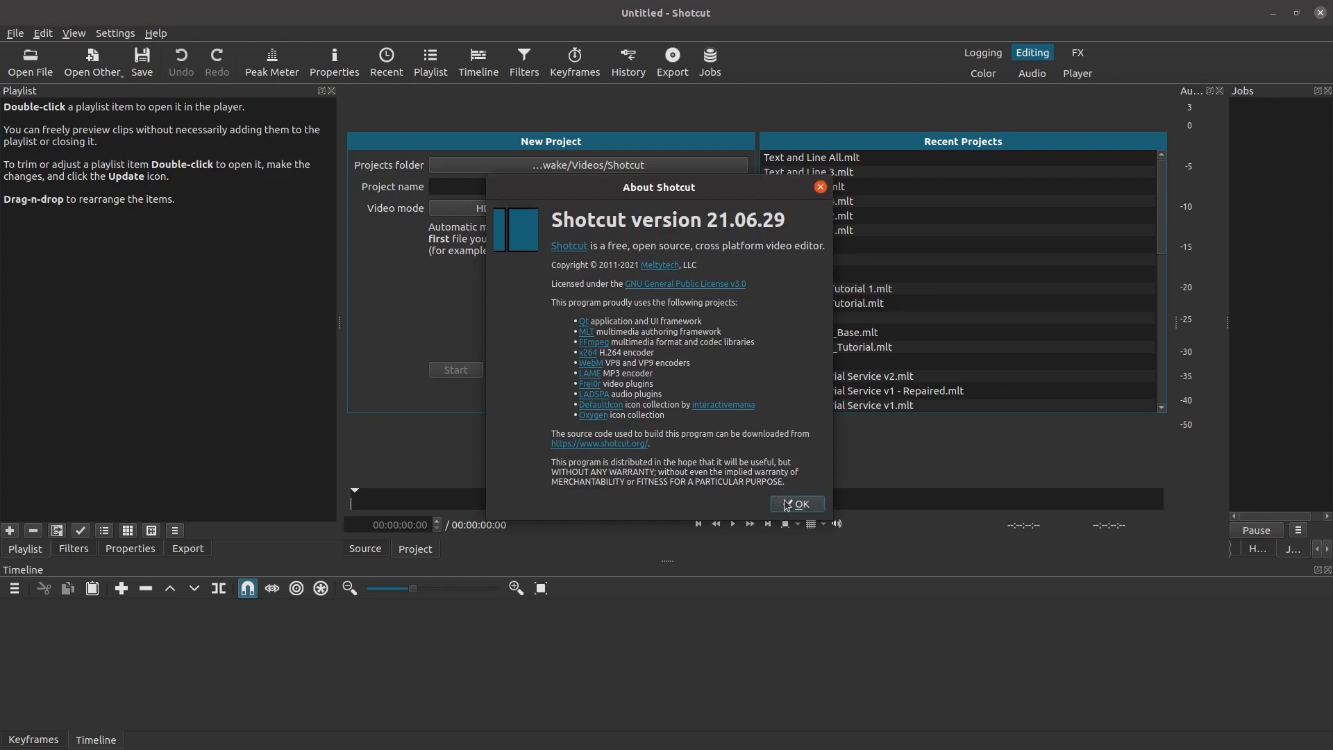
left_click(796, 502)
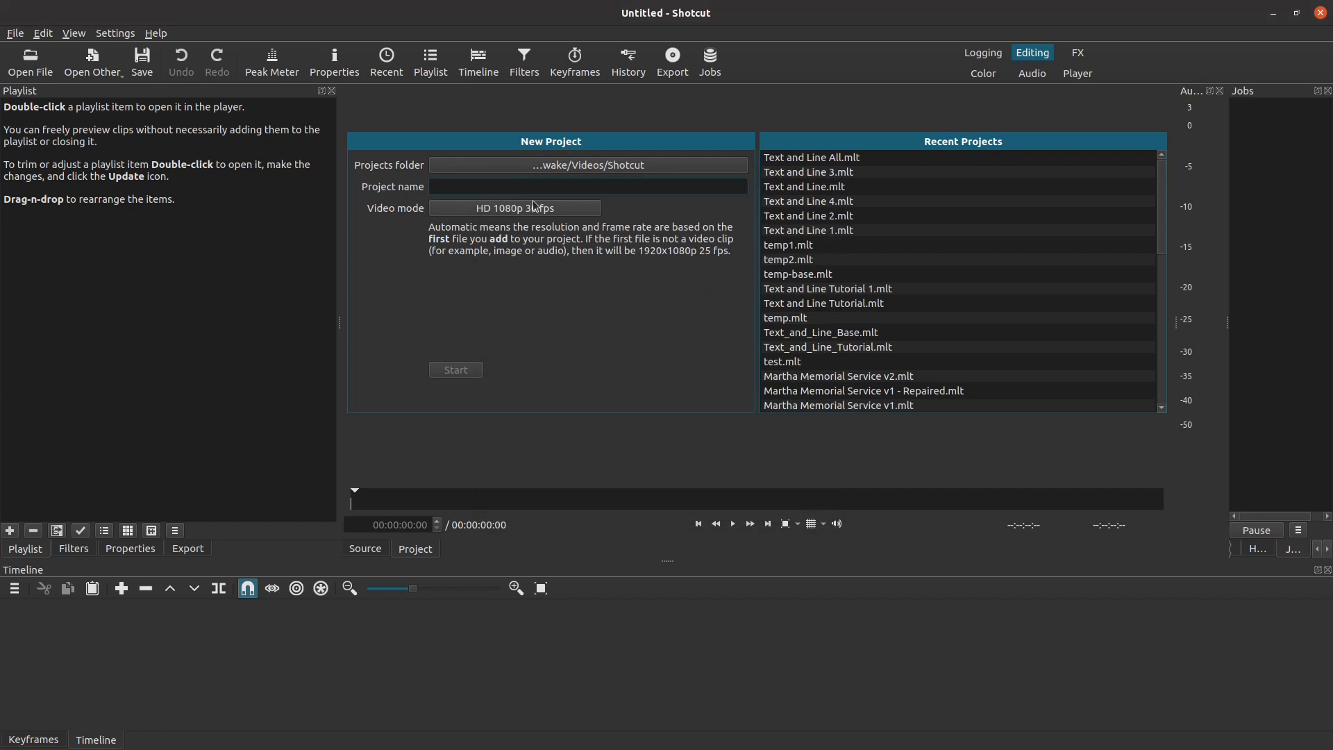
type("Text and Line")
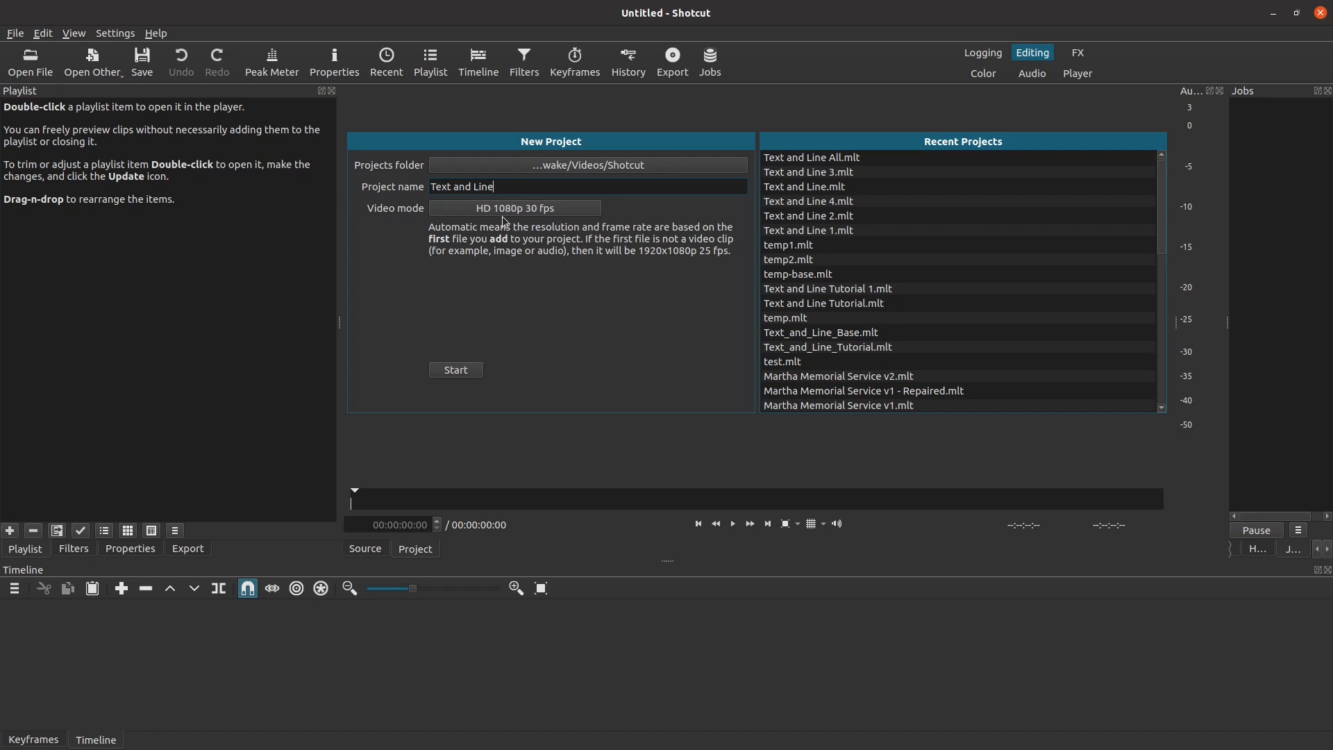
mouse_move(519, 222)
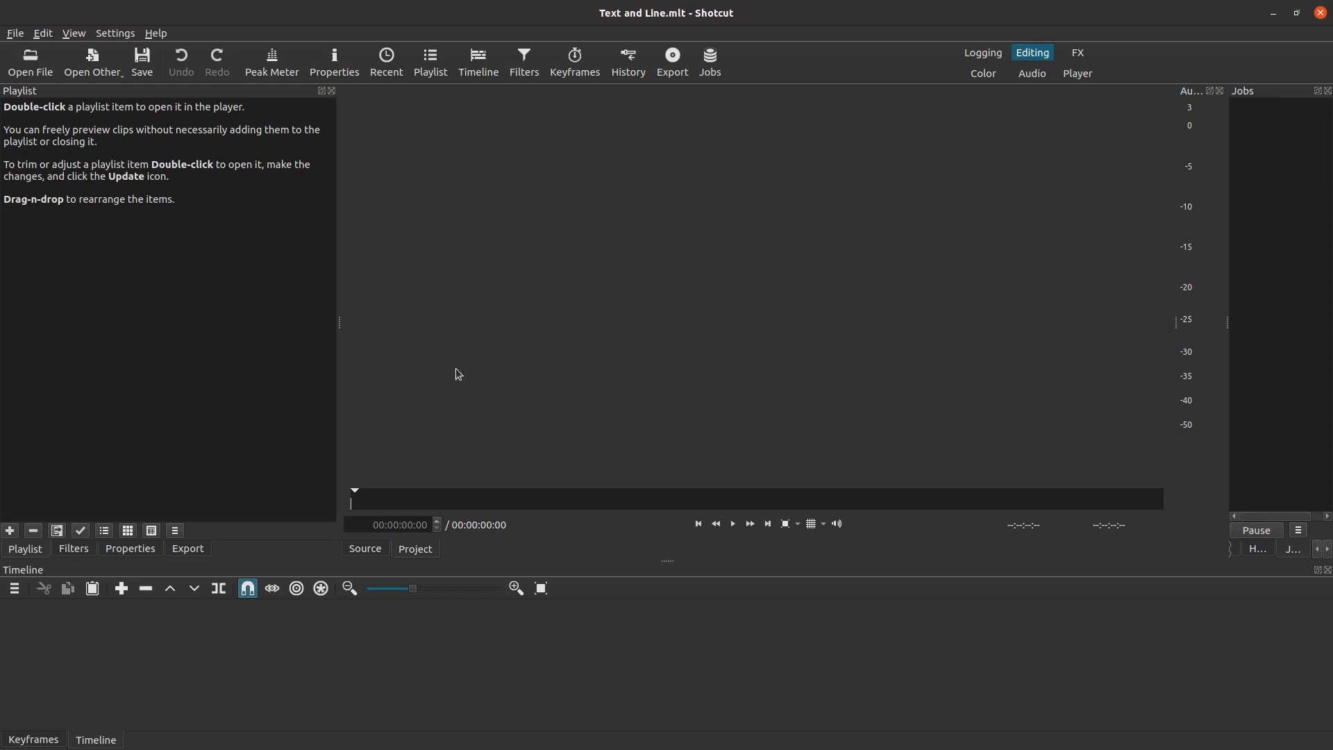
mouse_move(477, 379)
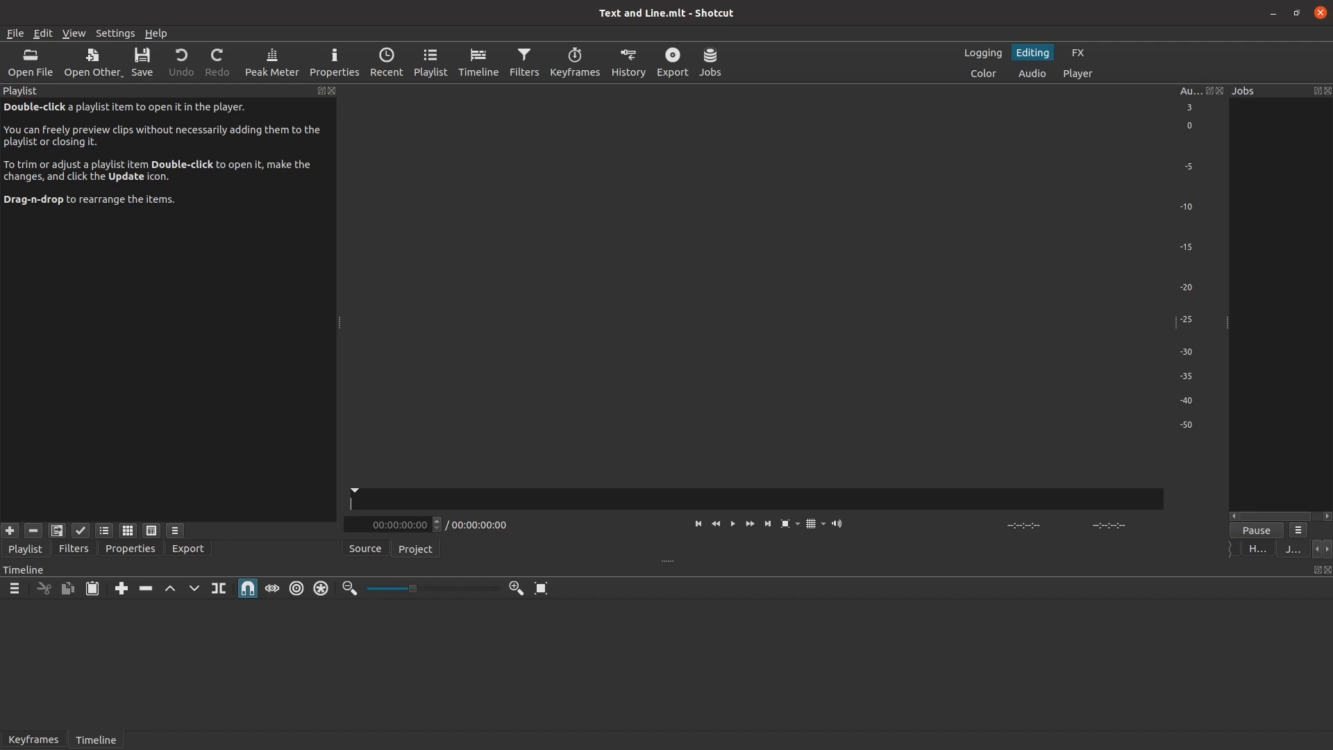
- Add meteora.jpg from the project folder to the timeline and delete the duplicate clip
left_click(29, 61)
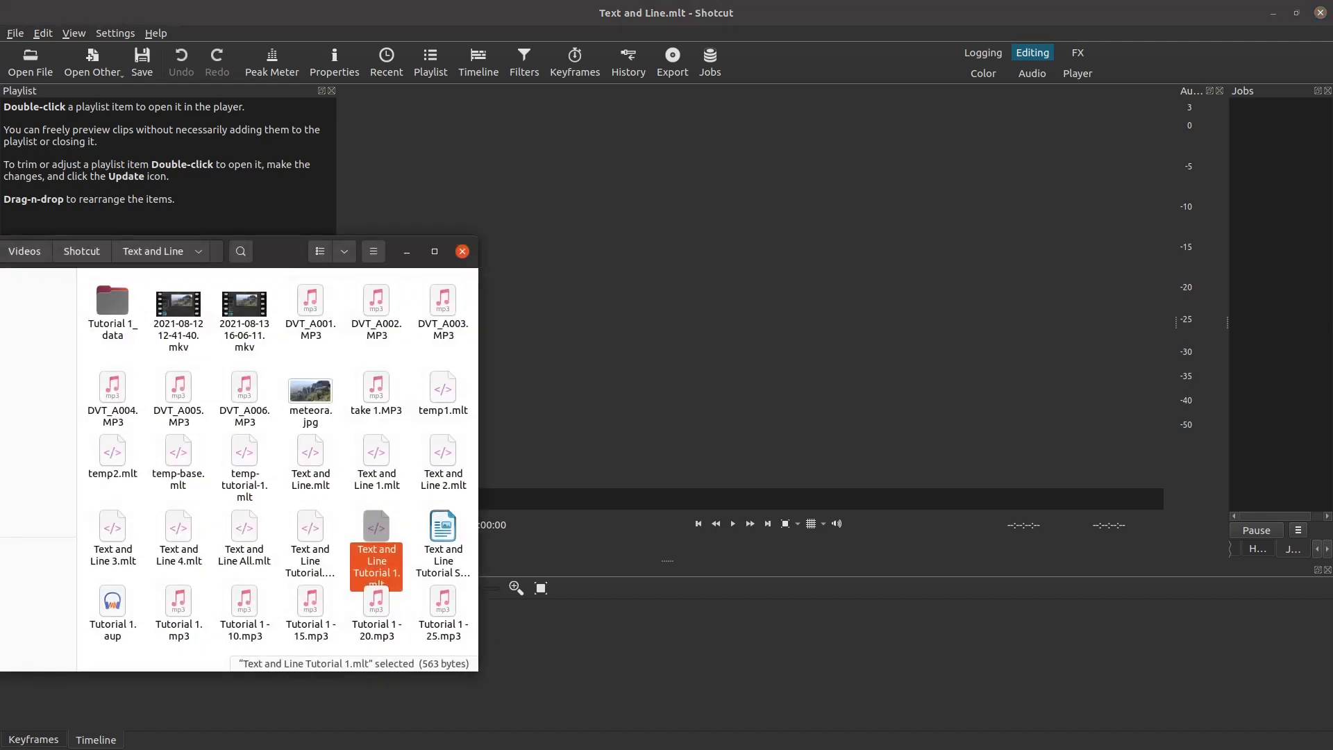
mouse_move(196, 459)
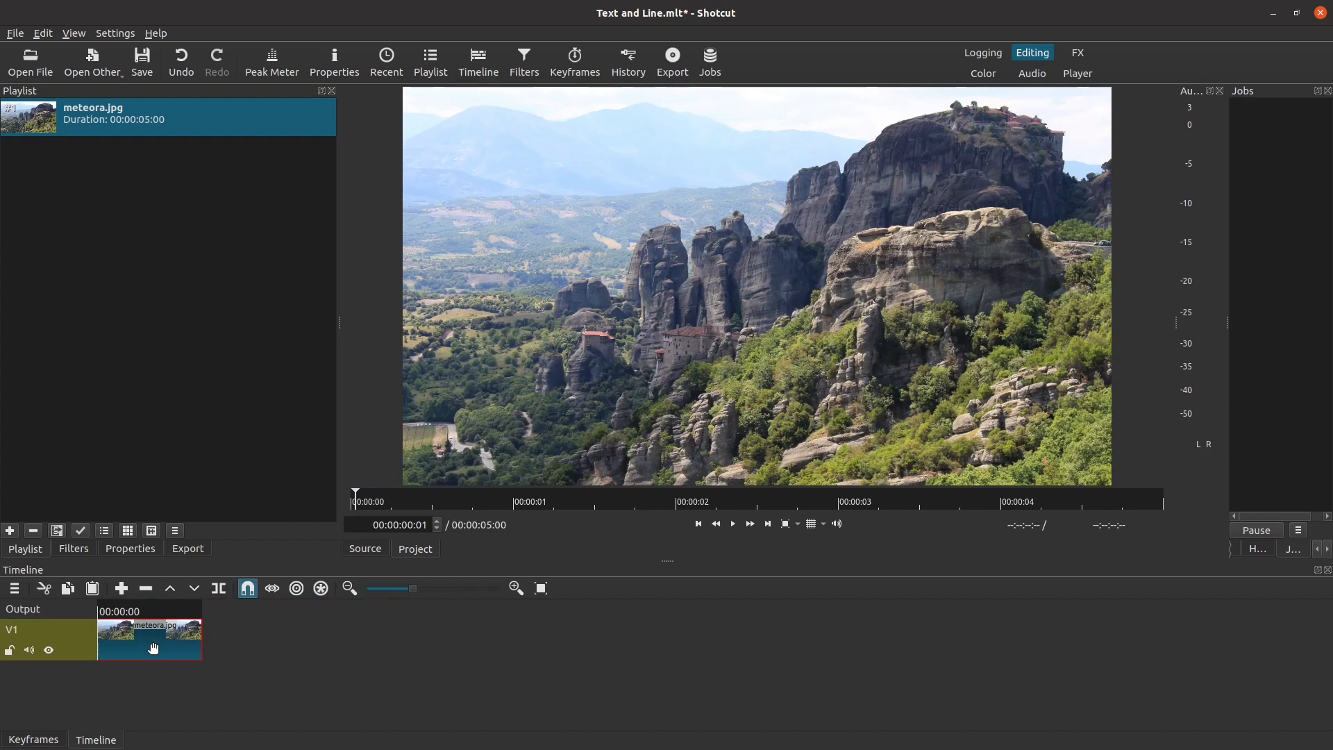
mouse_move(194, 694)
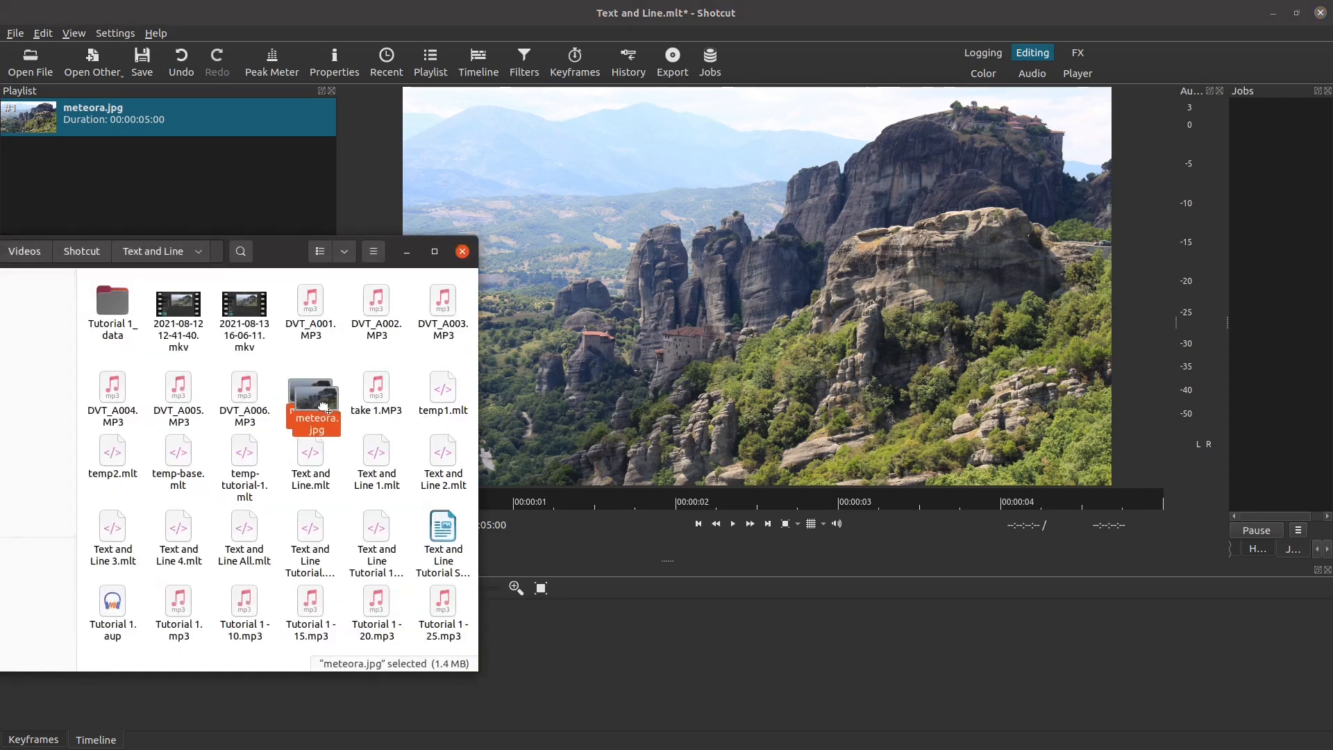
left_click_drag(313, 404, 545, 655)
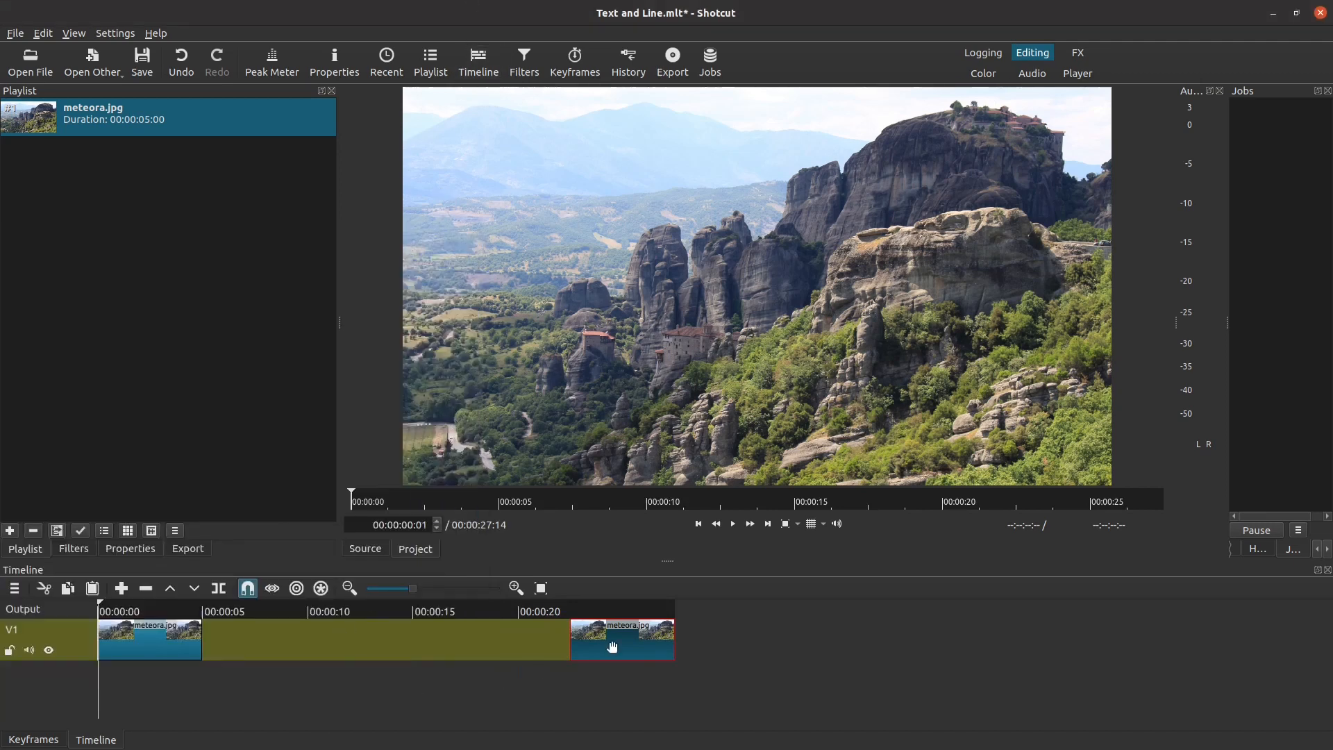
left_click_drag(623, 638, 300, 638)
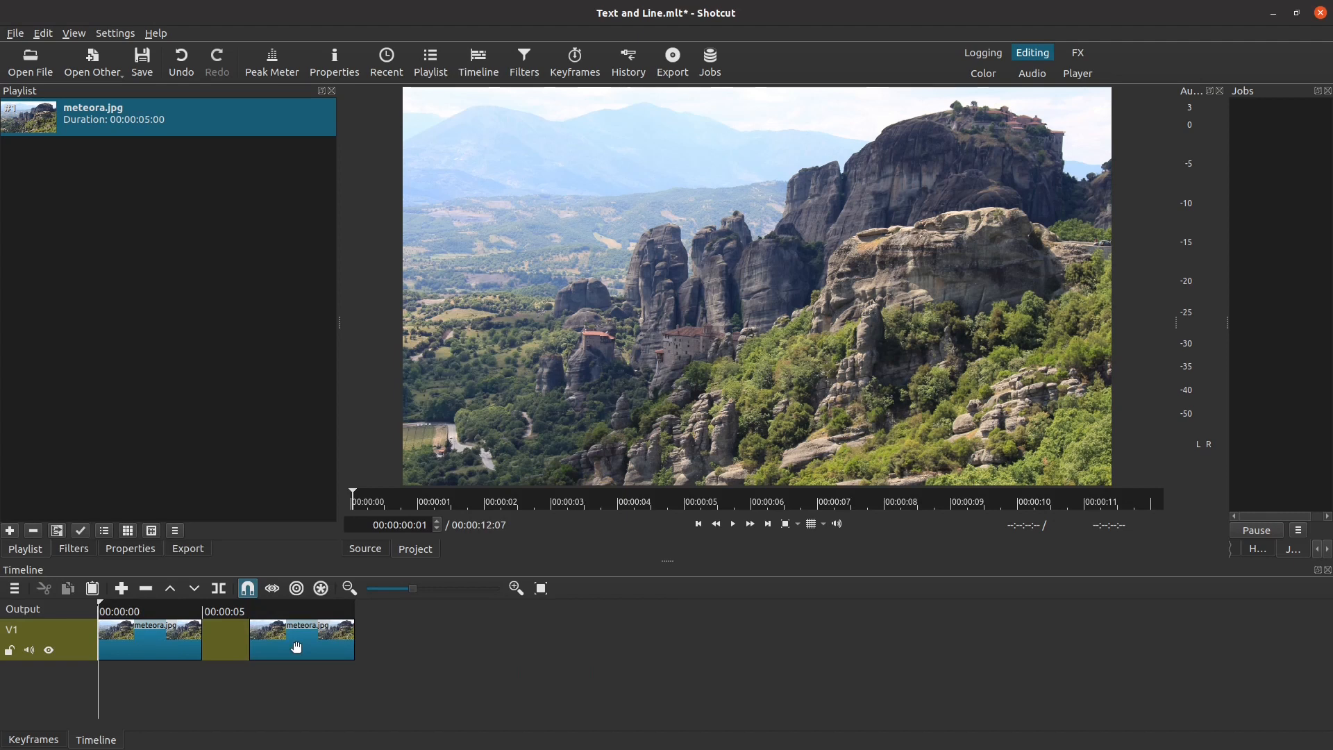
left_click(301, 639)
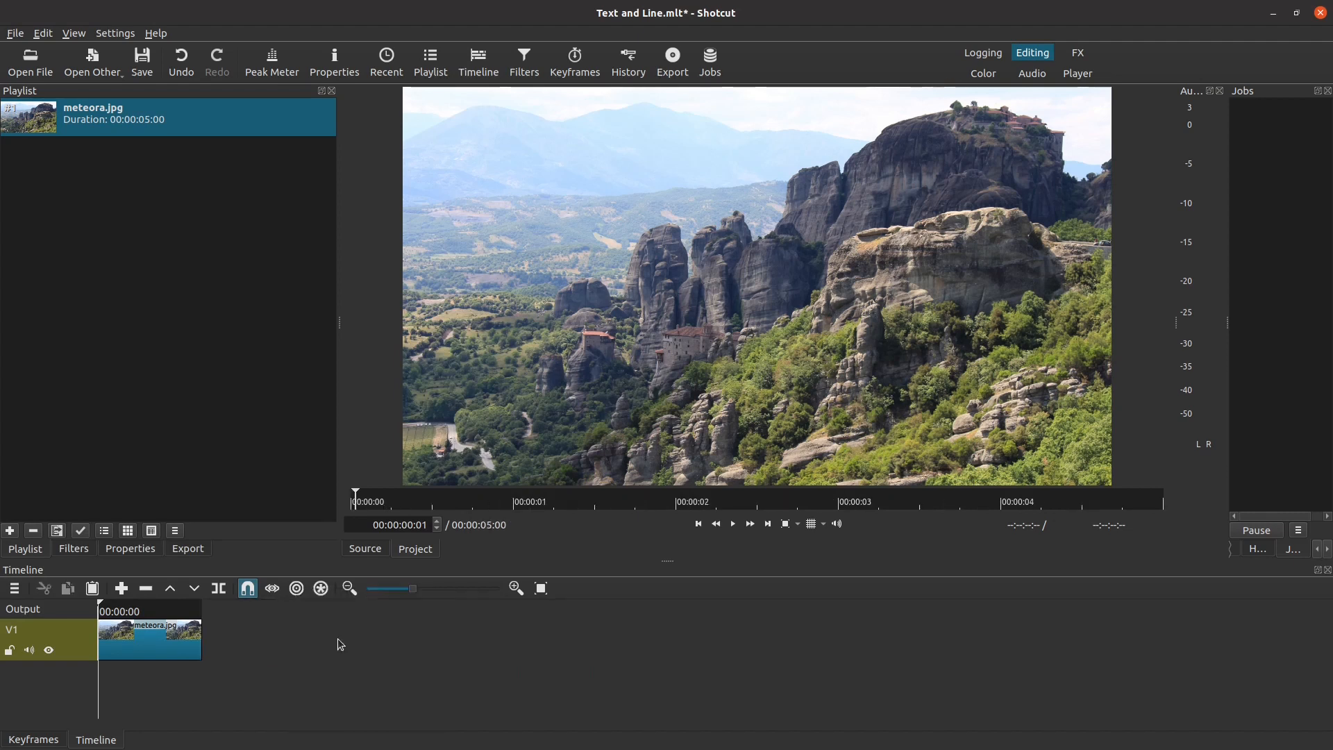
mouse_move(259, 398)
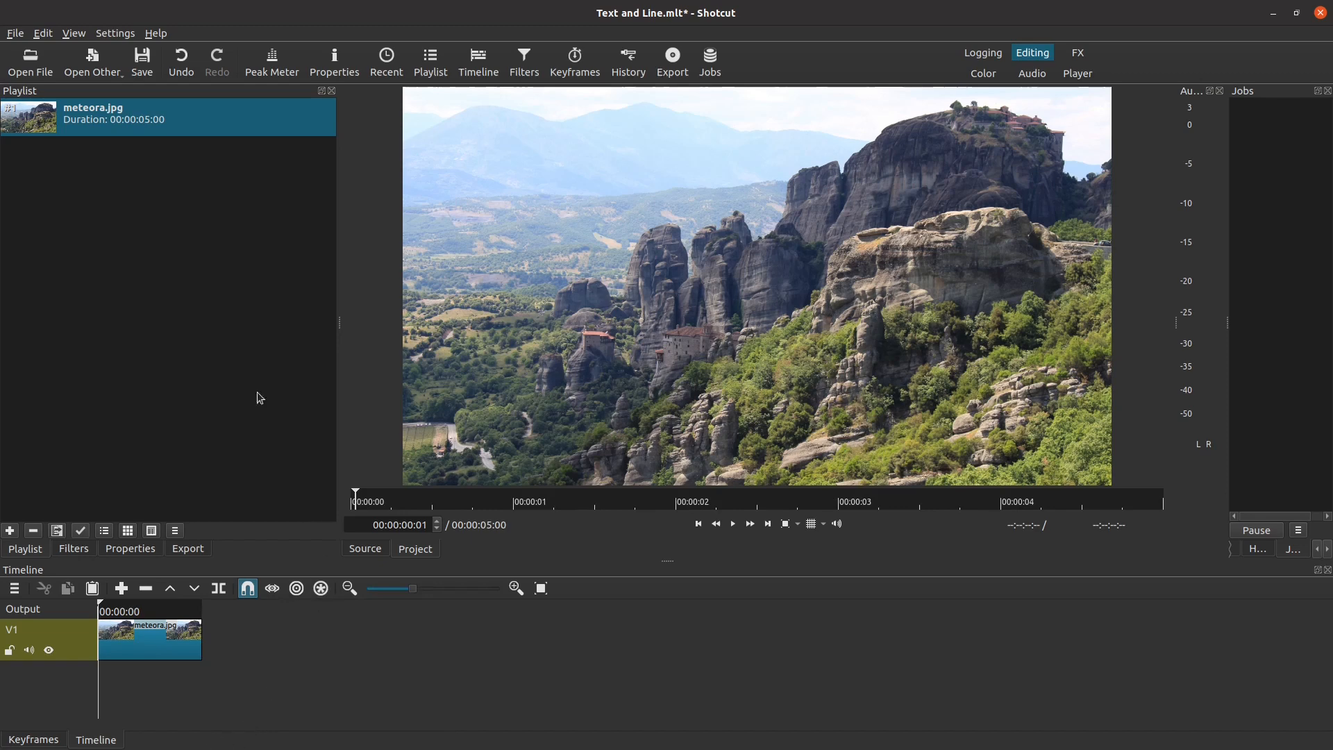
mouse_move(30, 61)
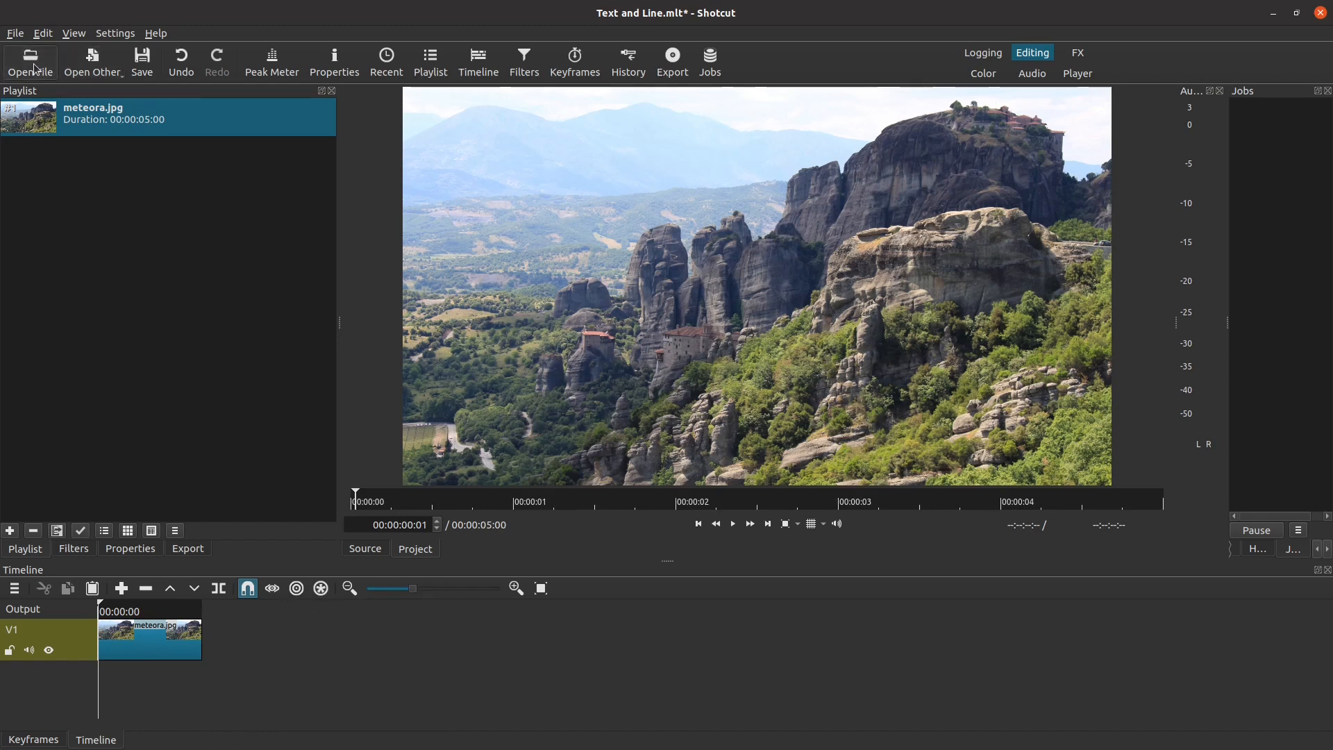
- Open meteora.jpg from the project folder in the source player, then check the File menu
left_click(30, 61)
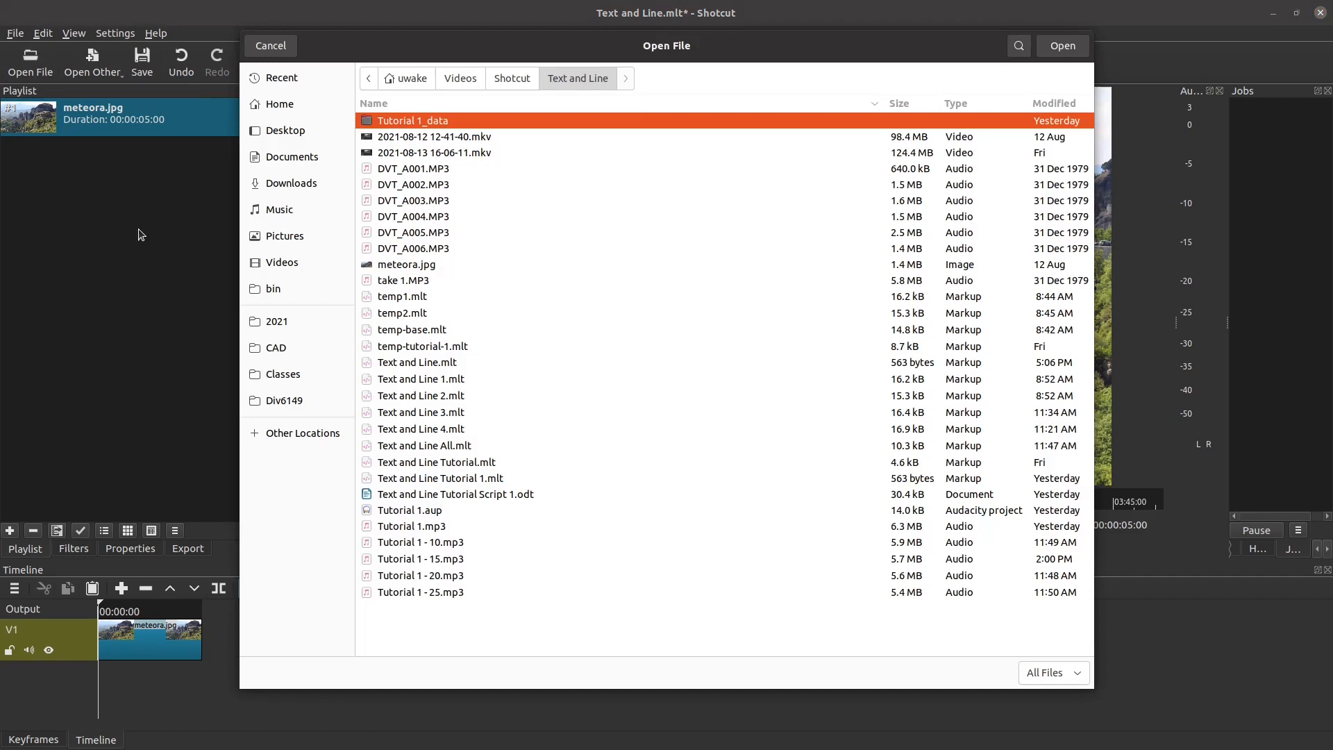
left_click(405, 265)
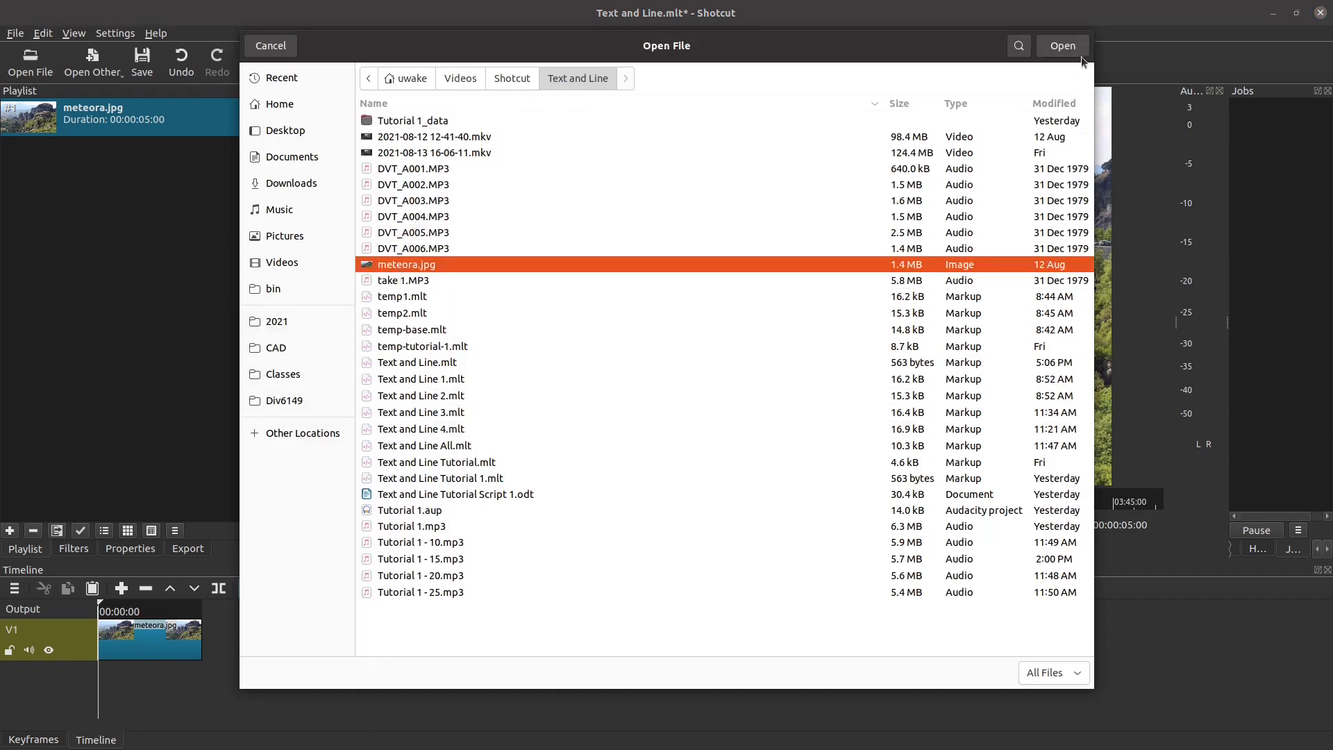
left_click(1062, 46)
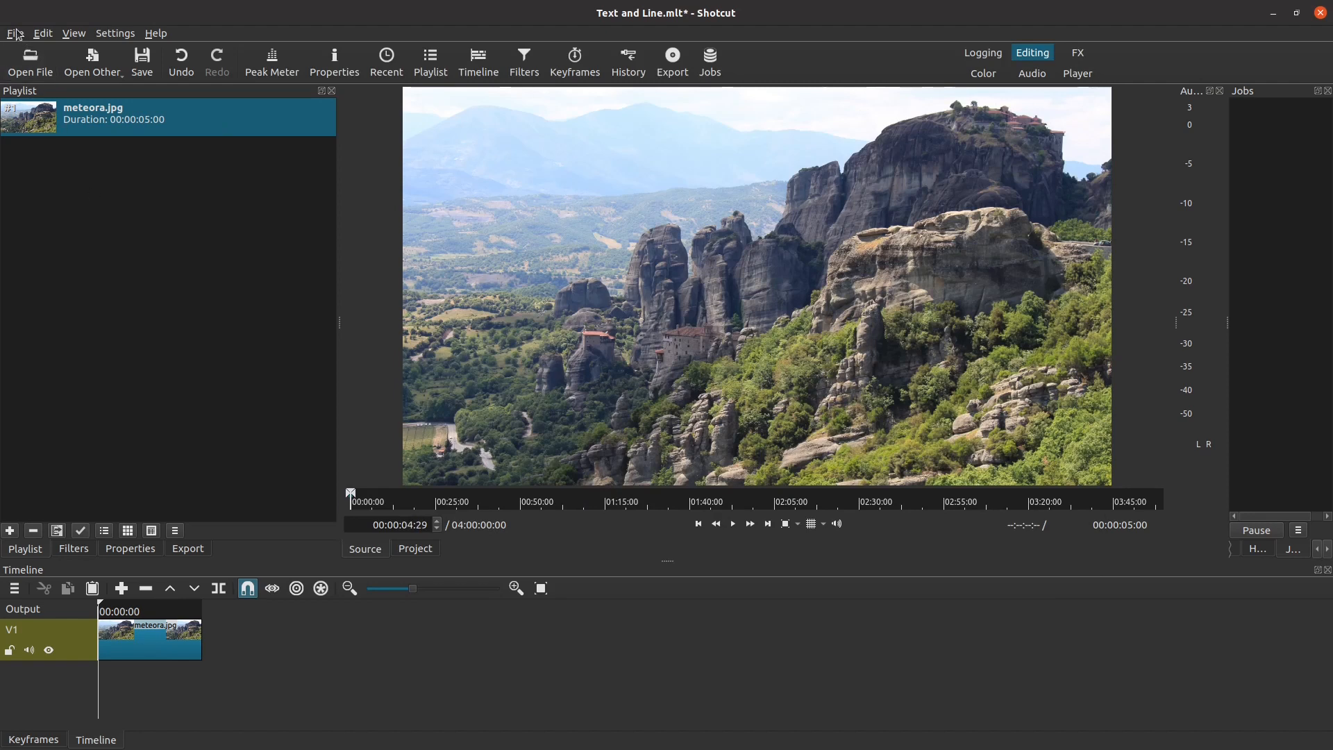
left_click(14, 33)
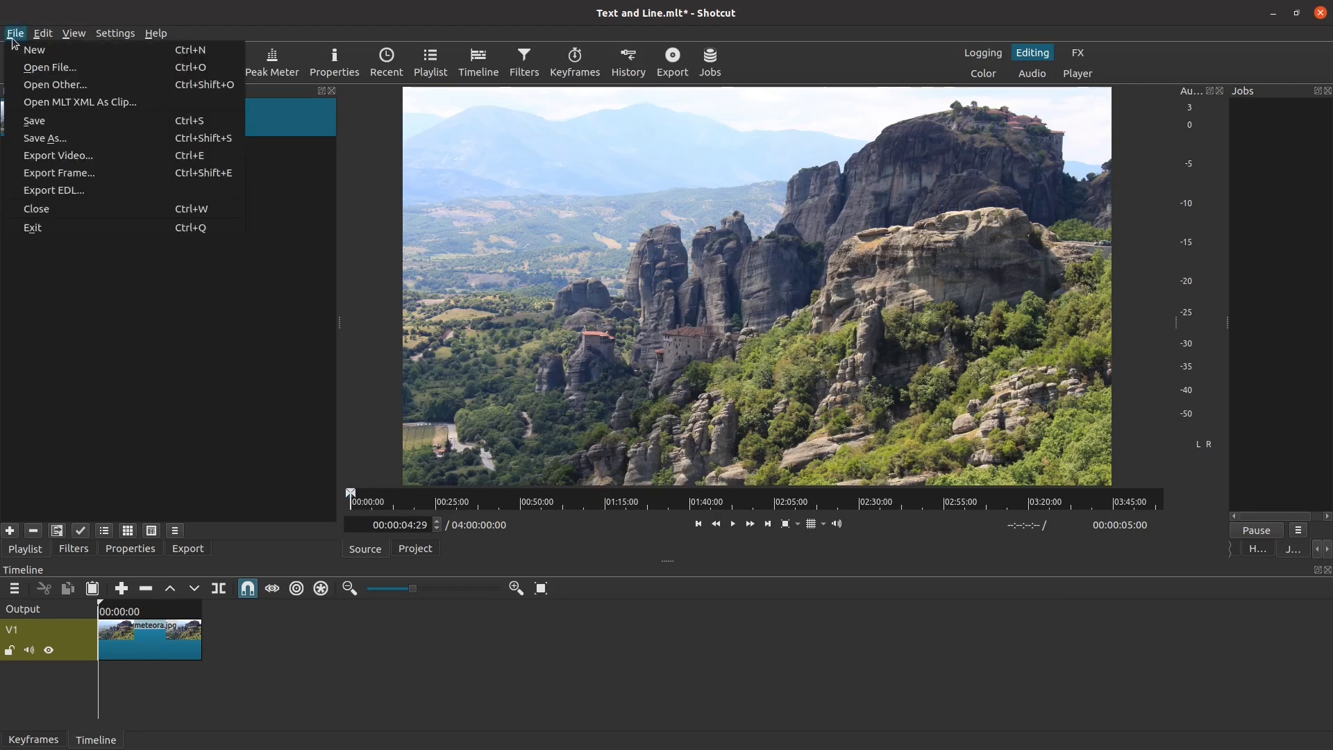
mouse_move(34, 49)
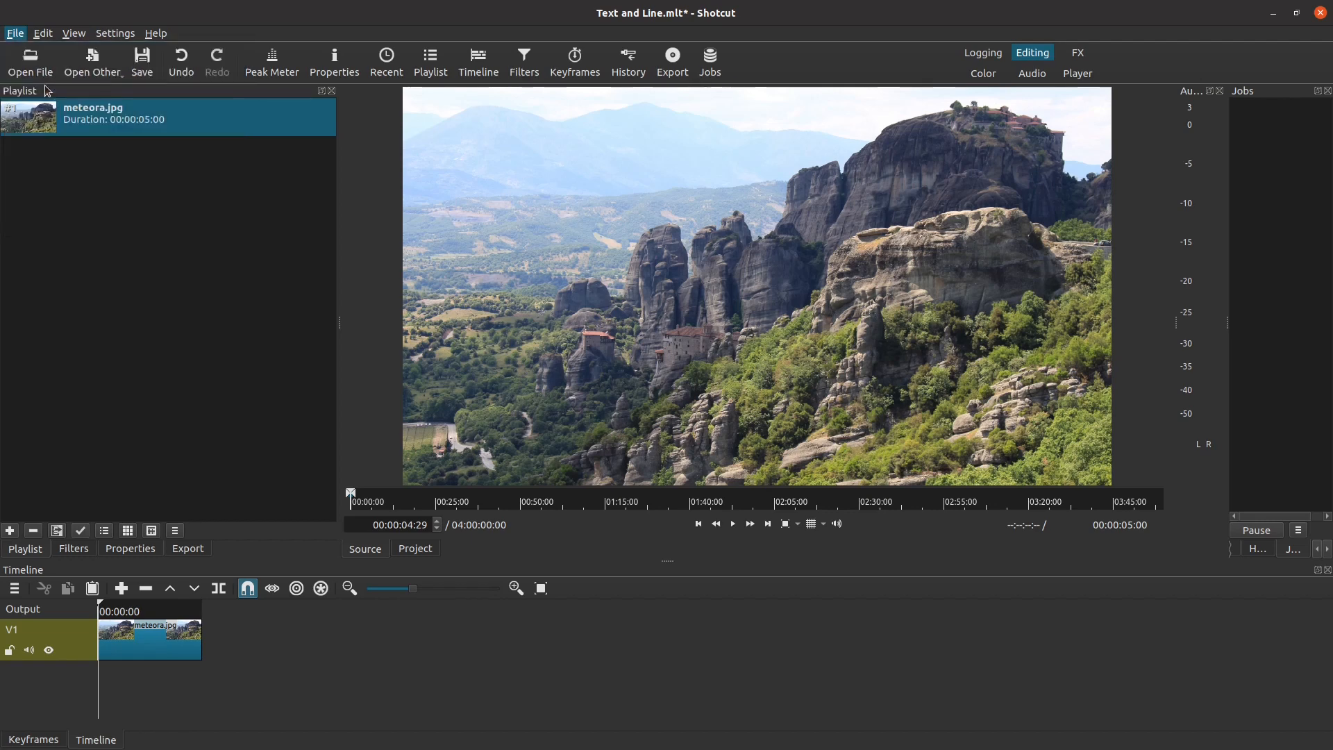
- Create a transparent-background text clip reading 'Text and Line Effects'
left_click(91, 62)
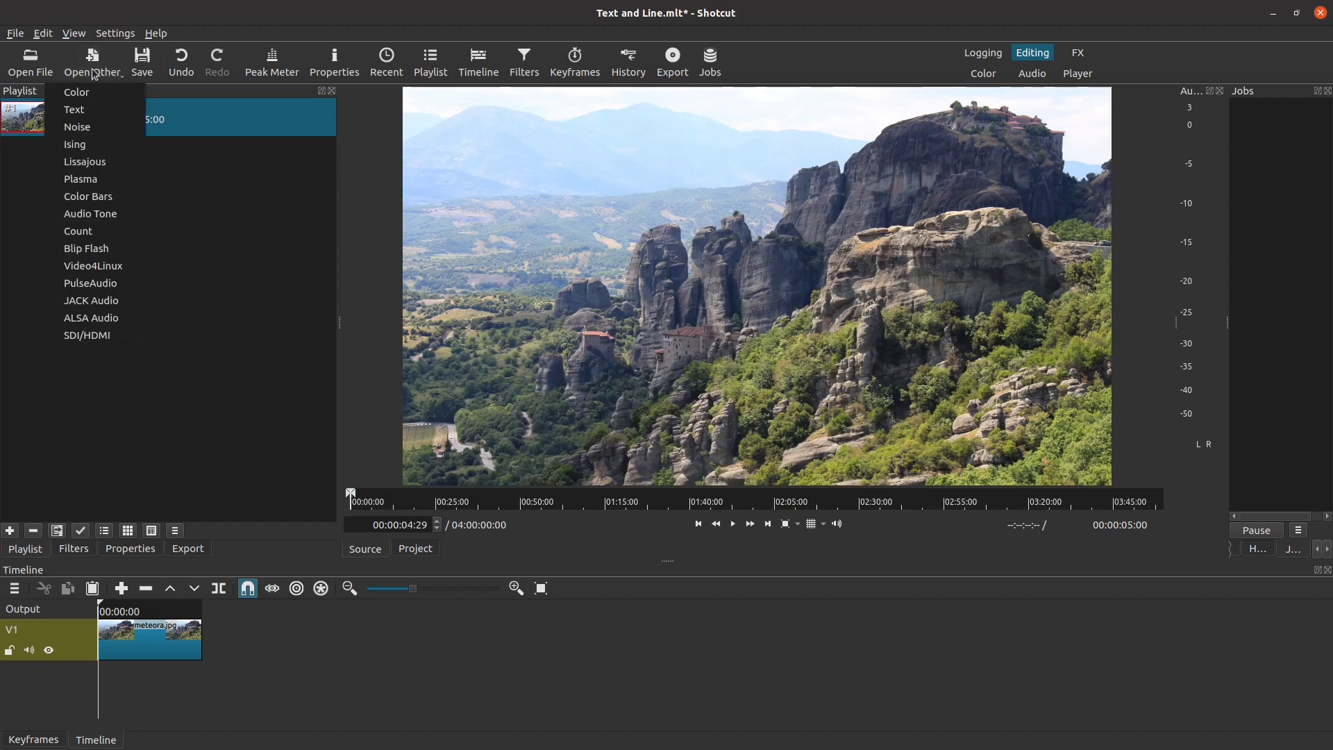
left_click(74, 109)
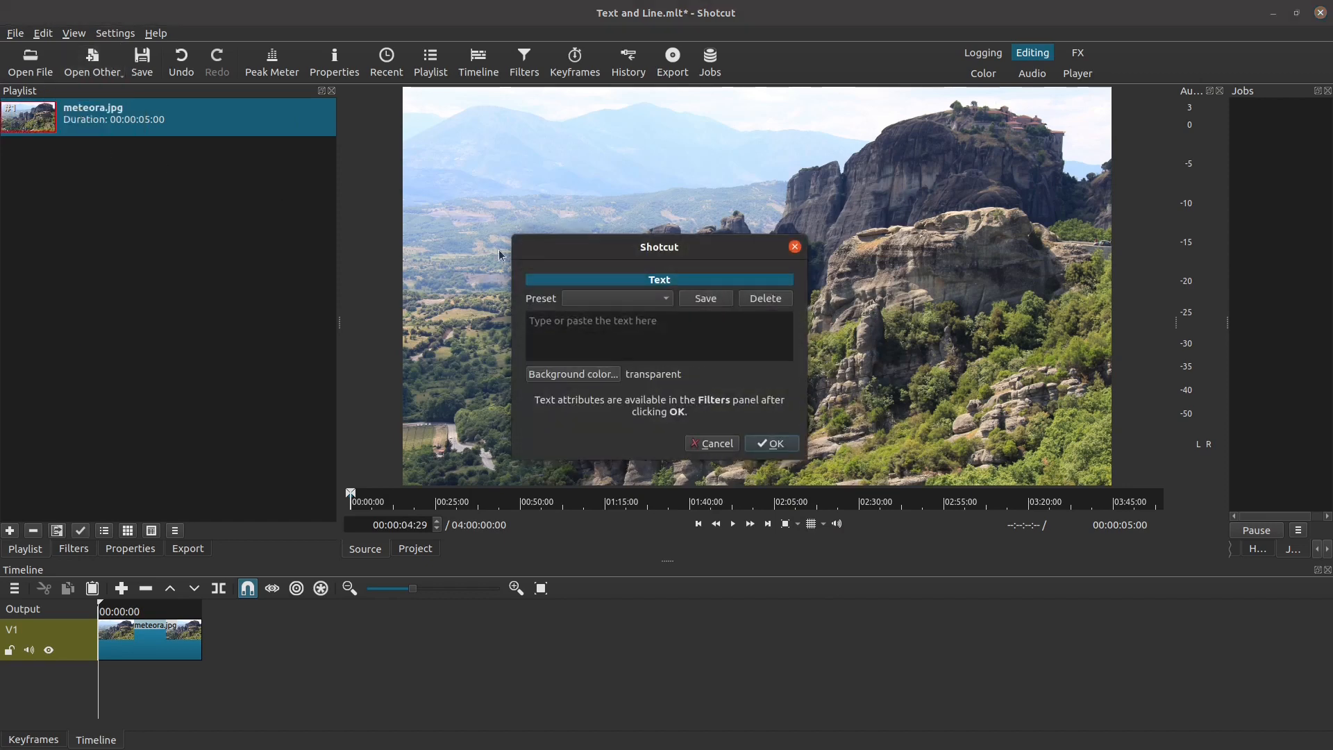
mouse_move(548, 250)
type("Text and Line Effe")
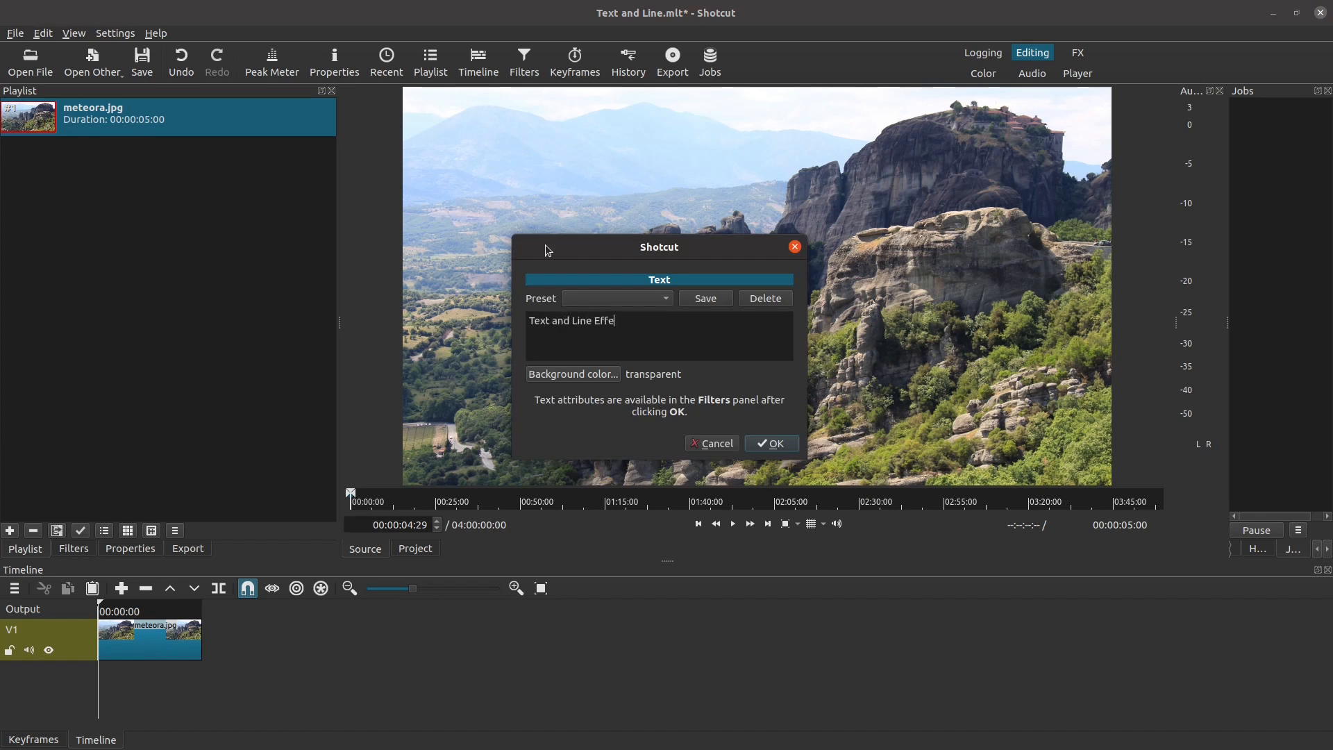
type("cts")
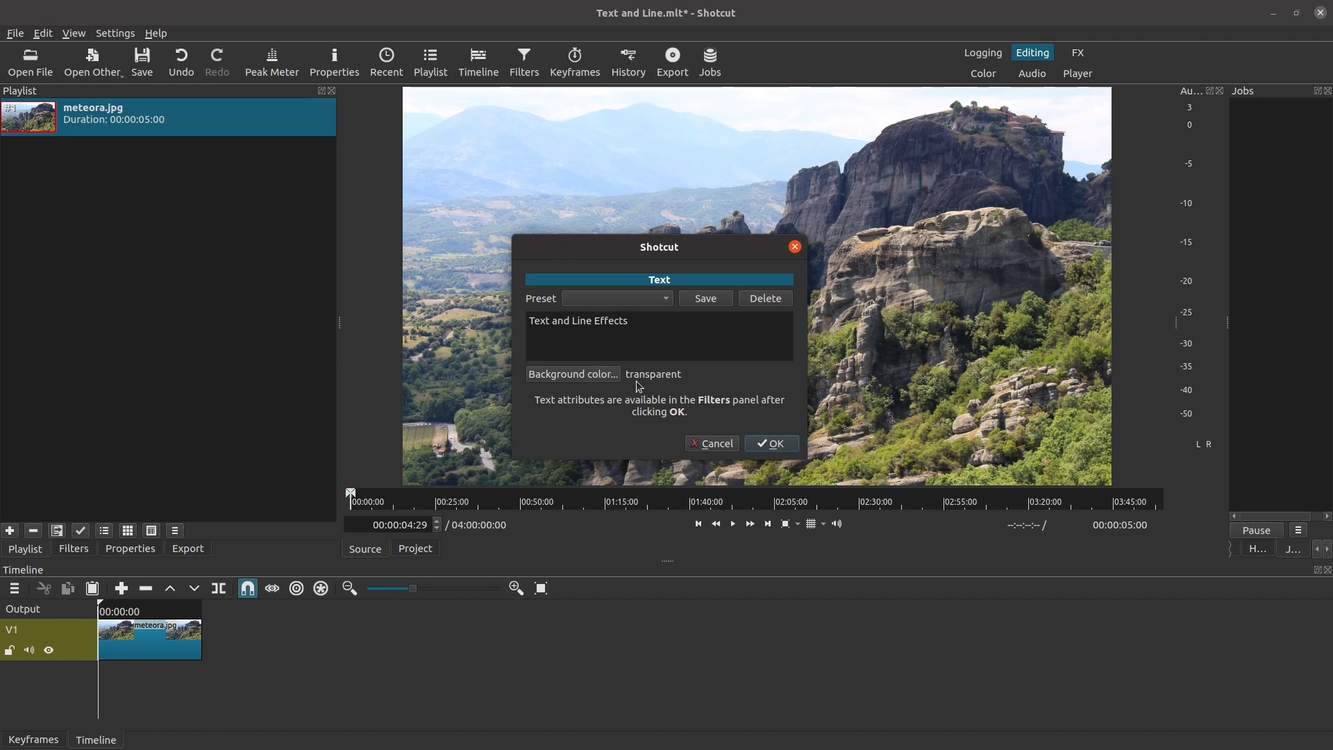
mouse_move(648, 388)
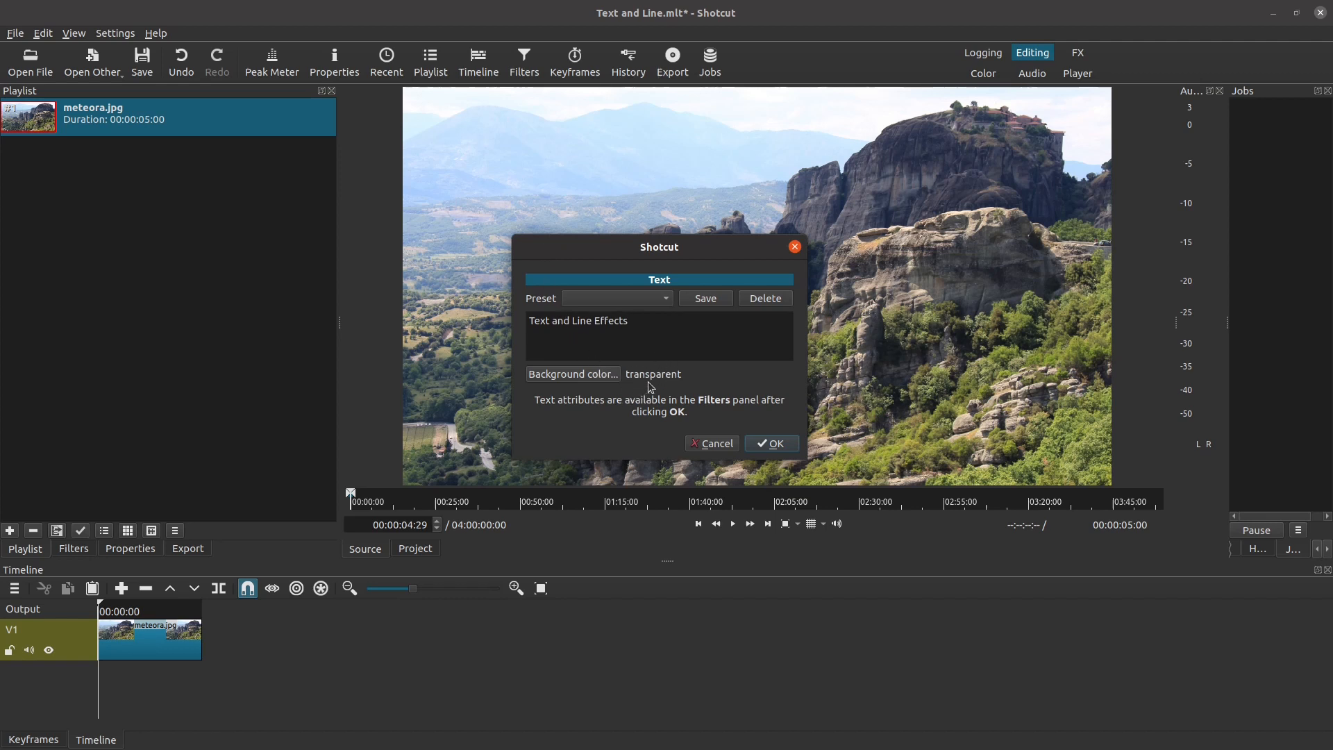
left_click(630, 321)
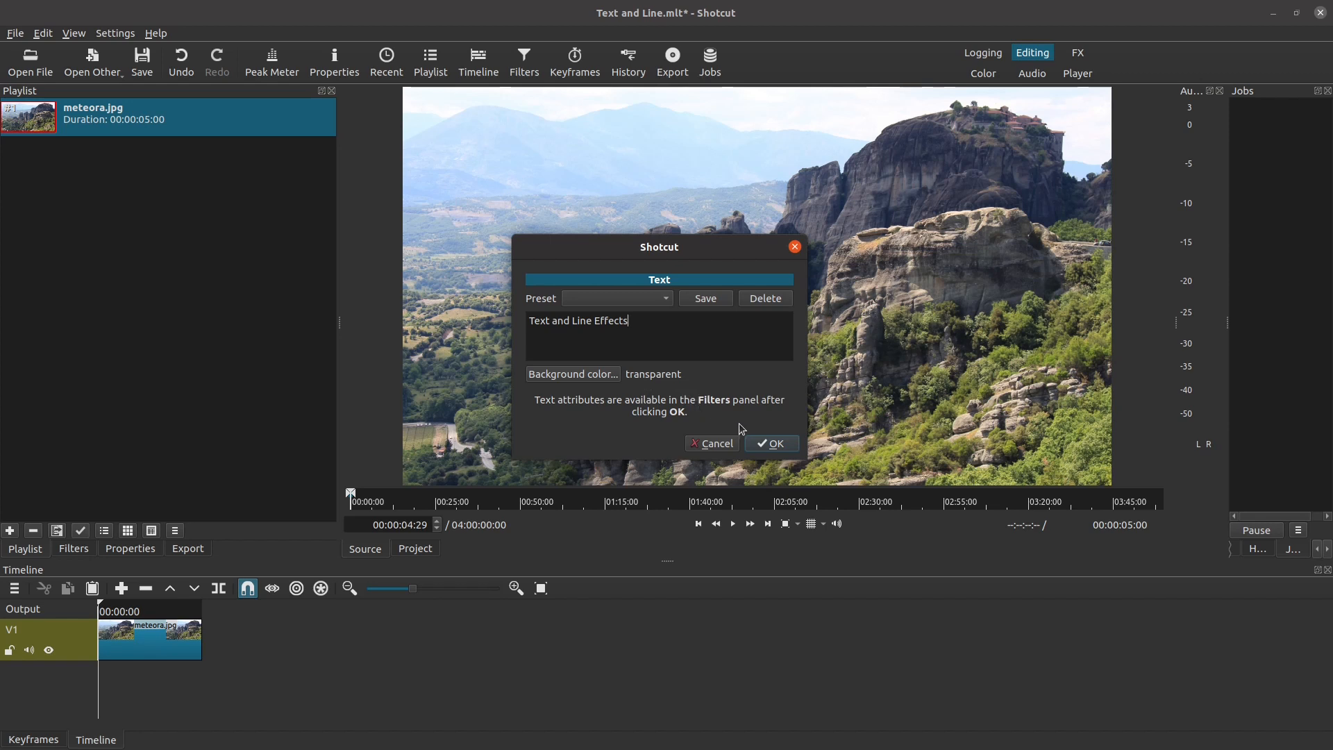
left_click(770, 443)
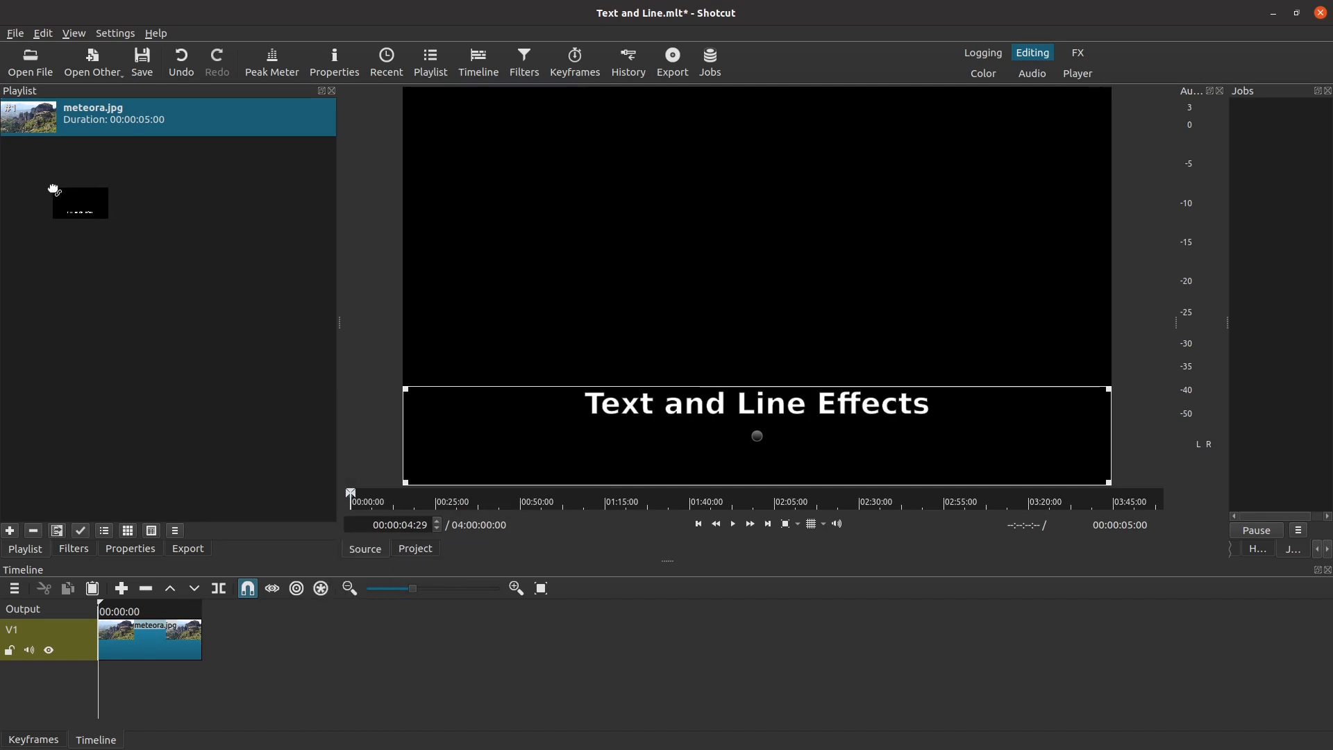
left_click(9, 531)
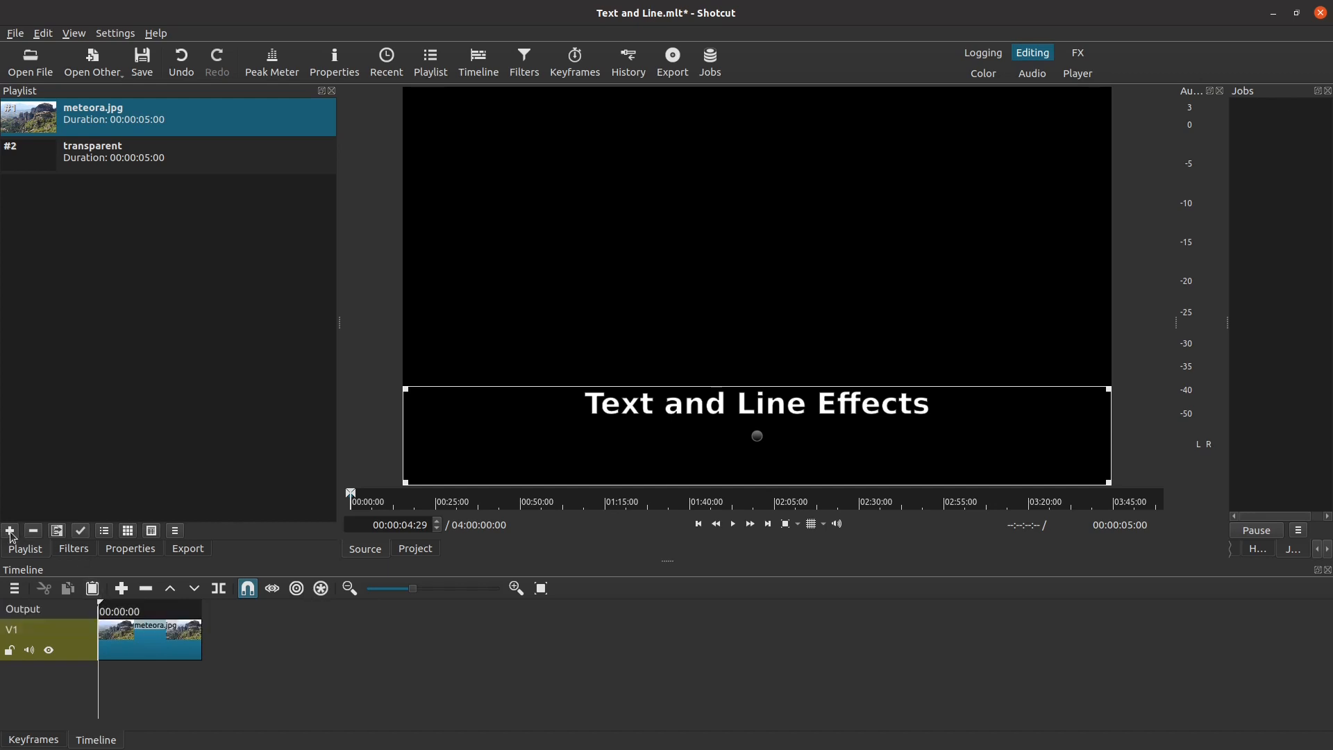
mouse_move(9, 530)
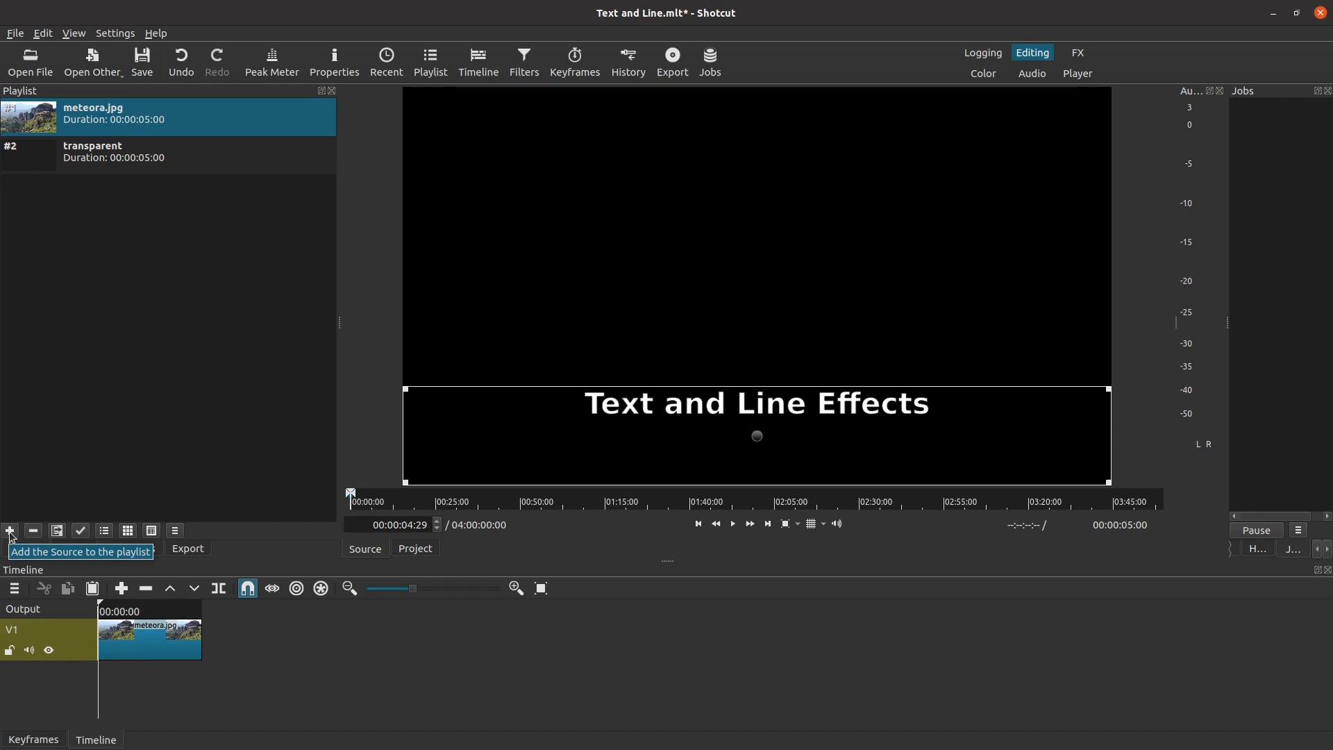
left_click(9, 530)
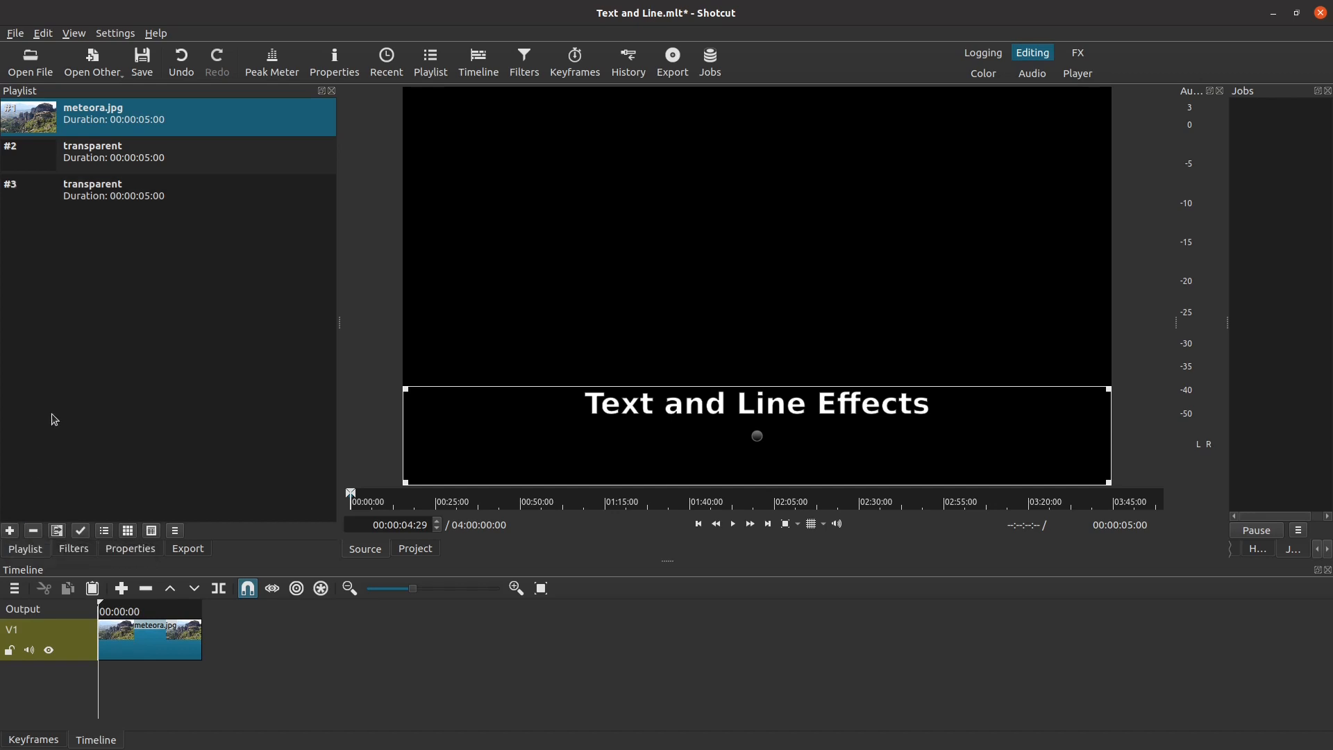
right_click(85, 189)
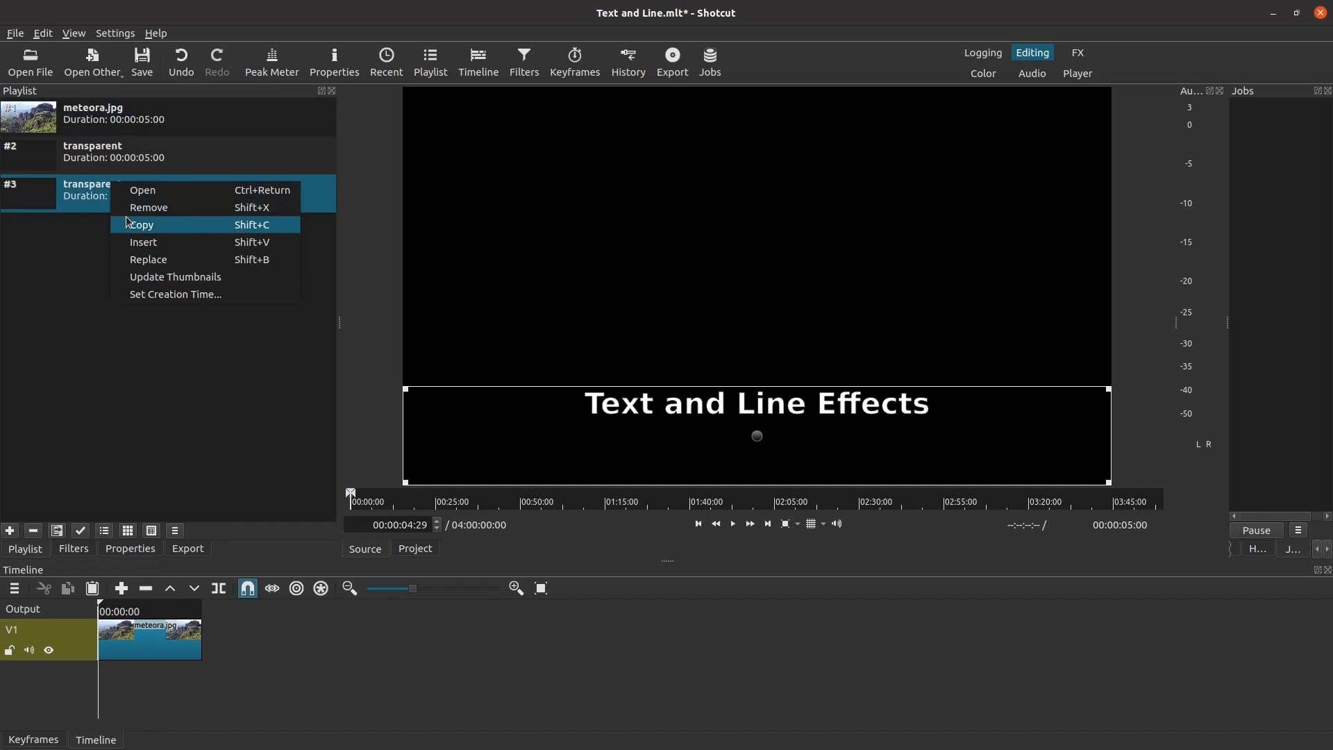
left_click(148, 208)
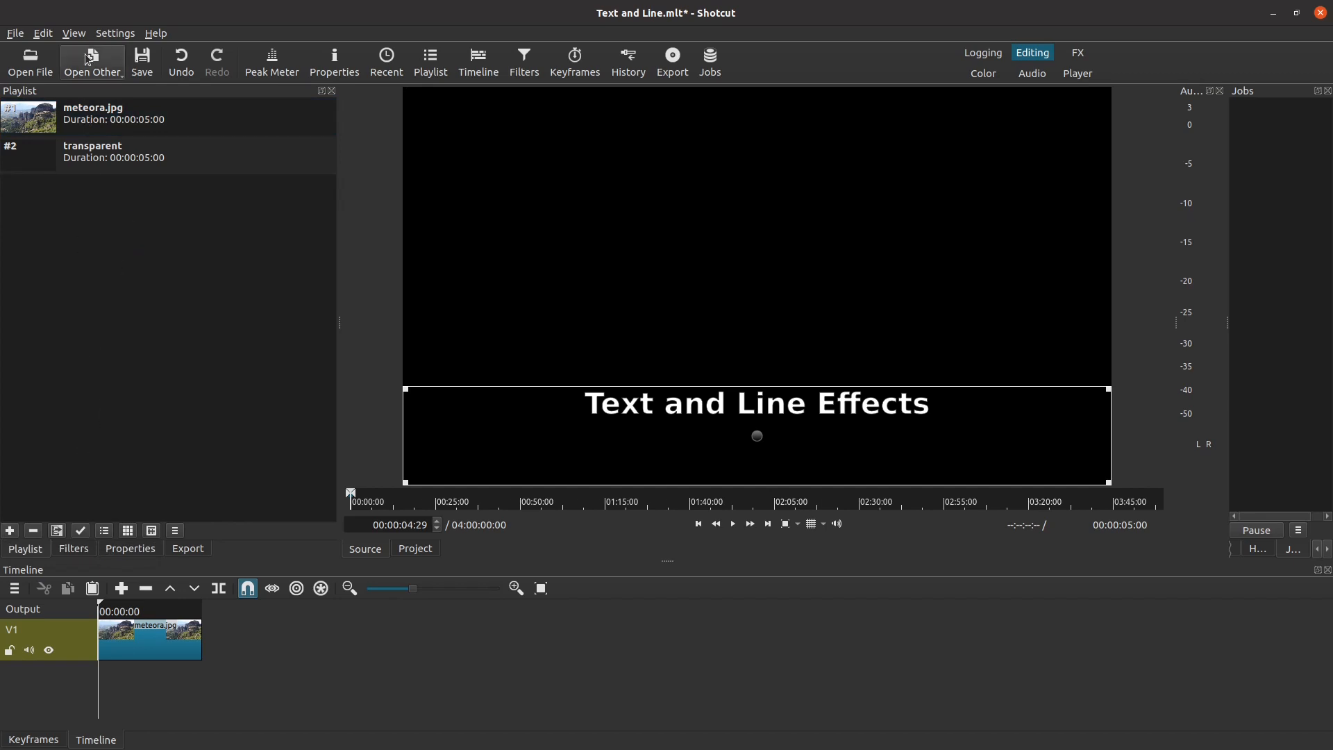
- Create a text clip reading 'using text:simple and crop filters' and append it to the playlist
left_click(92, 62)
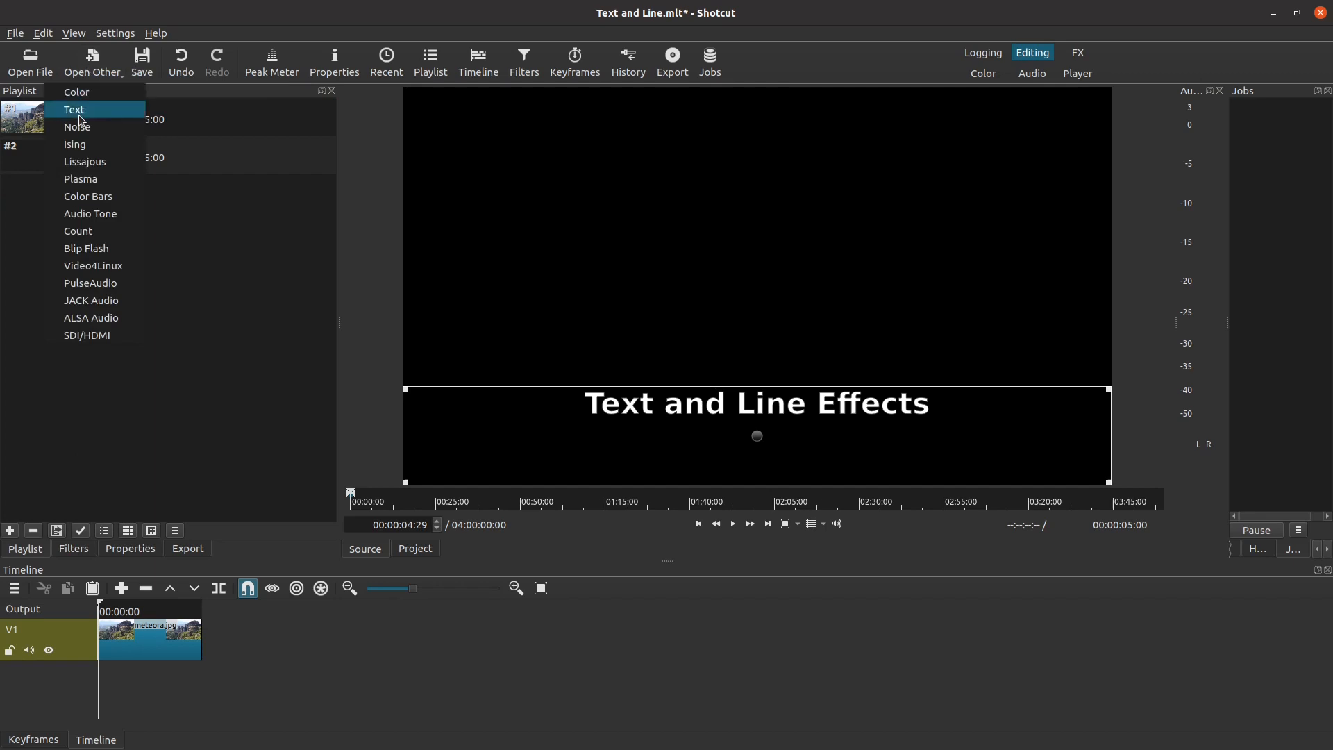
left_click(75, 109)
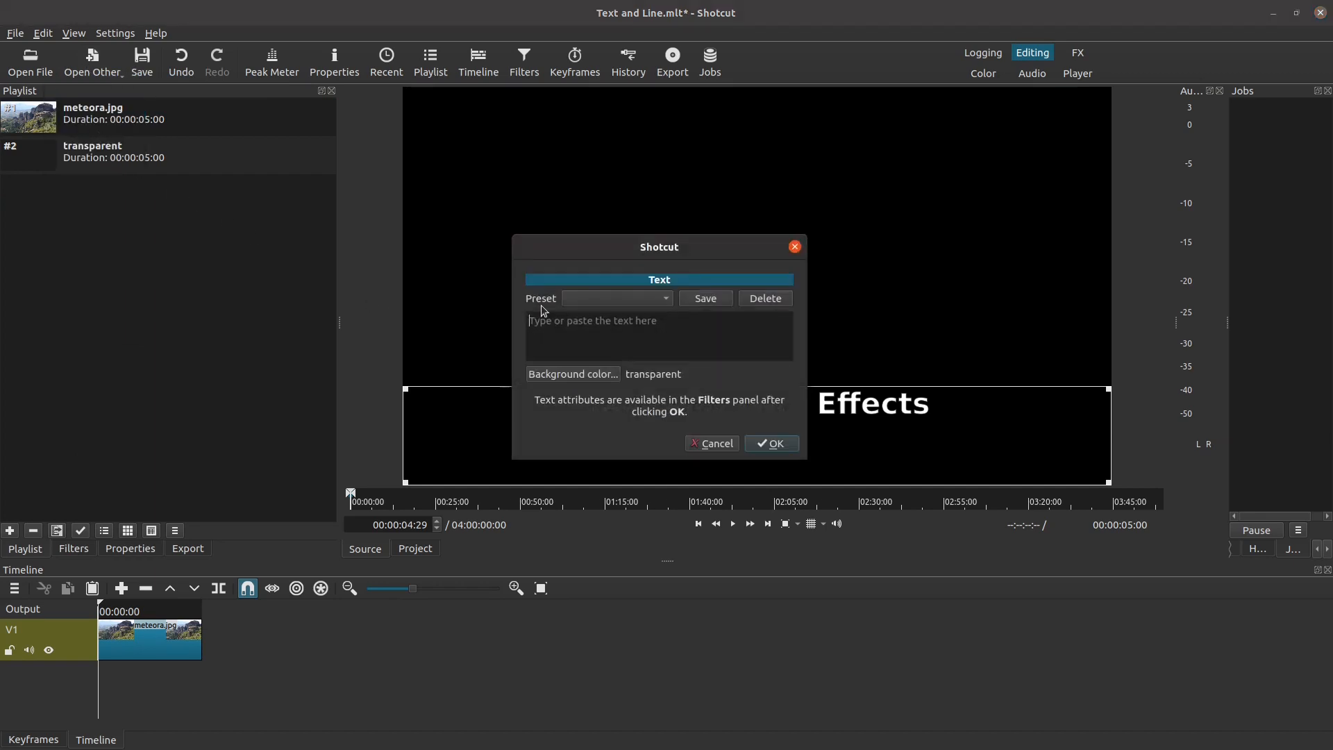
type("using")
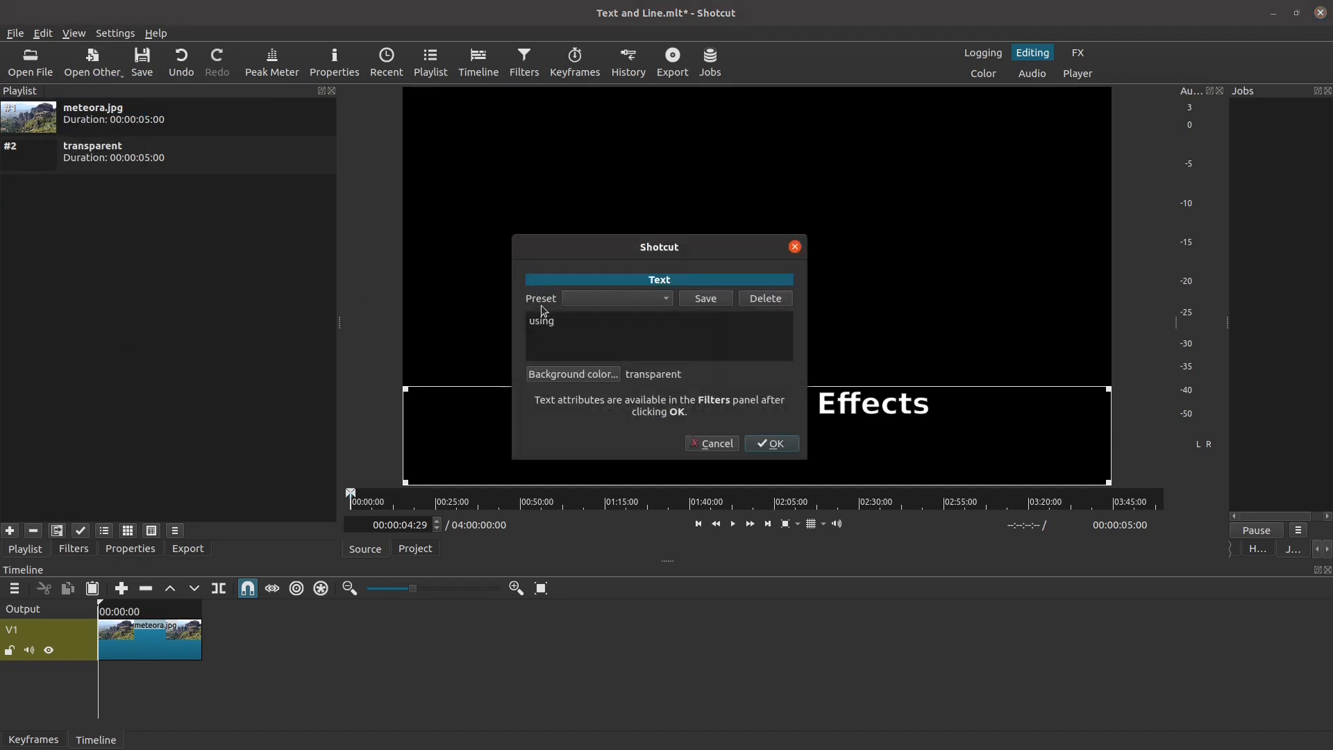
type("tes")
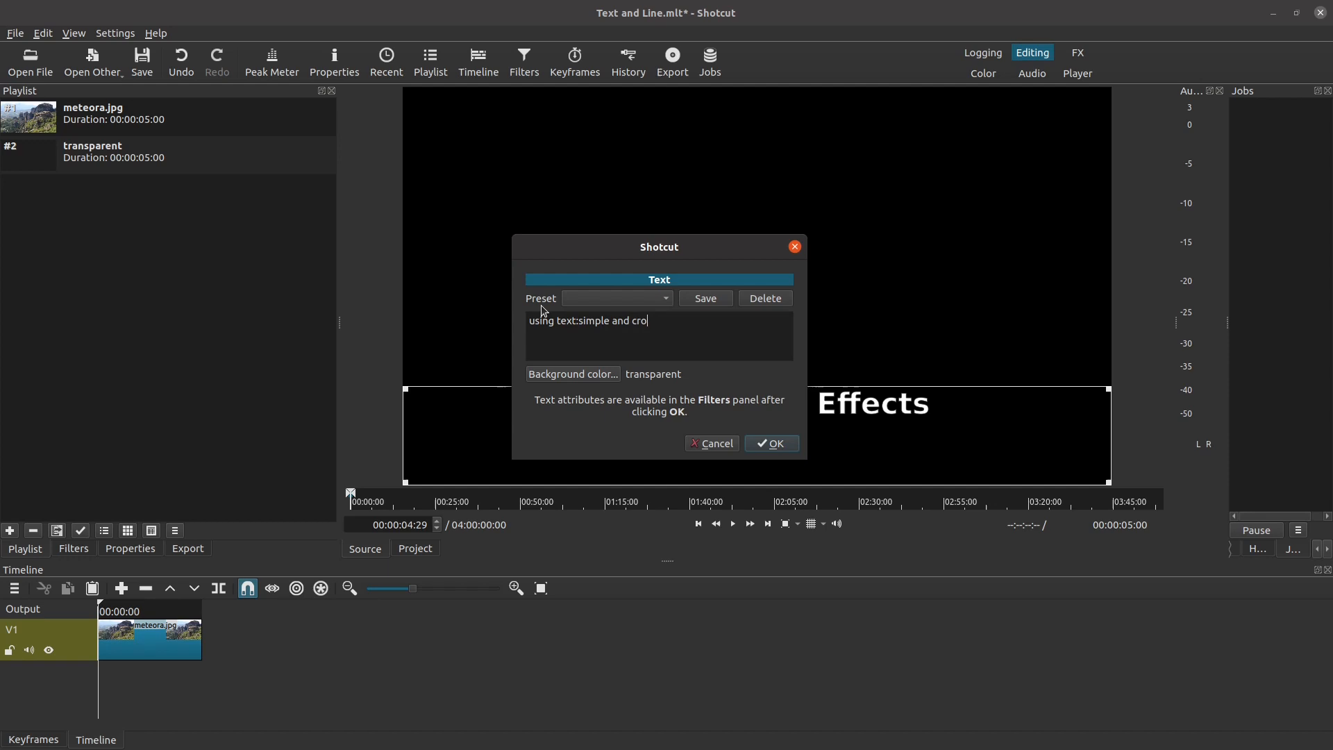
type("p")
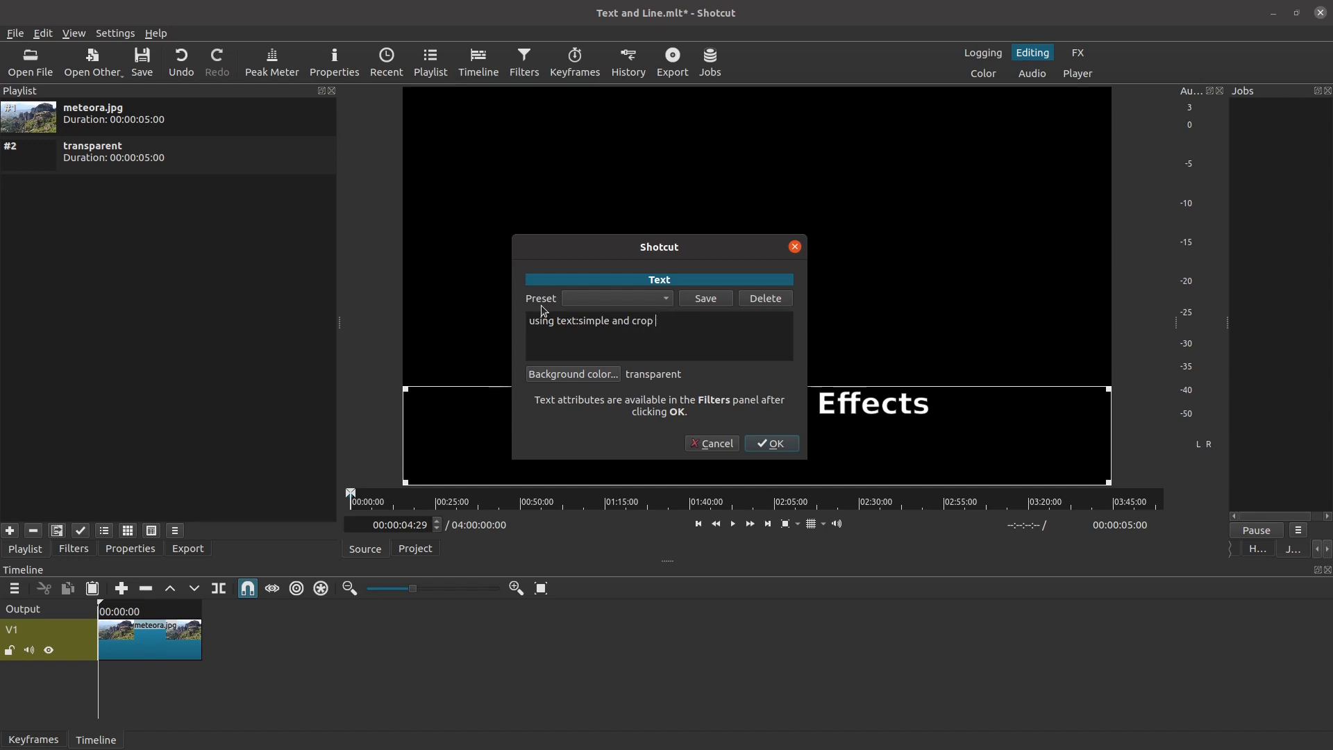
type("filters")
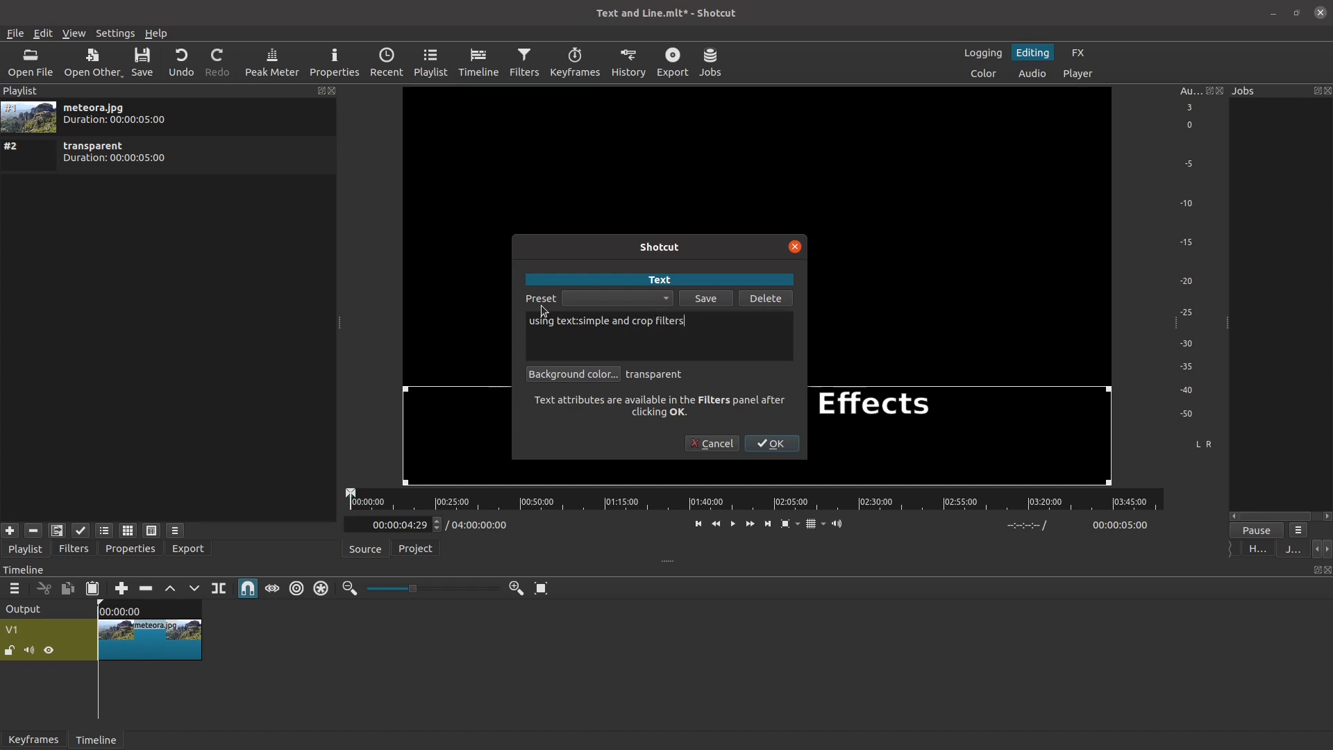
left_click(770, 443)
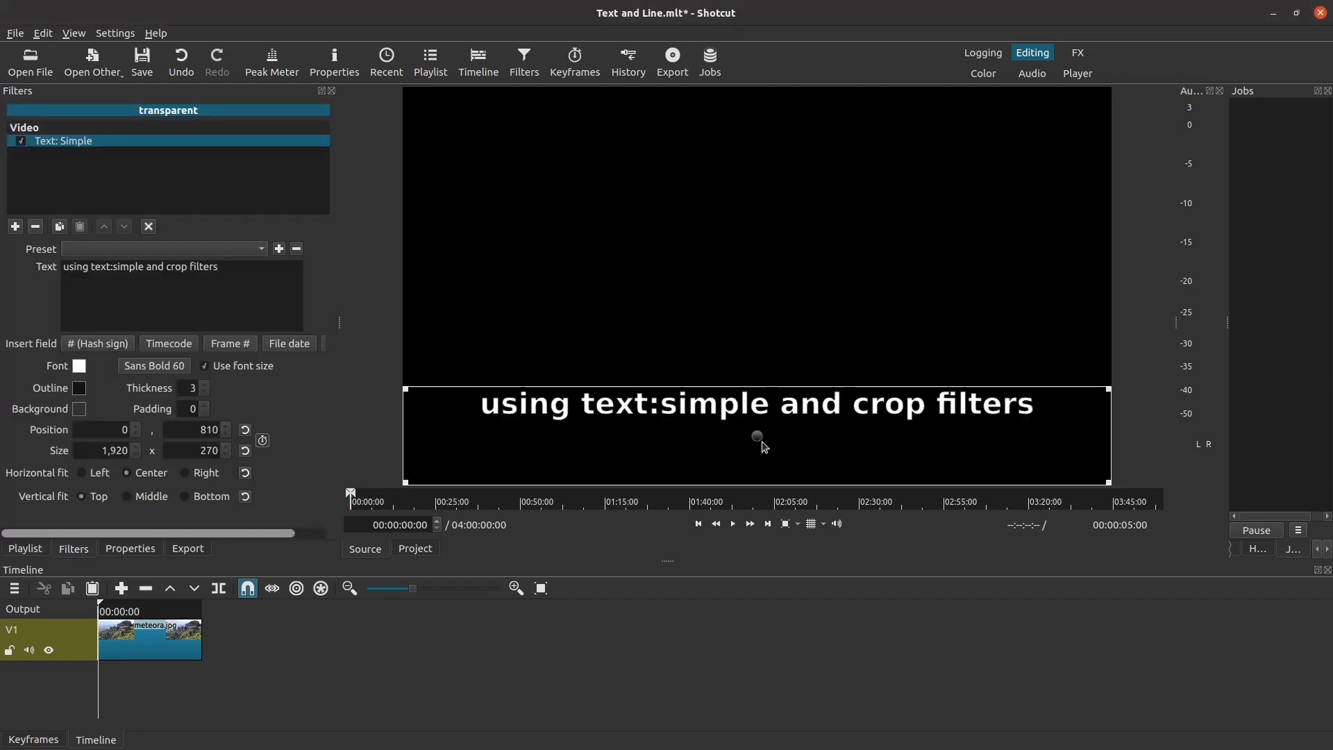
left_click(732, 523)
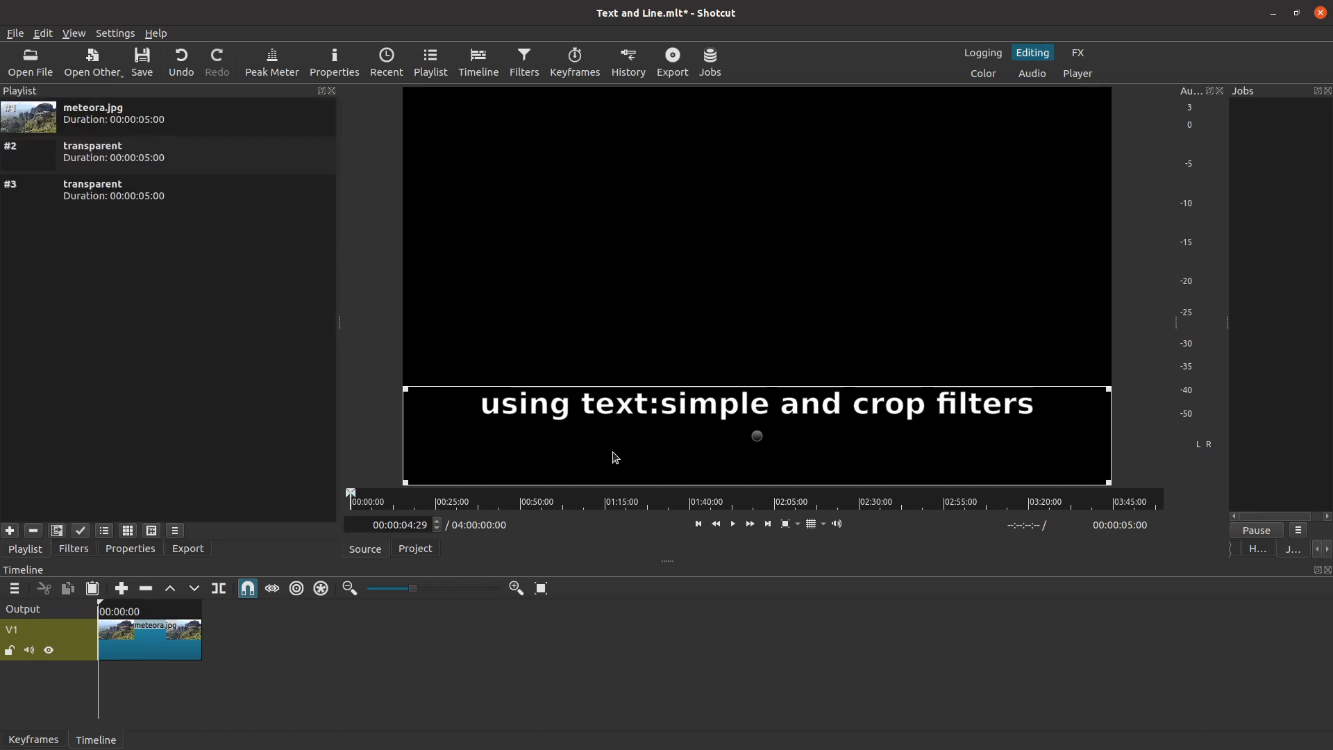
mouse_move(91, 61)
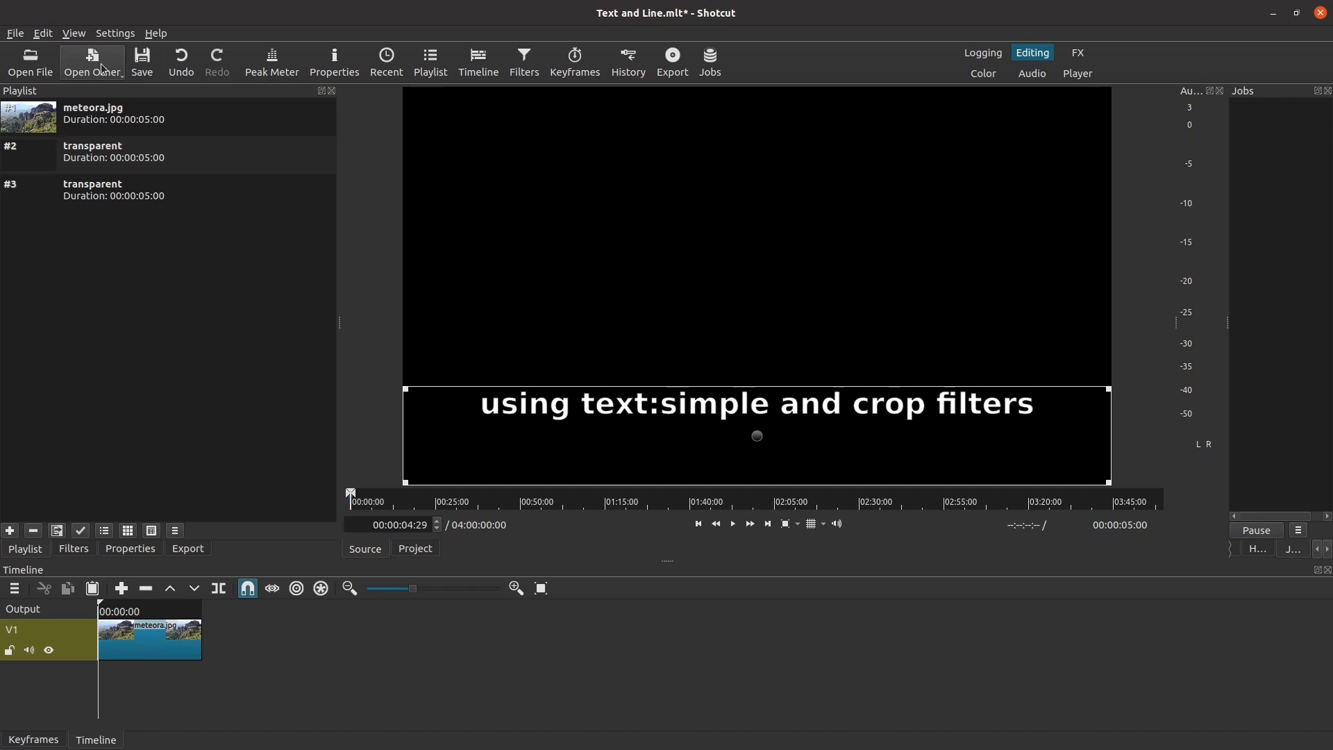
- Create a solid white #FFFFFFFF color clip and add it to the playlist
left_click(91, 61)
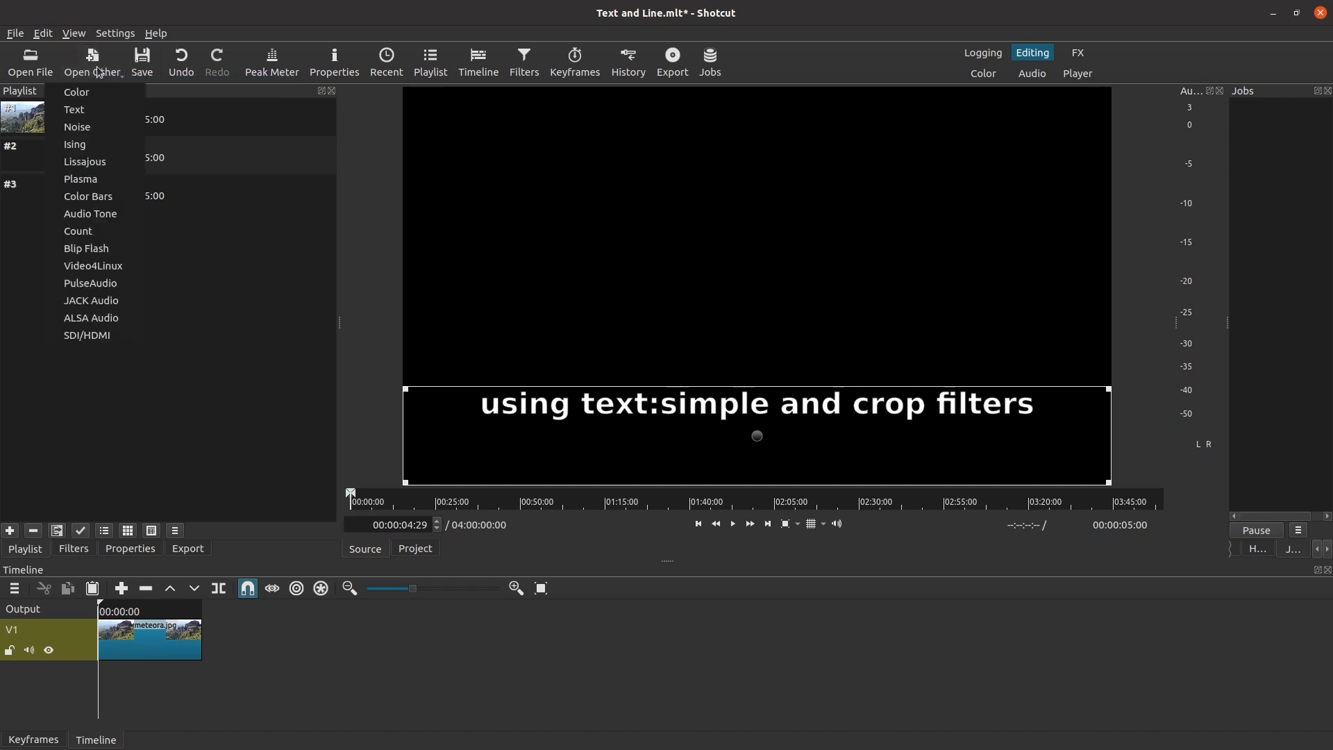
mouse_move(92, 265)
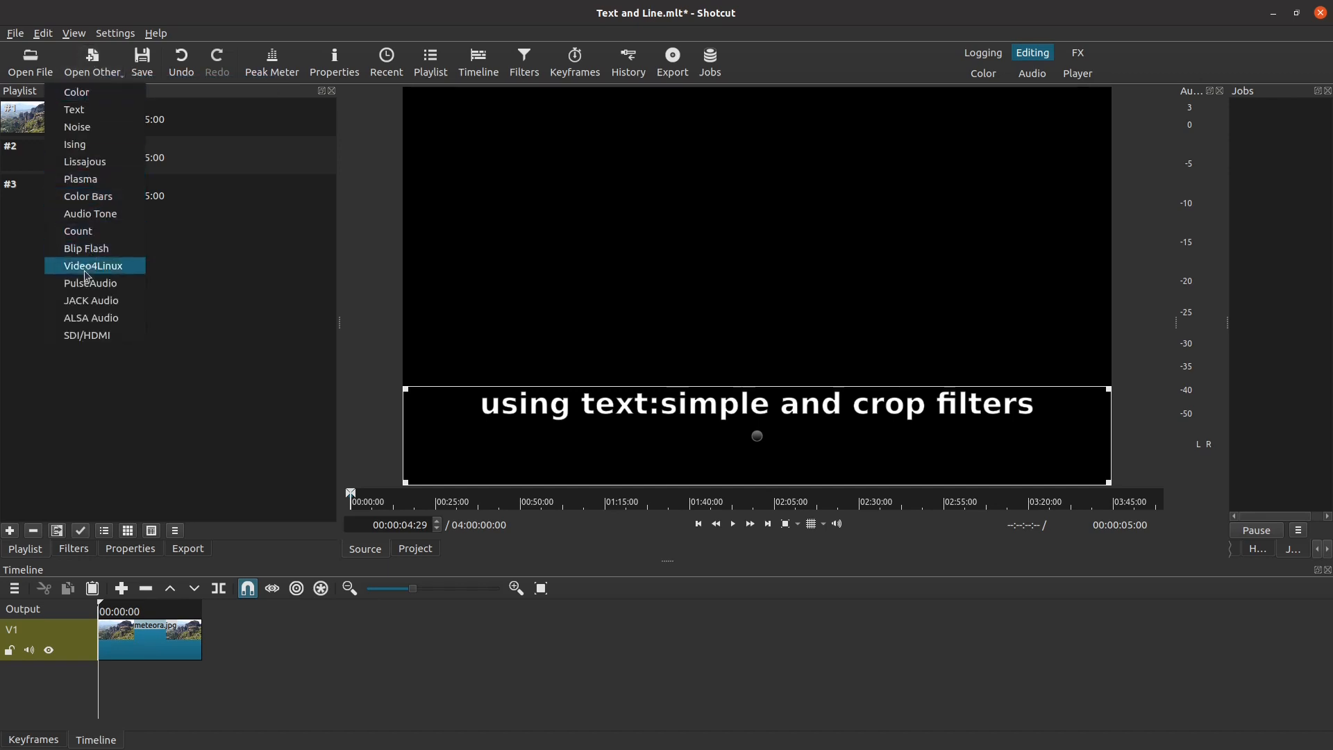
mouse_move(88, 197)
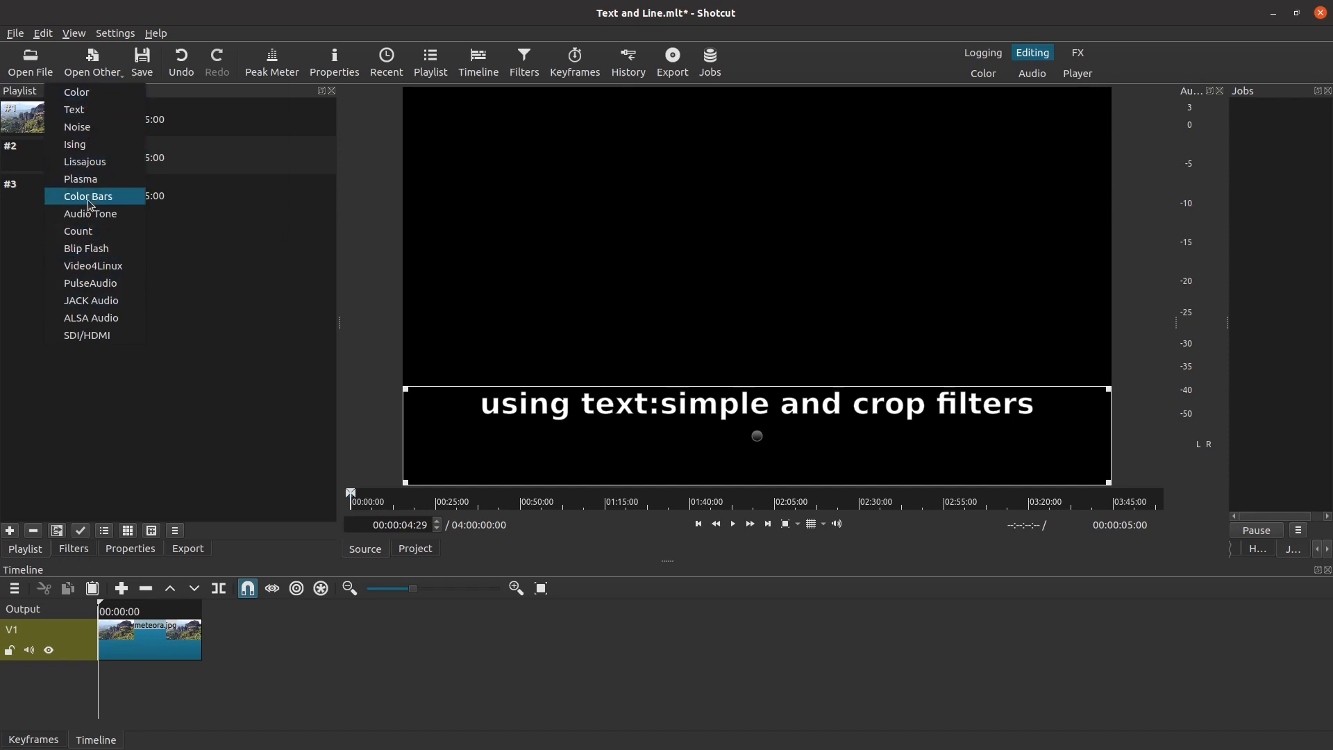
mouse_move(100, 94)
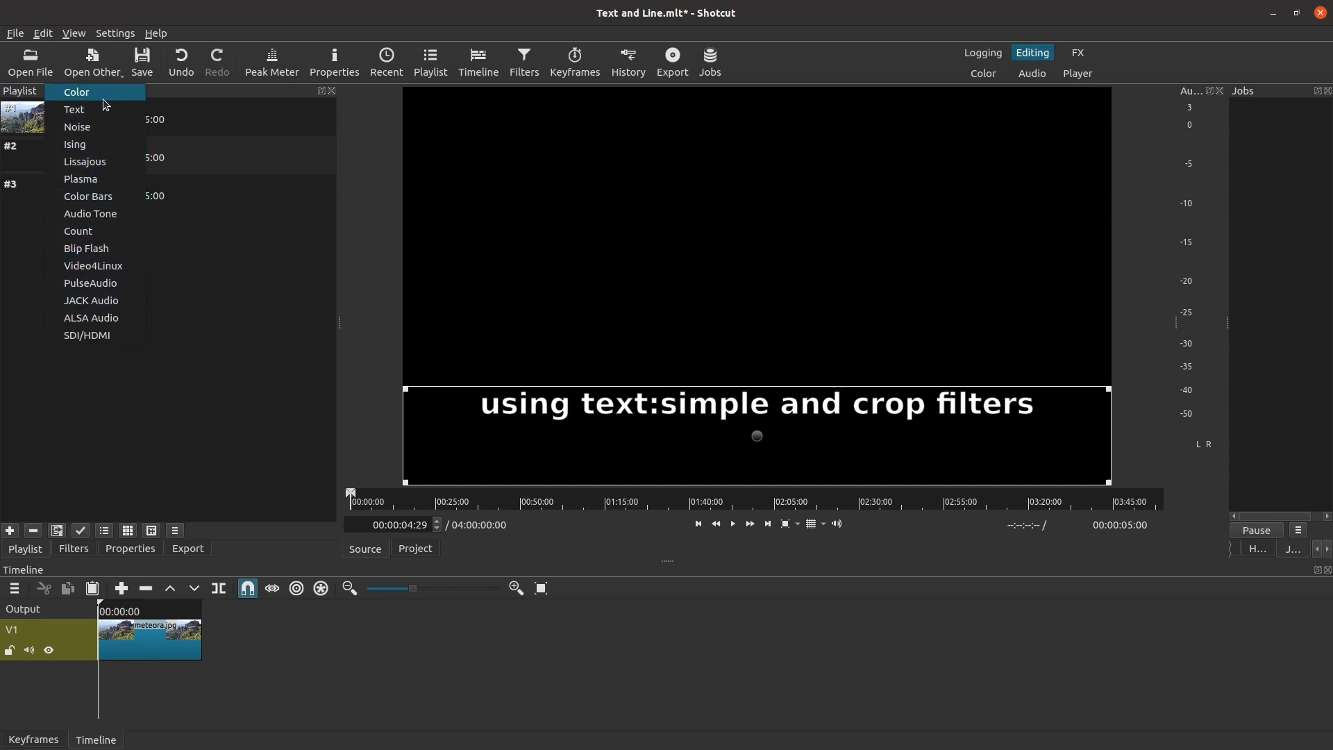
mouse_move(91, 102)
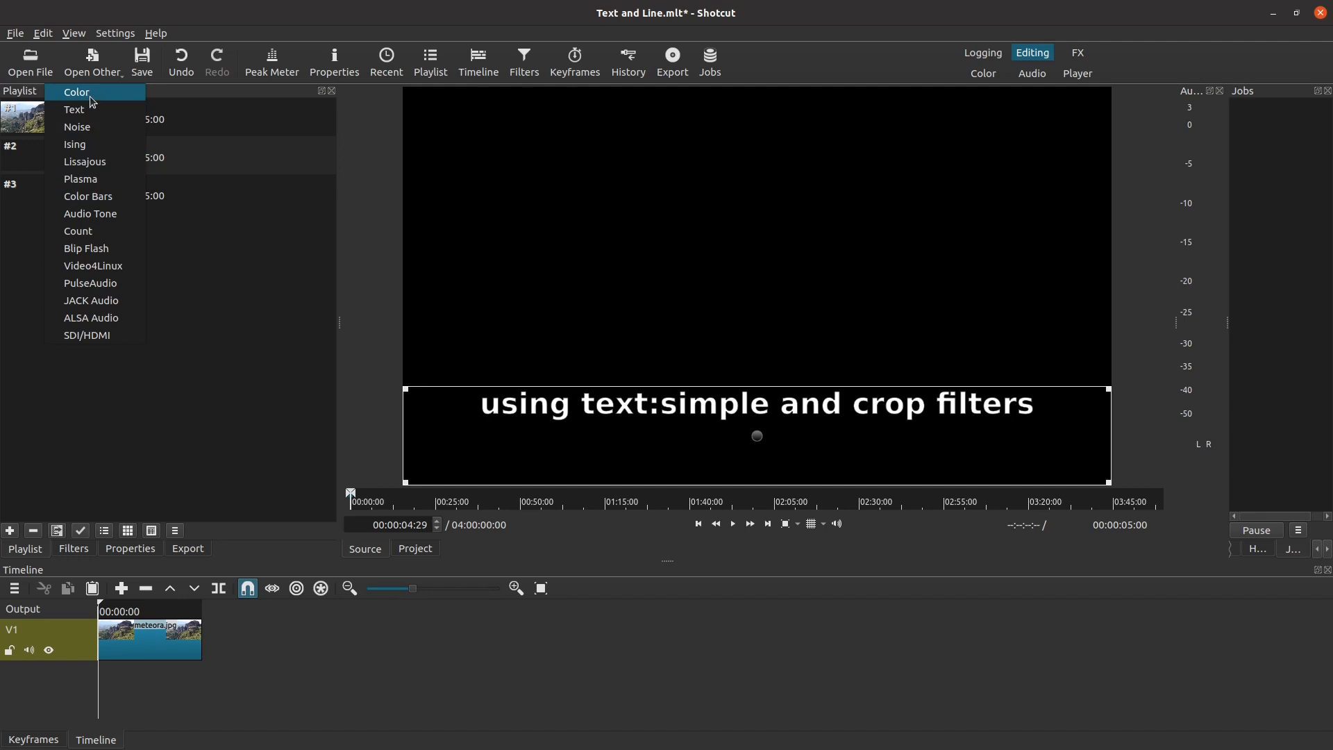
left_click(76, 92)
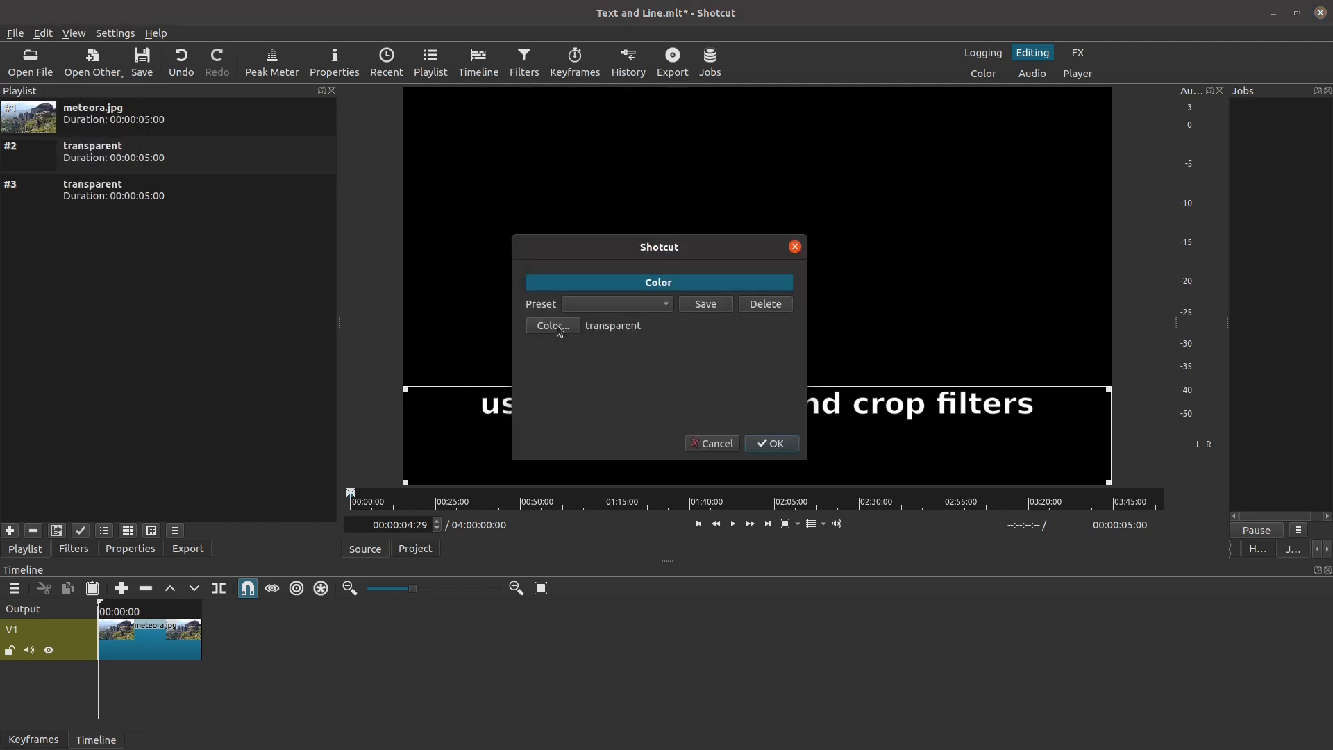
left_click(551, 326)
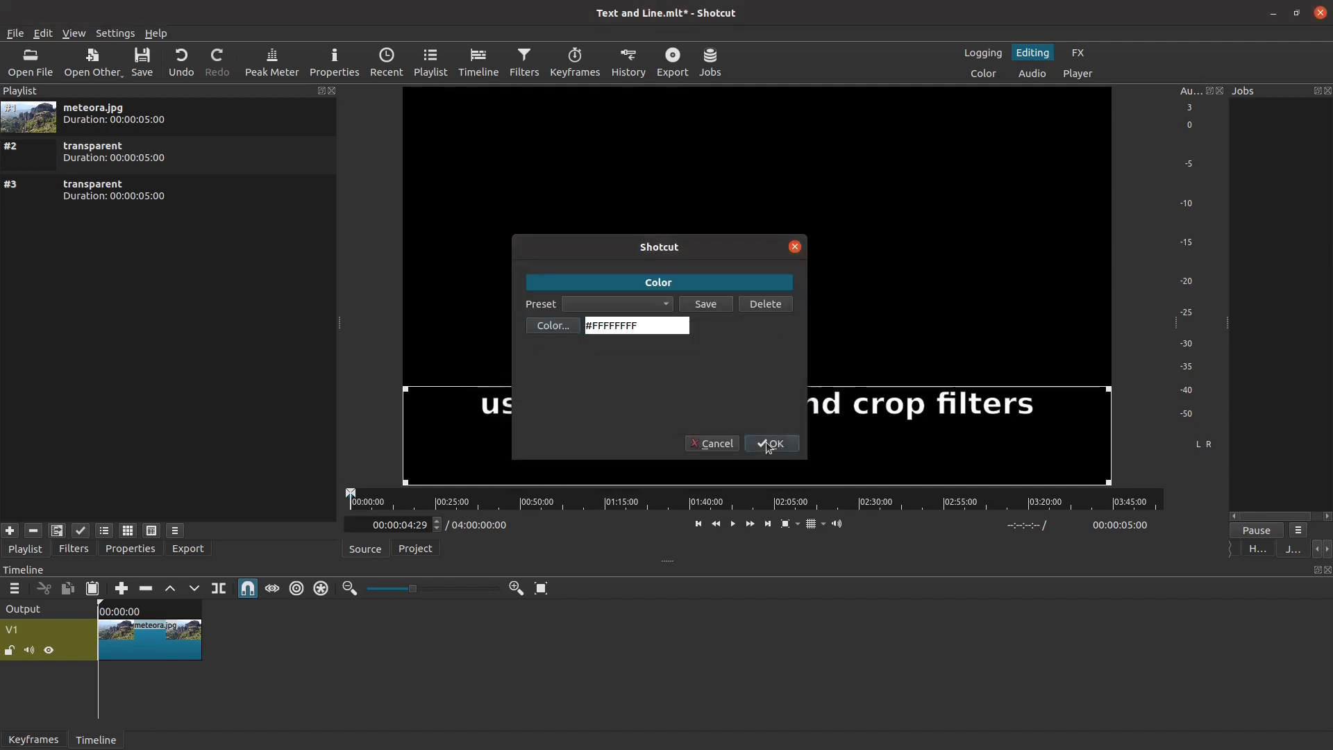
left_click(770, 443)
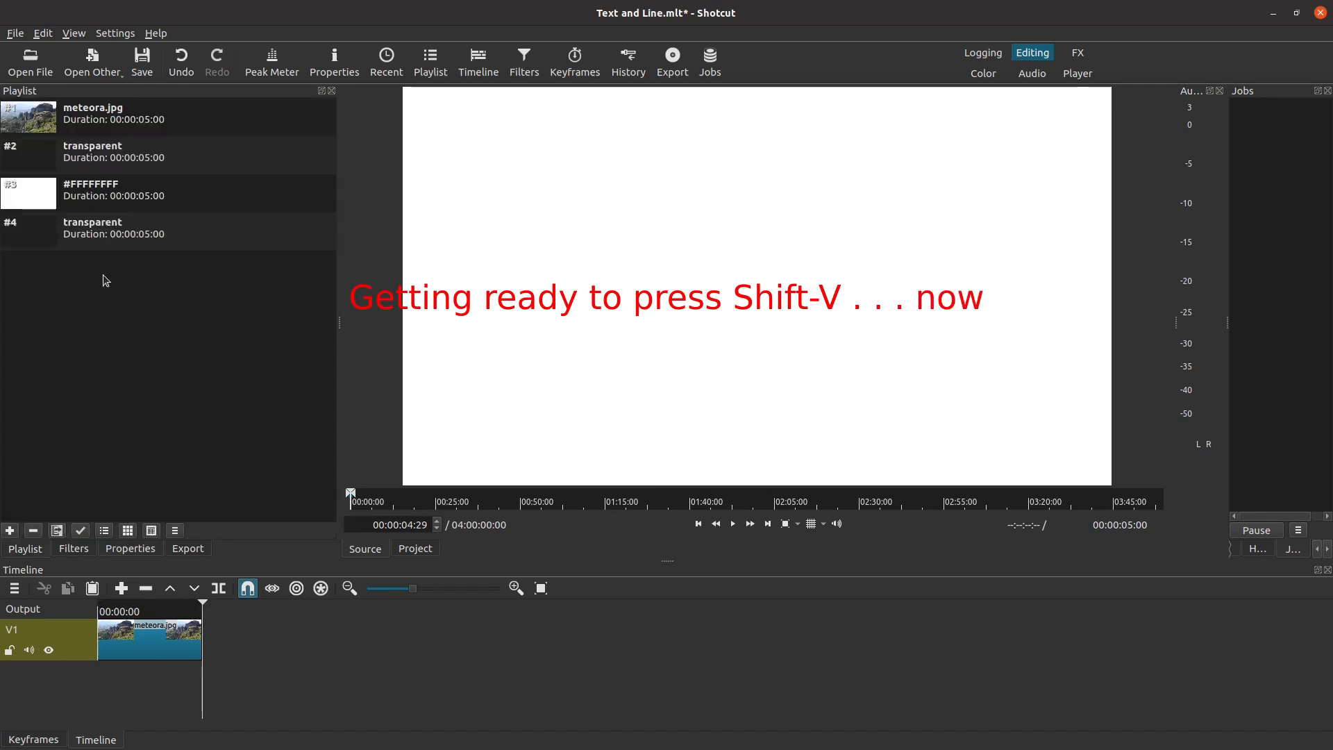
- Preview each playlist clip, ordering both text clips before meteora.jpg and the white clip
key("shift+v")
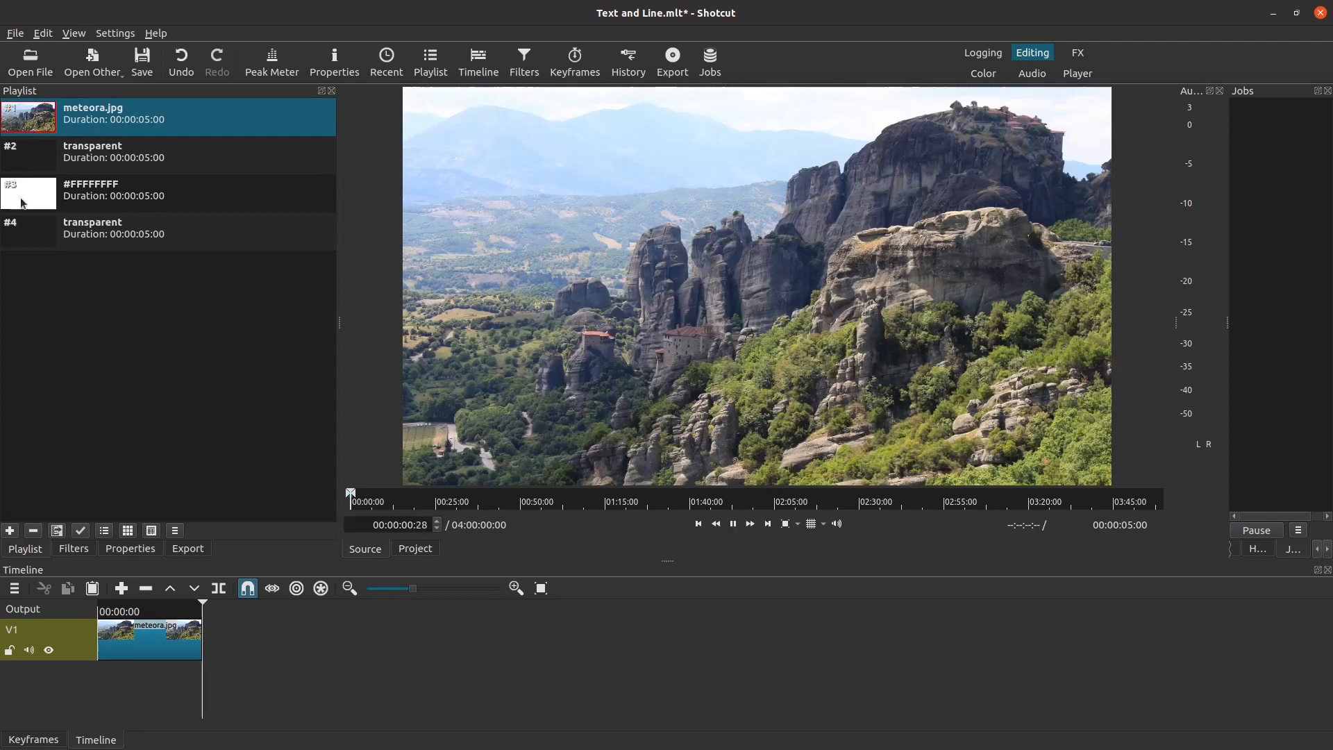
left_click(128, 193)
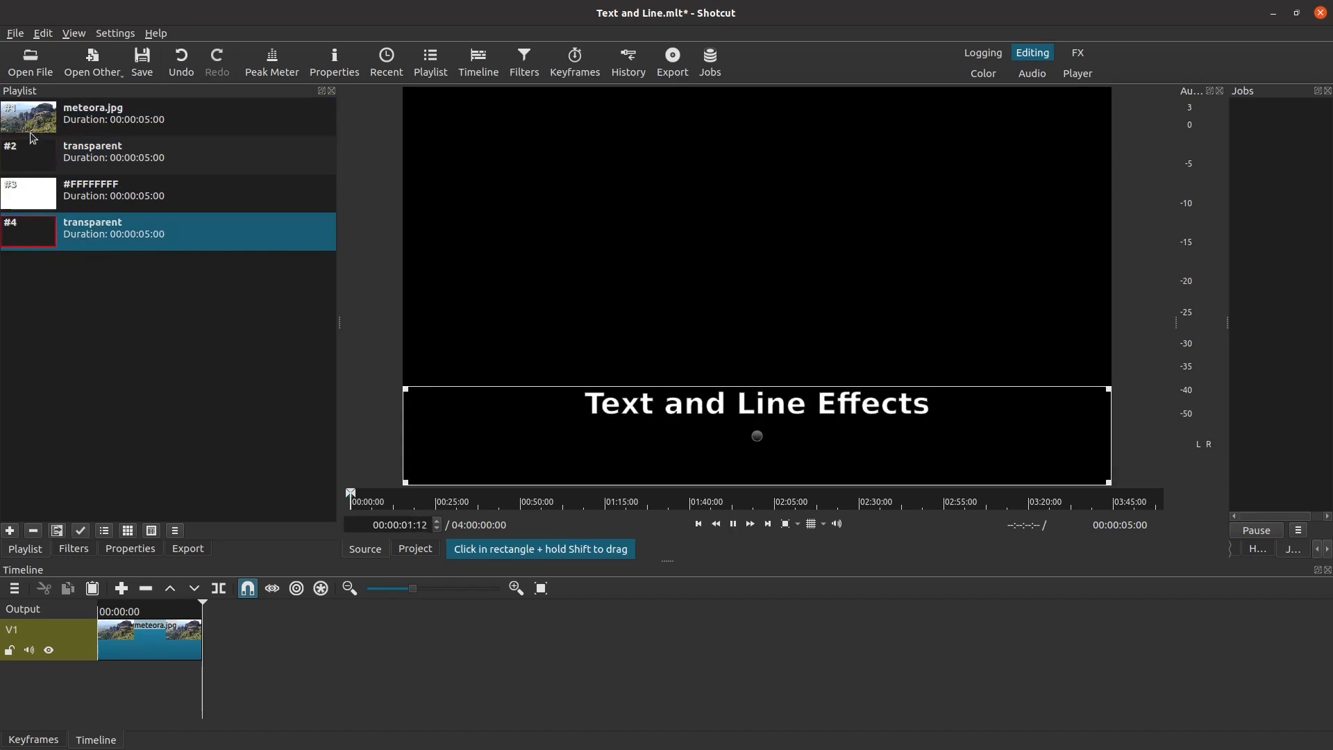
left_click(127, 117)
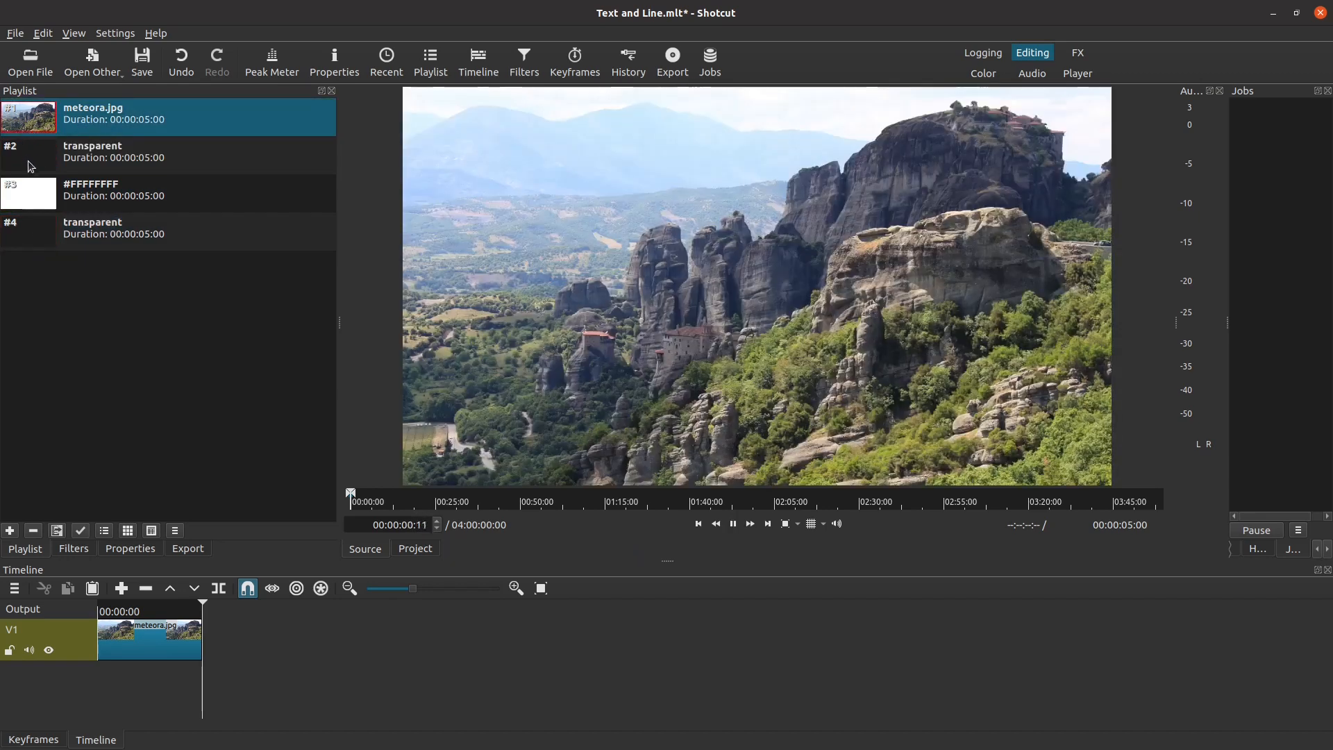
left_click(128, 189)
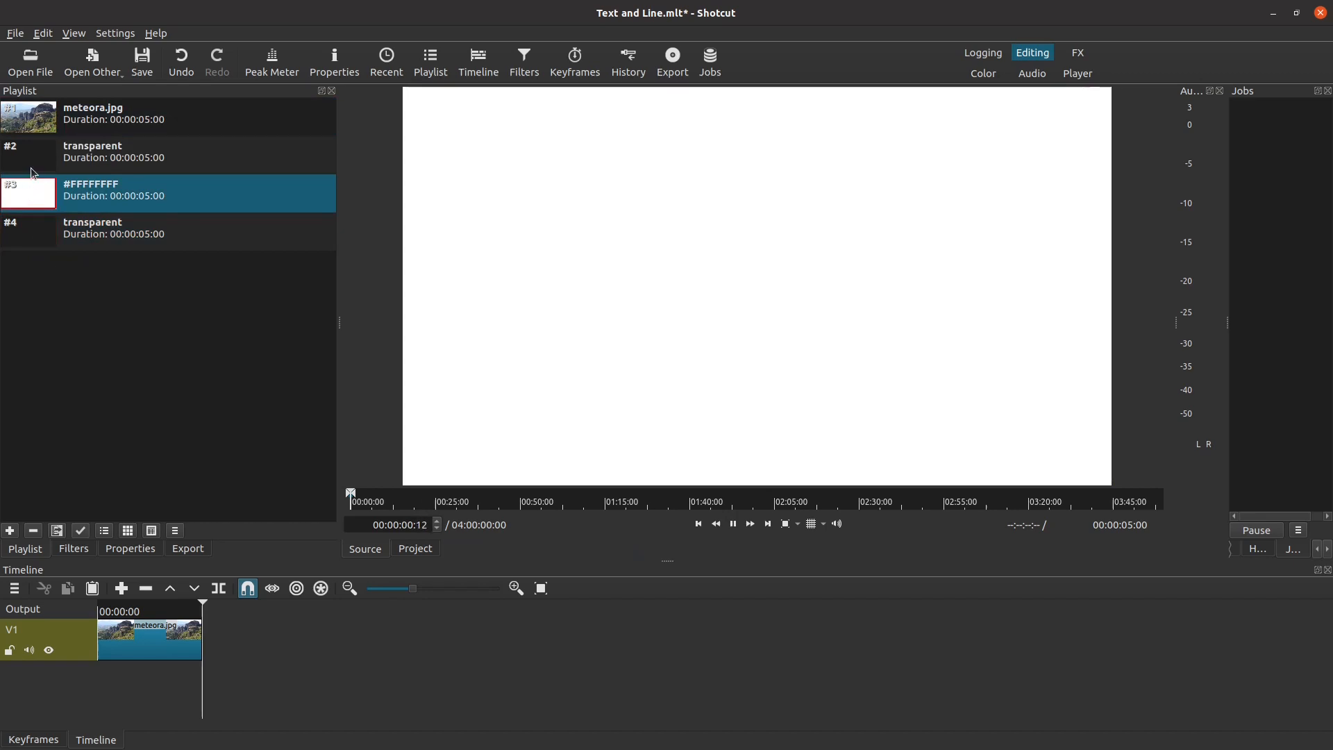
left_click(127, 152)
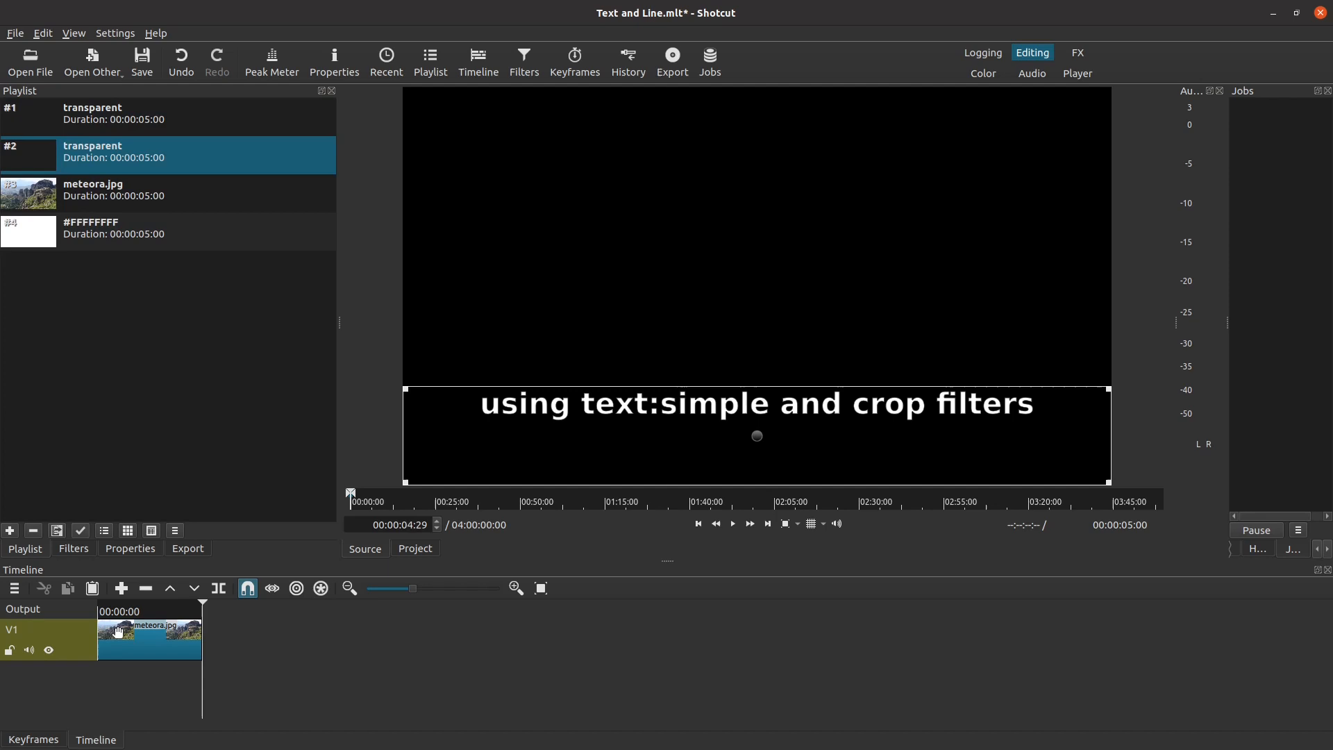
mouse_move(144, 644)
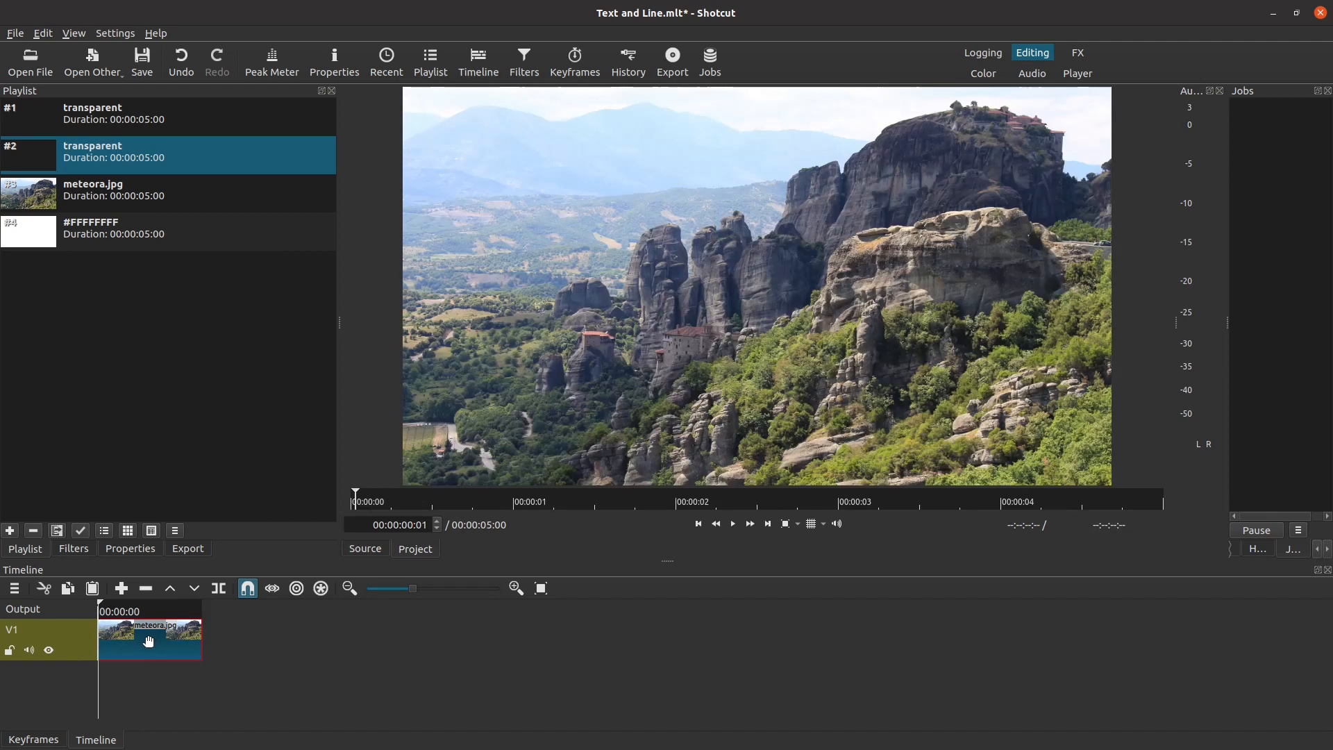
mouse_move(176, 693)
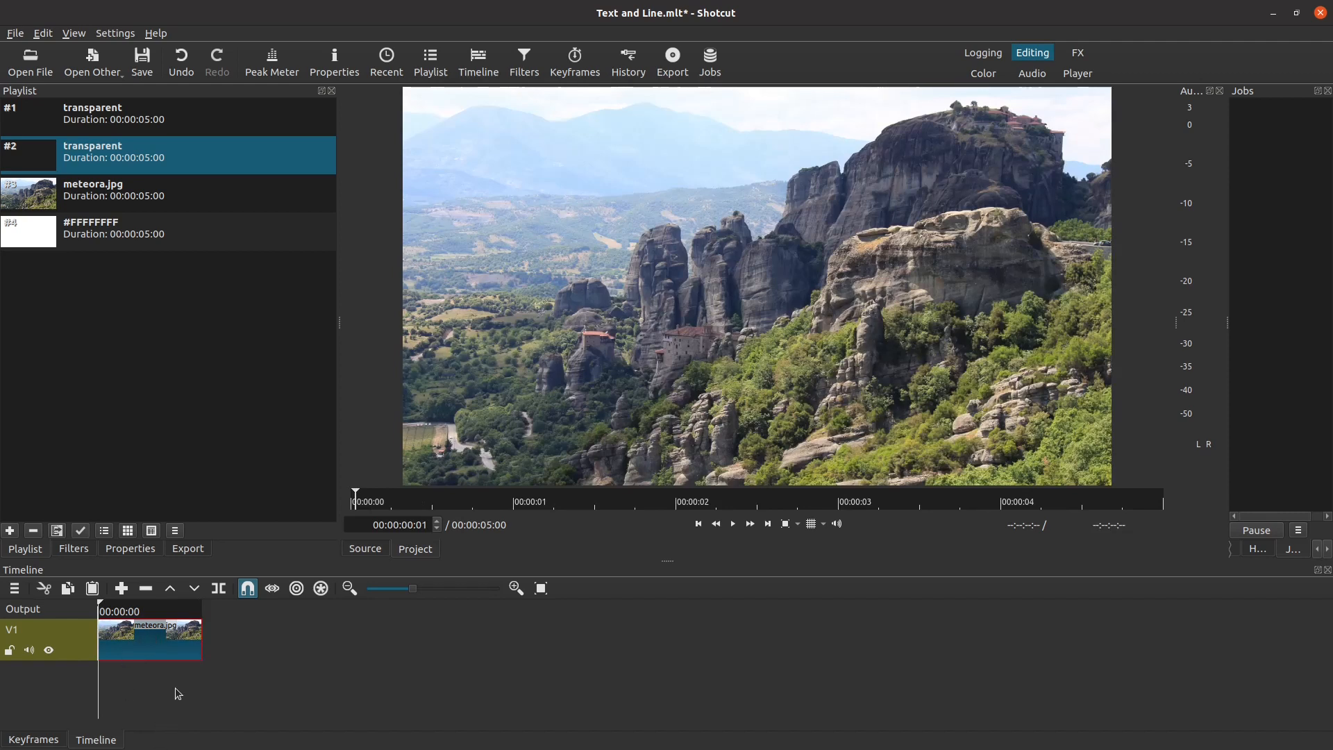
mouse_move(163, 648)
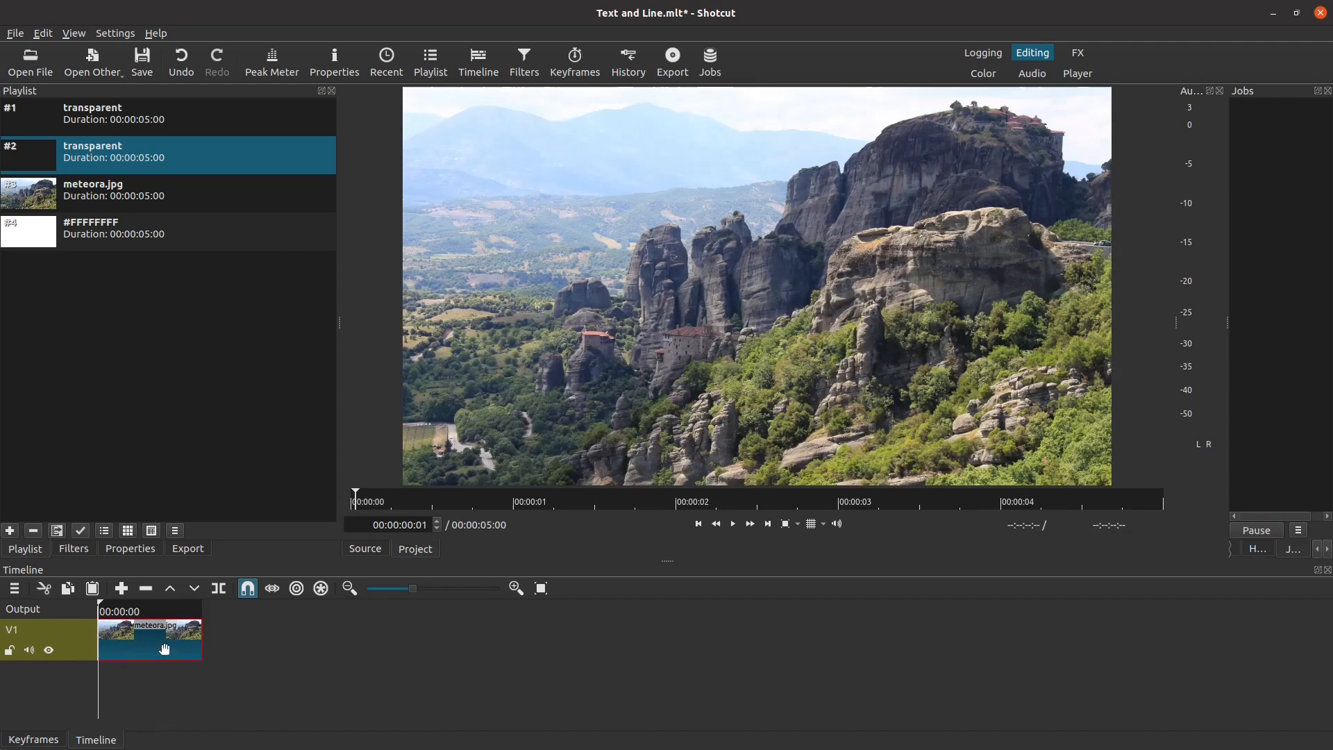
mouse_move(196, 640)
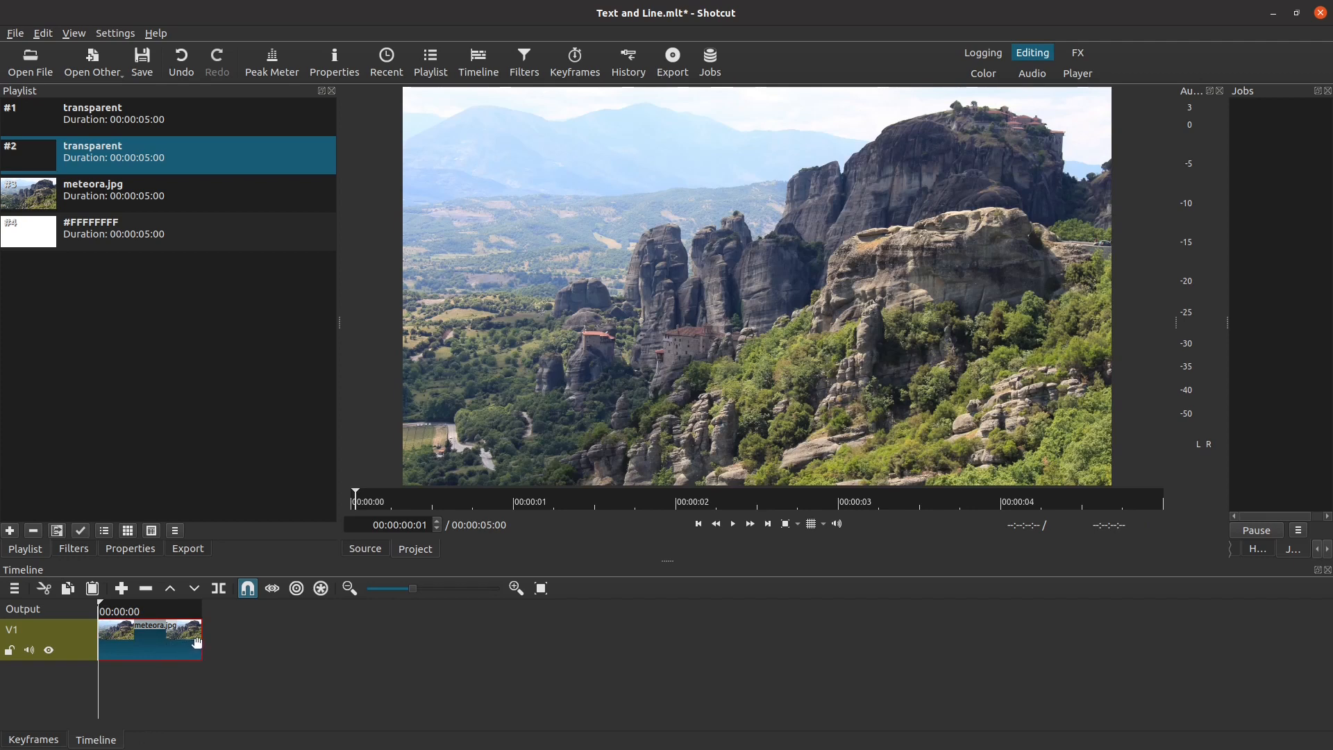
- Stretch the meteora.jpg clip's right edge until the project lasts 00:00:10:00
left_click_drag(200, 642, 219, 642)
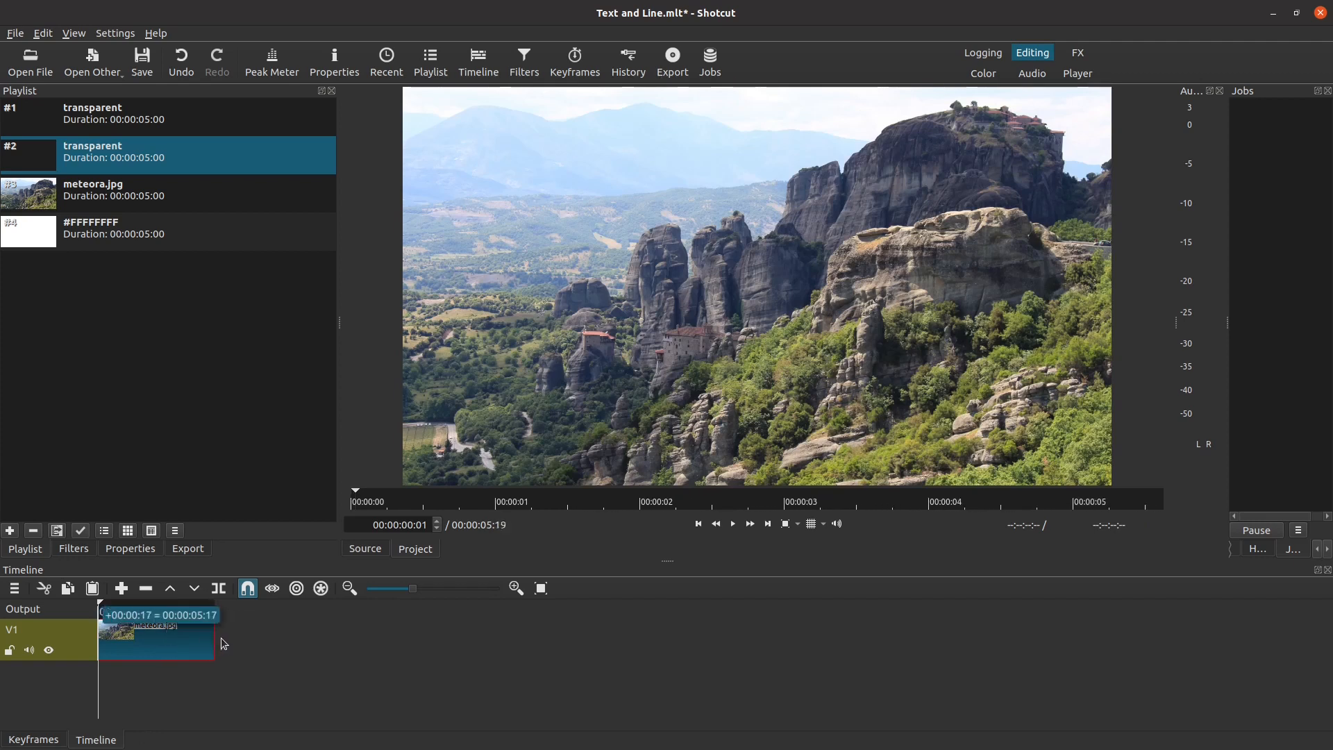
left_click_drag(215, 640, 277, 639)
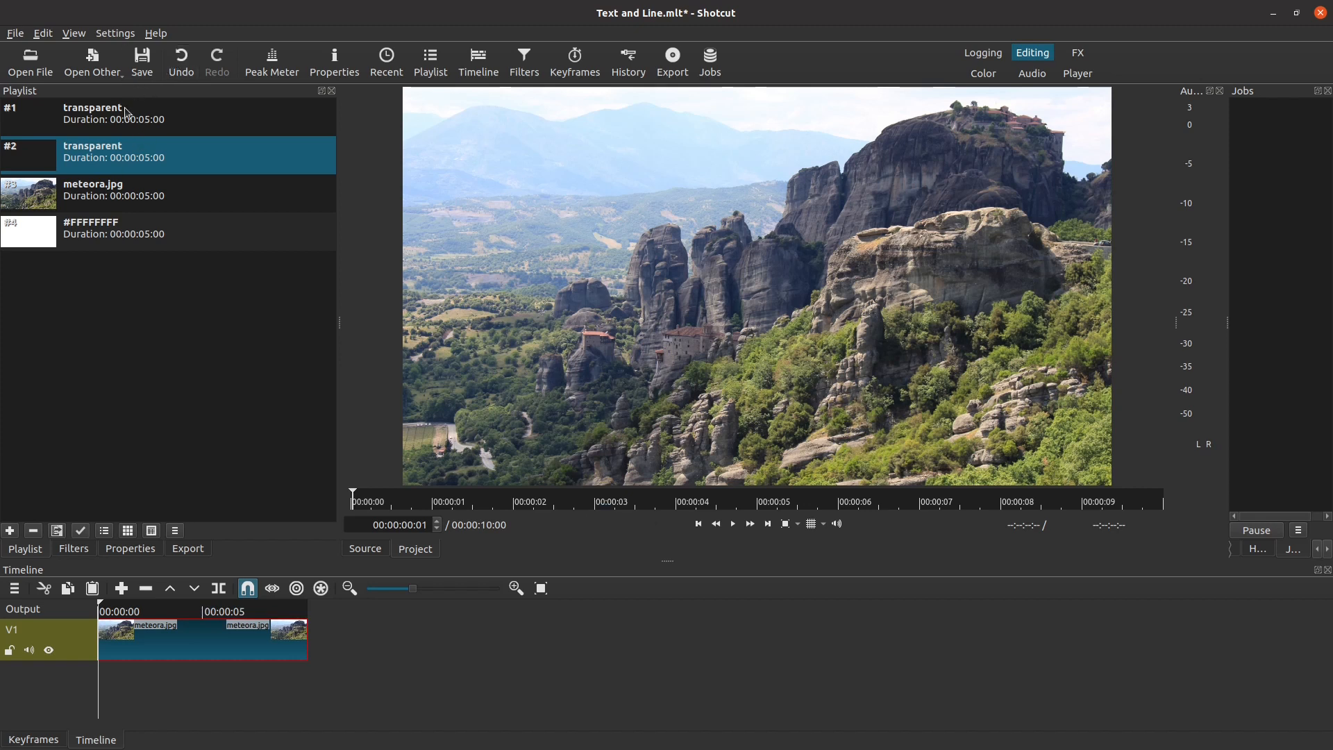
mouse_move(111, 363)
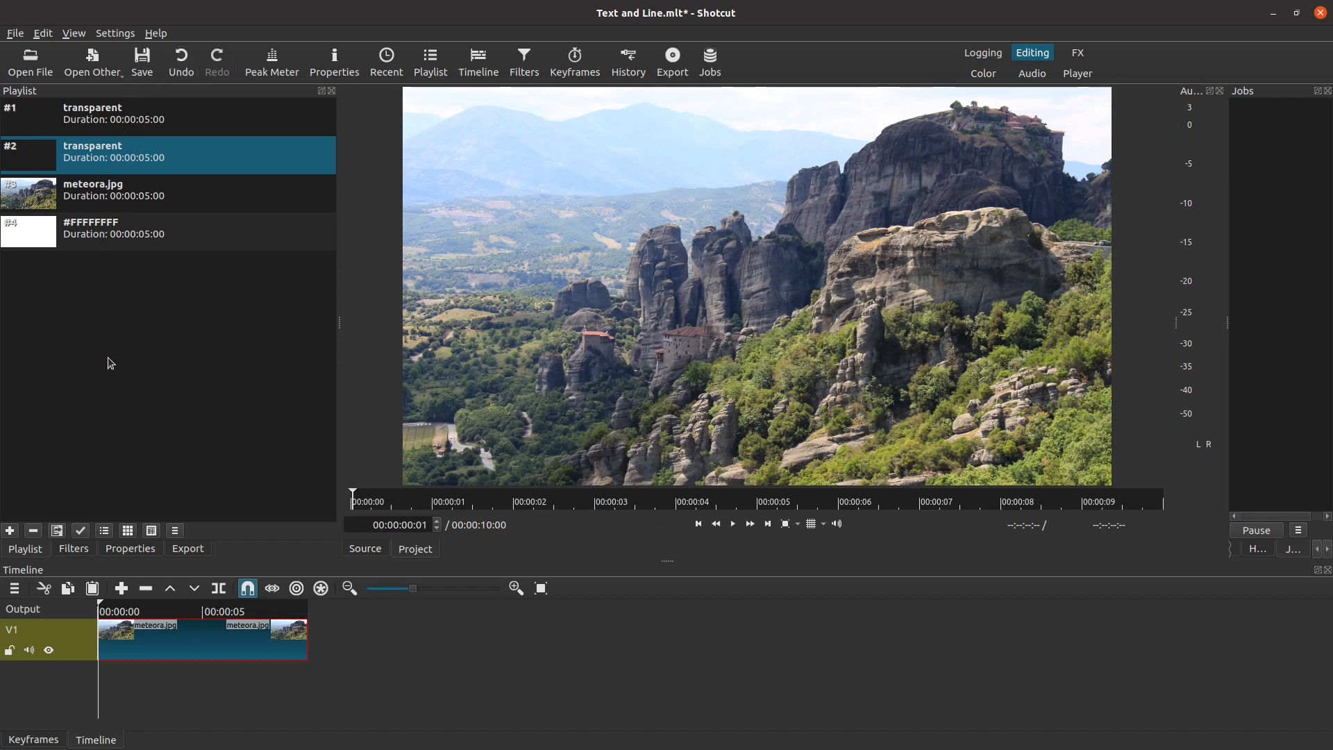
mouse_move(128, 650)
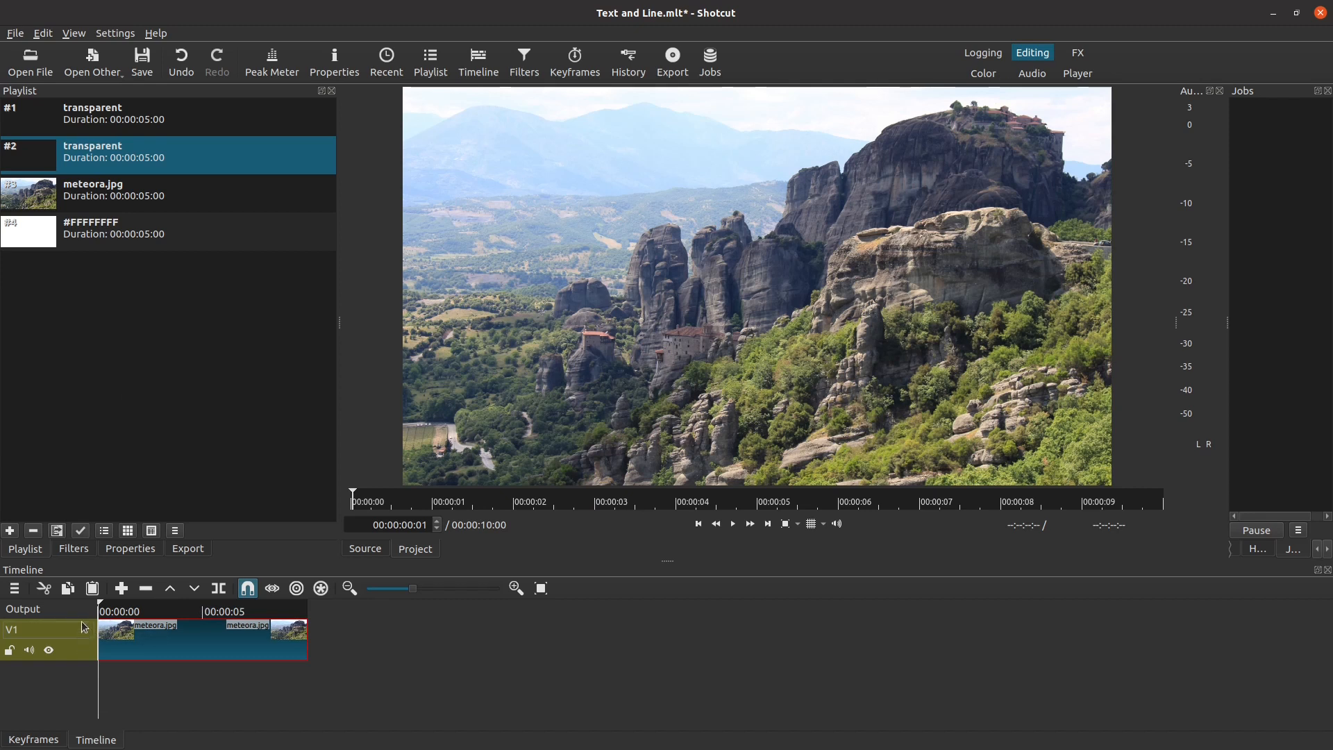
mouse_move(14, 588)
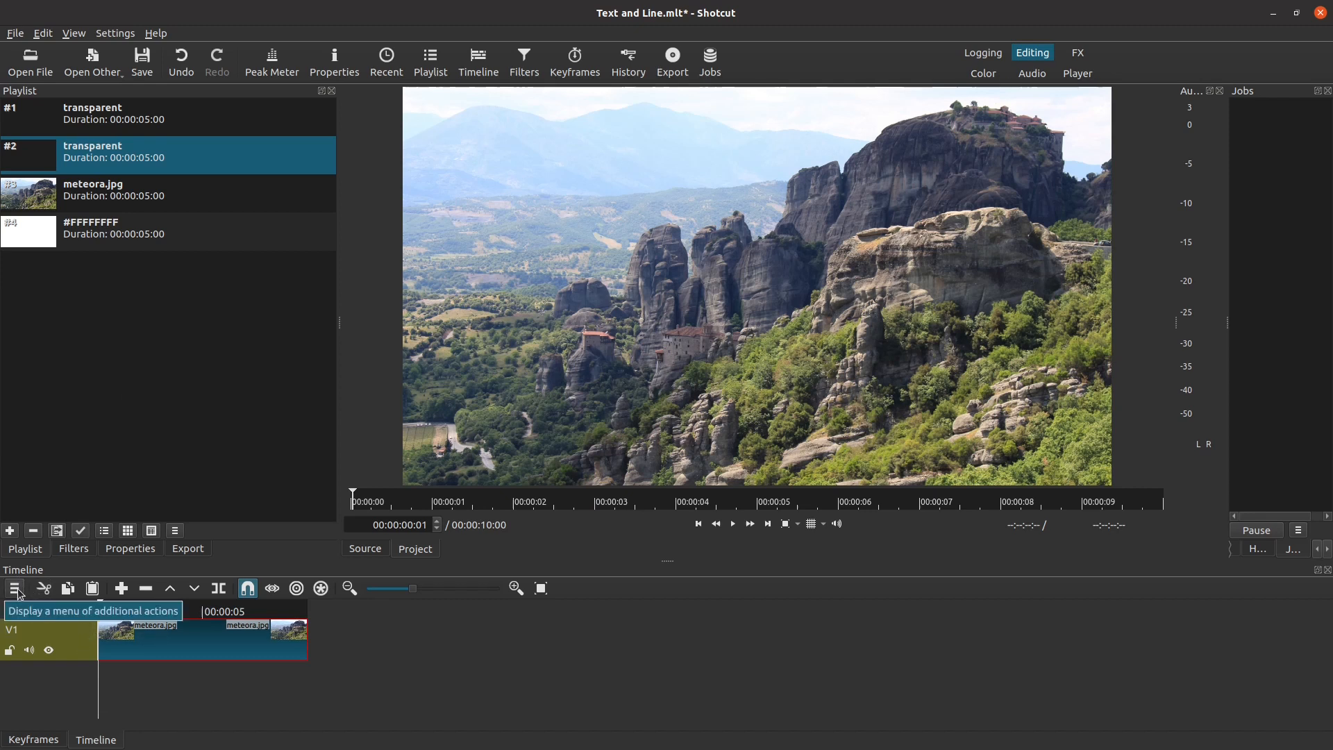
- Add video tracks V2, V3 and V4 using Track Operations twice and Ctrl+I
left_click(15, 587)
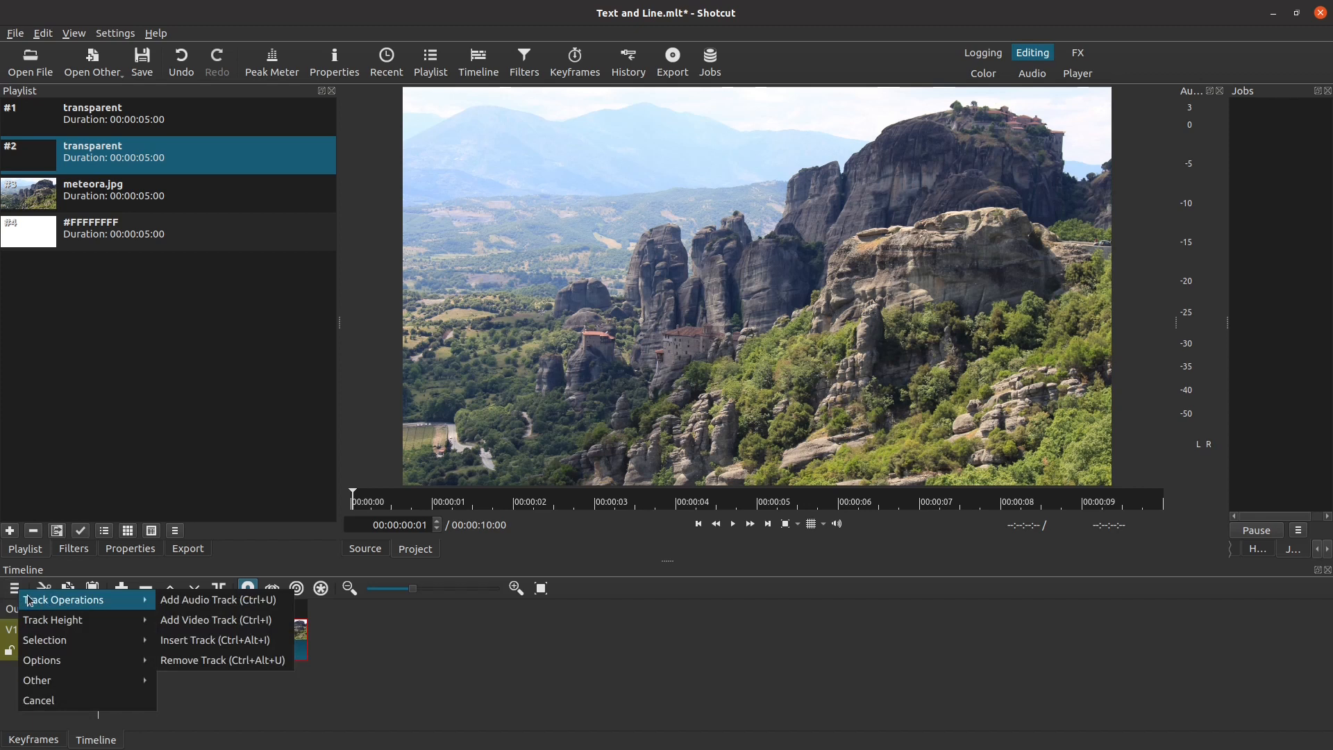
mouse_move(219, 600)
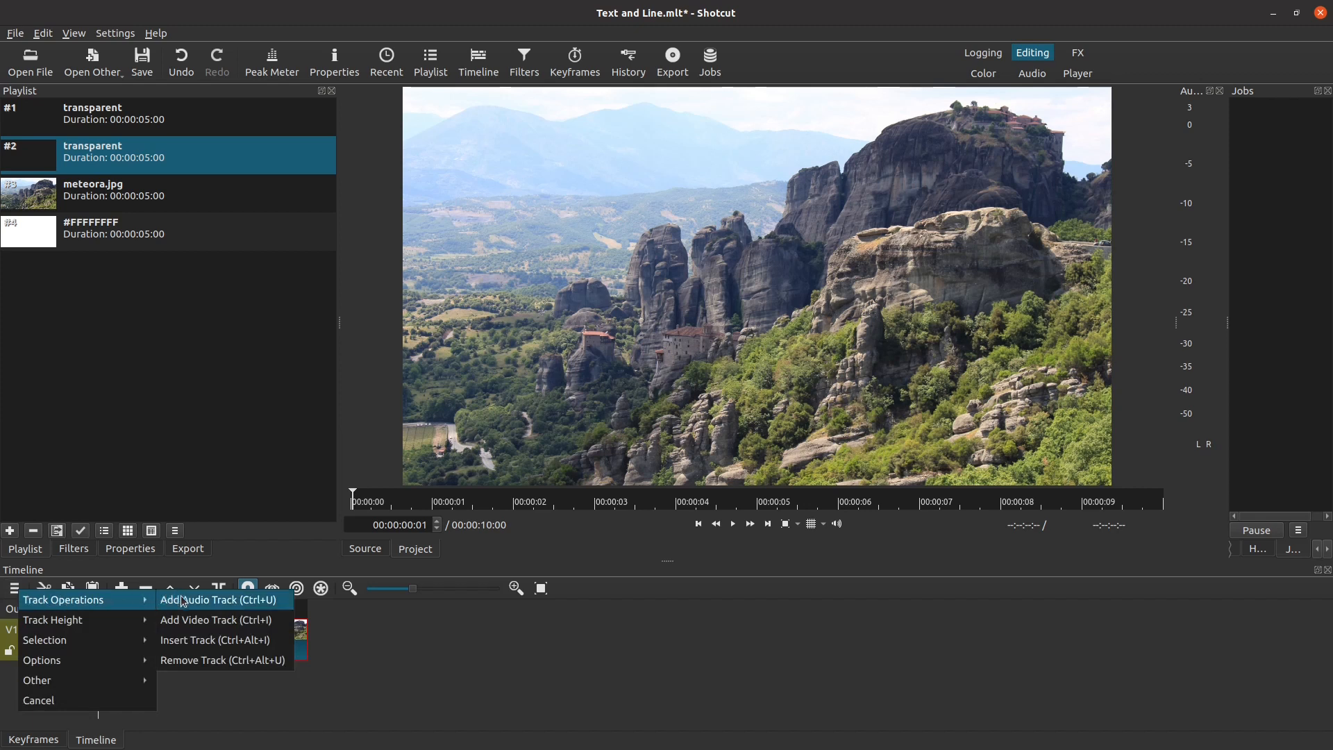
mouse_move(217, 619)
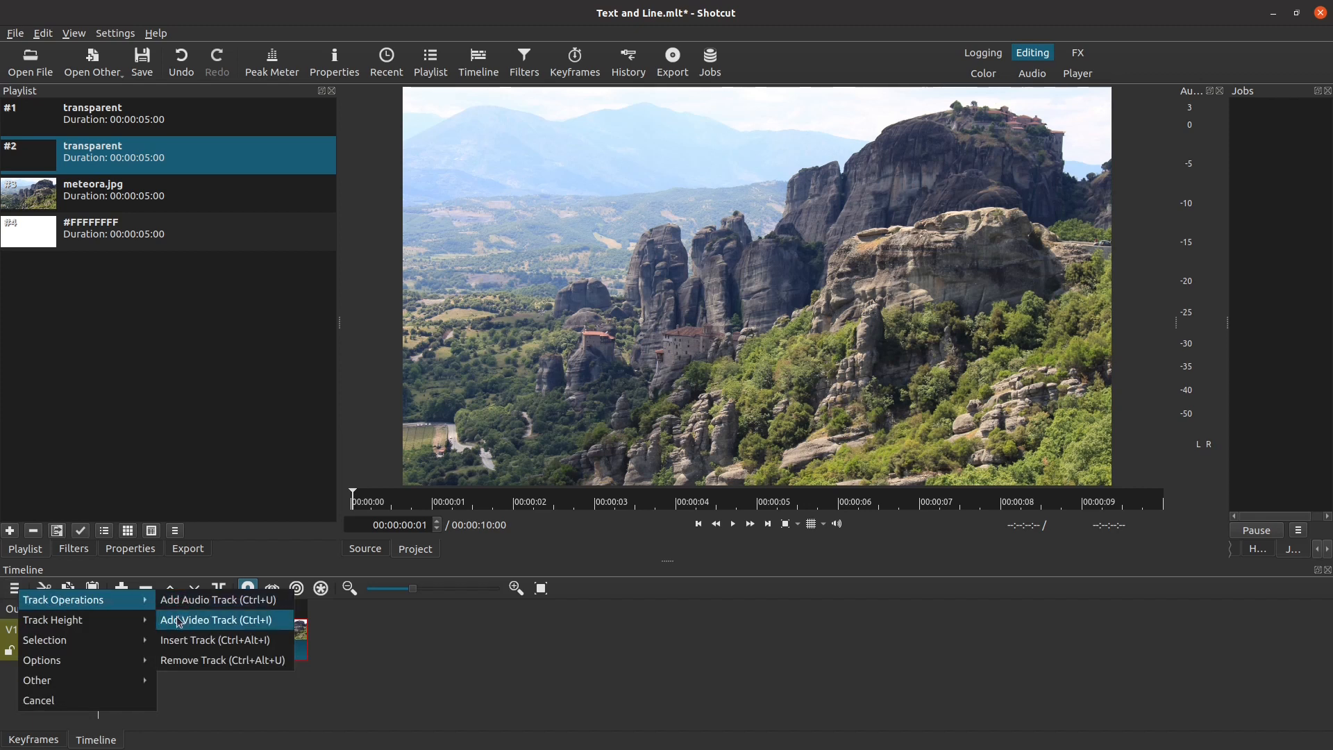
left_click(215, 619)
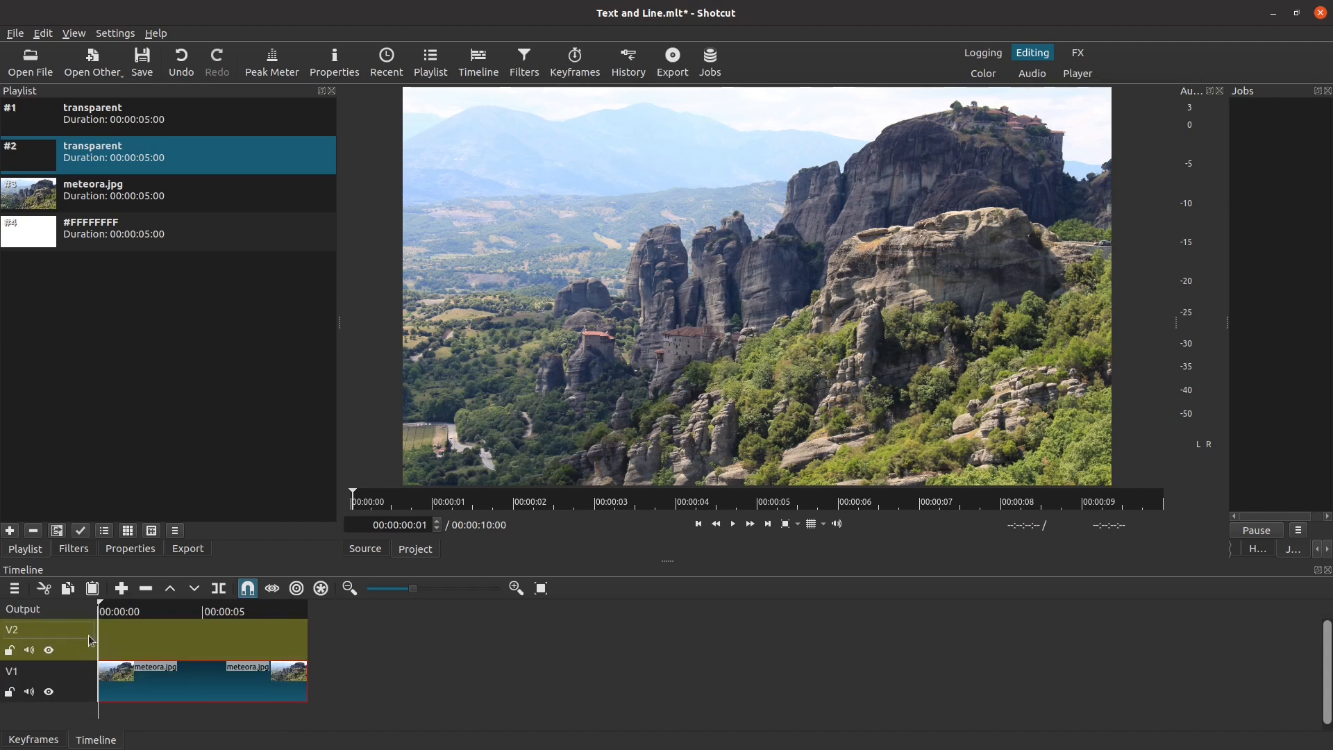
right_click(90, 640)
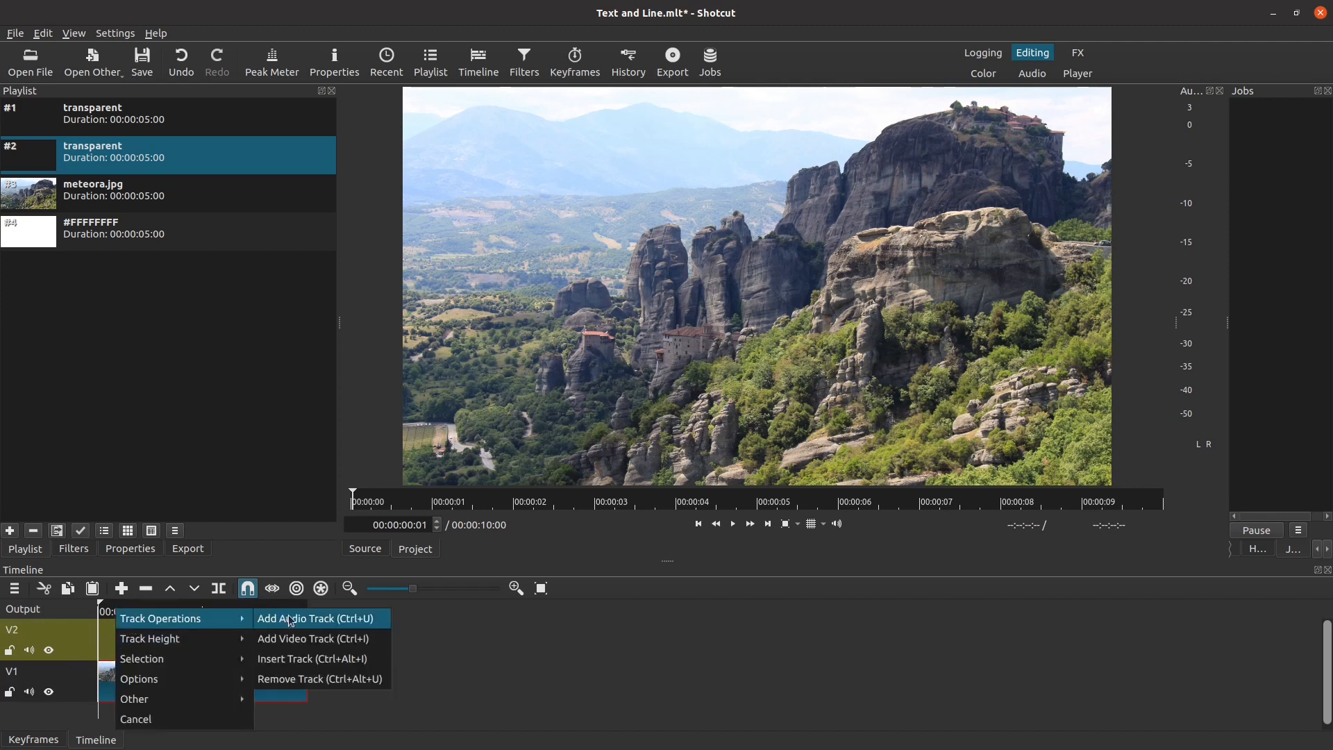
mouse_move(281, 639)
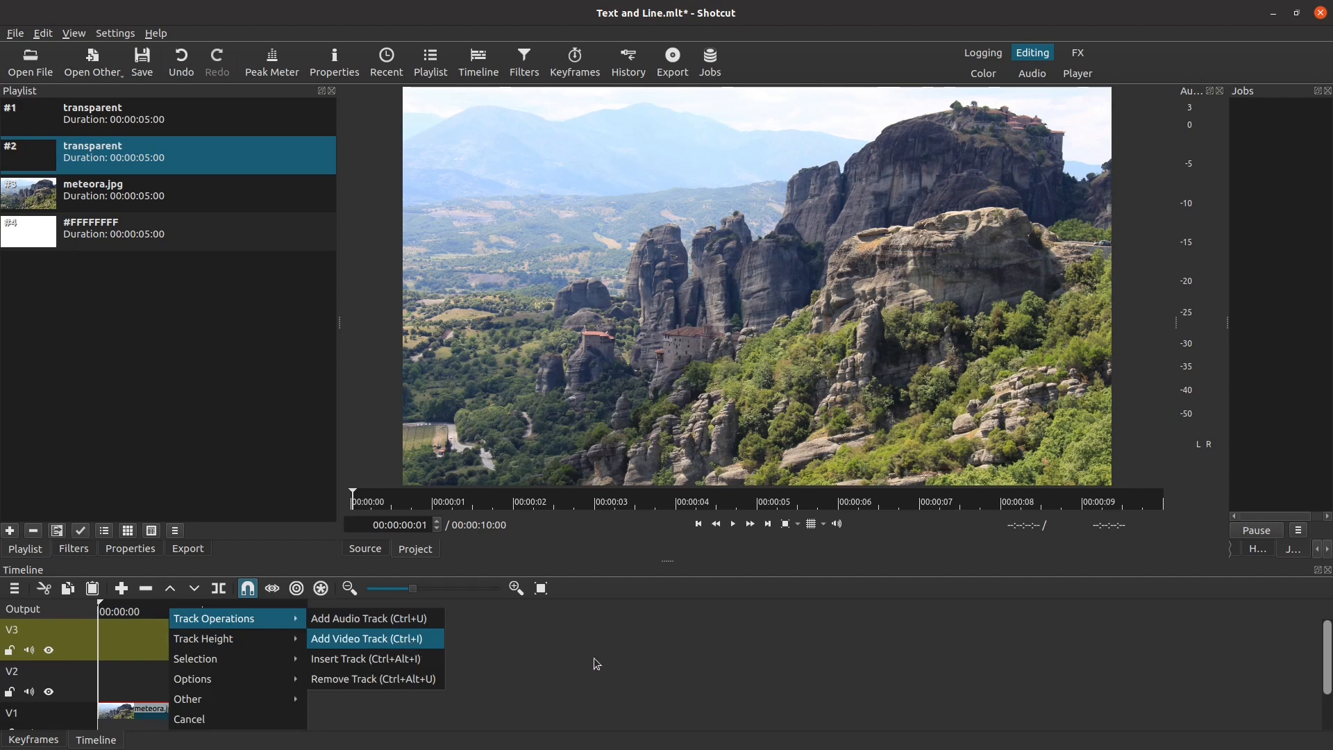
left_click(367, 639)
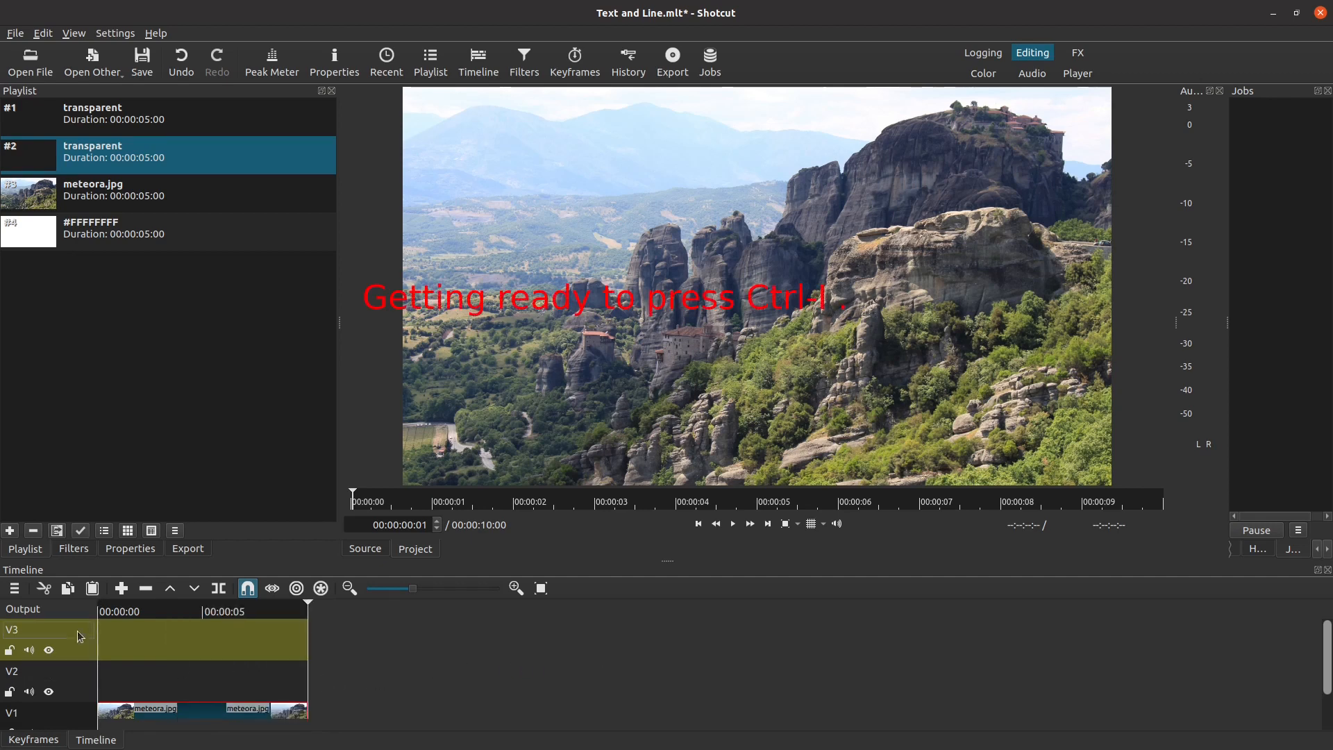
key("ctrl+i")
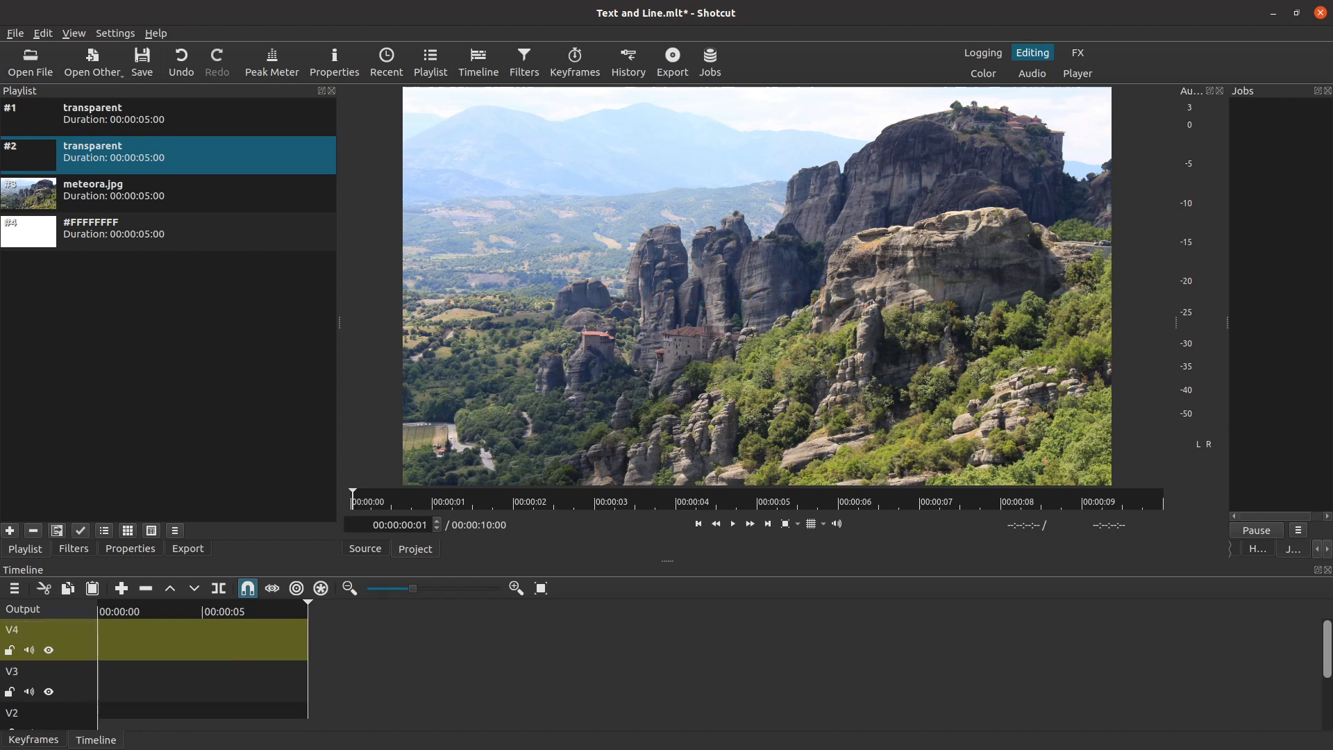
double_click(17, 713)
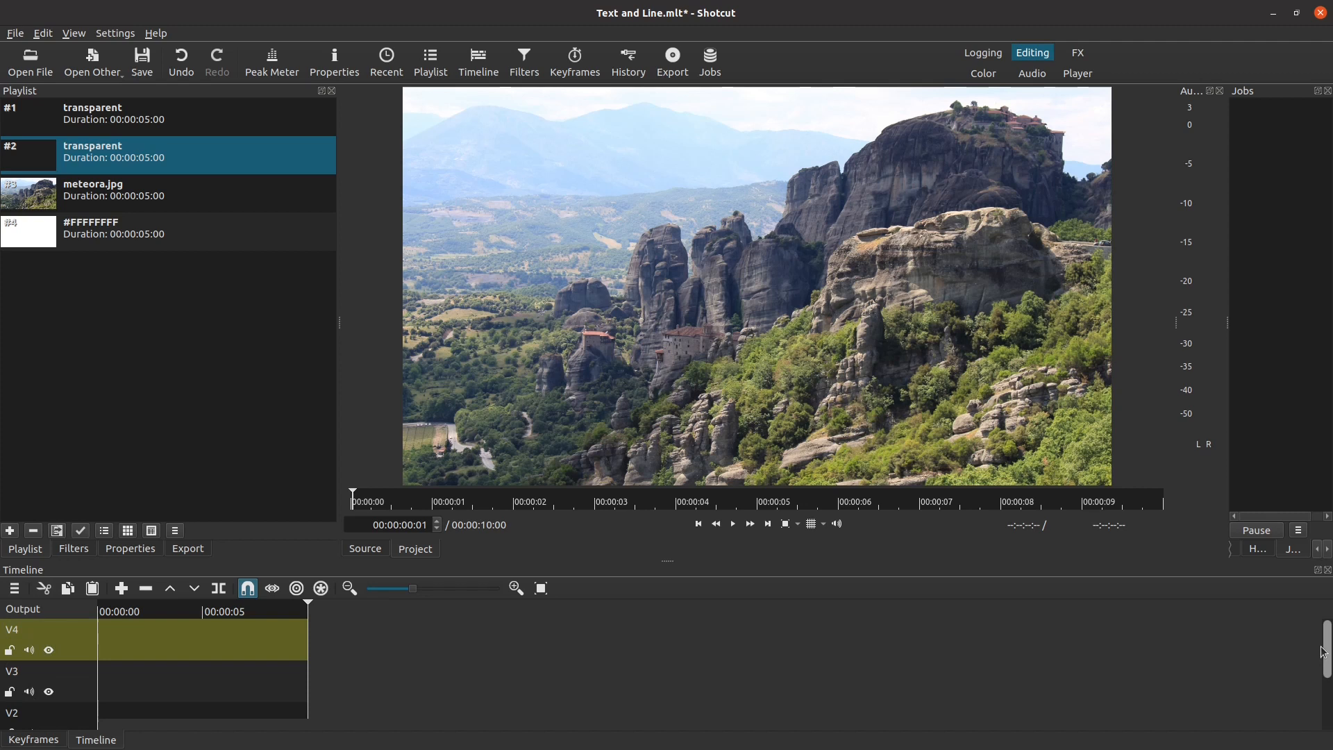
scroll("down", 3)
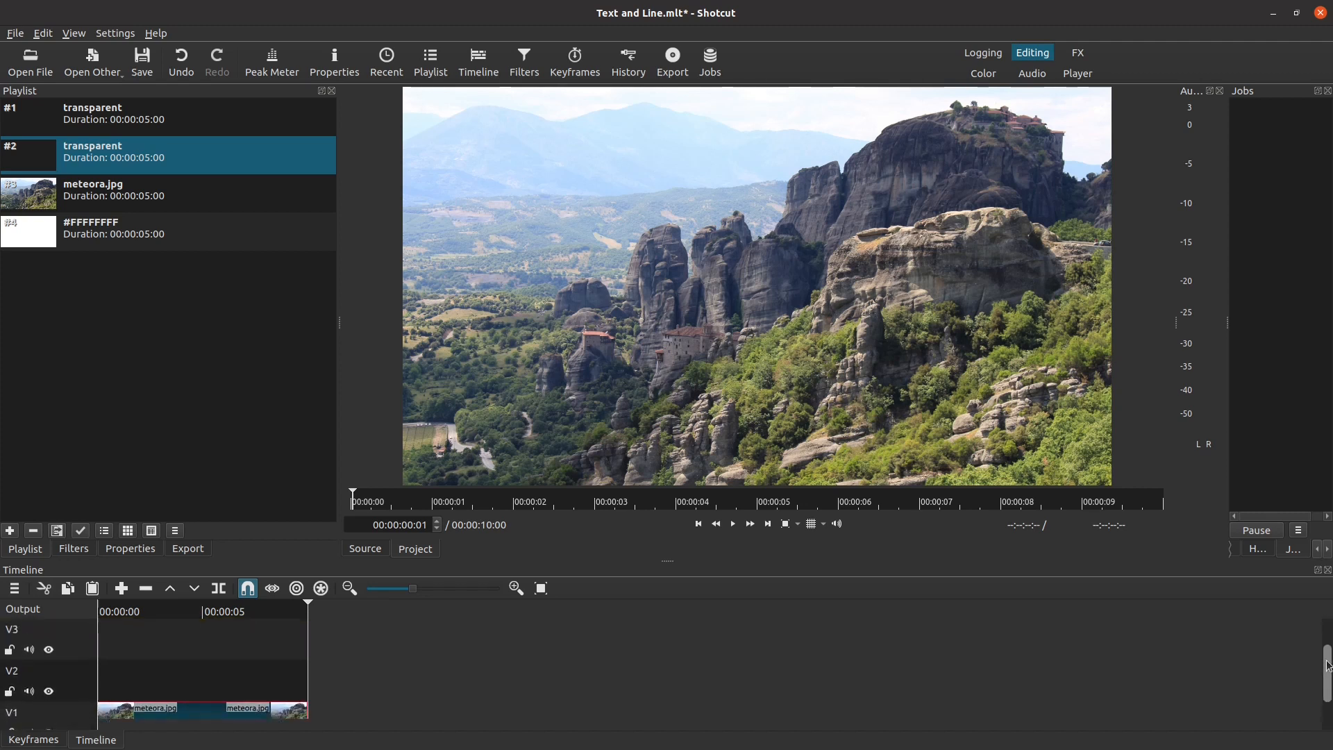
scroll("down", 3)
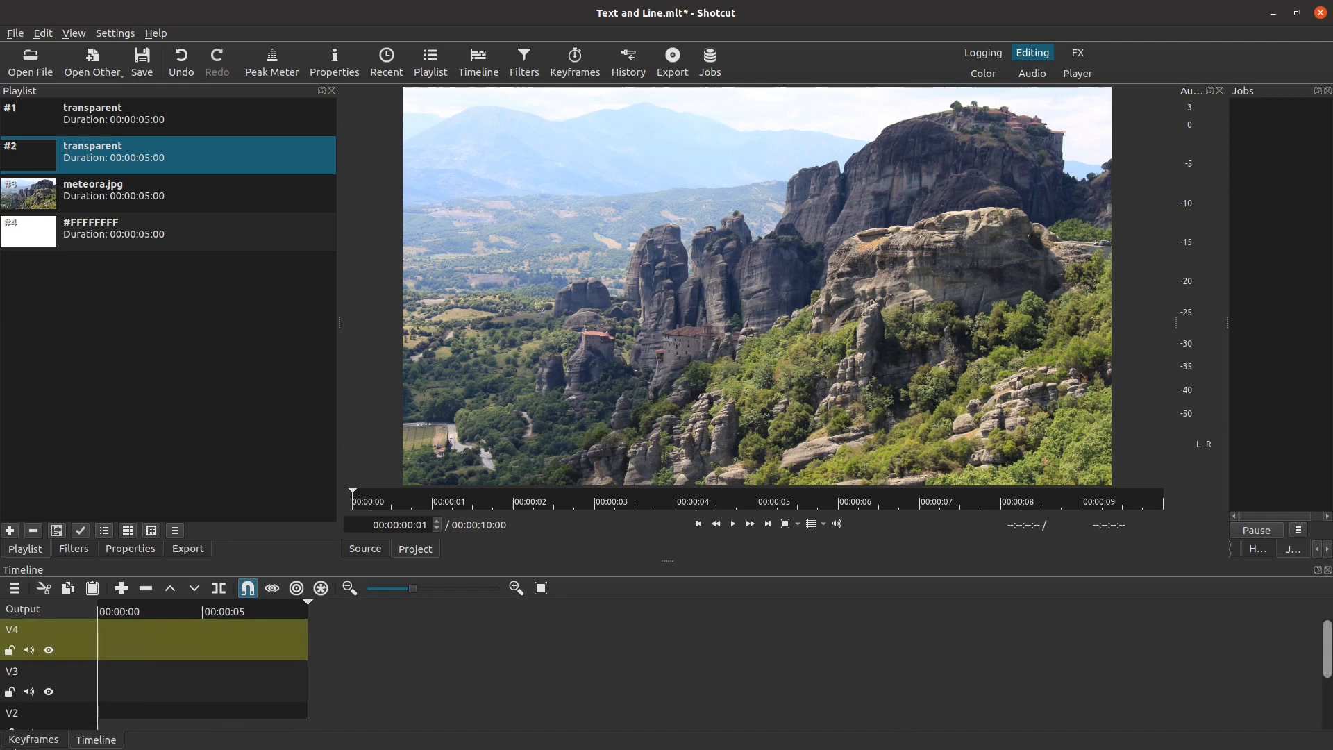
mouse_move(207, 633)
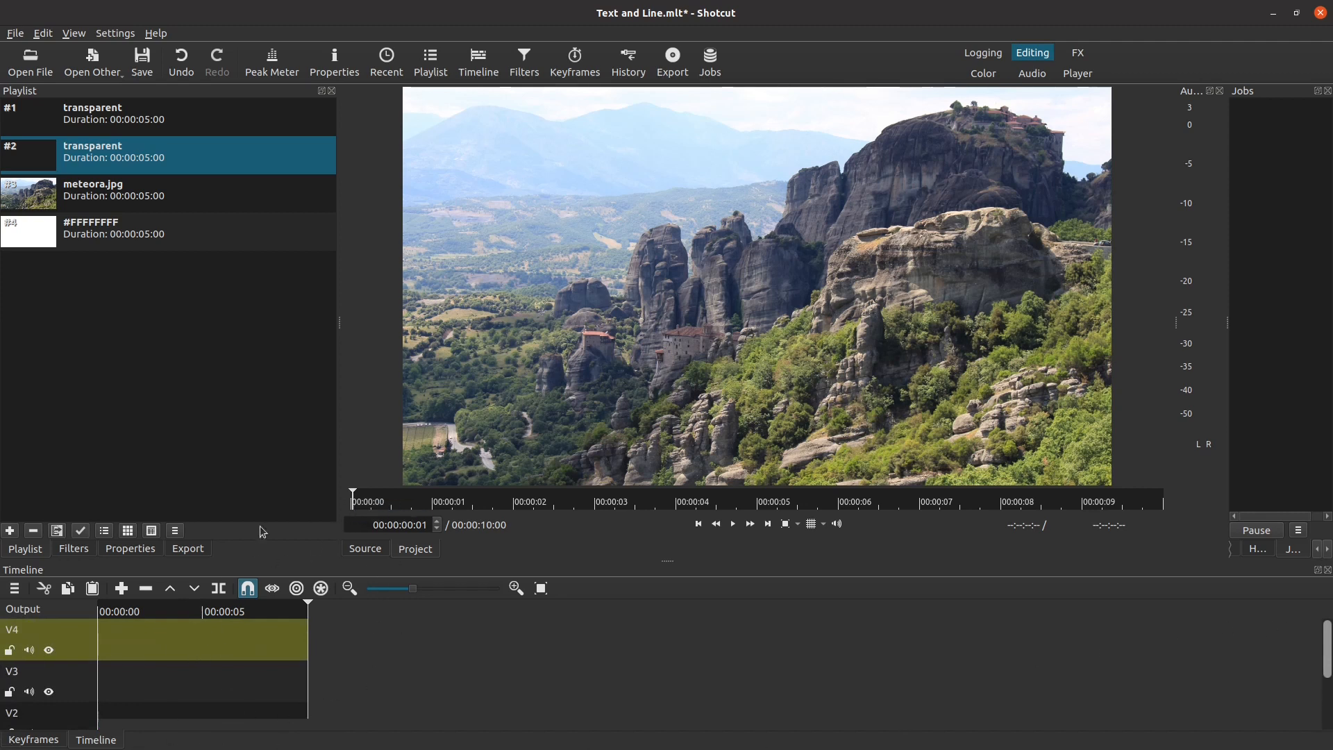
mouse_move(311, 694)
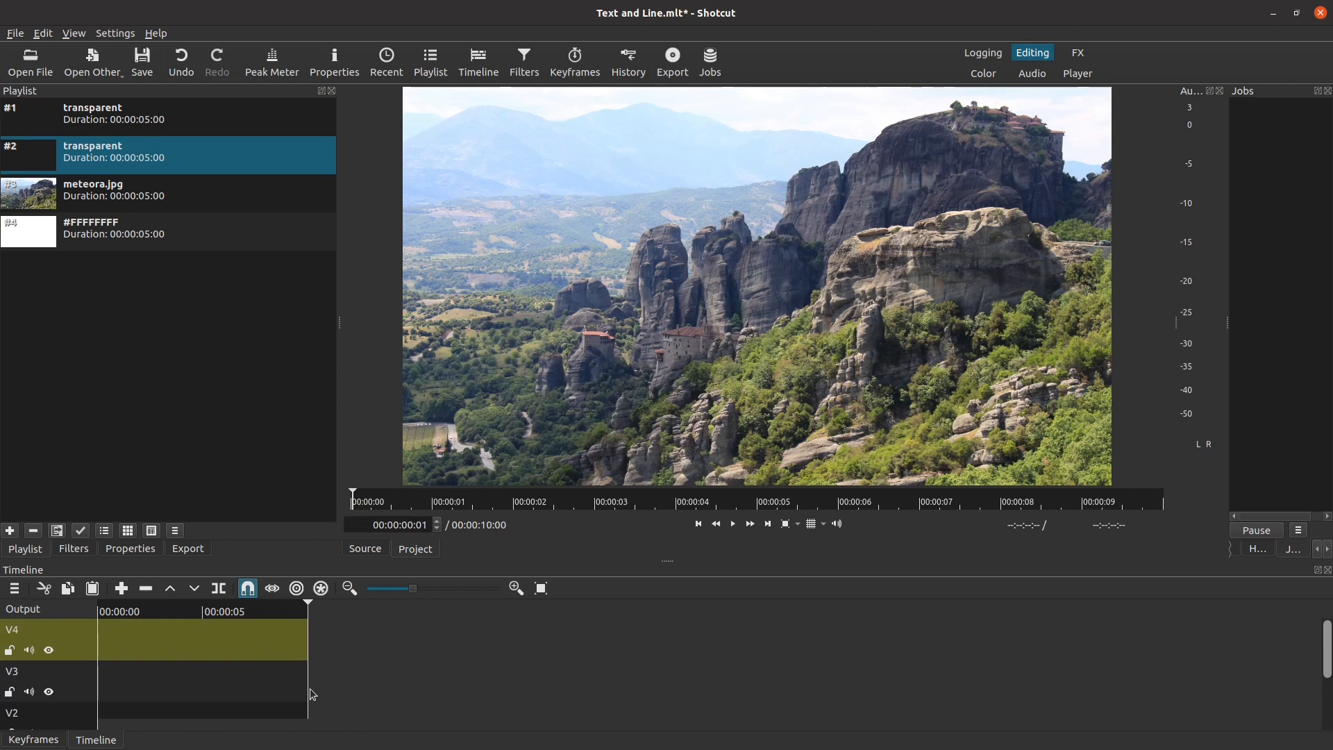
- Open and close the timeline menu to adjust how the video tracks are displayed
left_click(14, 588)
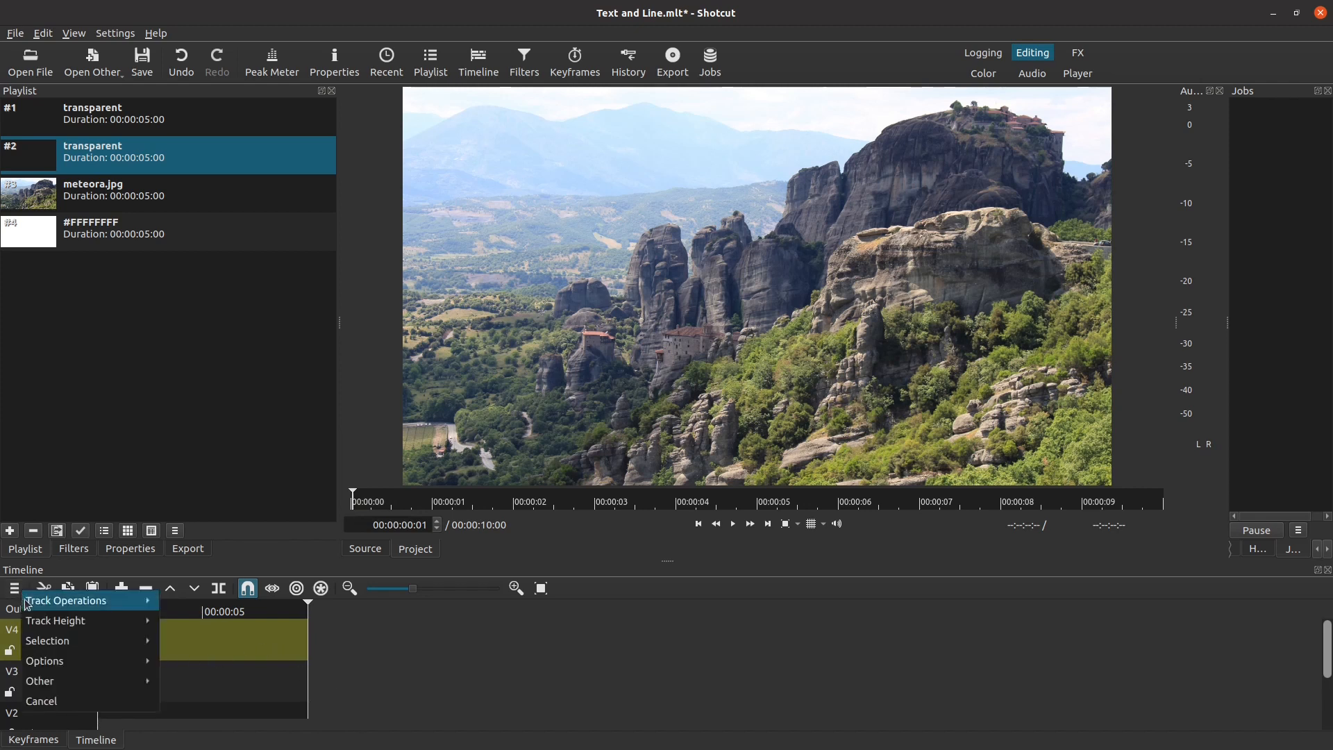
mouse_move(56, 621)
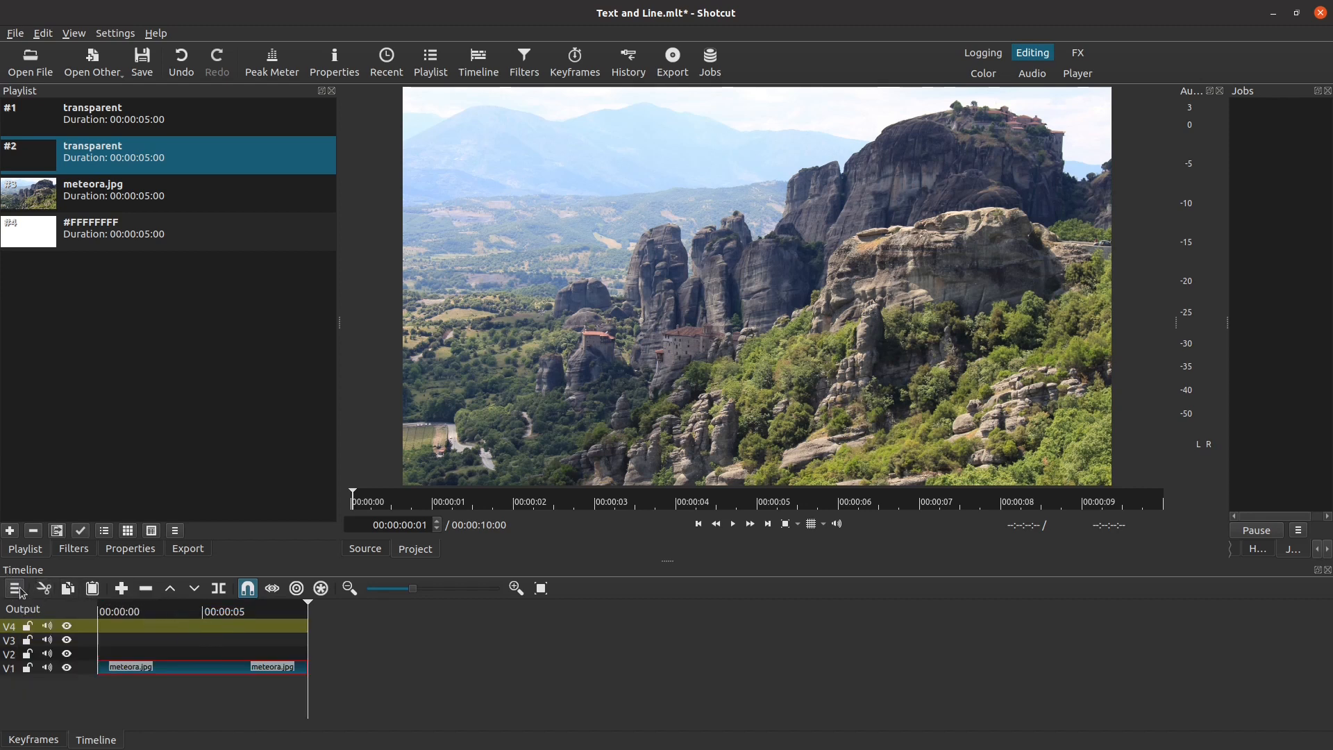
left_click(16, 588)
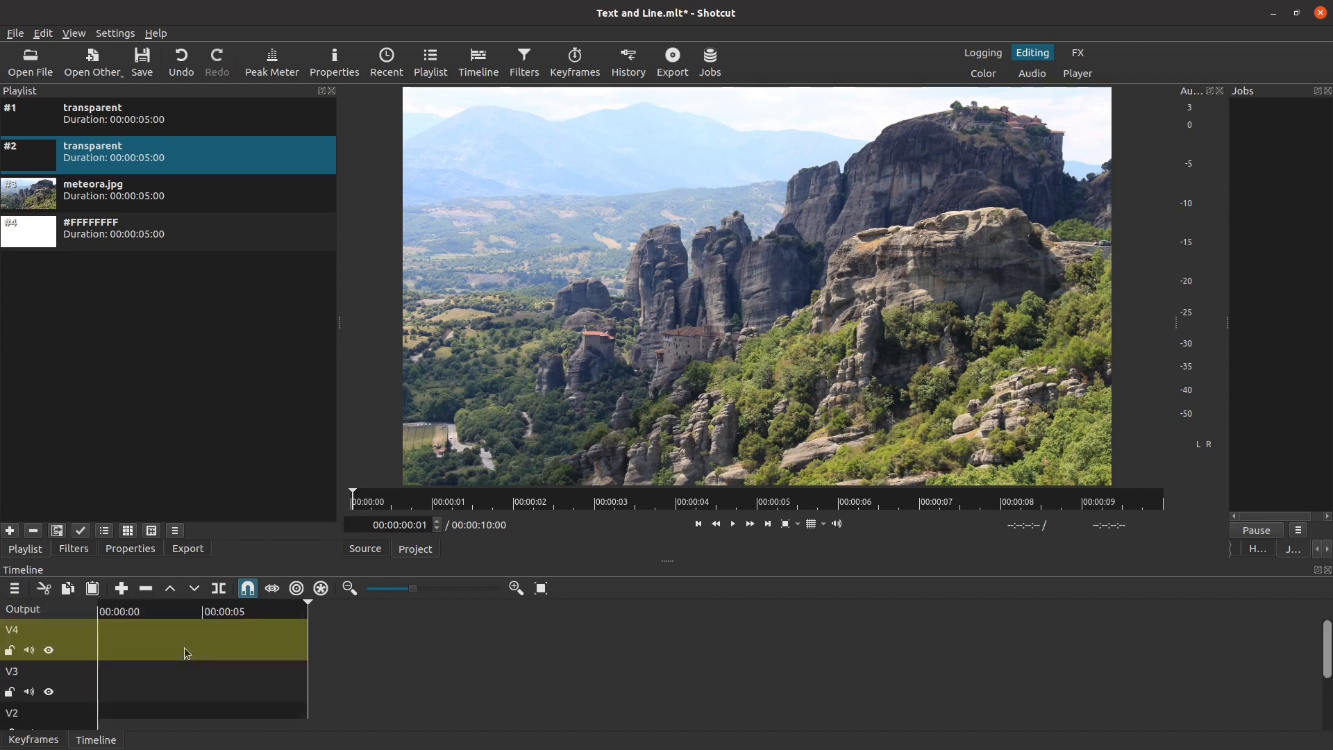
mouse_move(671, 564)
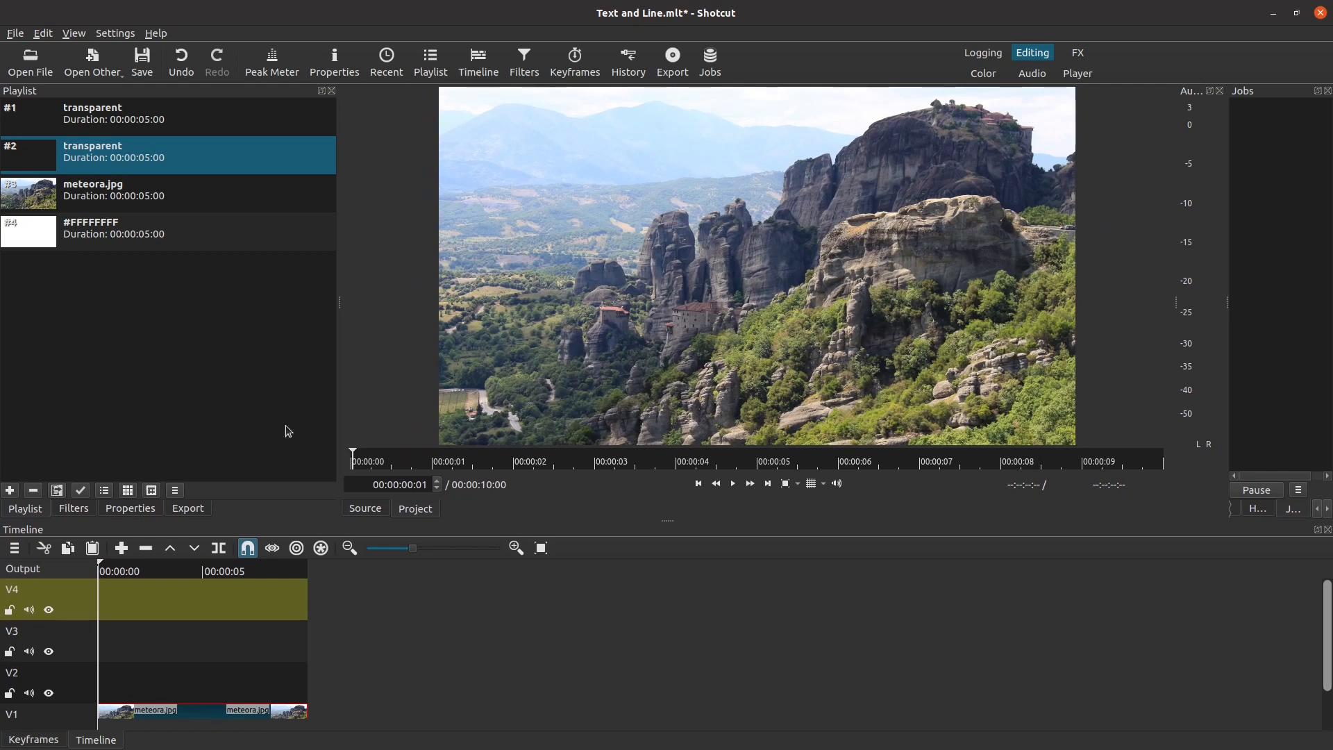
mouse_move(628, 315)
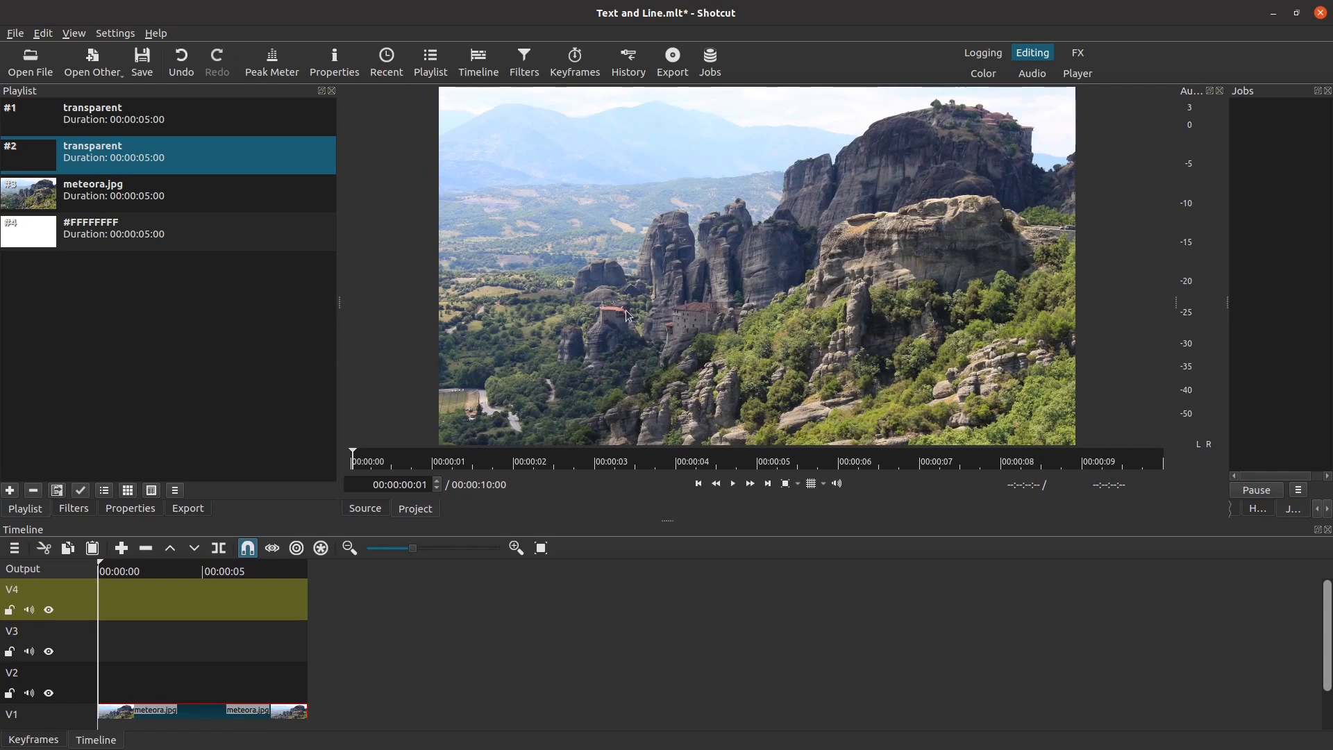
mouse_move(1174, 308)
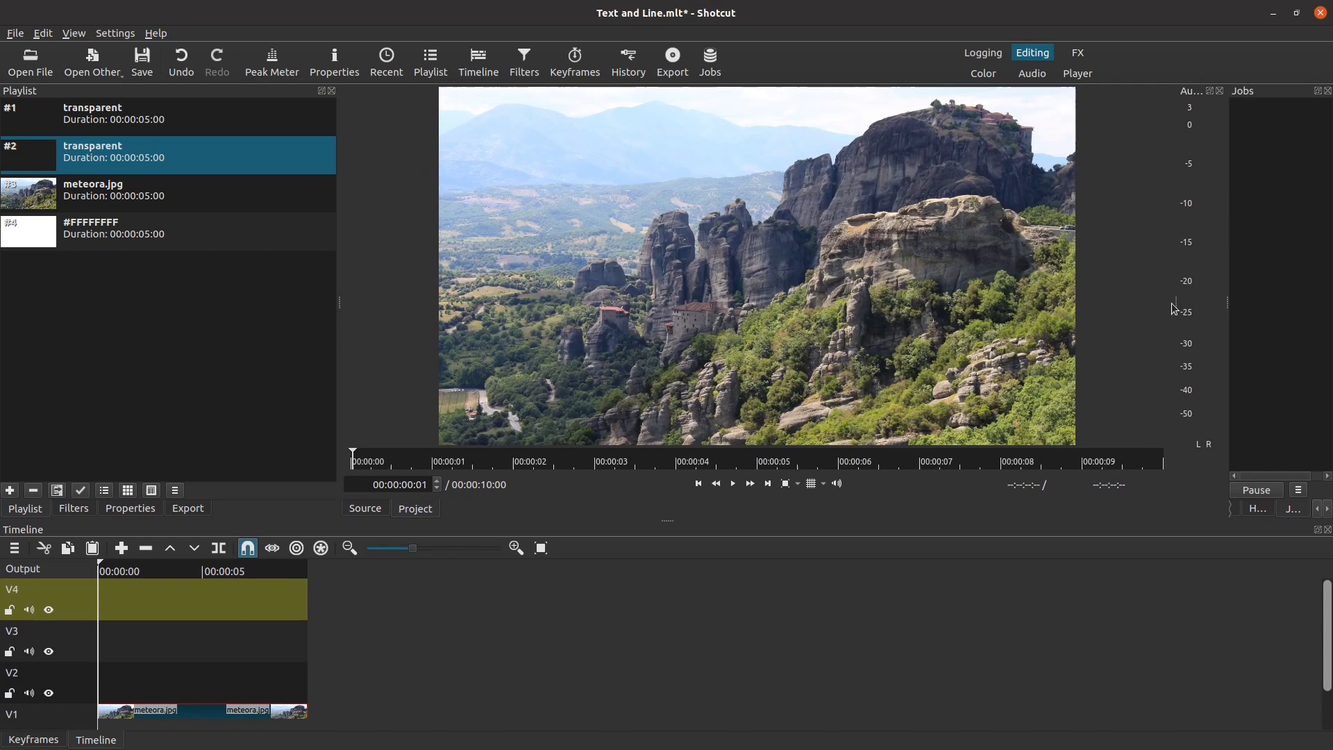
mouse_move(262, 671)
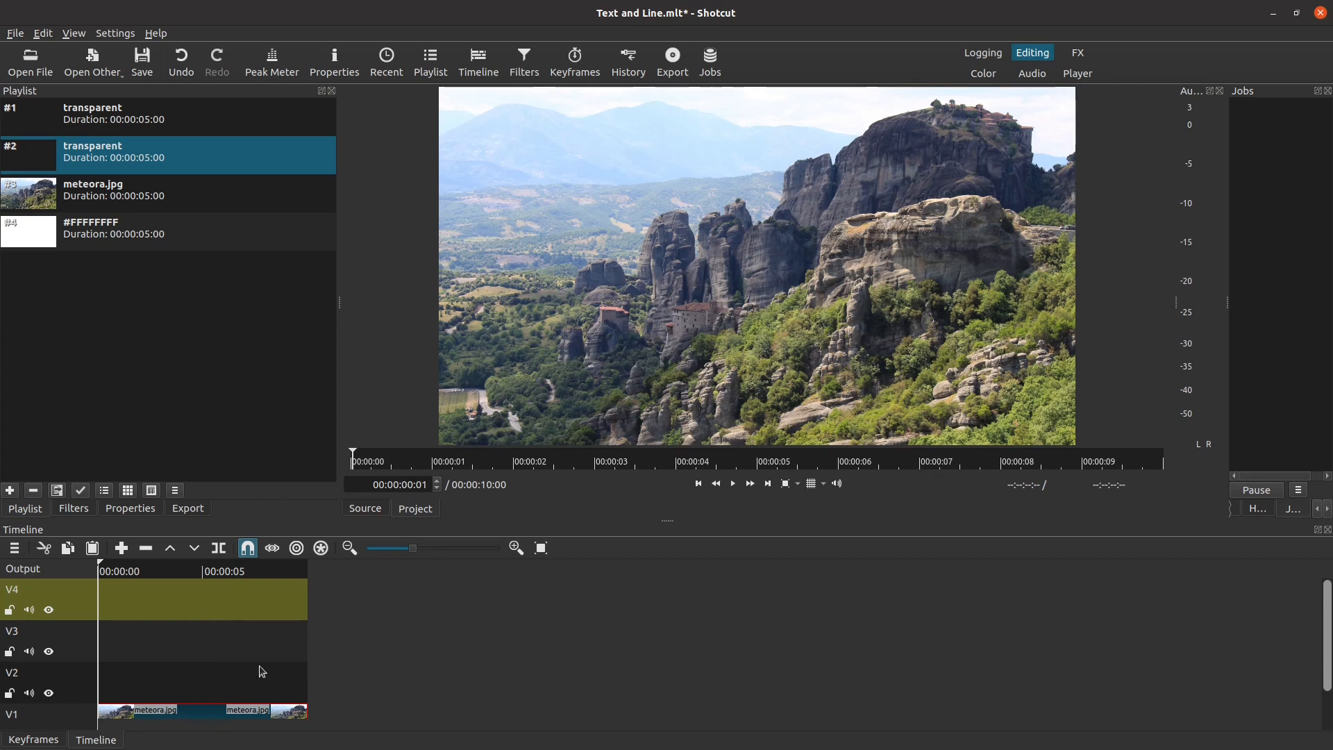
mouse_move(183, 303)
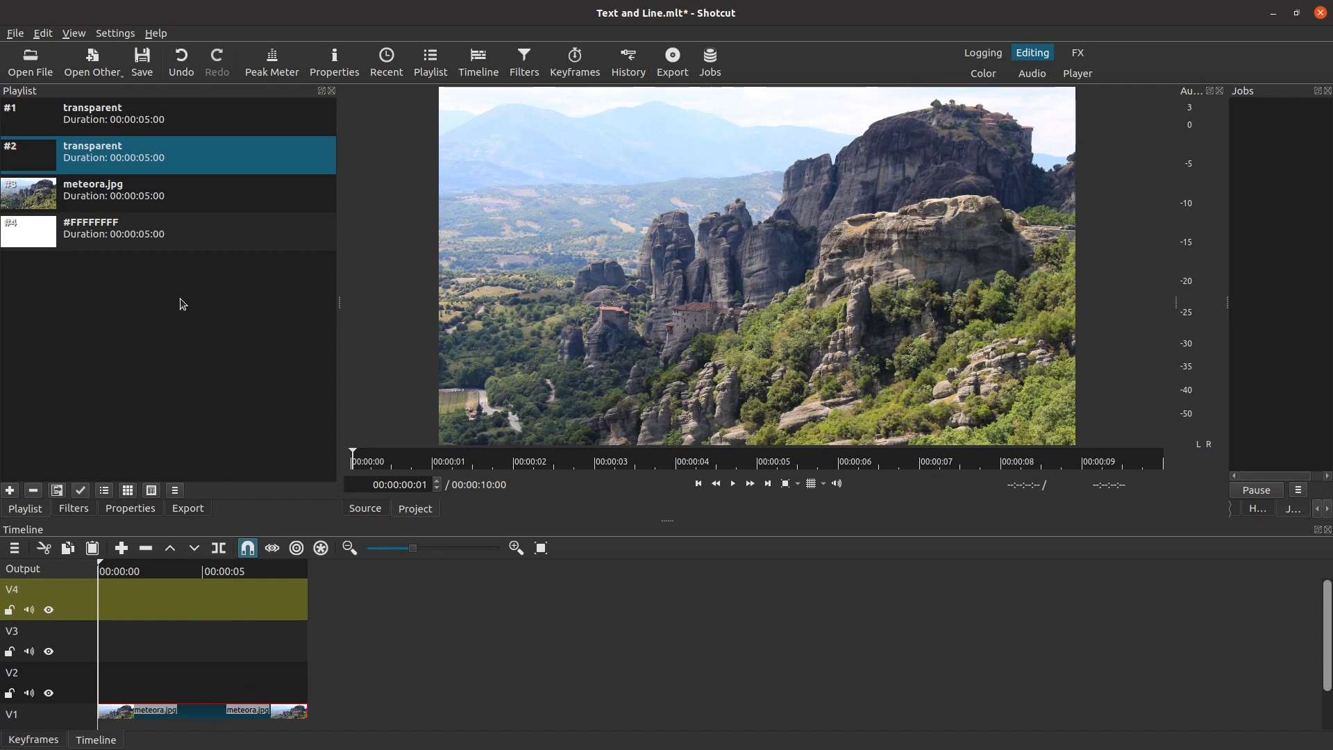
mouse_move(32, 245)
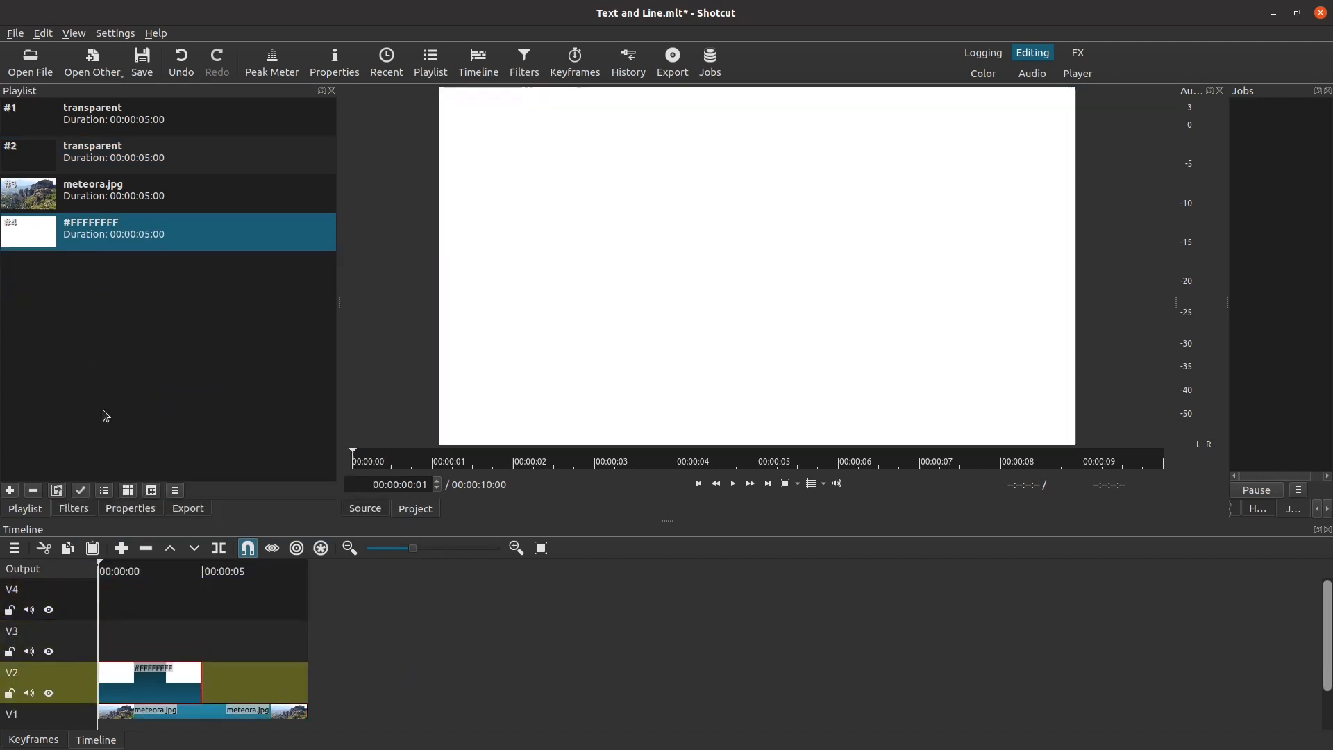
- Add a transparent clip to the timeline and stretch the V2–V4 clips to 10 seconds
left_click(128, 152)
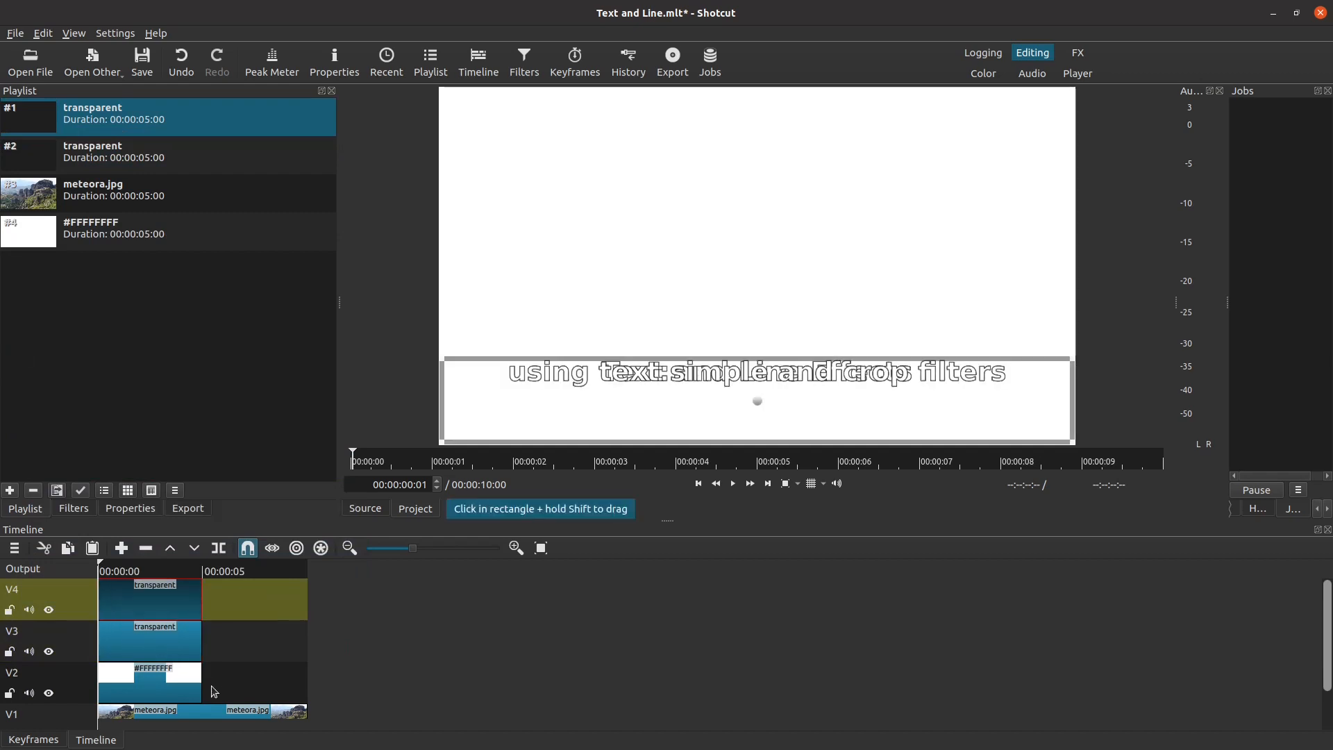
left_click_drag(187, 684, 288, 685)
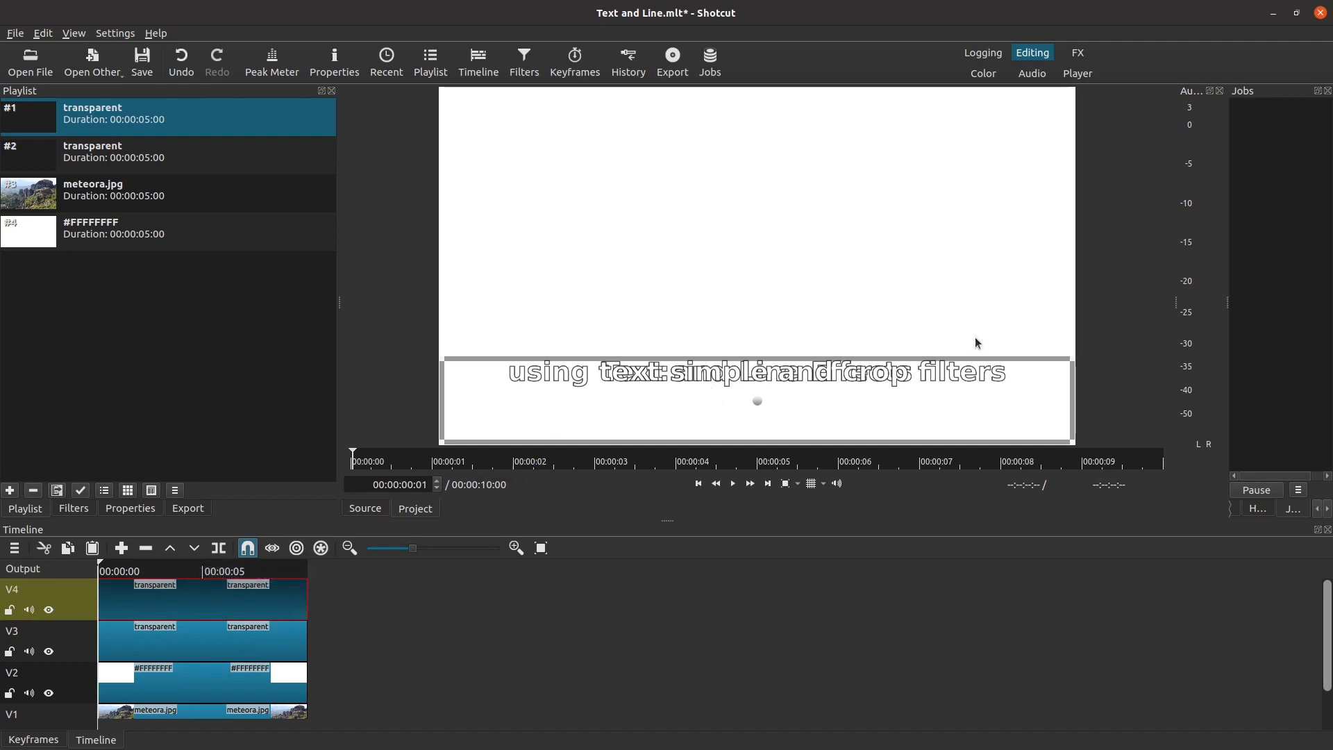
mouse_move(833, 189)
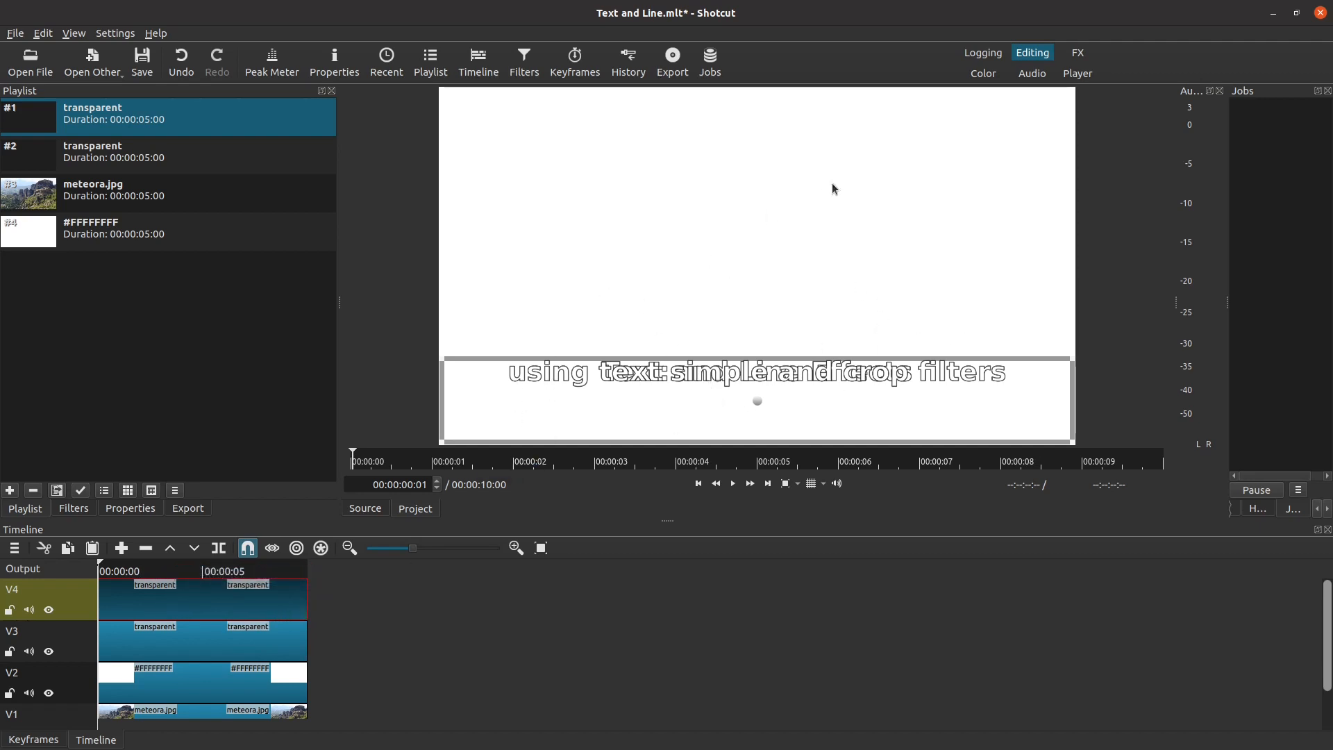
mouse_move(632, 288)
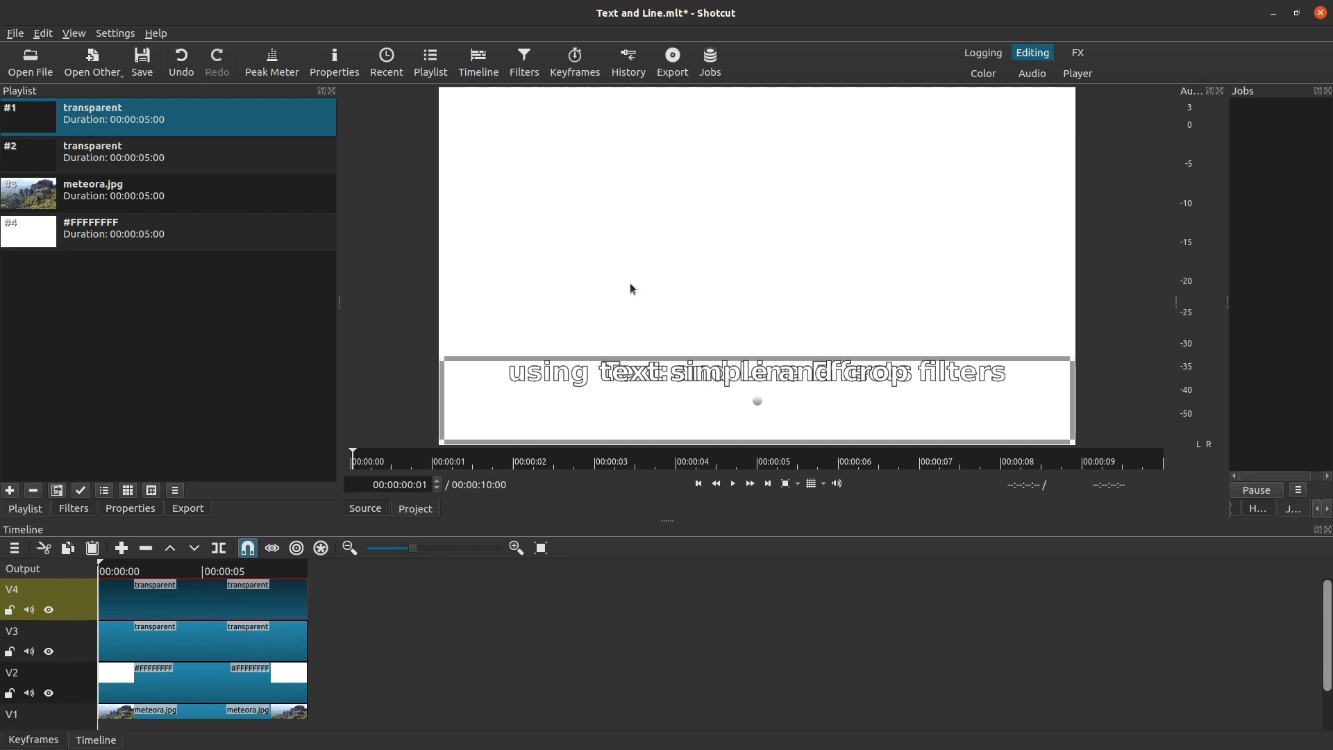
mouse_move(402, 674)
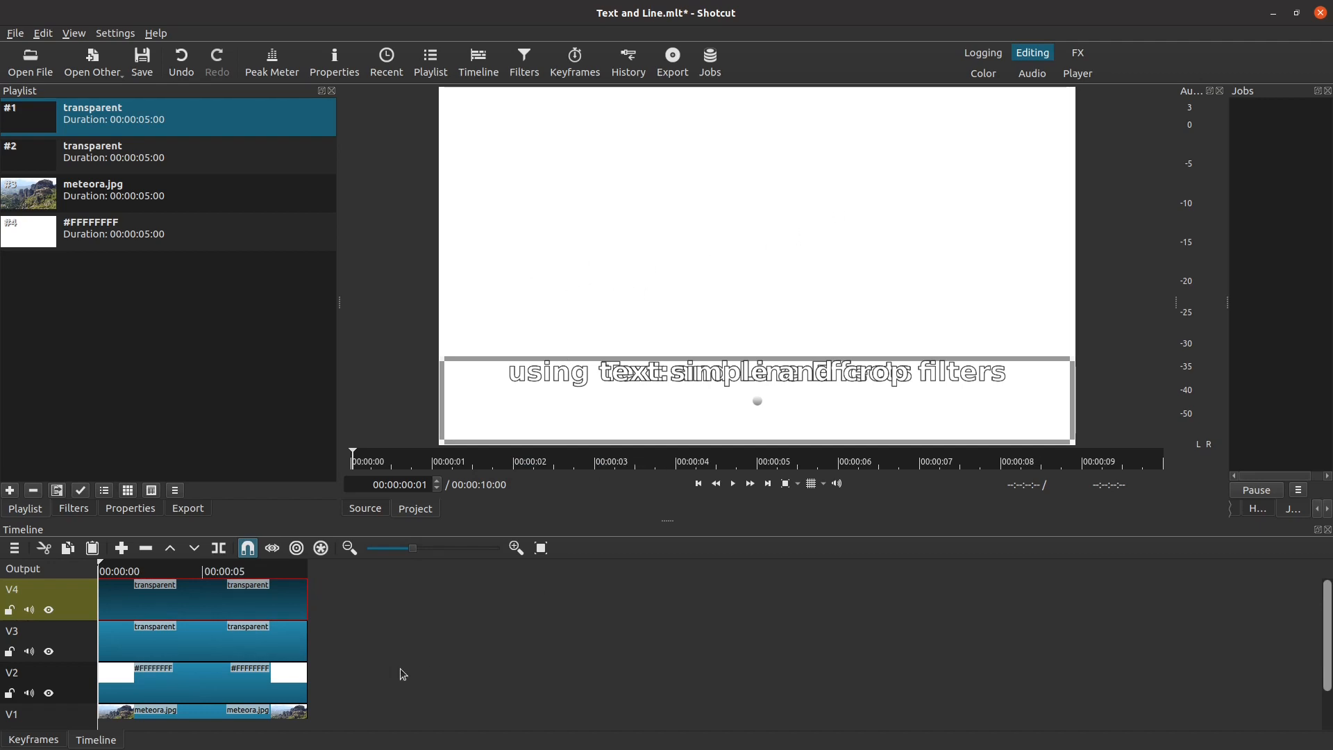
mouse_move(394, 693)
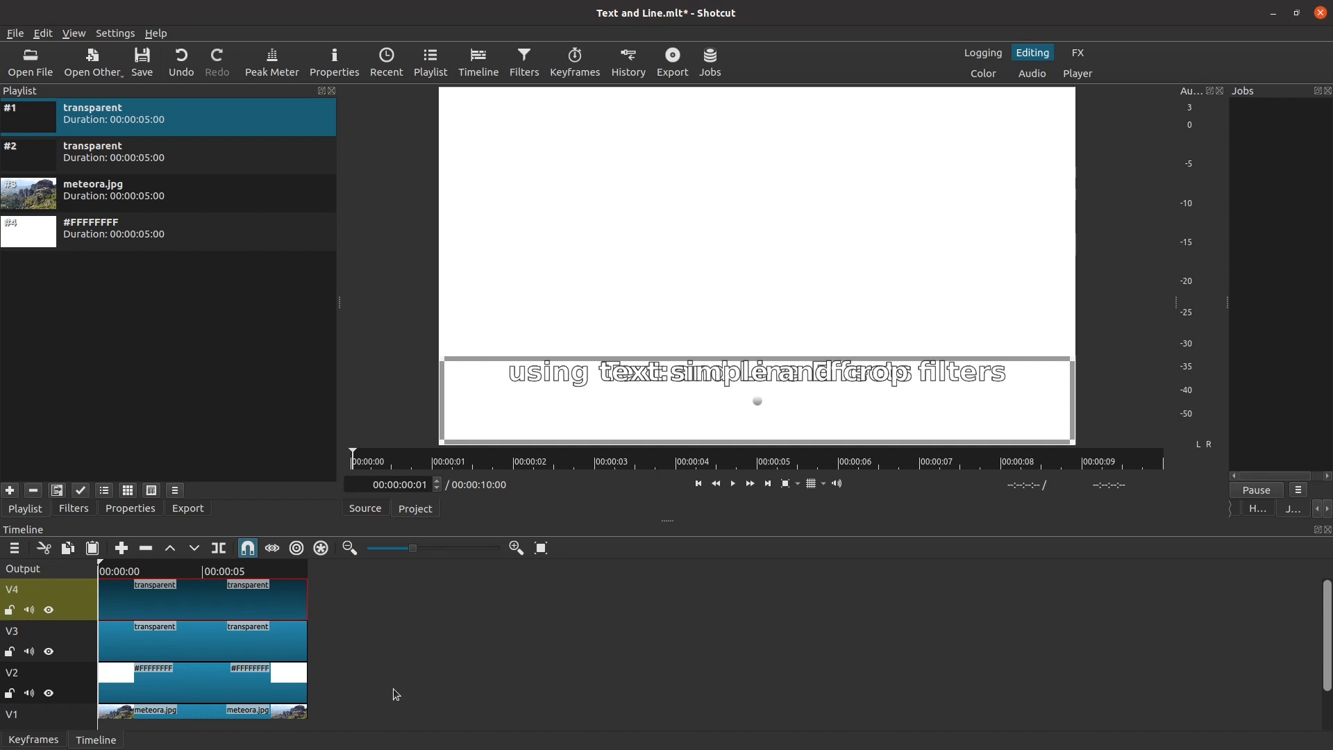
mouse_move(70, 691)
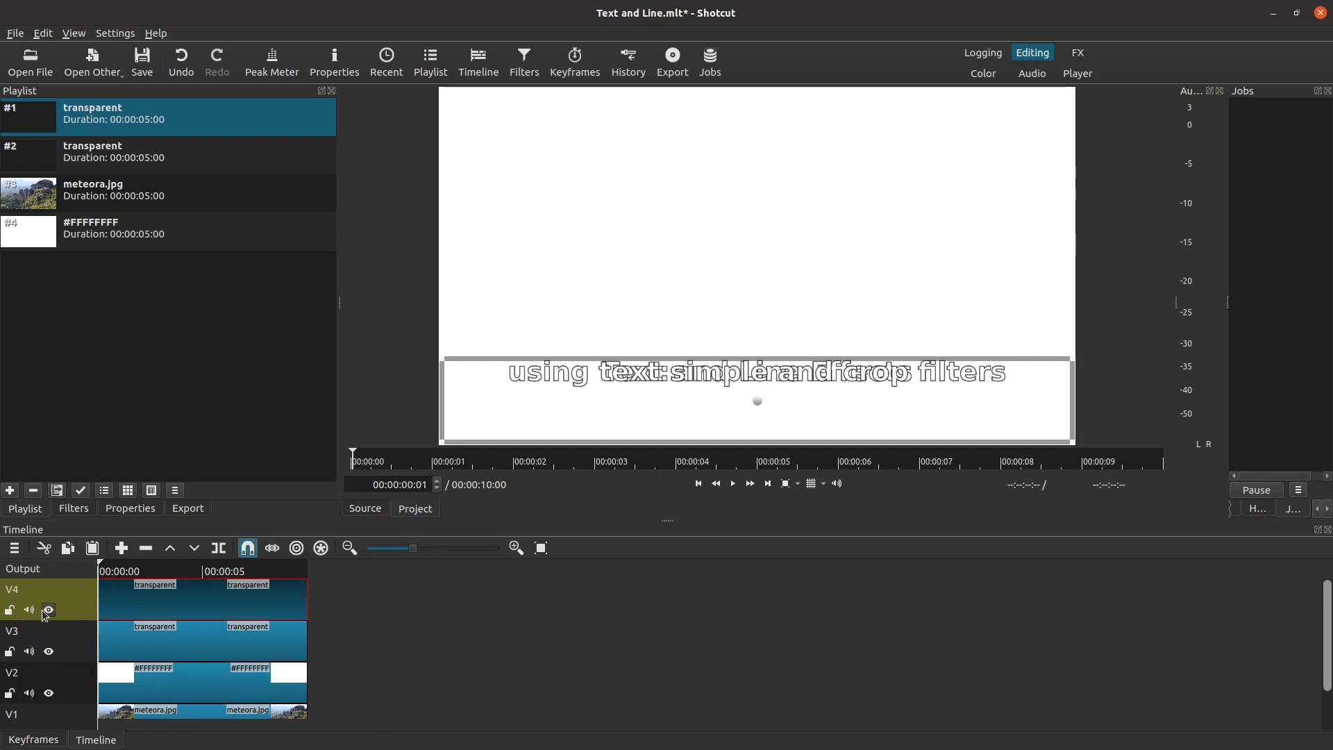
mouse_move(49, 609)
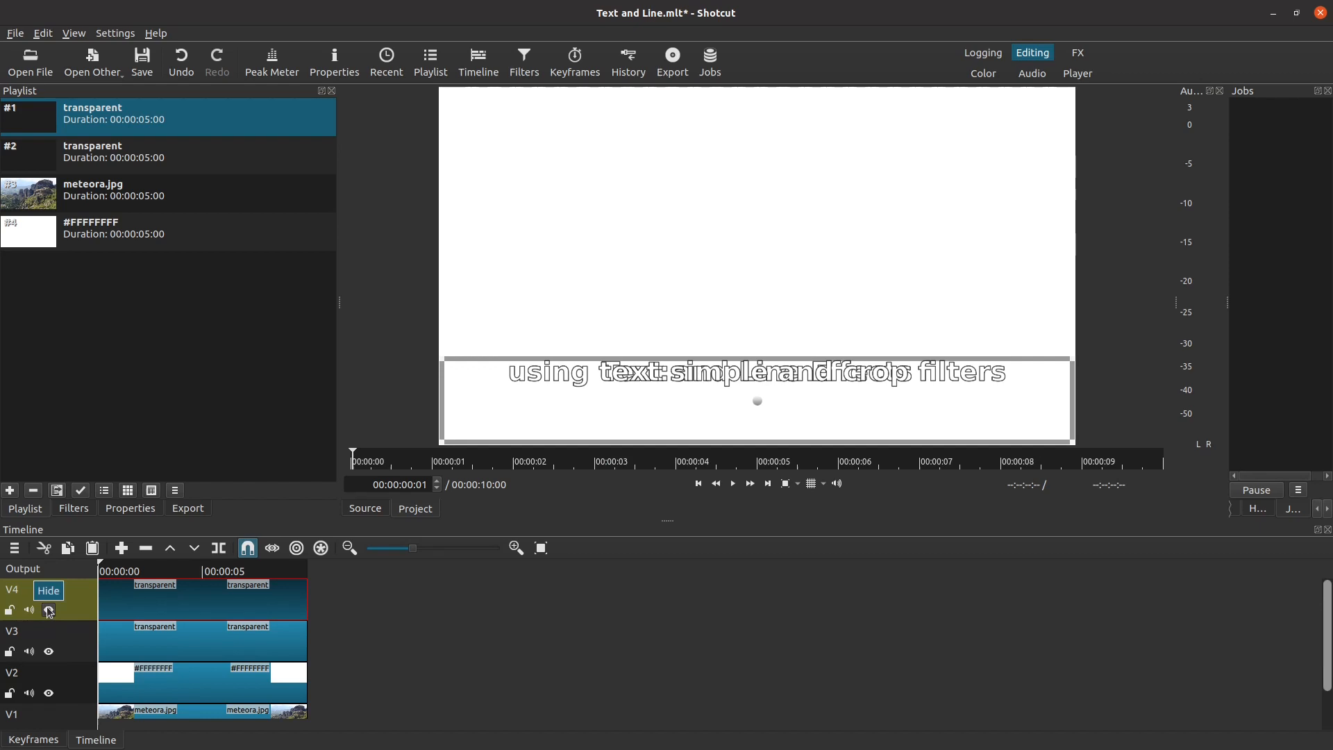
- Hide the V4 subtitle text track
left_click(49, 610)
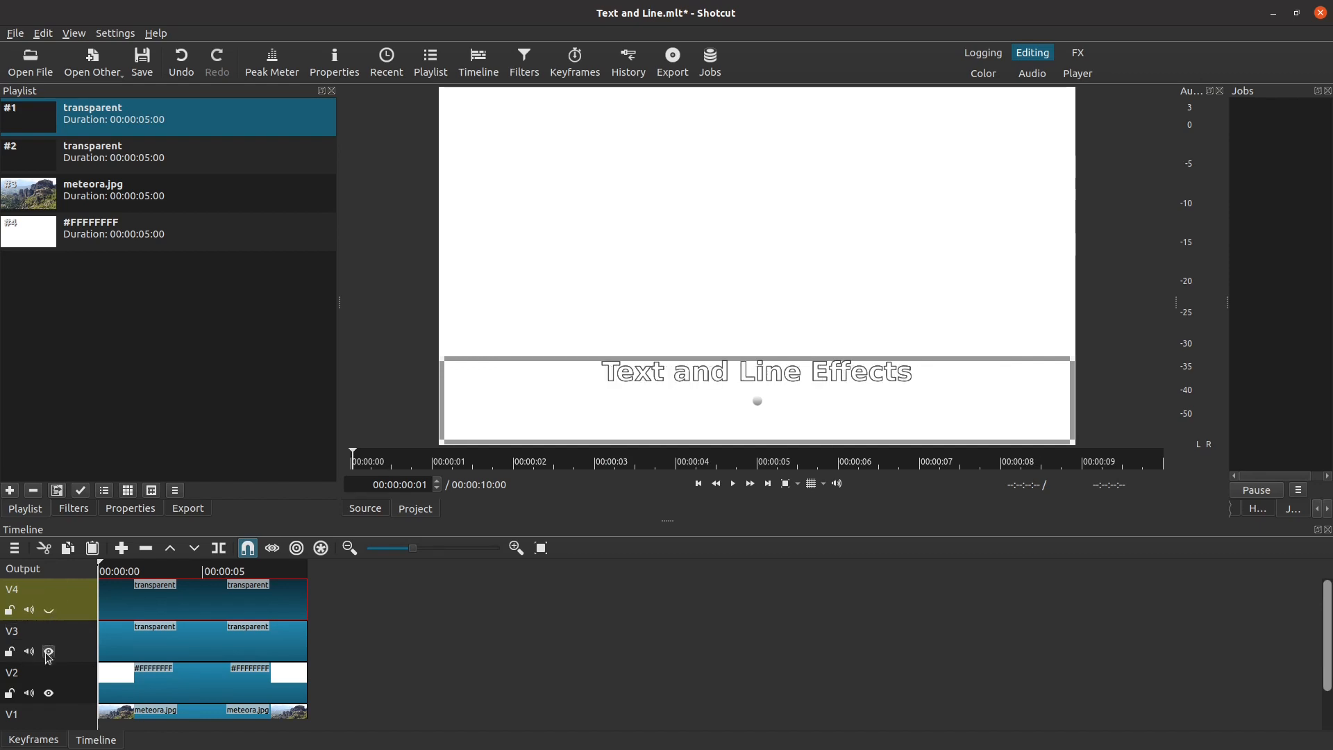
mouse_move(48, 653)
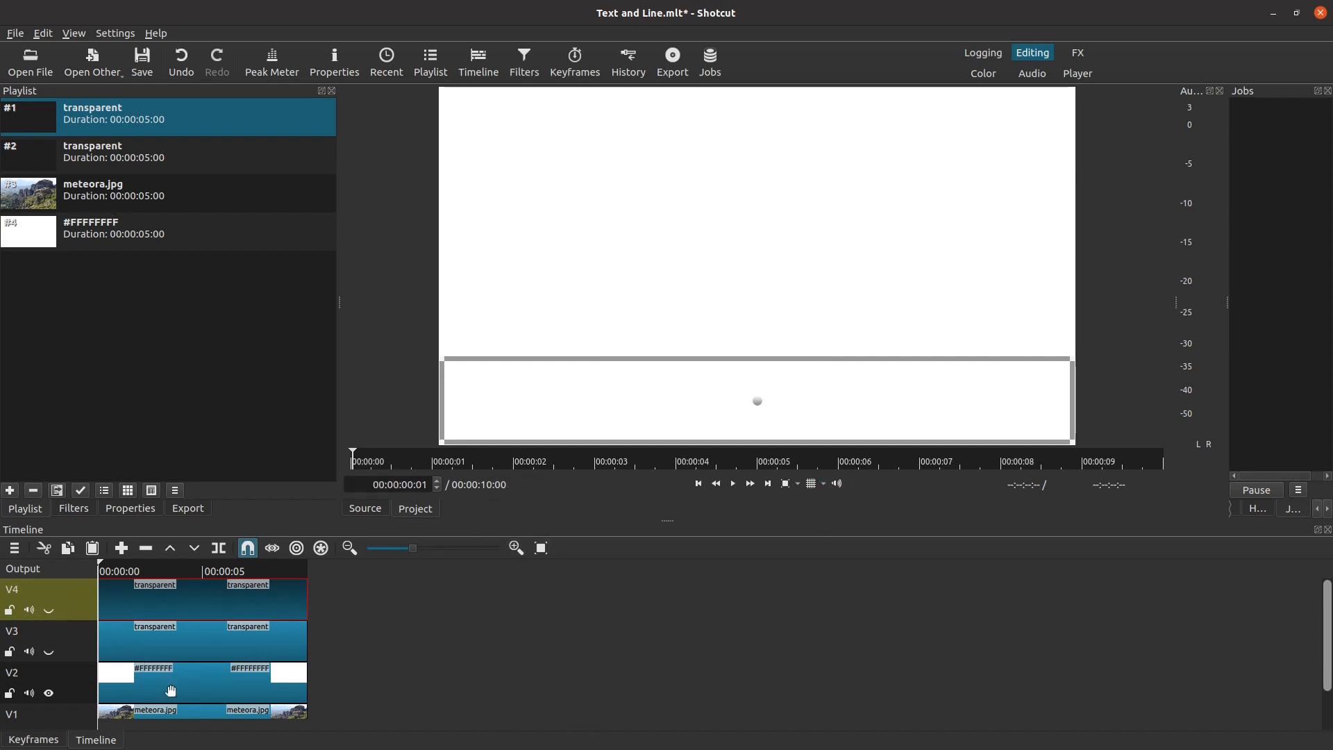
mouse_move(174, 682)
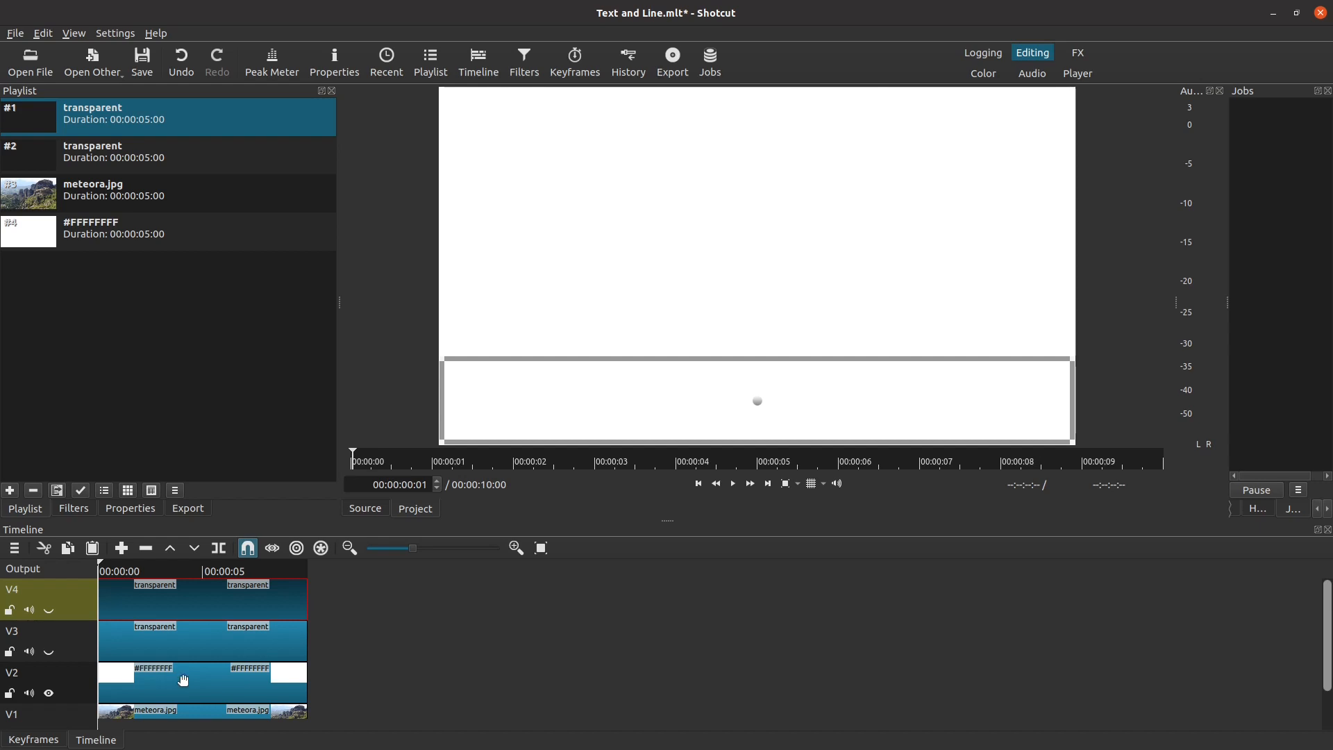
mouse_move(187, 675)
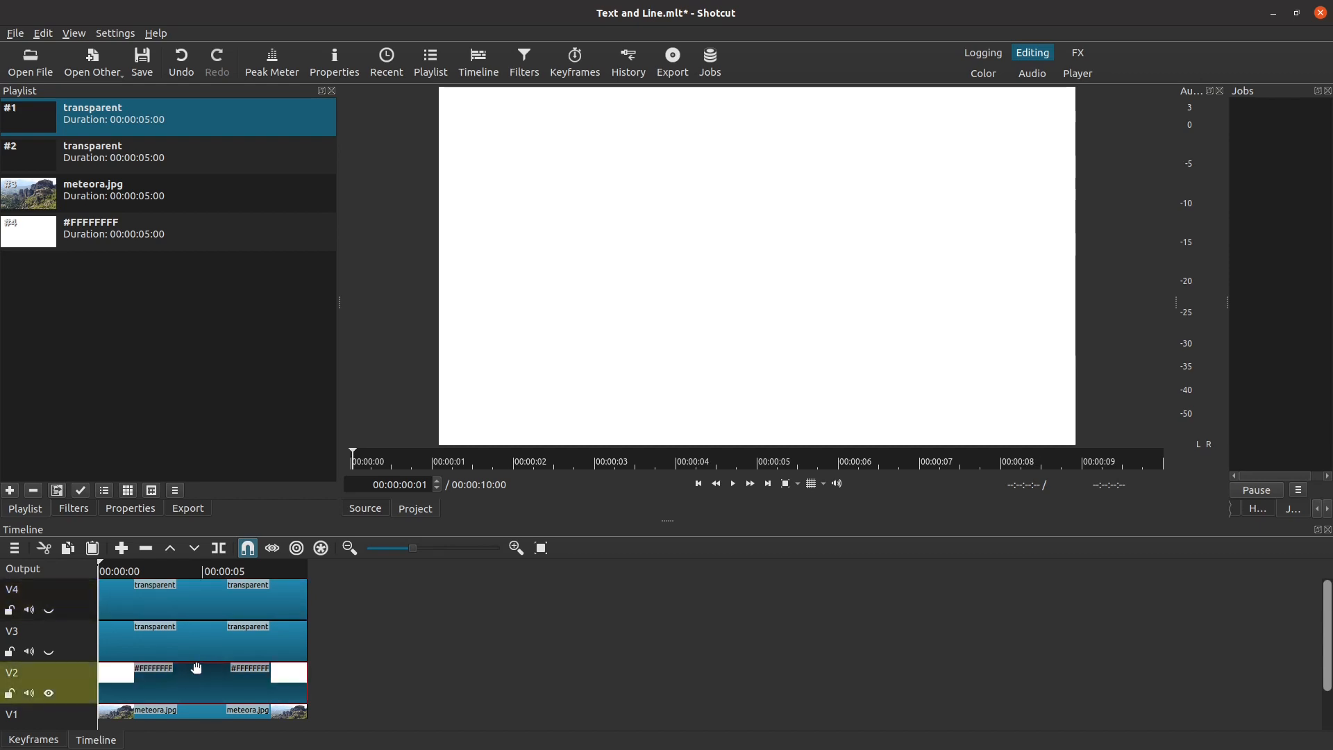
mouse_move(198, 697)
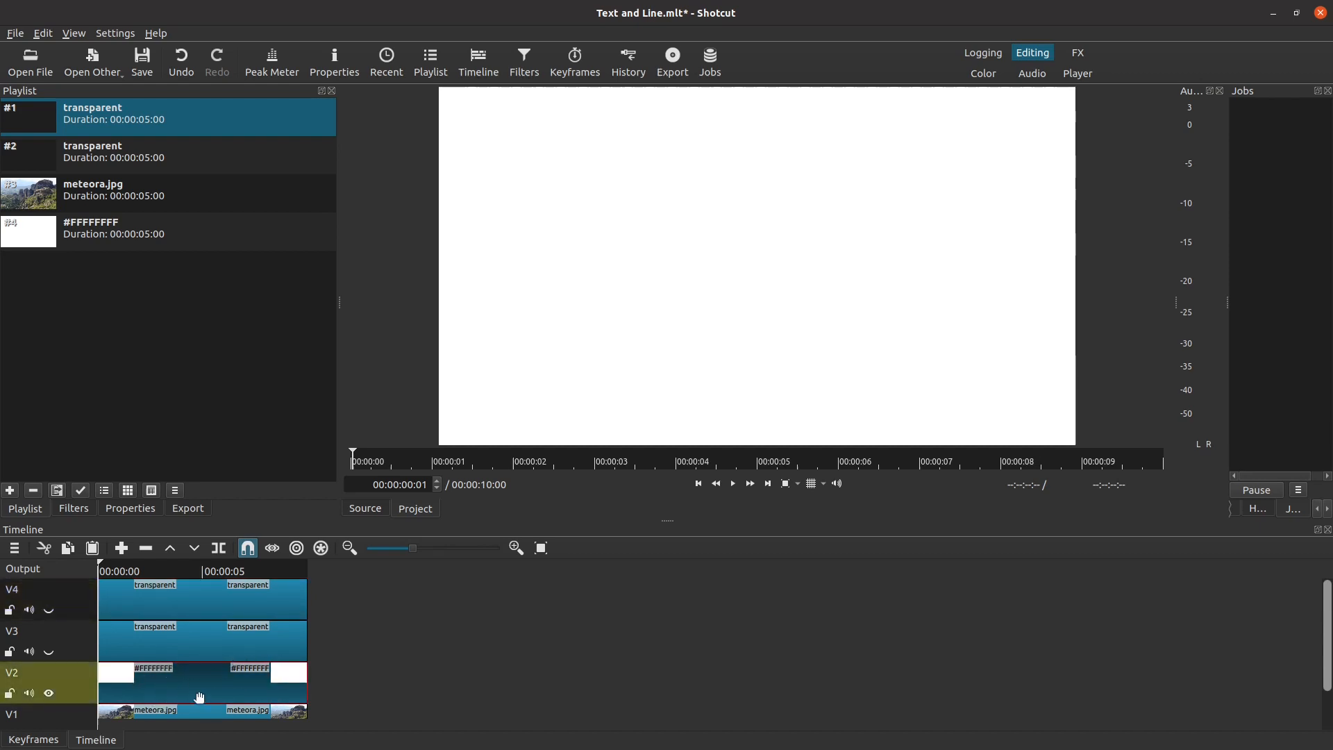
mouse_move(194, 685)
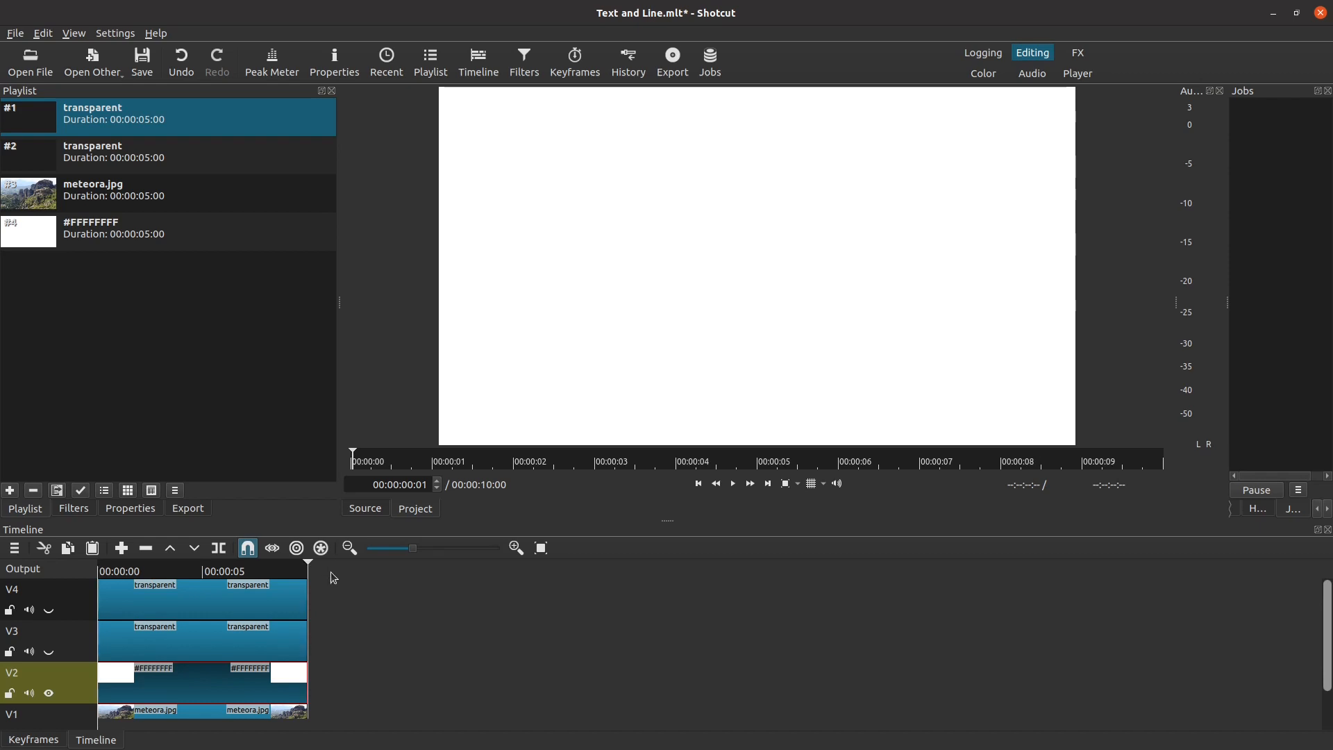
mouse_move(212, 572)
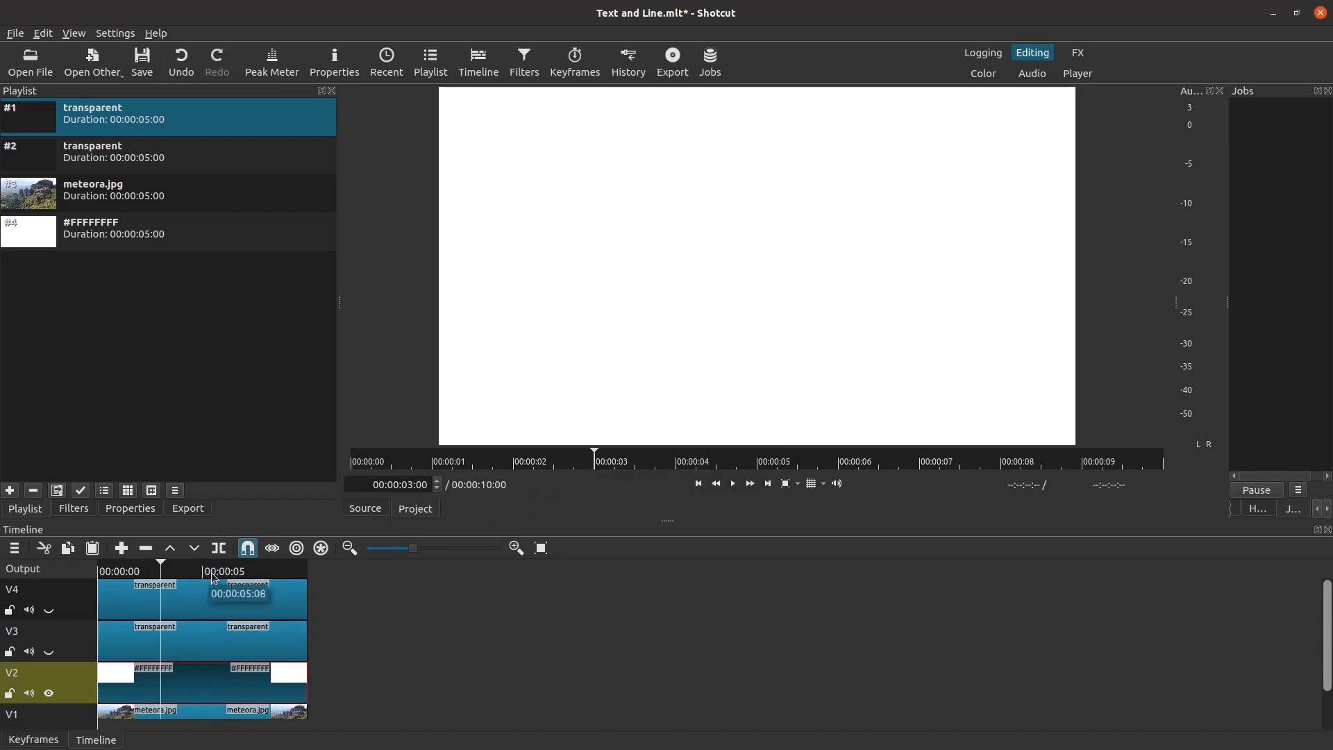
- Move the playhead into the clips and show the white clip's empty filter list
left_click(209, 570)
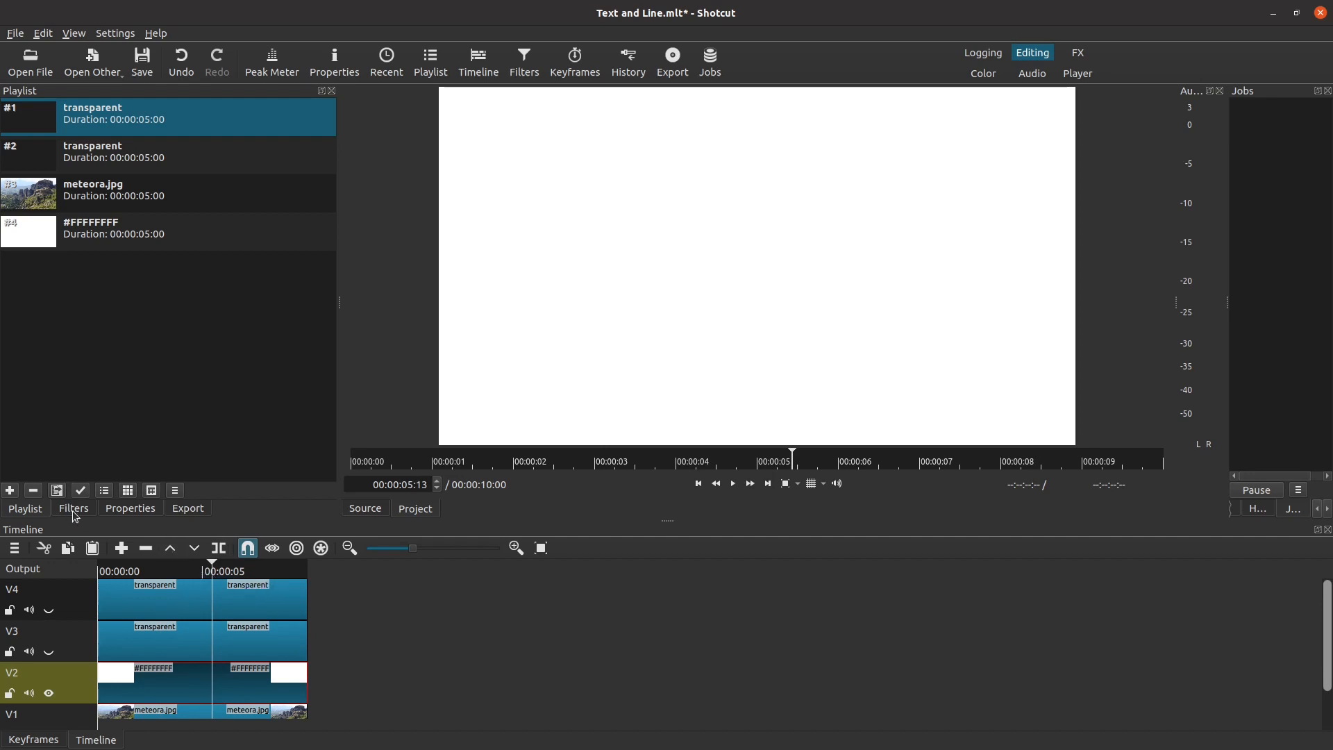
left_click(73, 508)
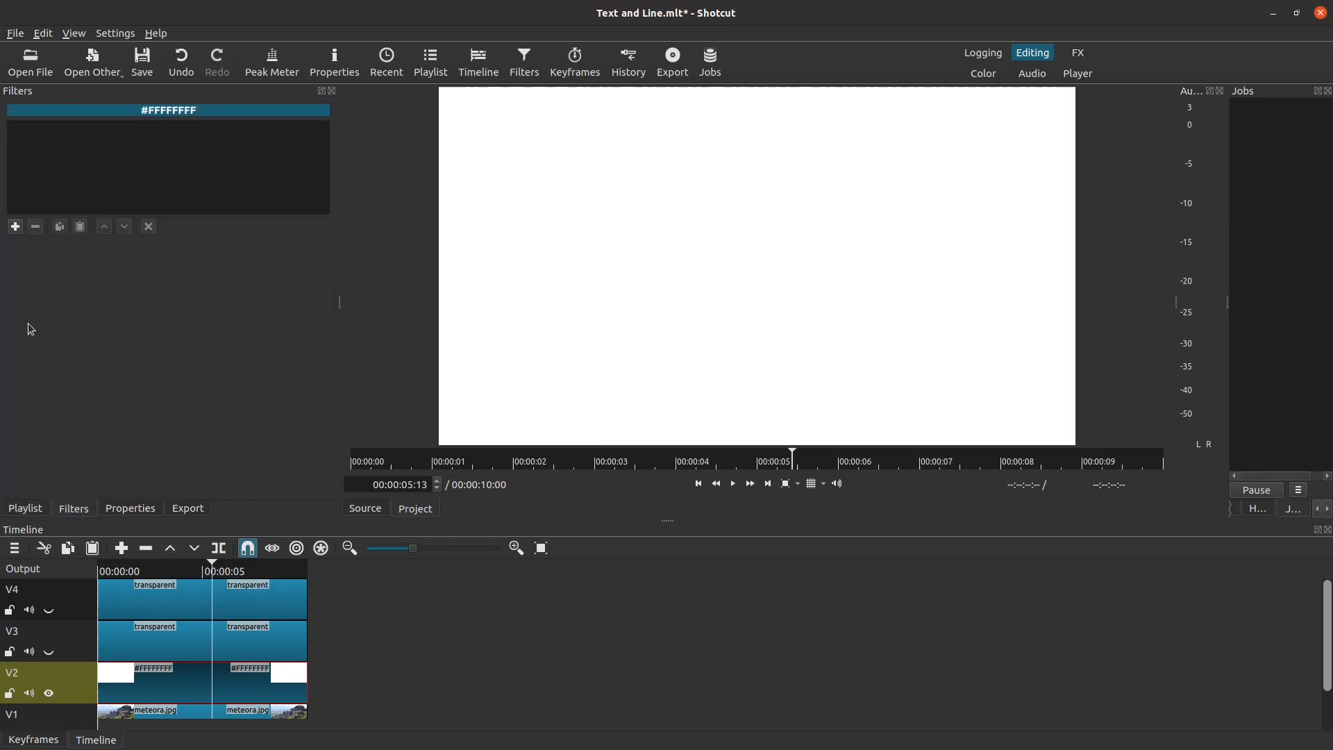
- Add the Crop: Rectangle filter from the Video filter list to the white clip
left_click(15, 227)
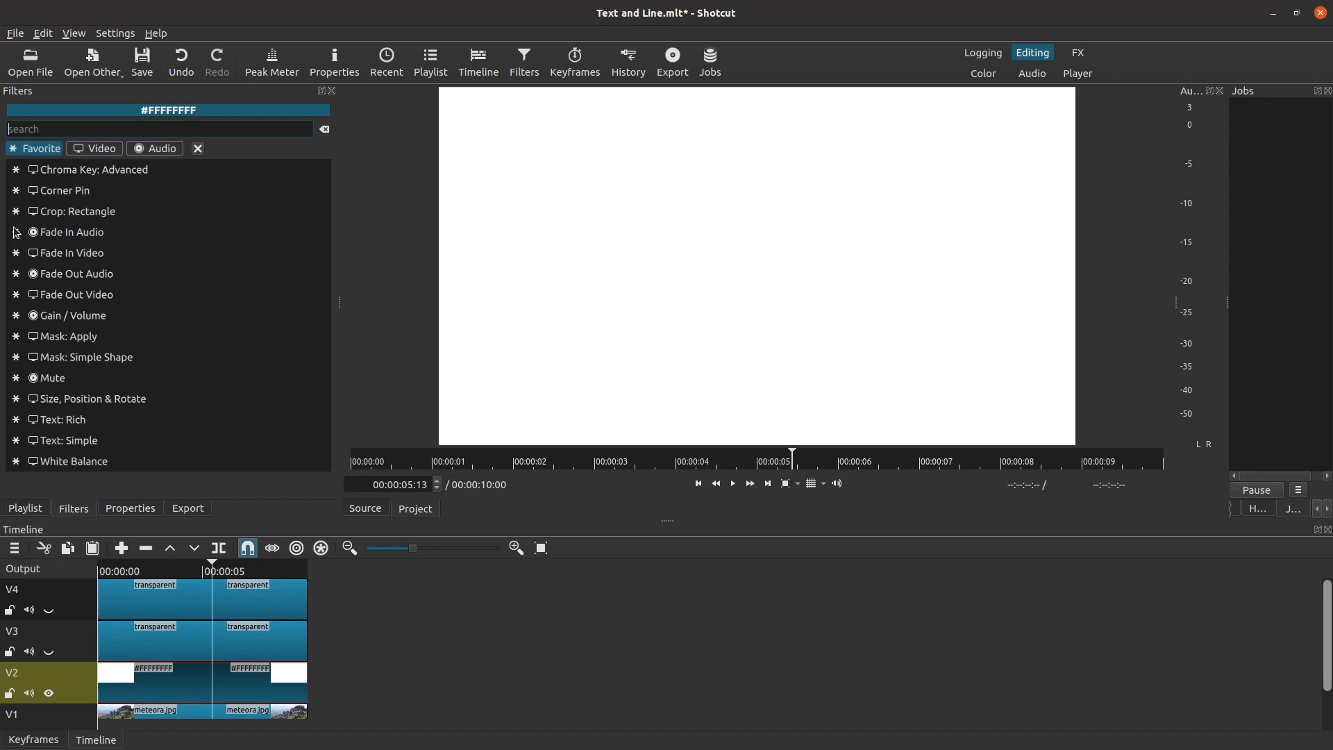
left_click(95, 170)
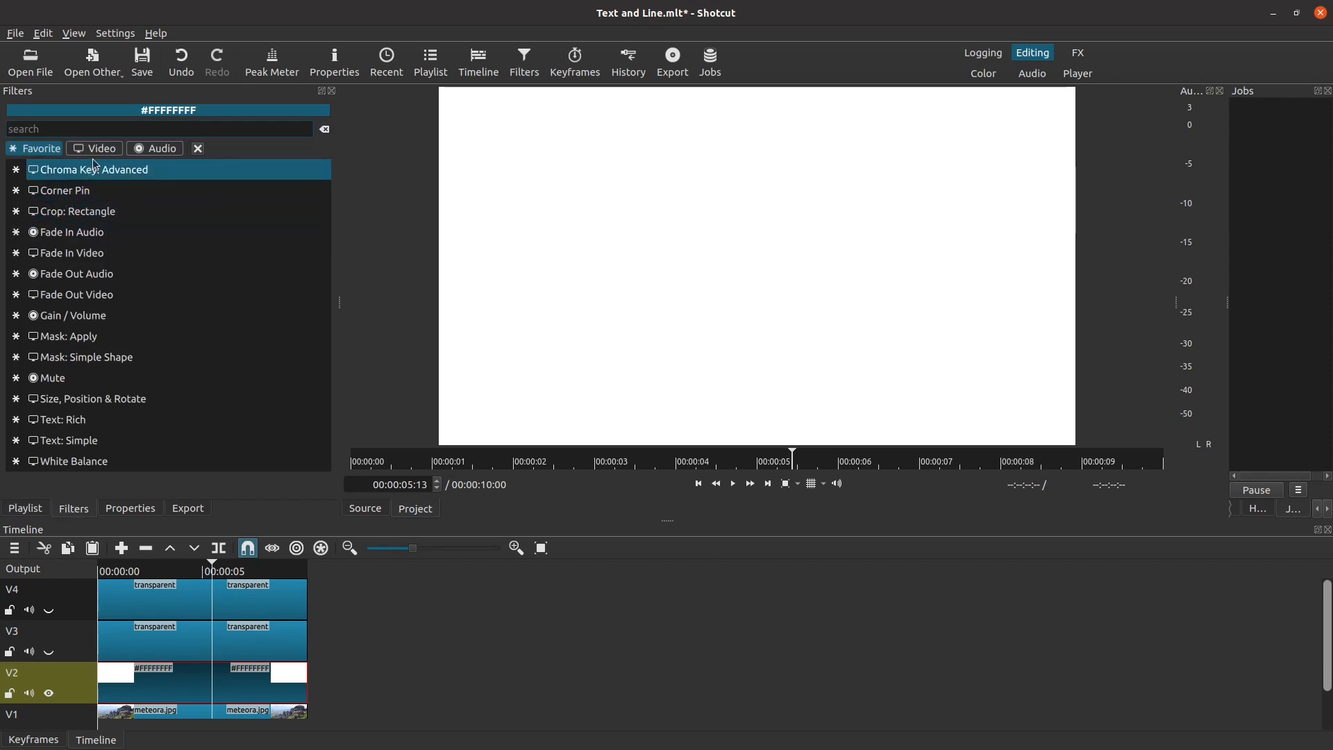
mouse_move(100, 148)
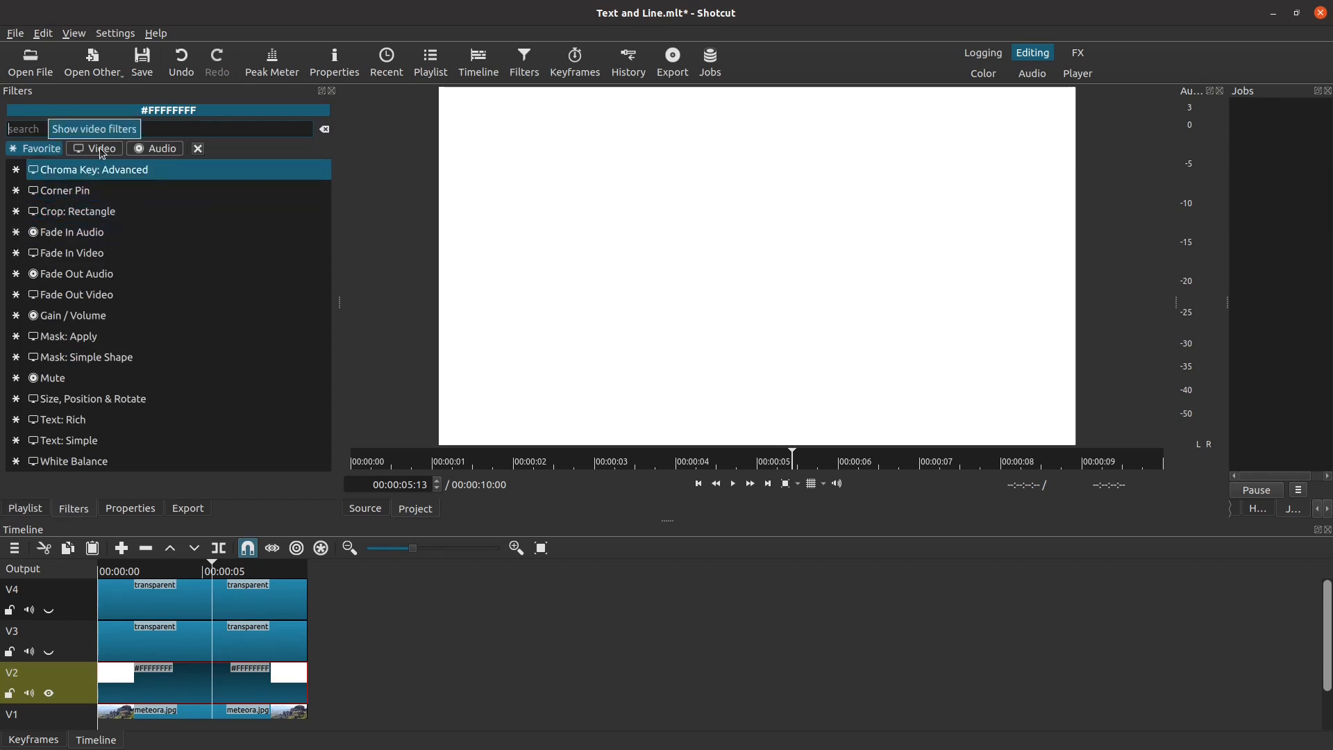
left_click(100, 148)
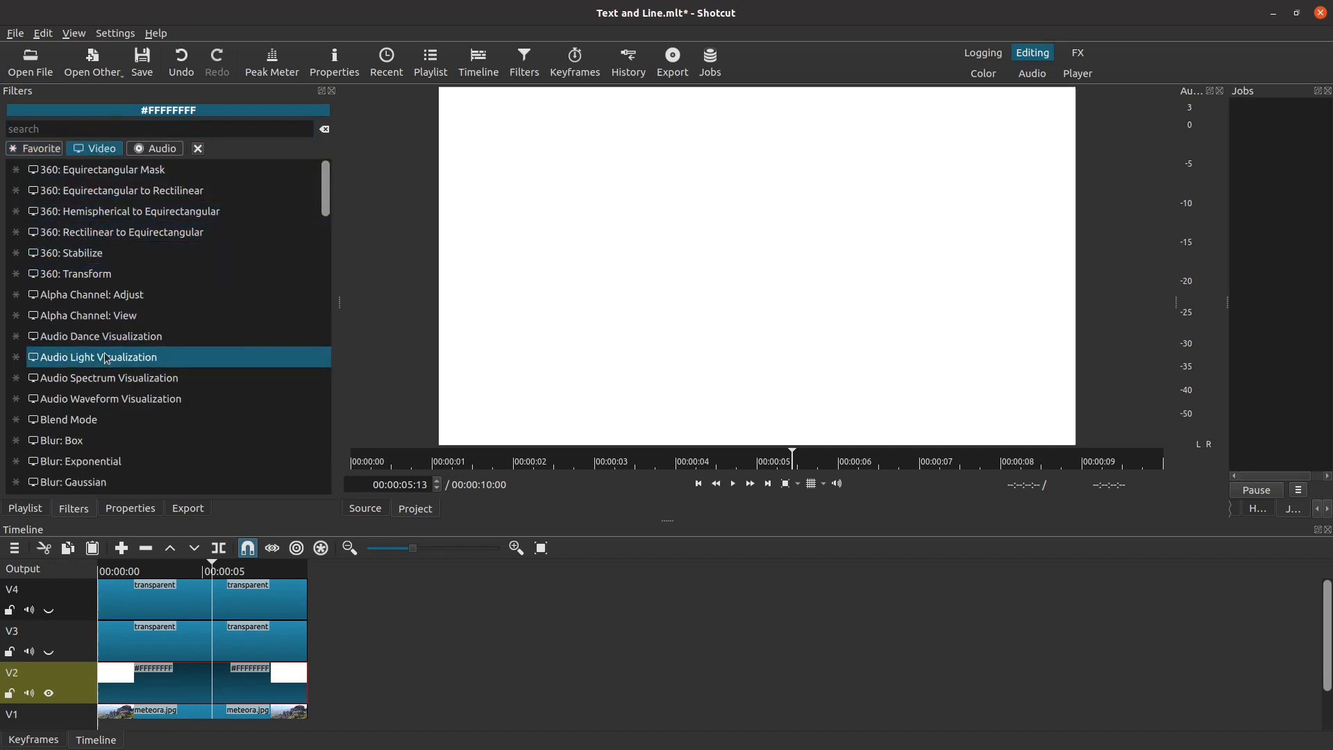
scroll("down", 3)
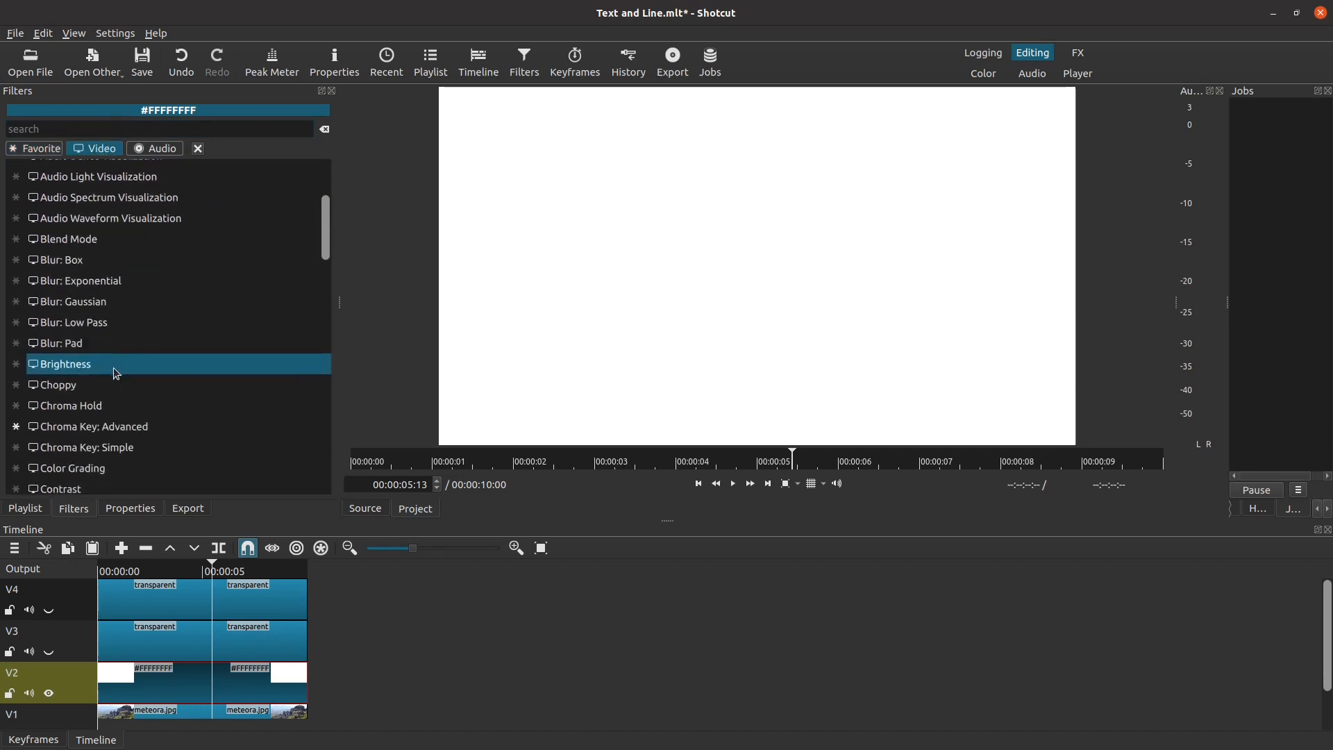
scroll("down", 3)
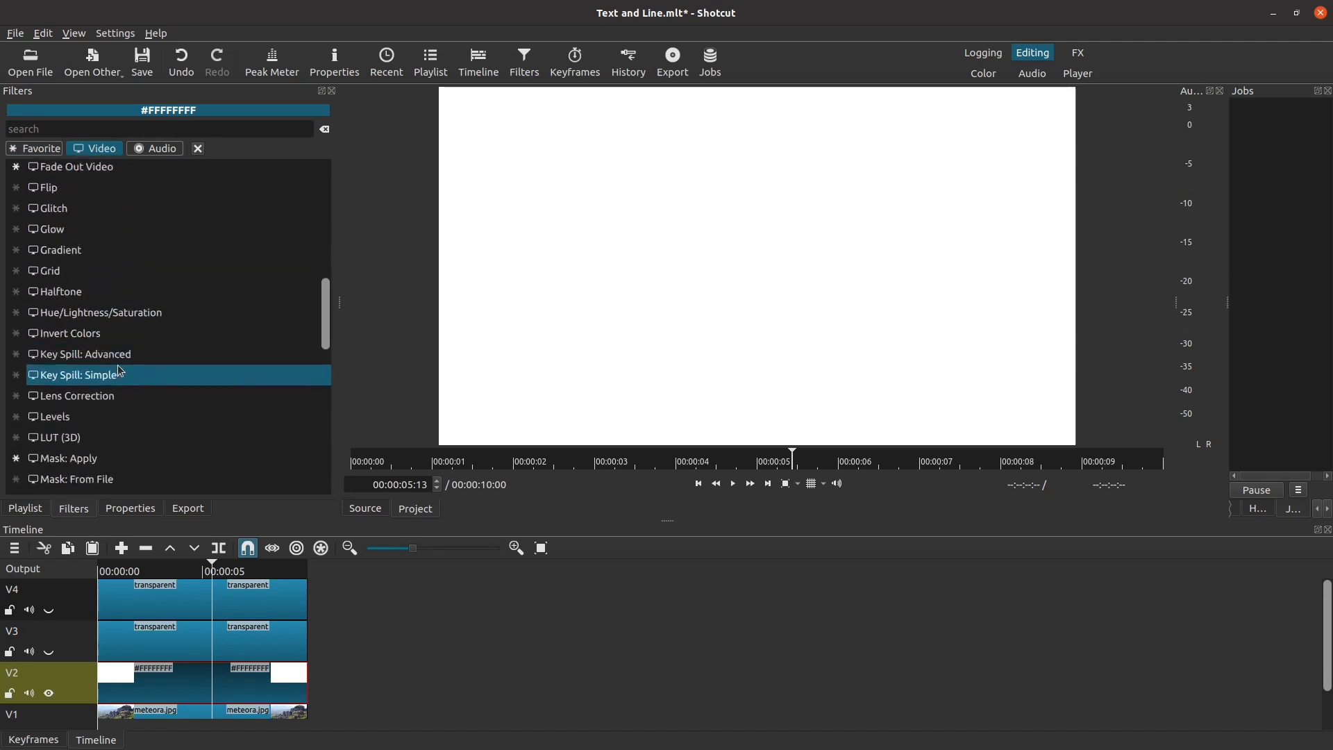
scroll("down", 3)
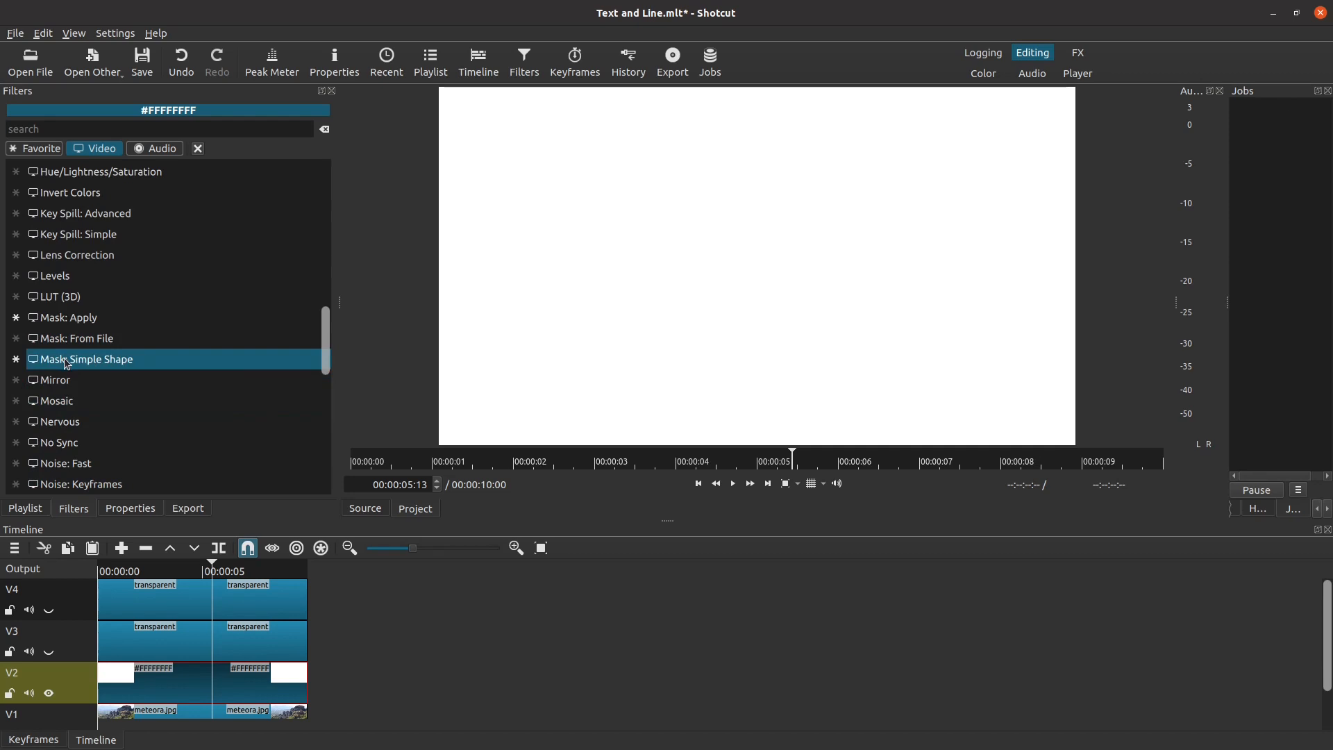
mouse_move(94, 369)
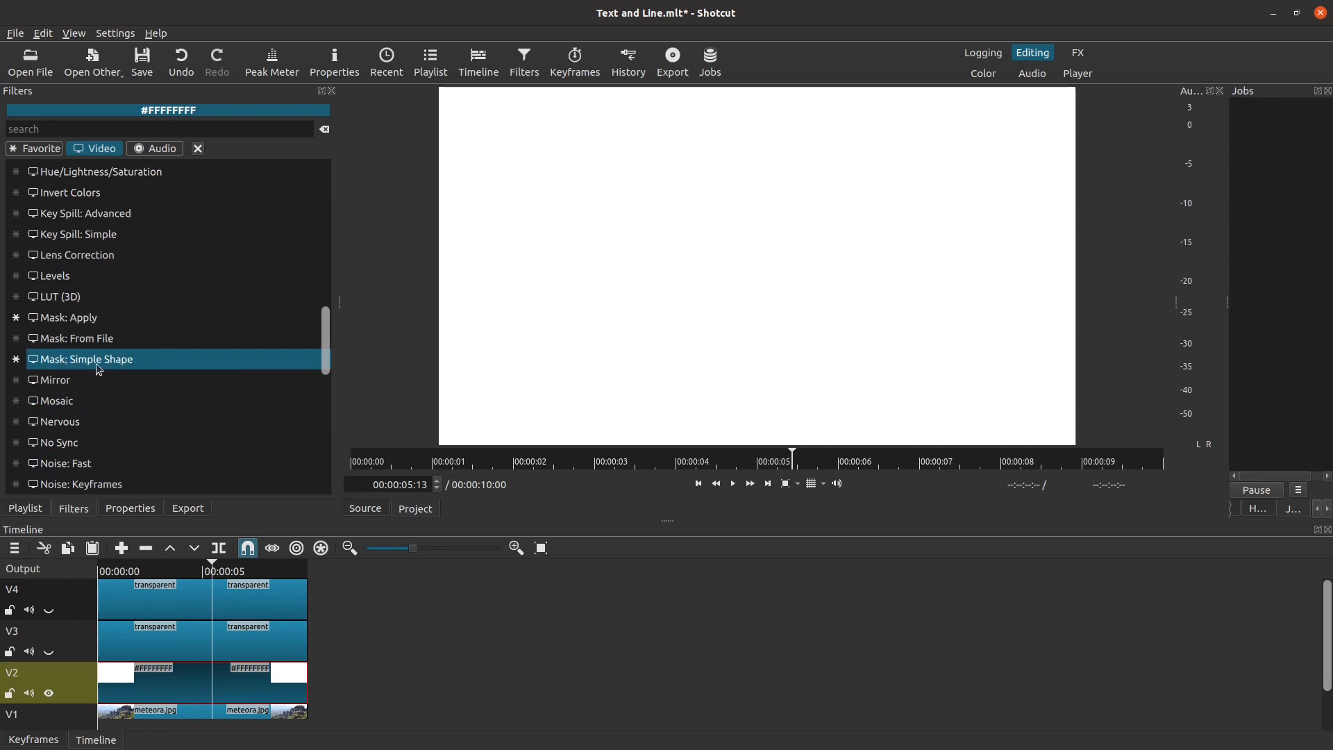
mouse_move(139, 367)
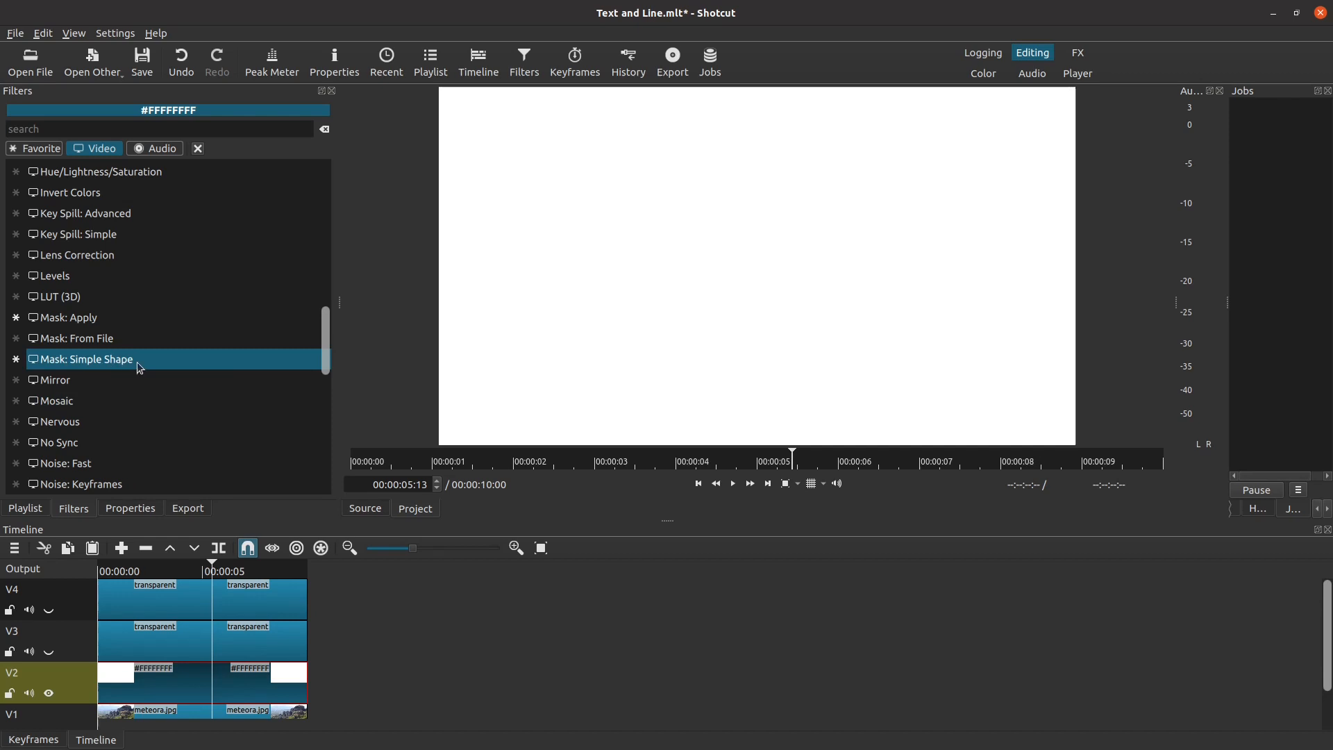
scroll("down", 3)
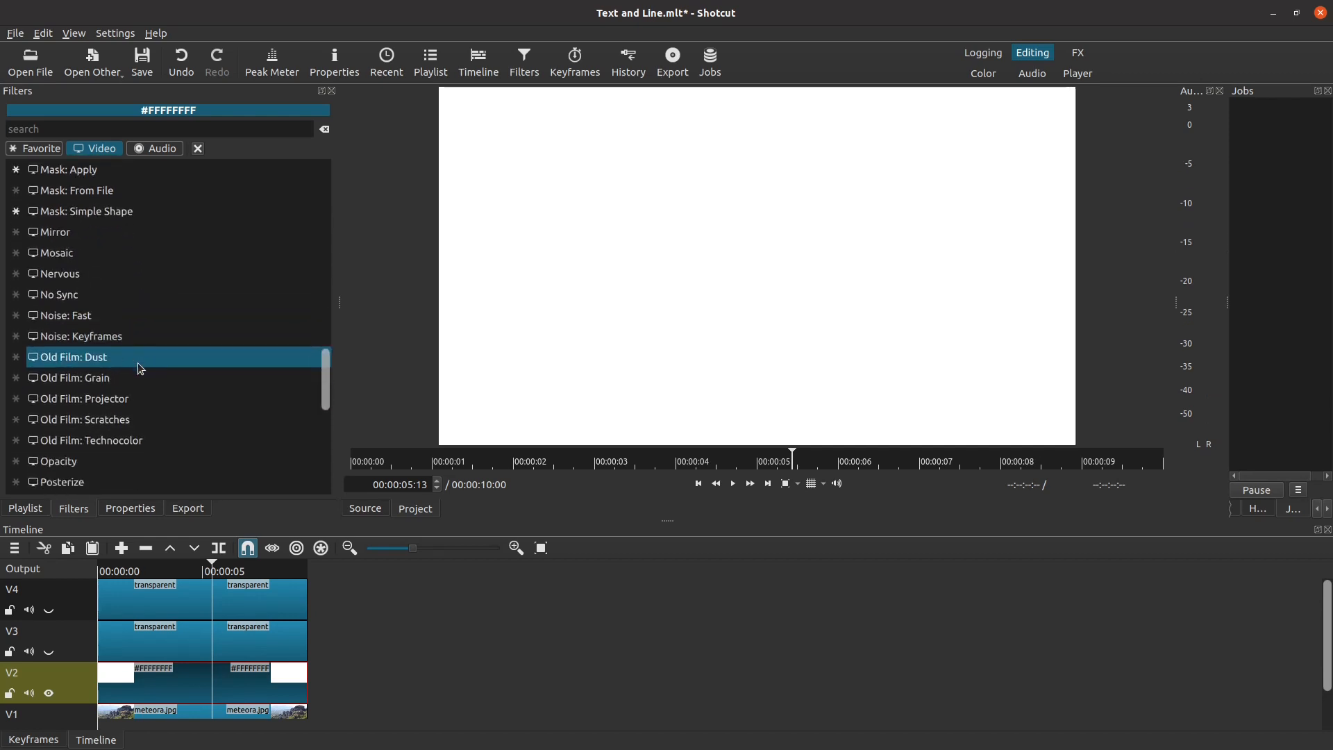
scroll("down", 3)
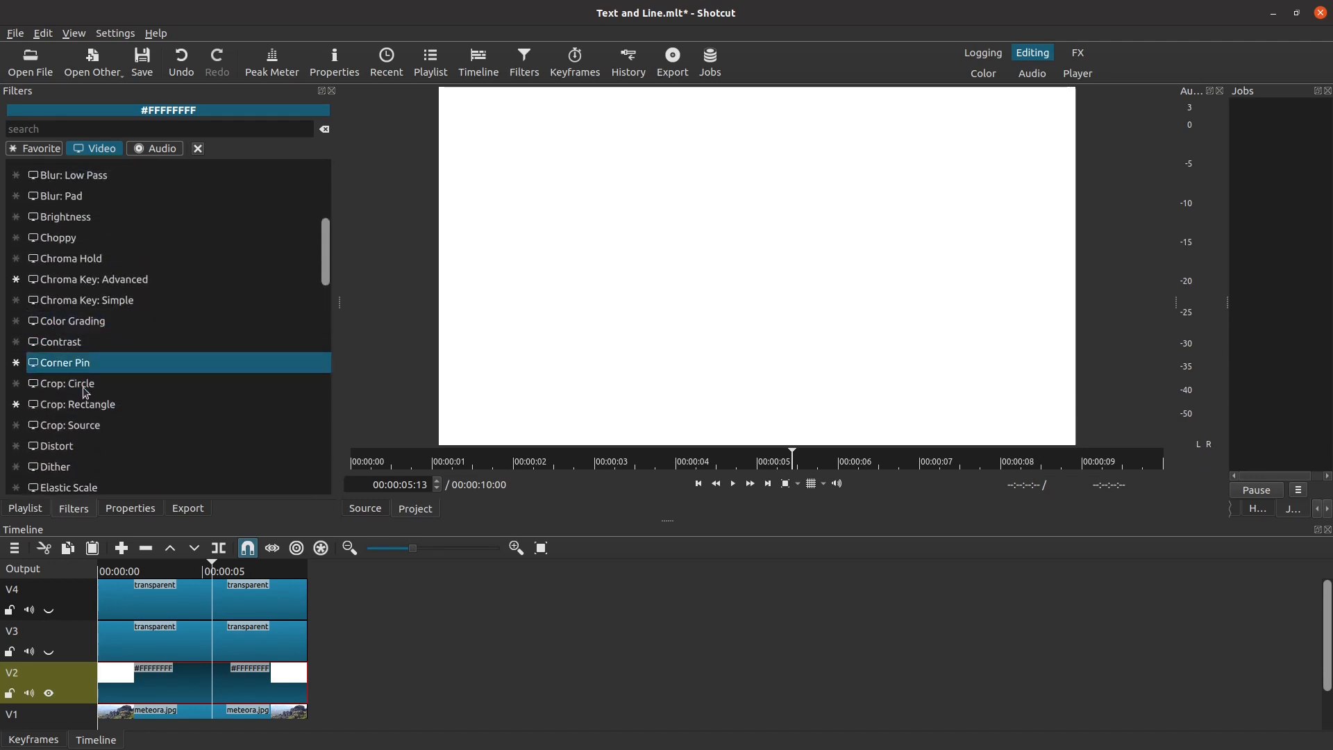
left_click(76, 405)
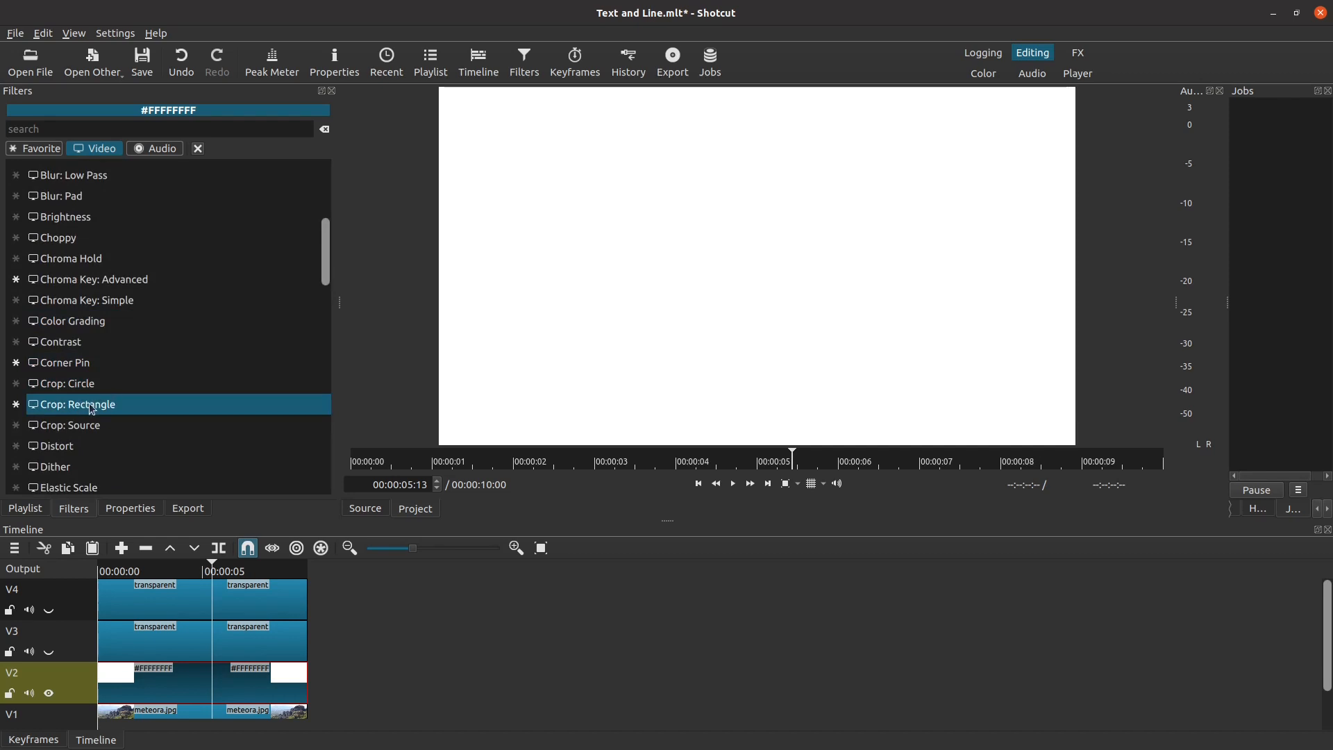
double_click(81, 404)
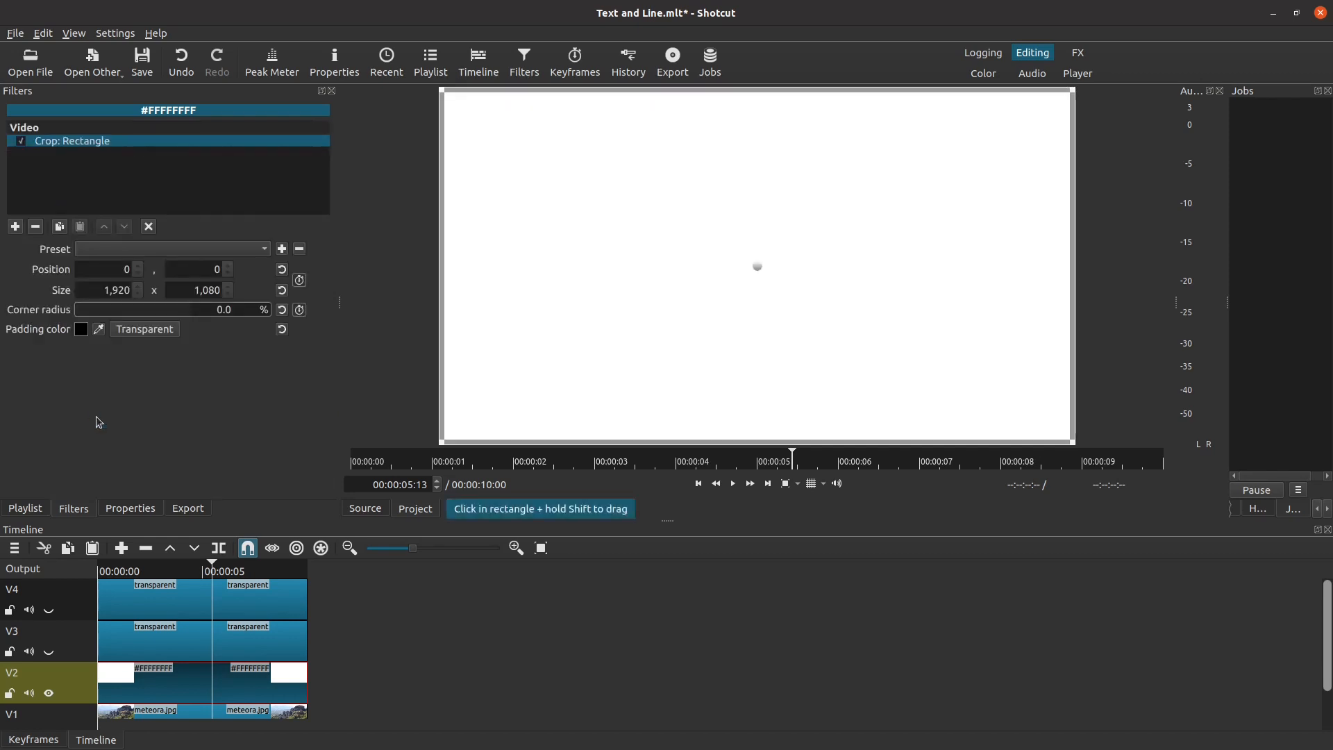
mouse_move(425, 412)
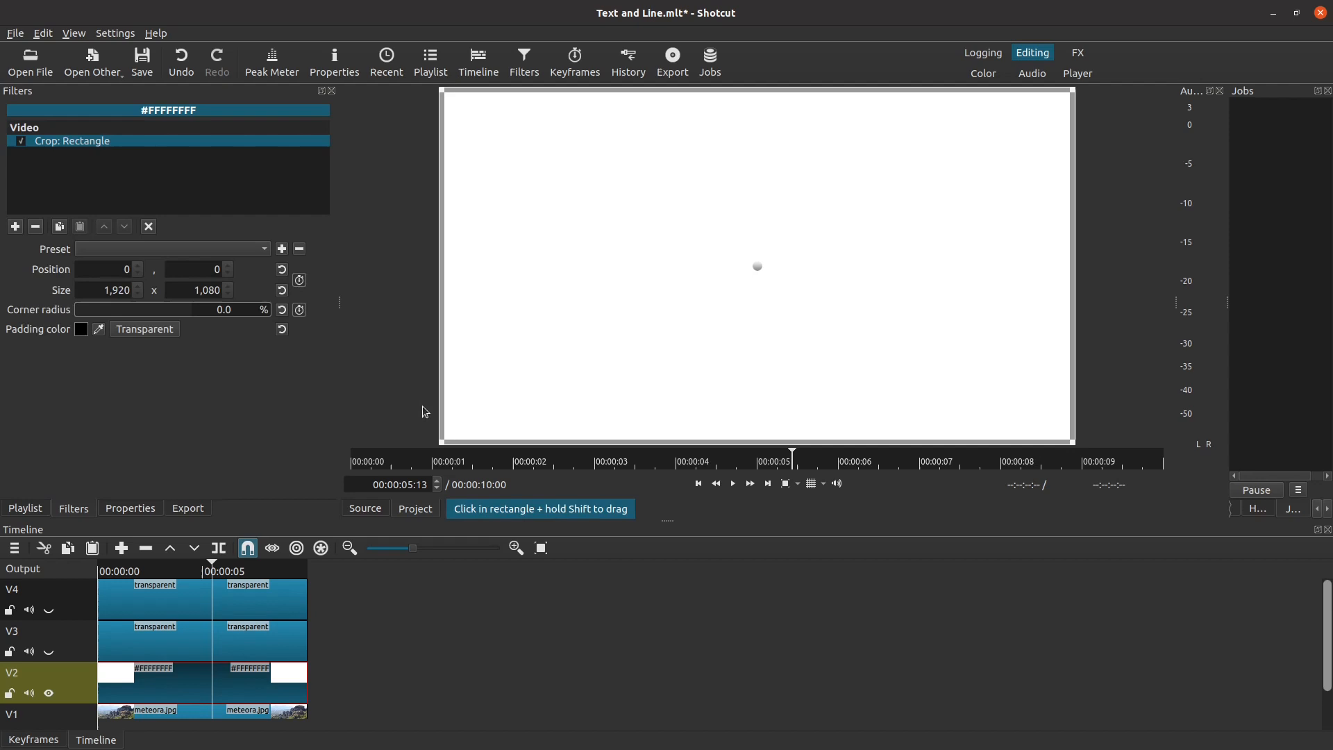
mouse_move(1061, 417)
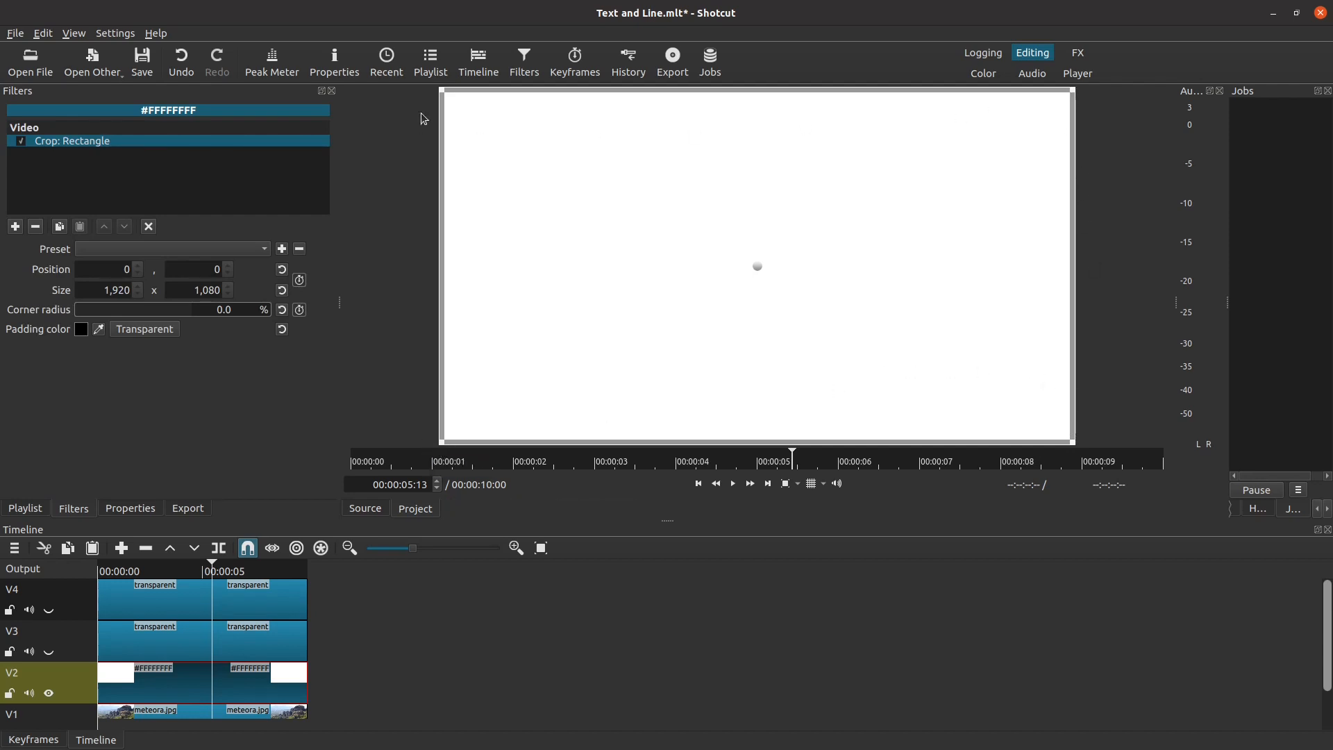
mouse_move(523, 176)
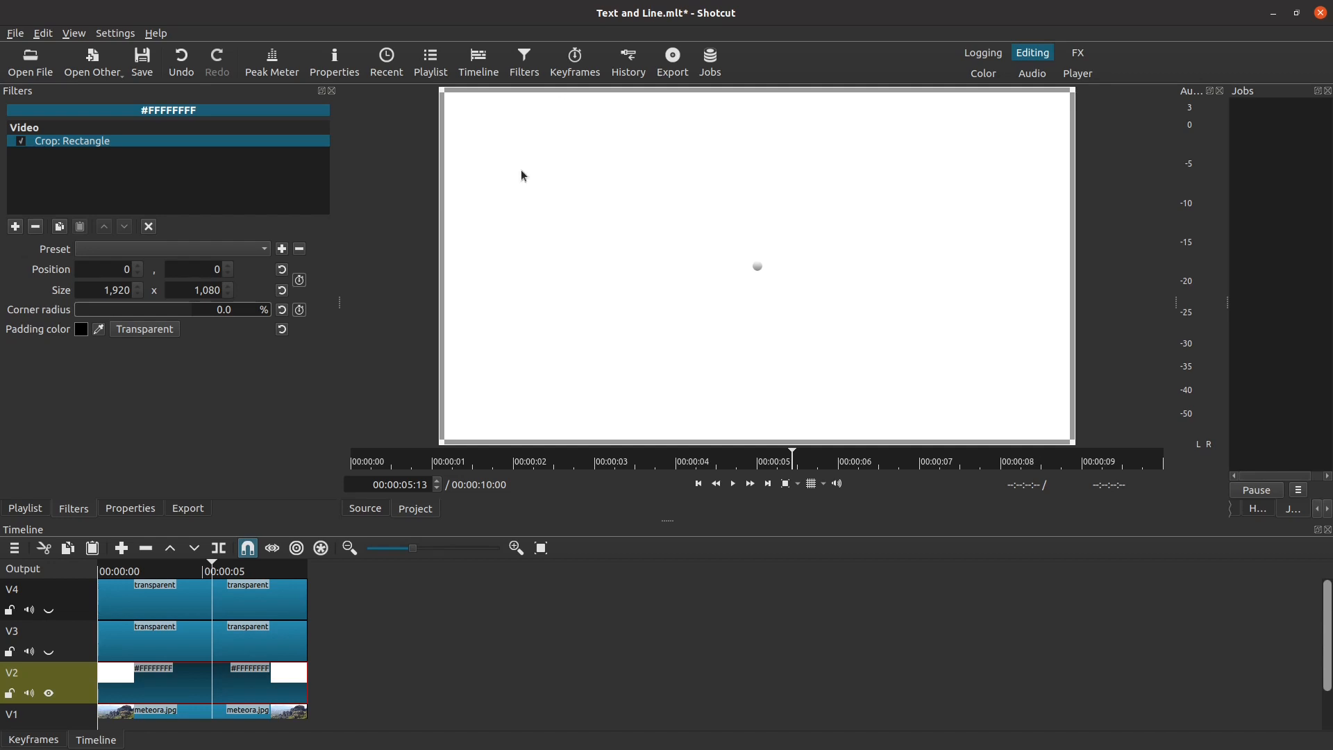
mouse_move(869, 235)
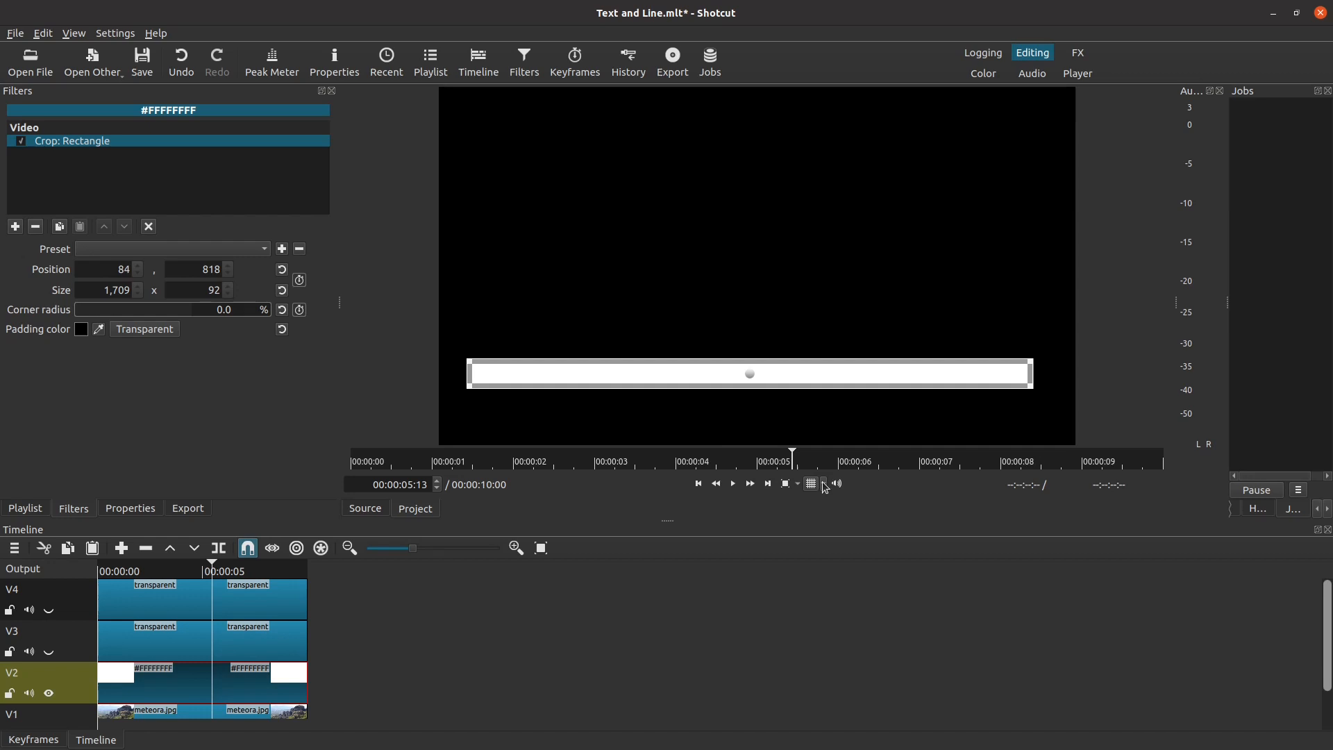
- Overlay a 4x4 grid on the player preview
left_click(811, 484)
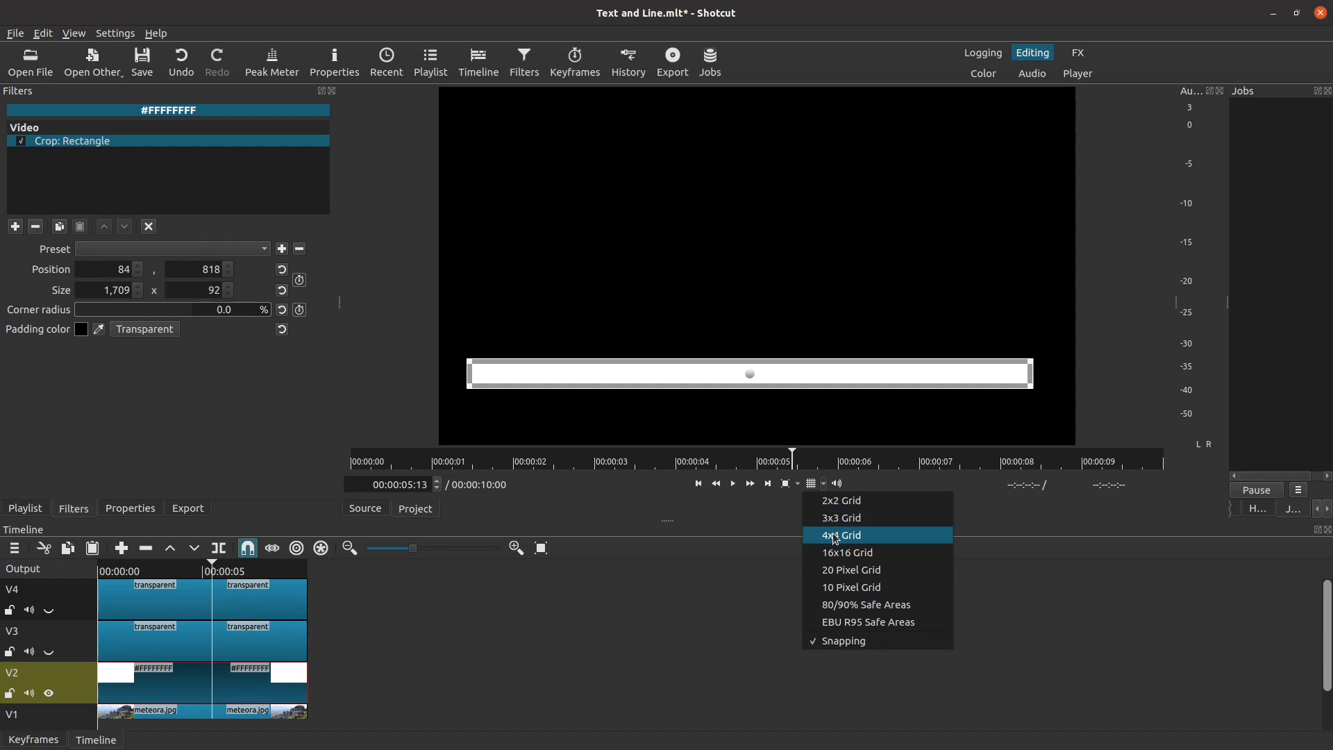
left_click(841, 535)
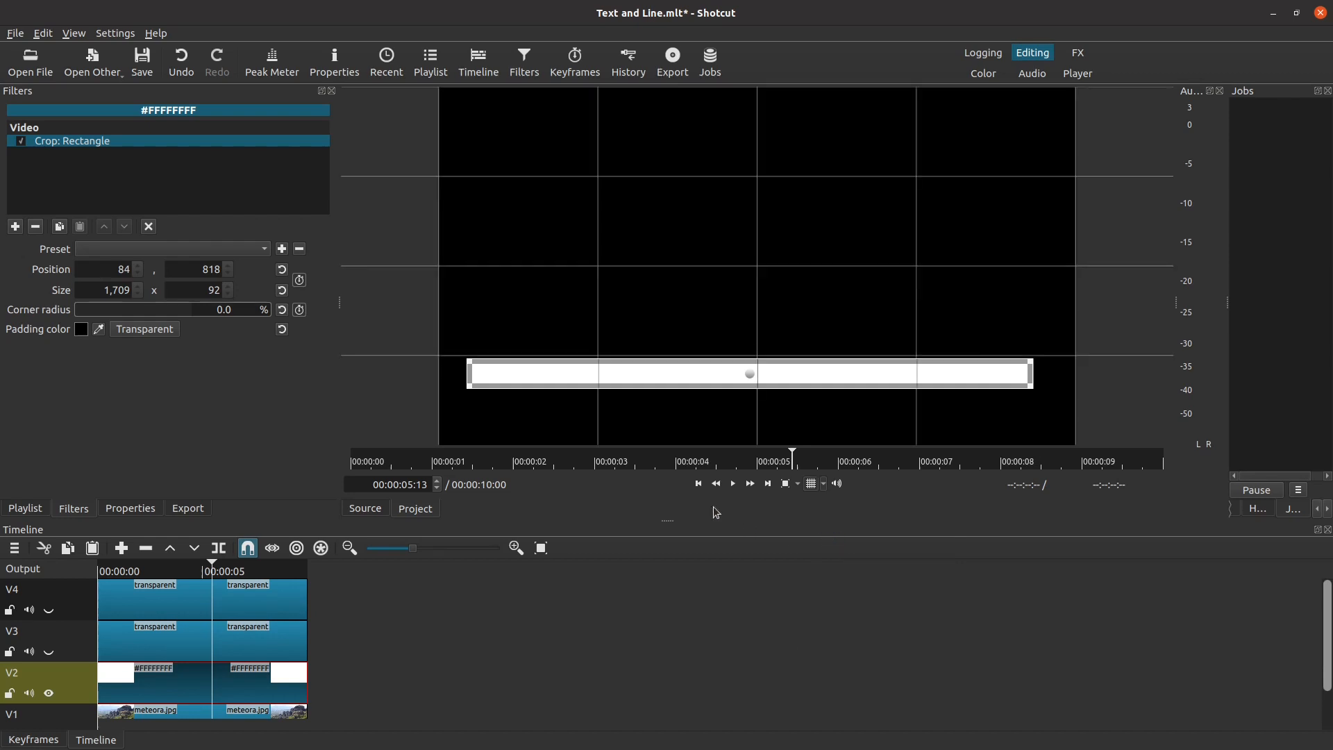
mouse_move(466, 371)
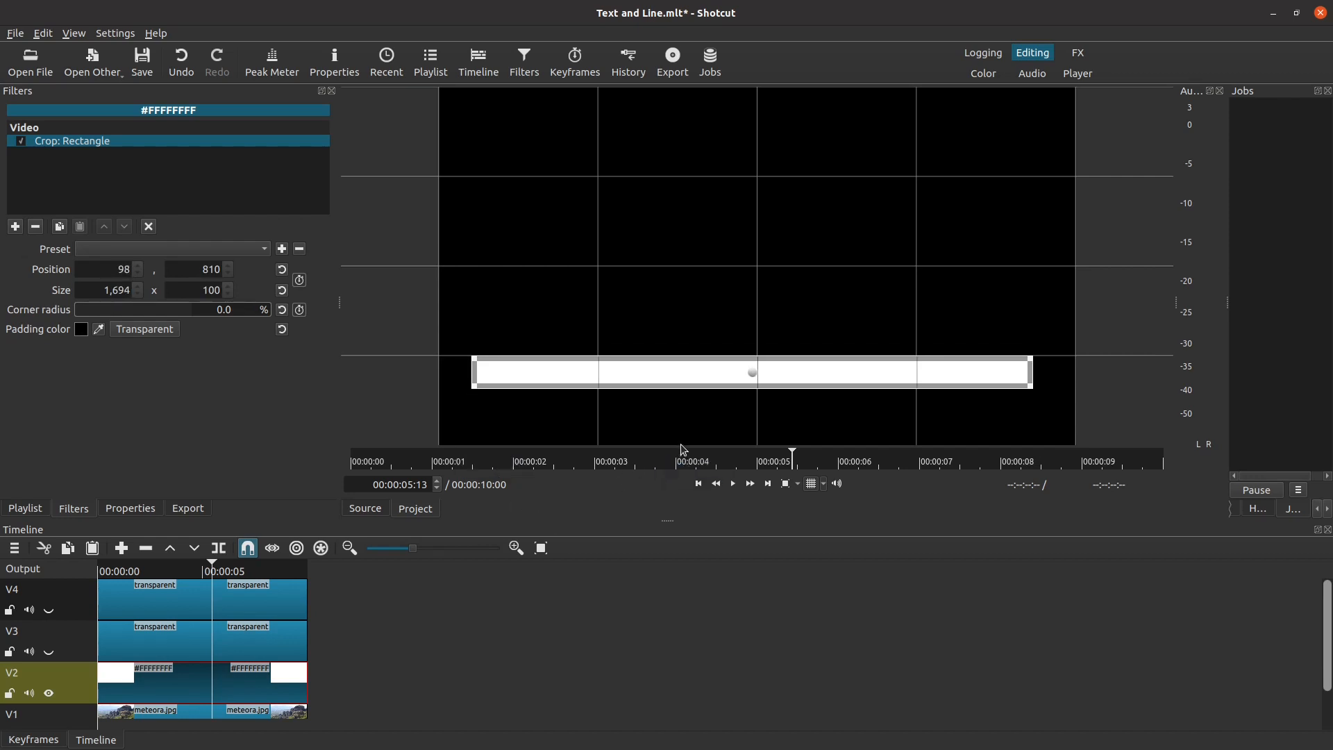
mouse_move(692, 425)
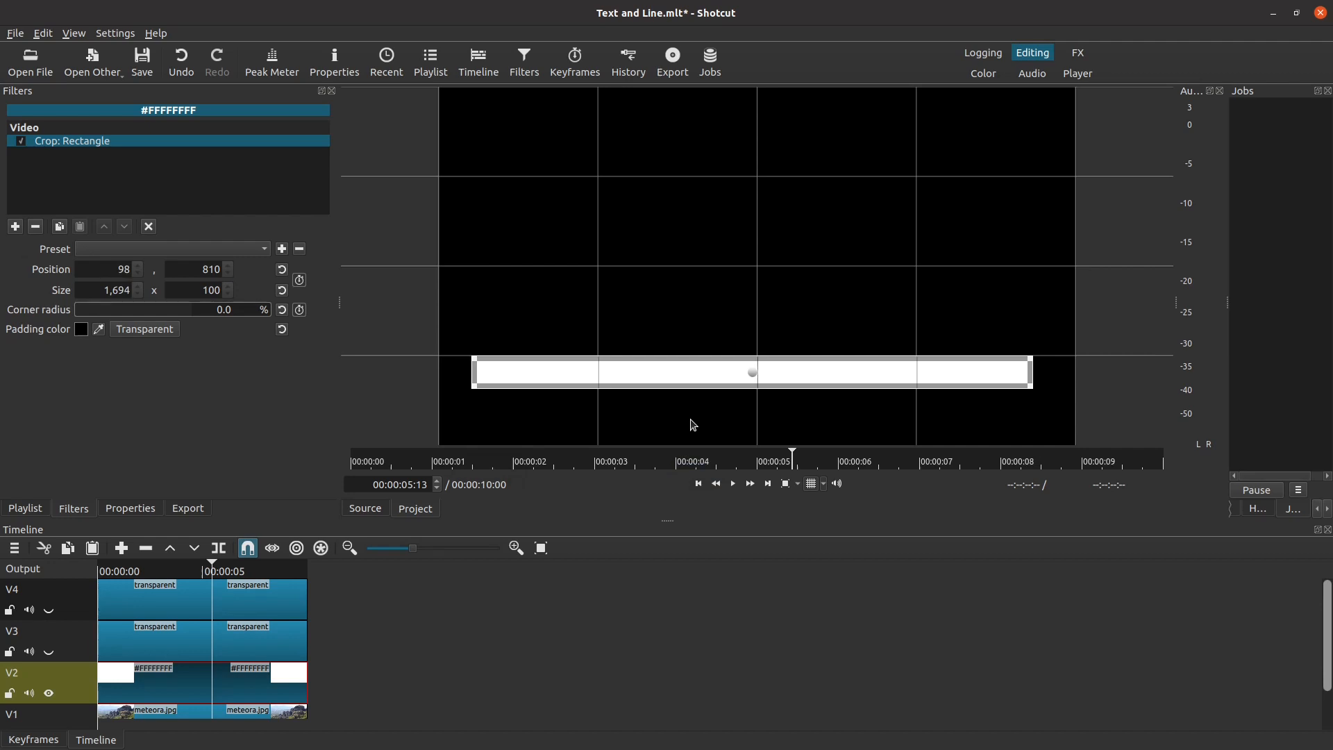
mouse_move(94, 351)
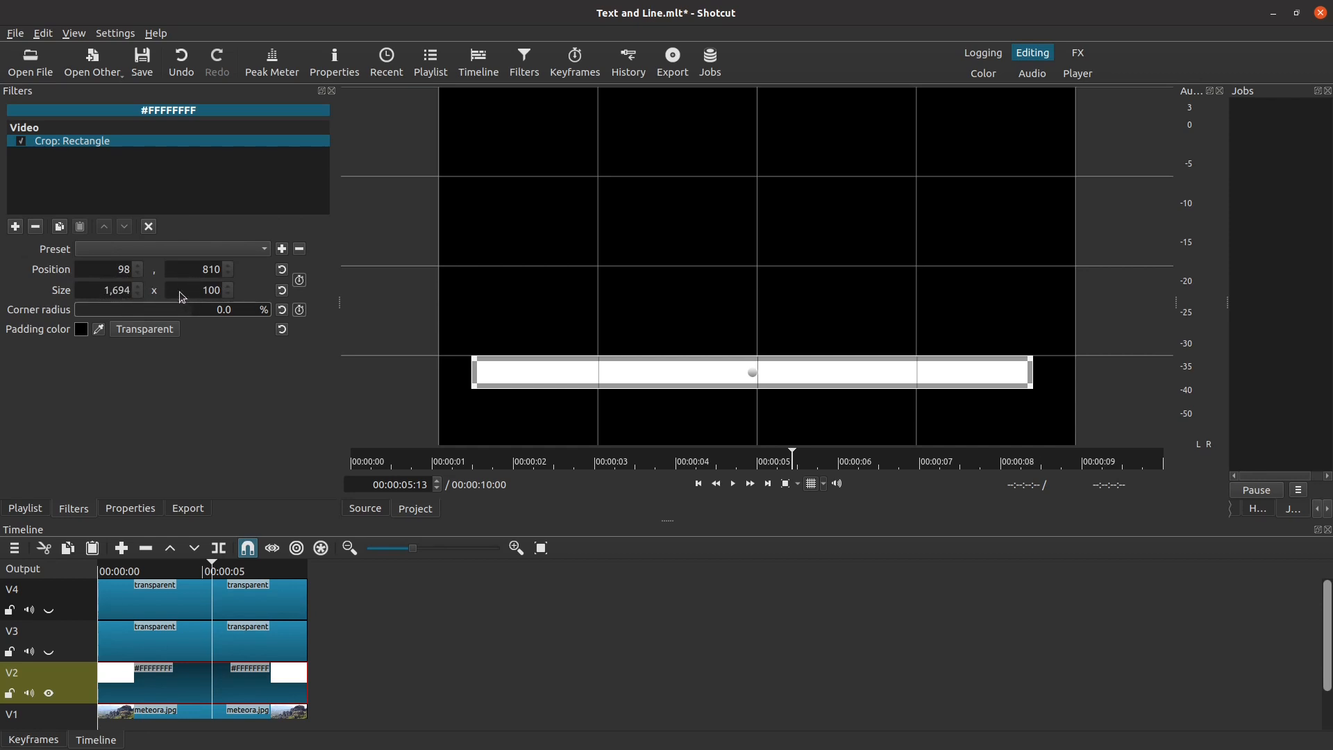
mouse_move(198, 295)
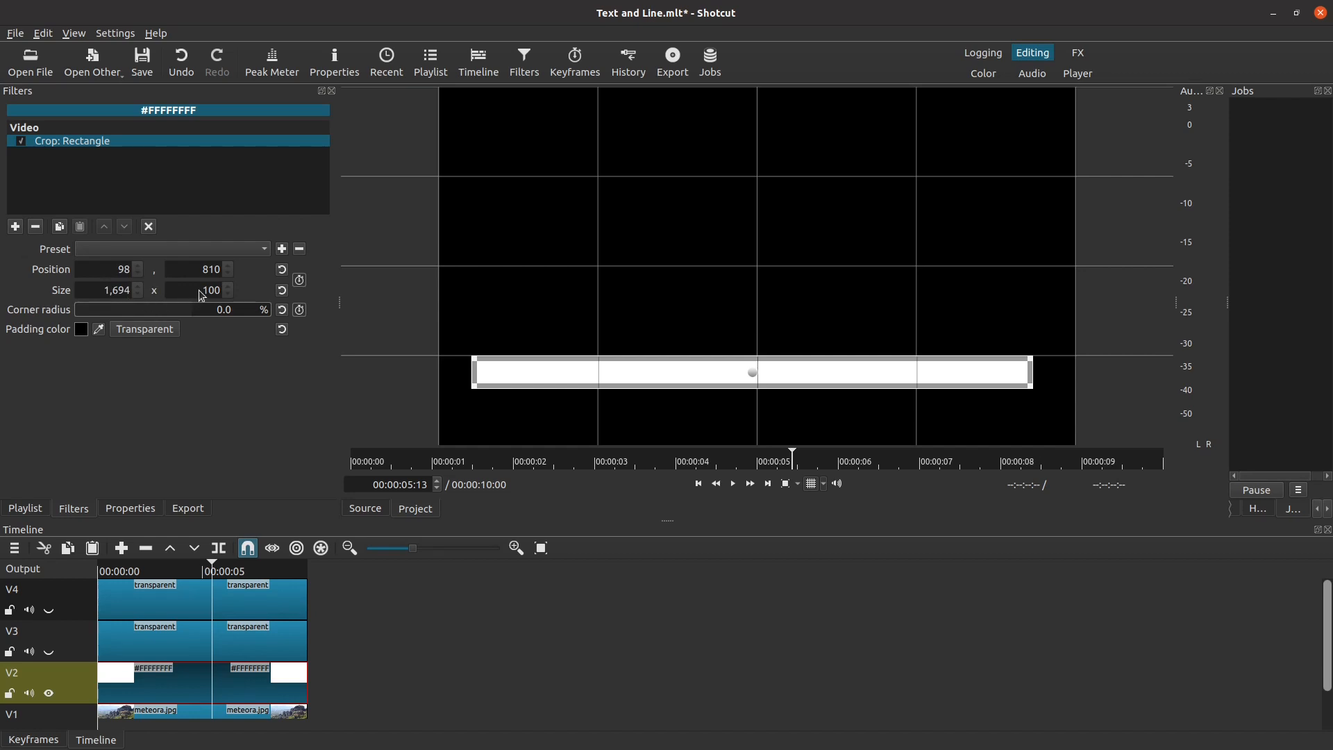
mouse_move(472, 387)
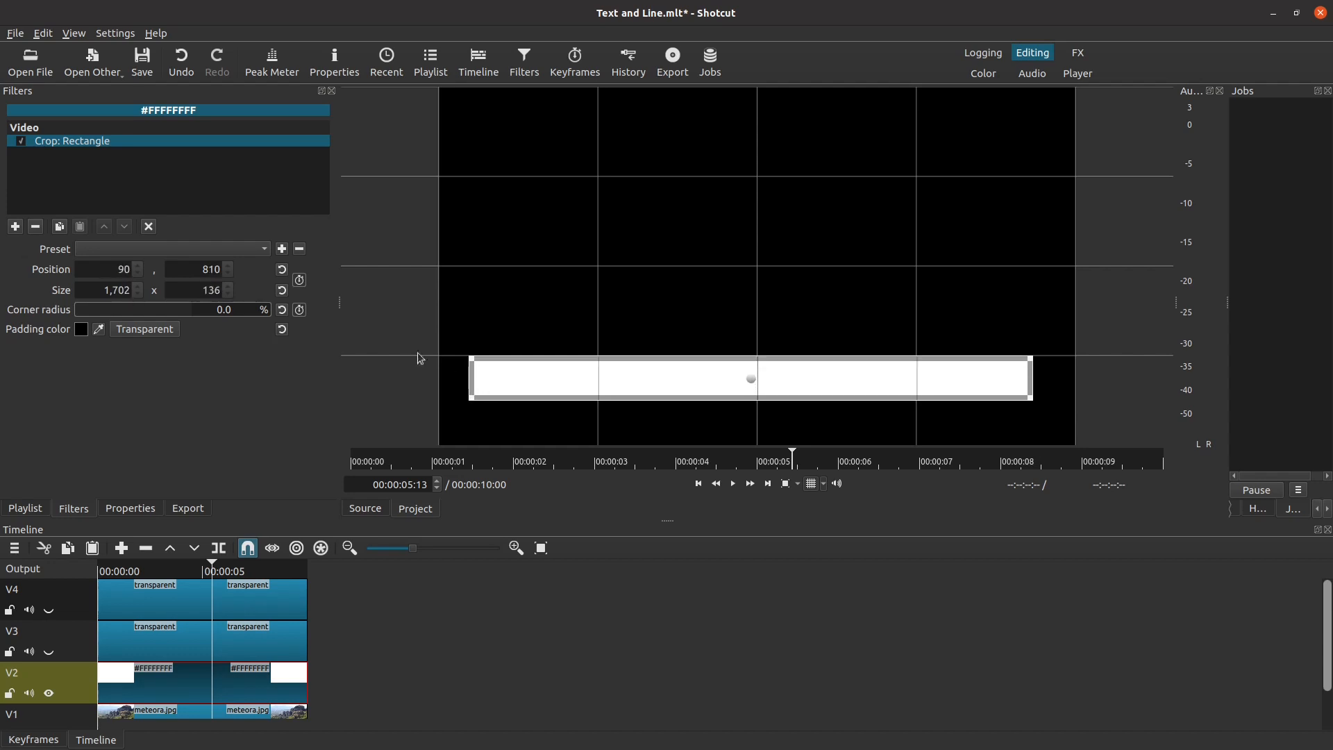
mouse_move(203, 281)
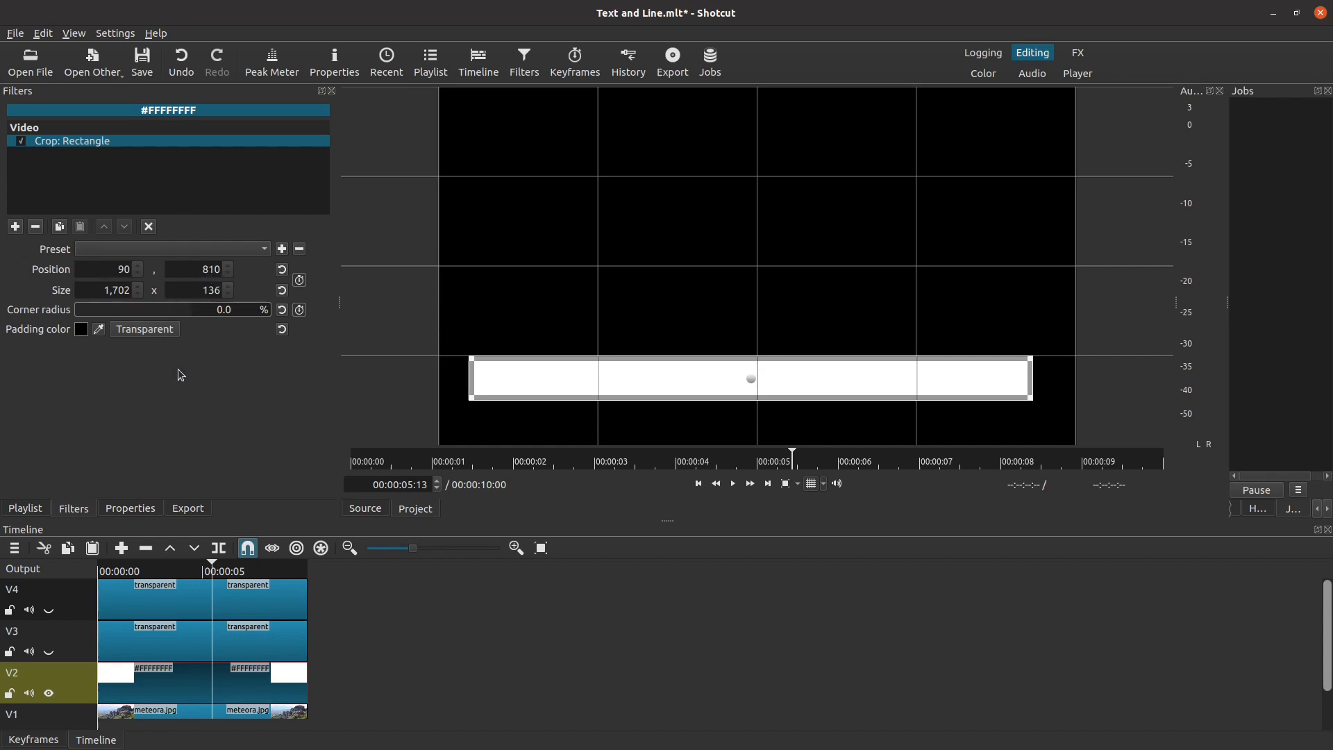
mouse_move(268, 393)
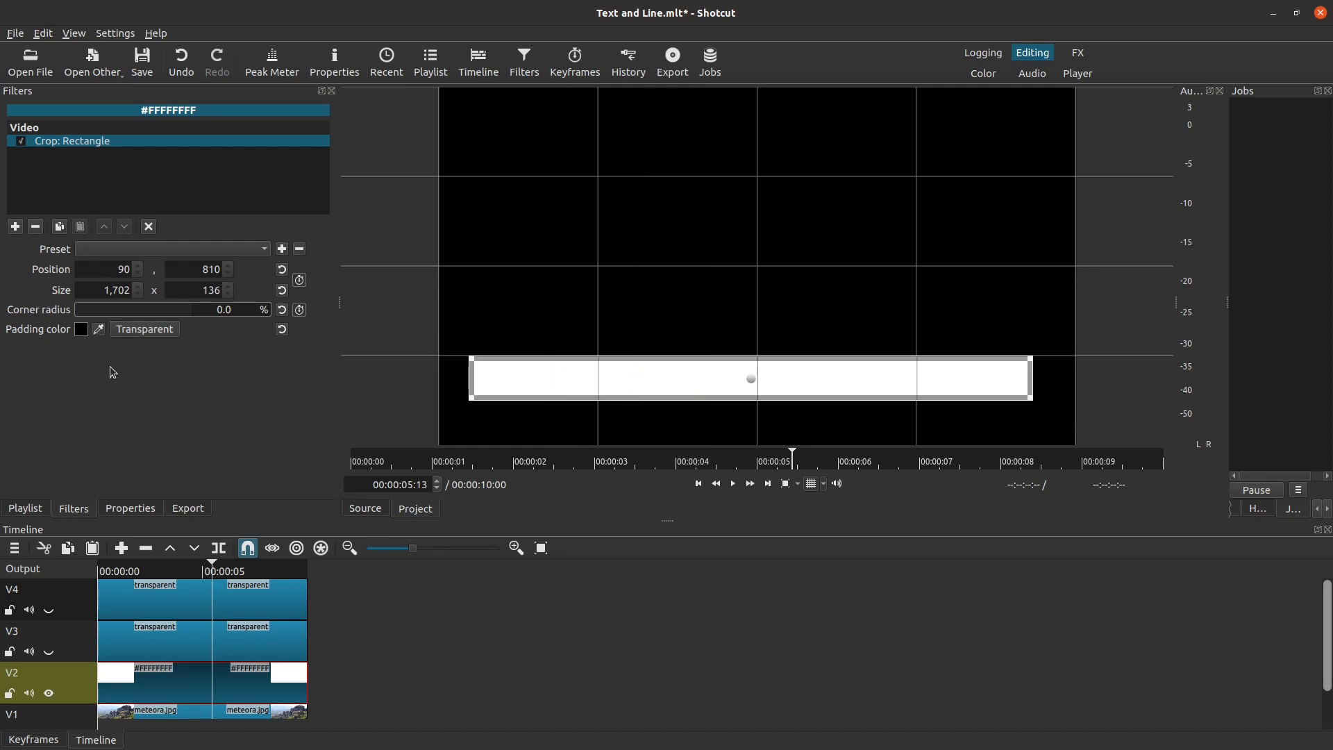
mouse_move(124, 285)
type("4")
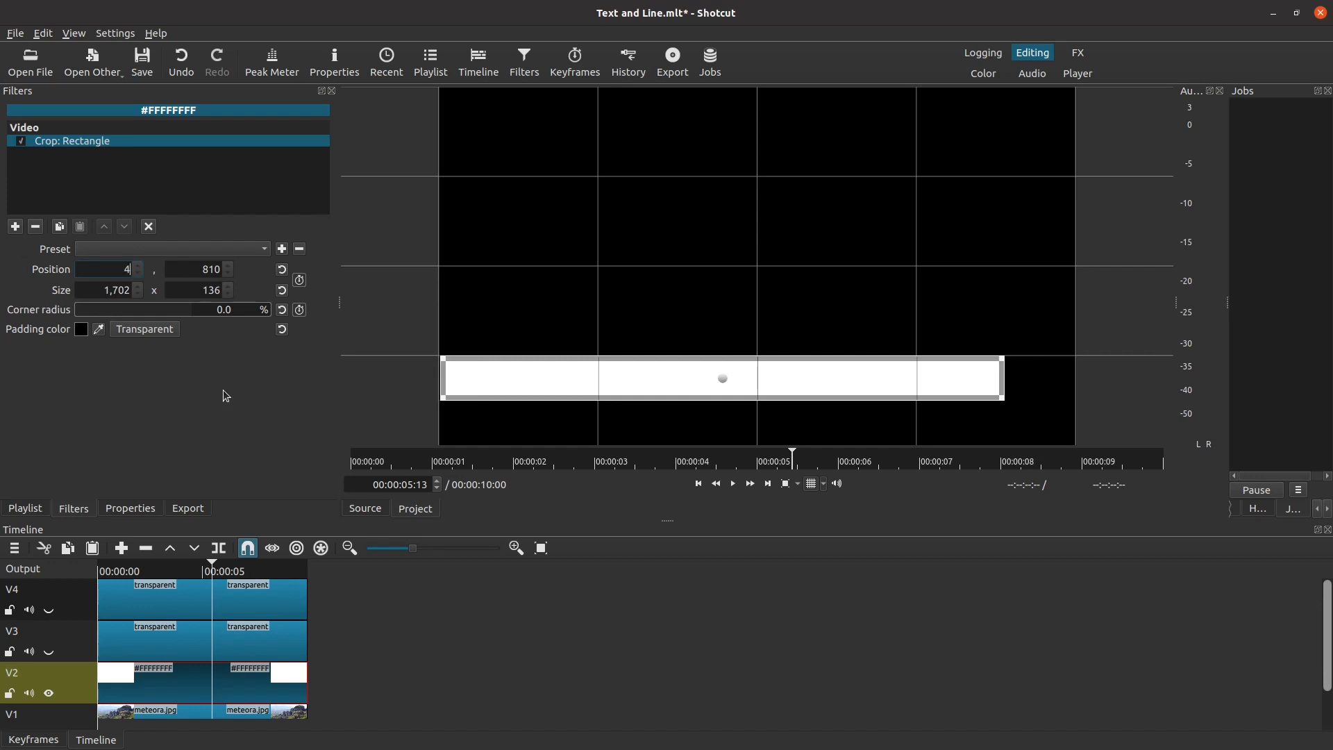
- Set the crop rectangle to position 40,807 and size 1840×6, forming a thin line
type("0")
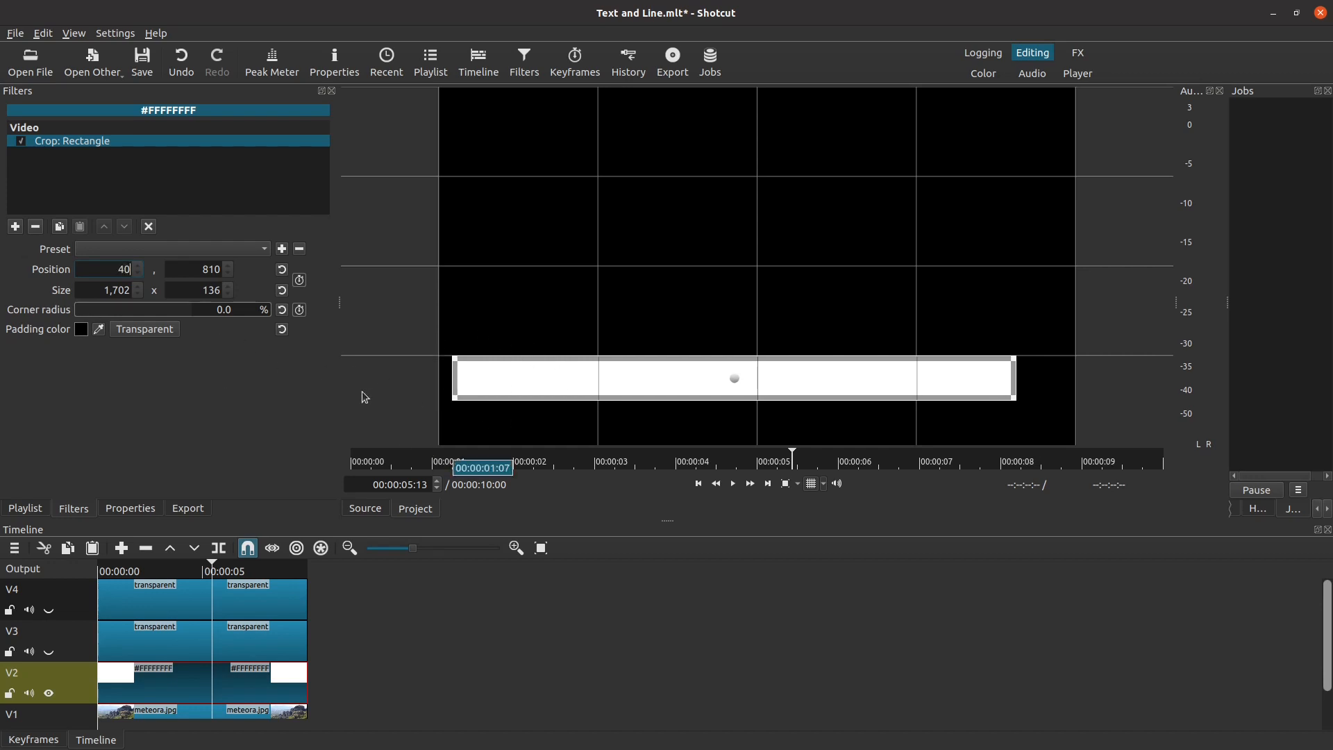
mouse_move(292, 397)
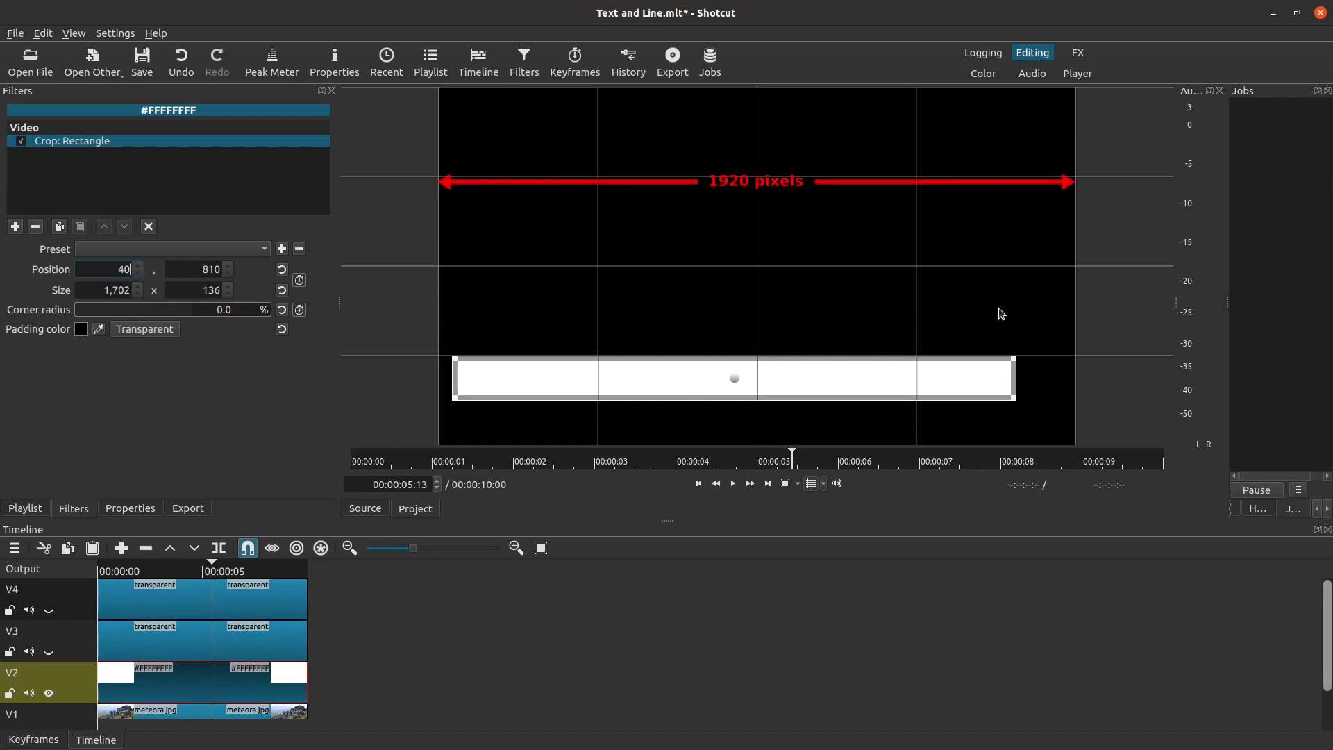
mouse_move(457, 355)
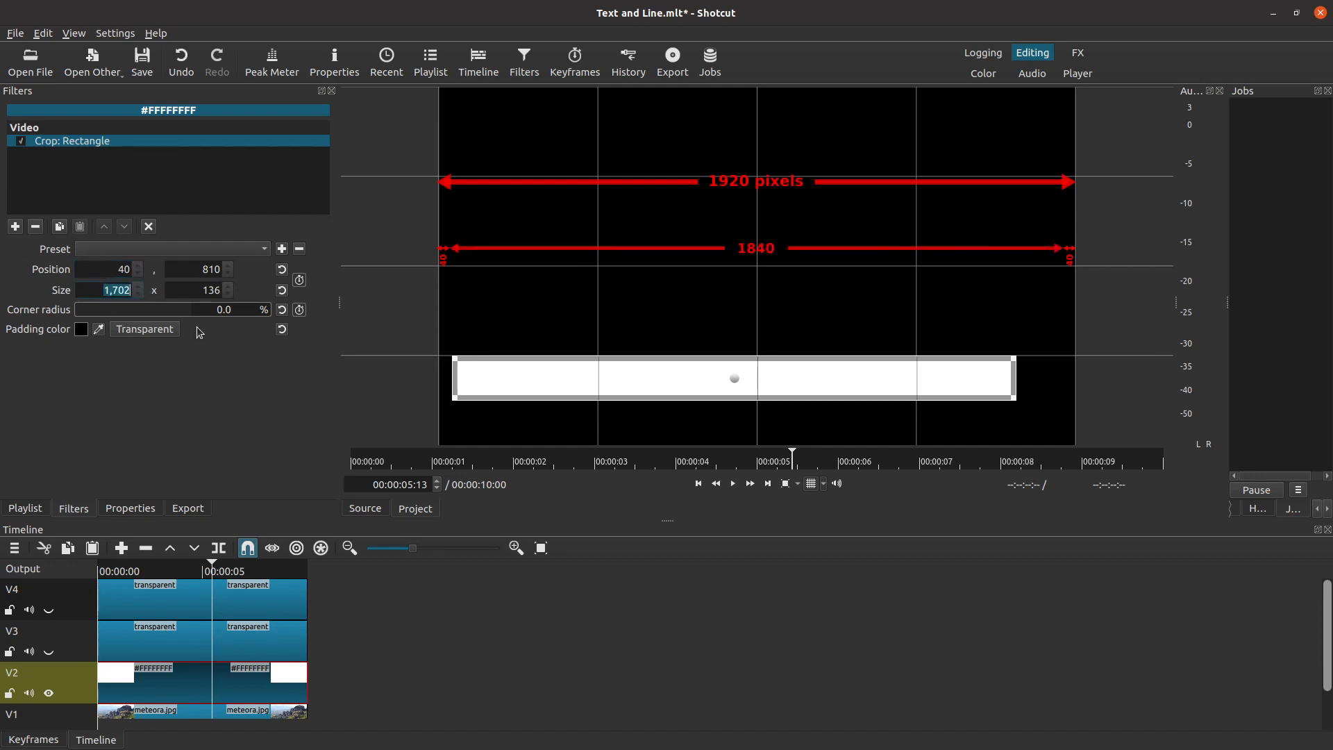
type("18")
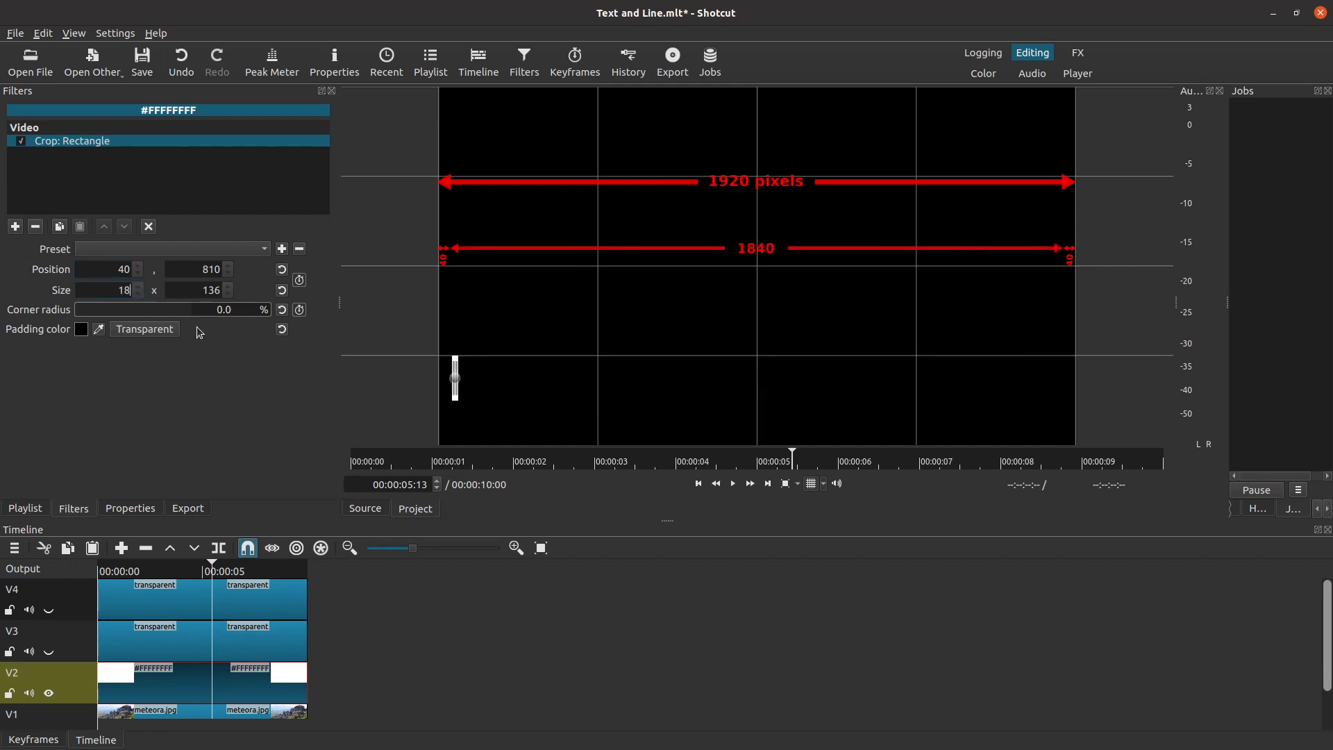
type("1840")
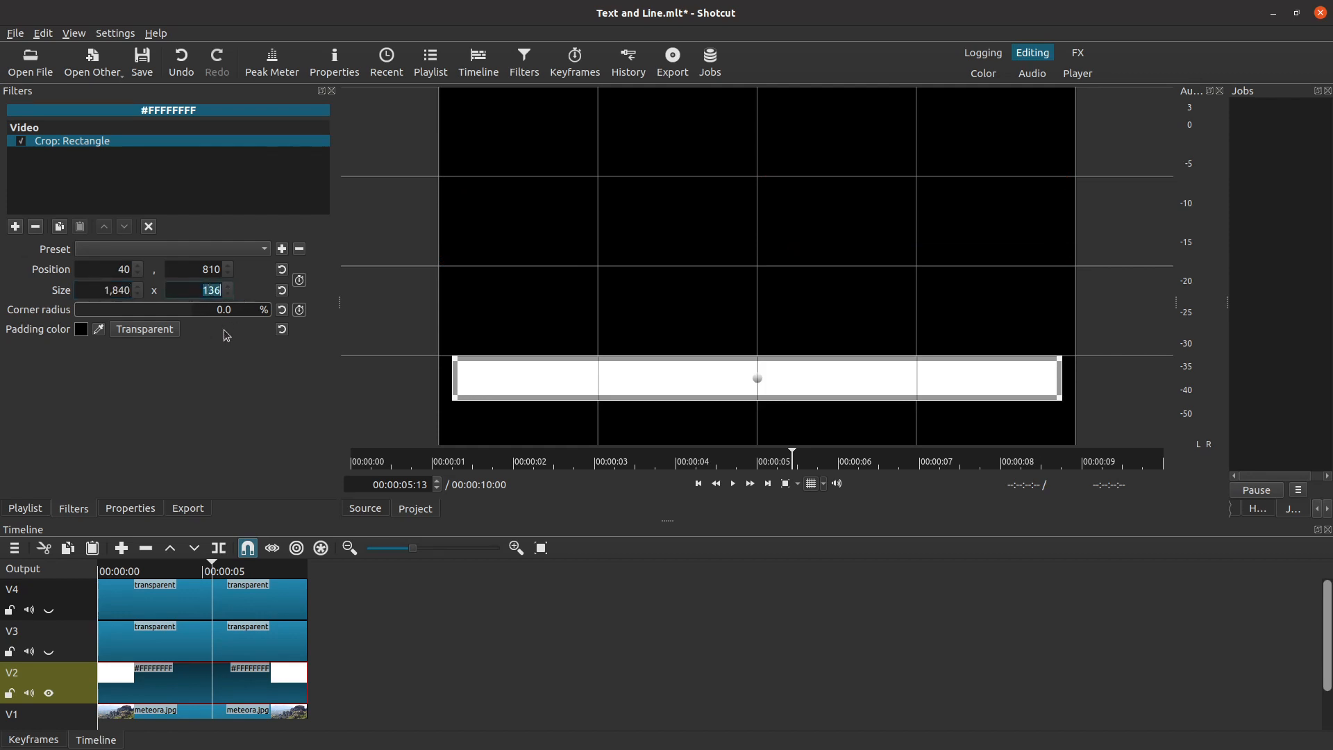
type("6")
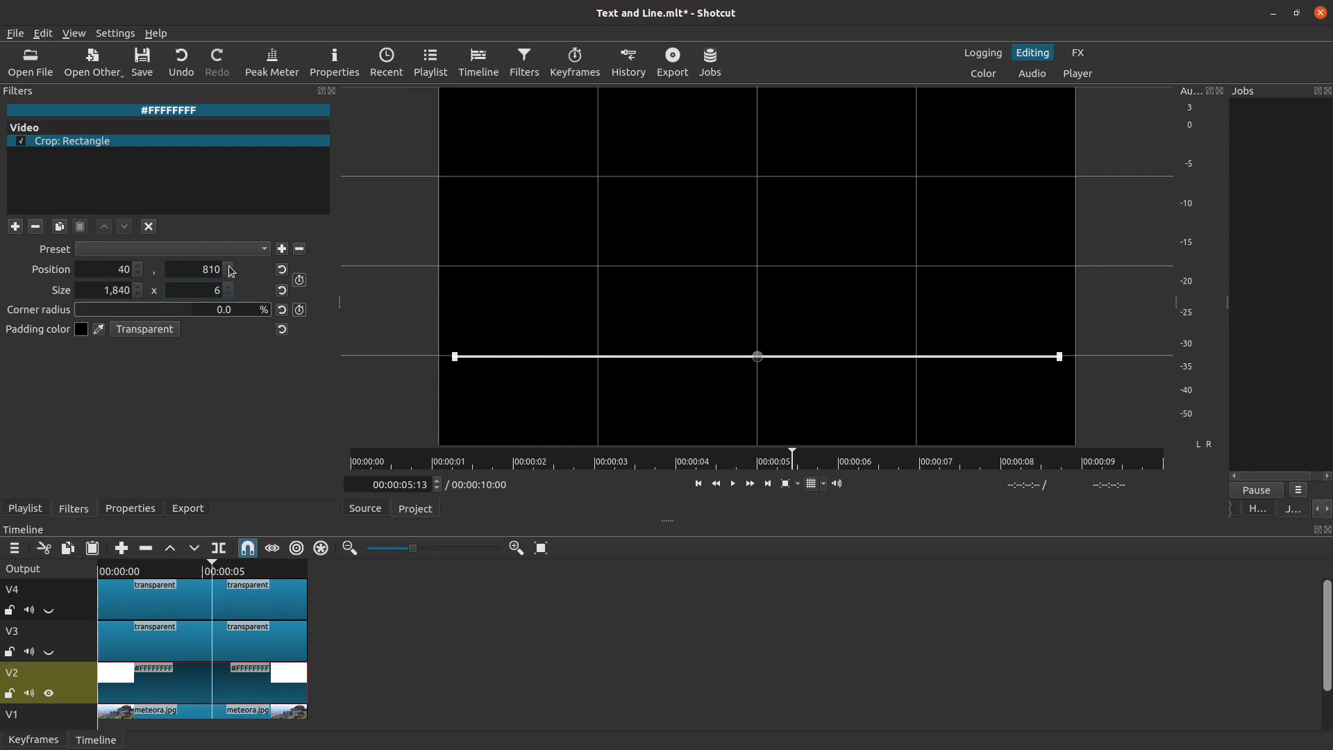
left_click(227, 273)
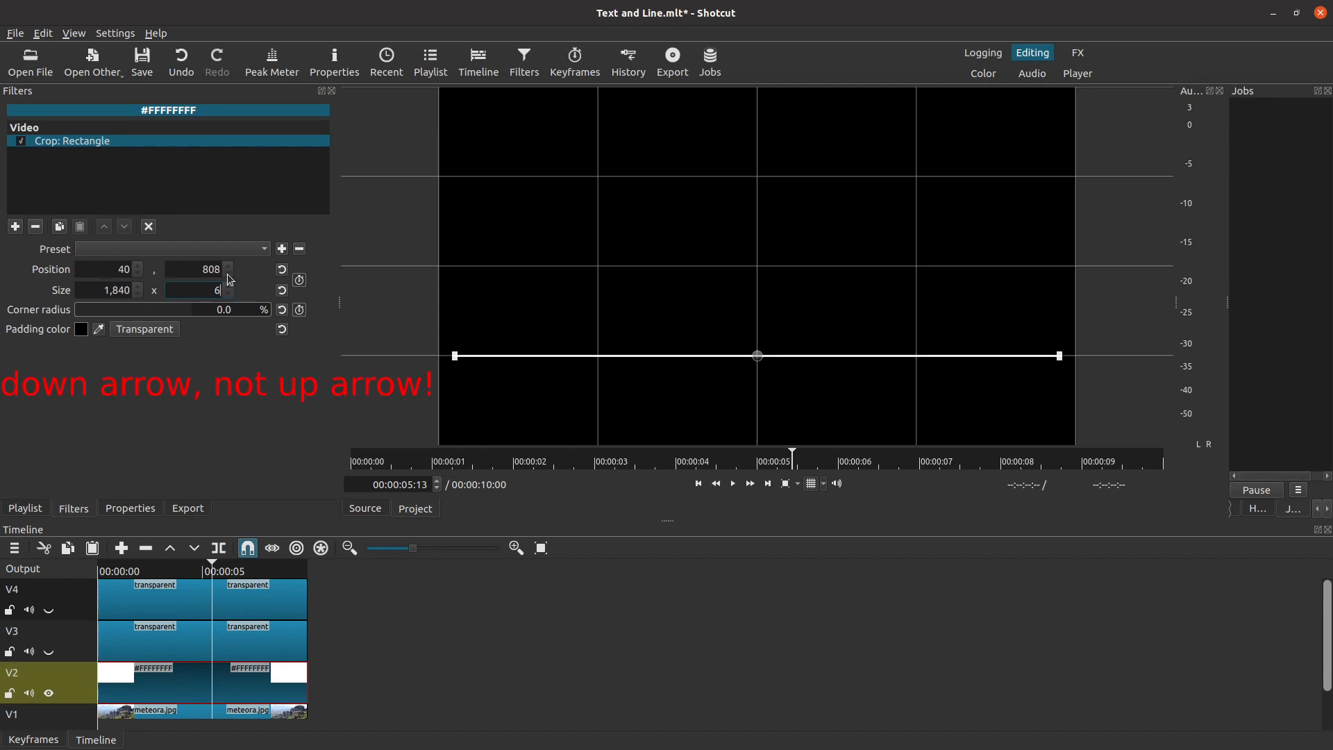
left_click(226, 273)
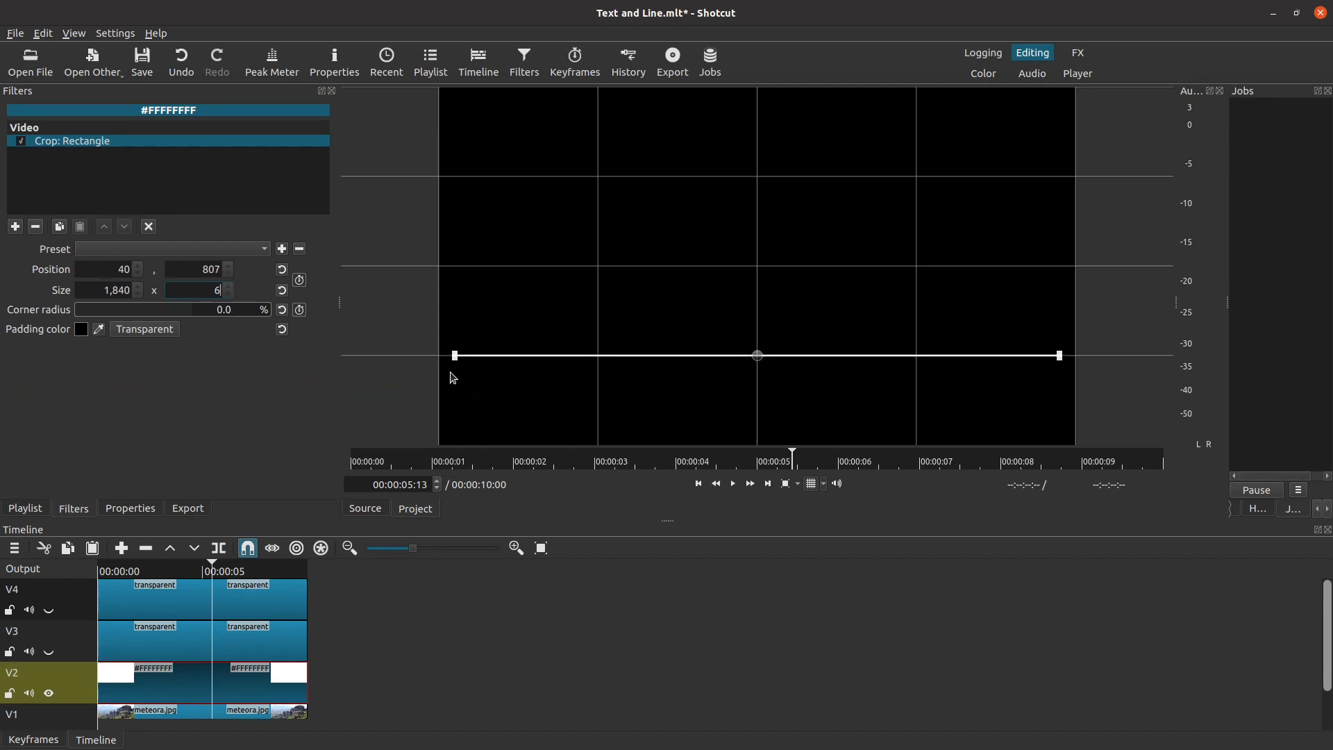
mouse_move(568, 368)
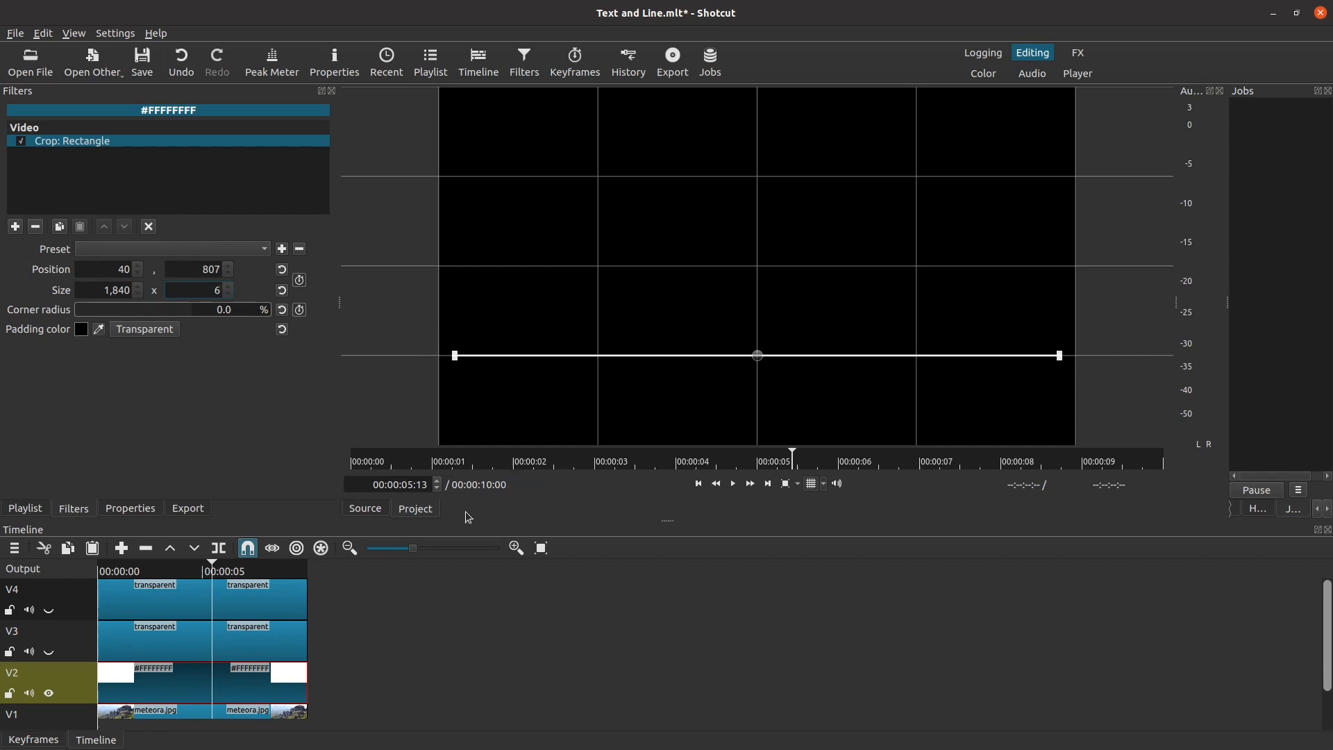
left_click(199, 291)
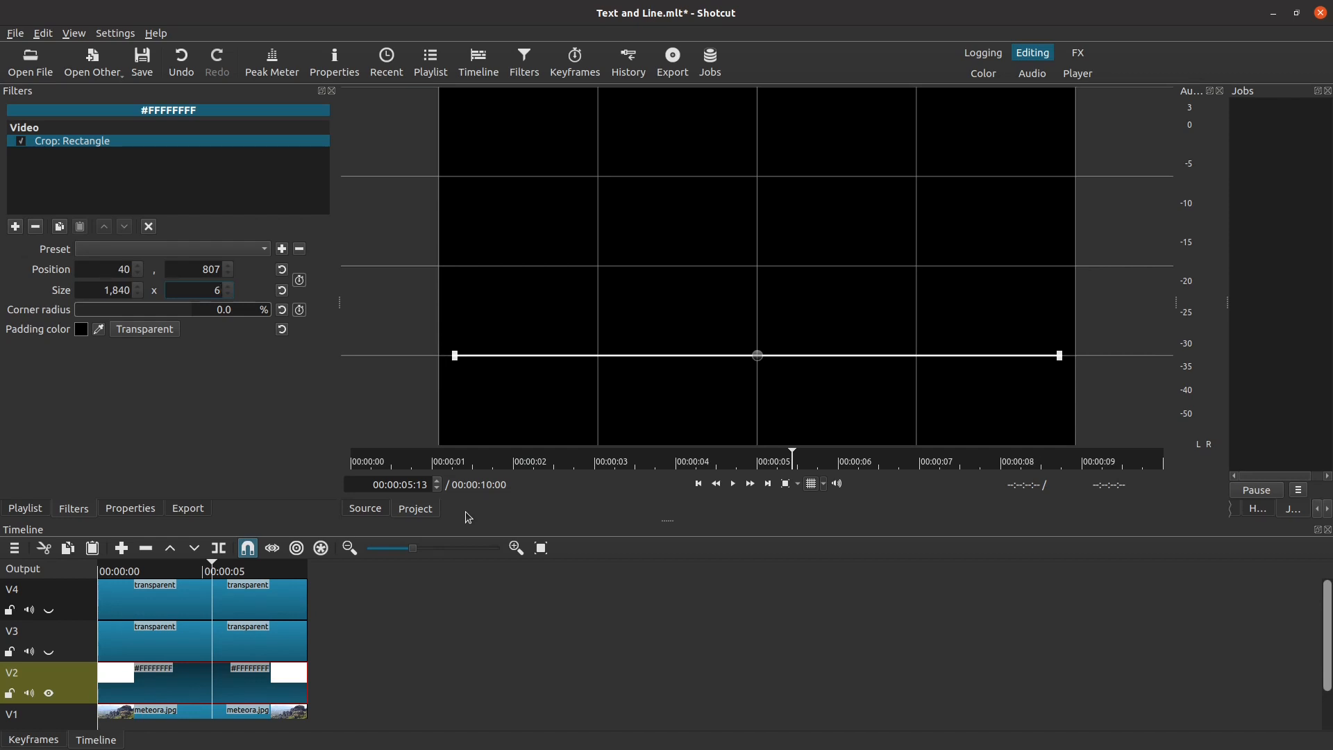
- Click the crop position control again, leaving the line at 1840×6, 40,807
left_click(200, 290)
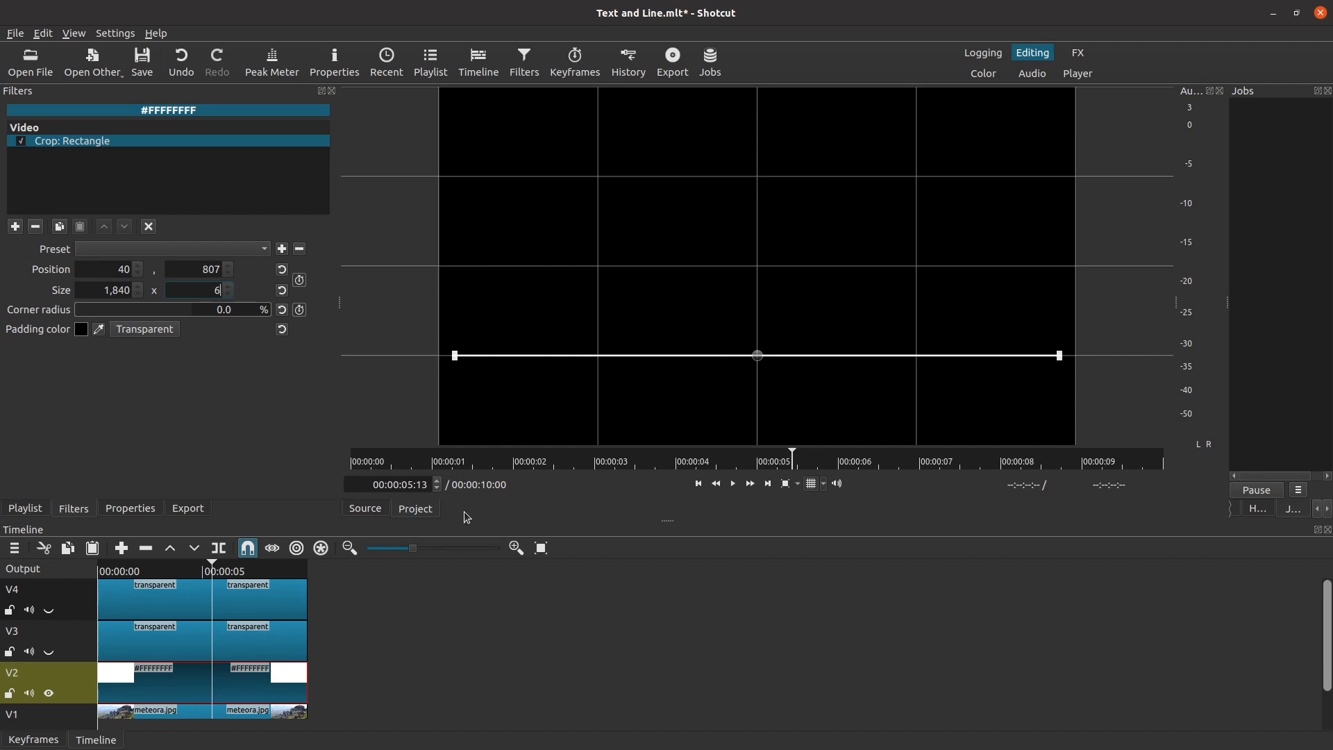
mouse_move(704, 345)
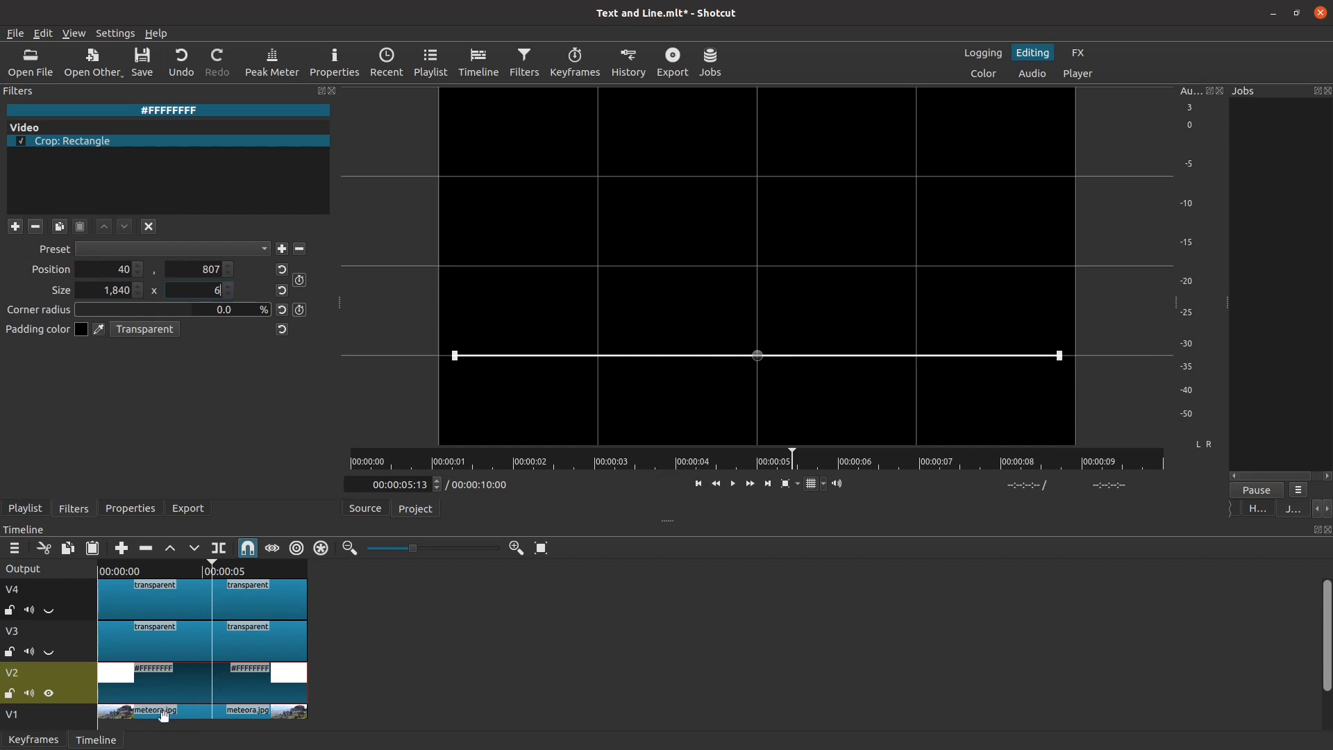
mouse_move(75, 335)
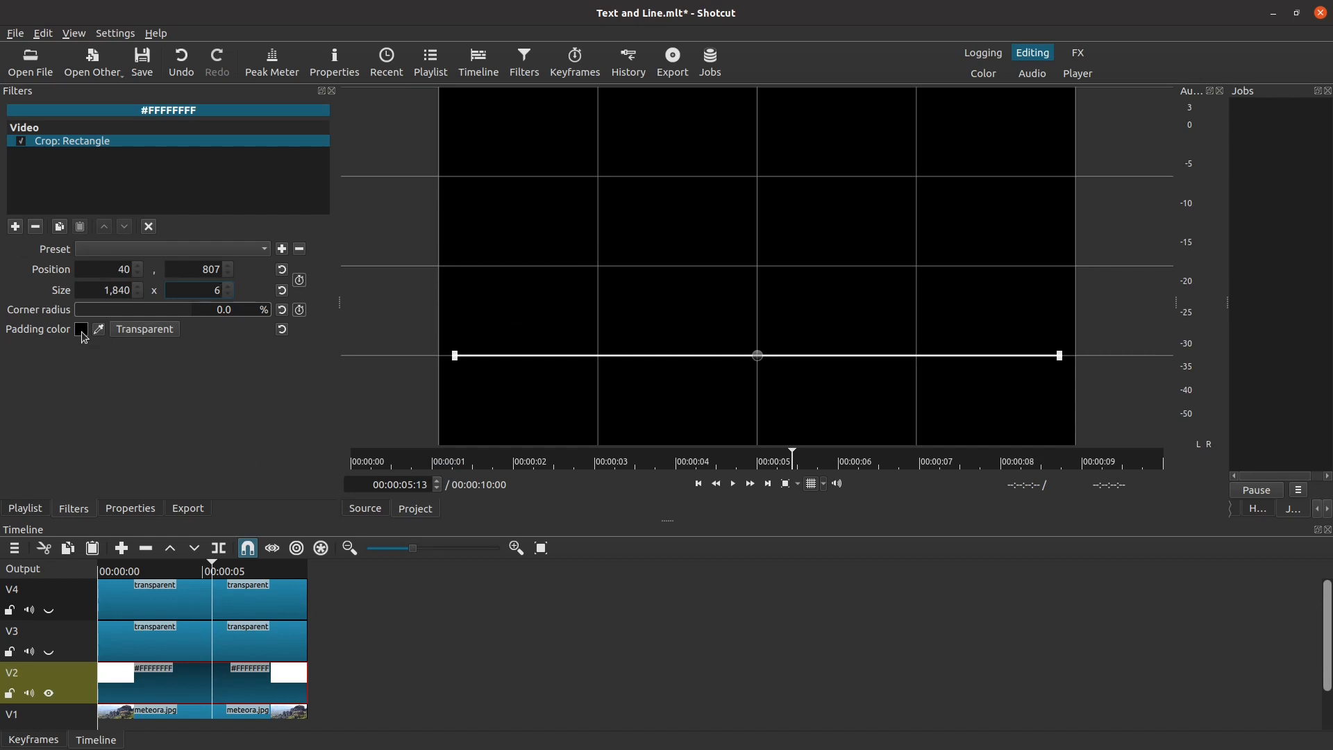
mouse_move(82, 330)
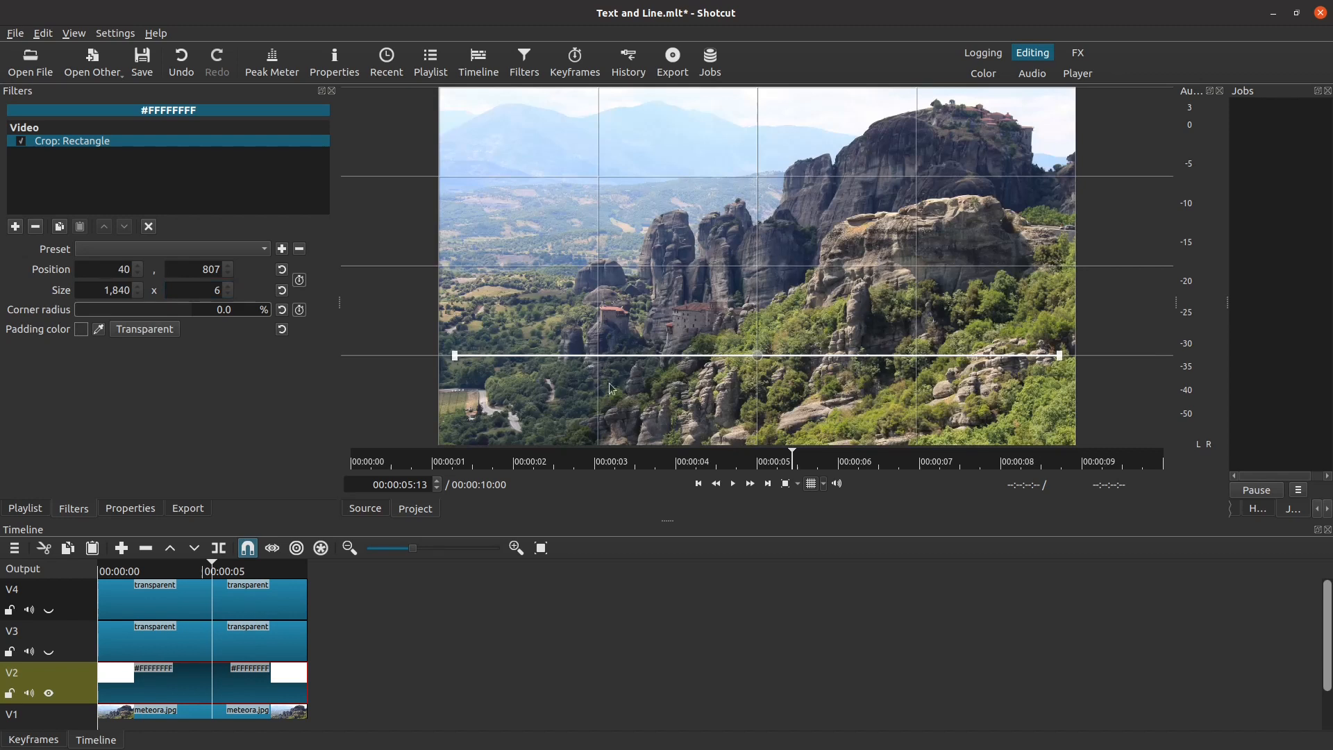
mouse_move(580, 407)
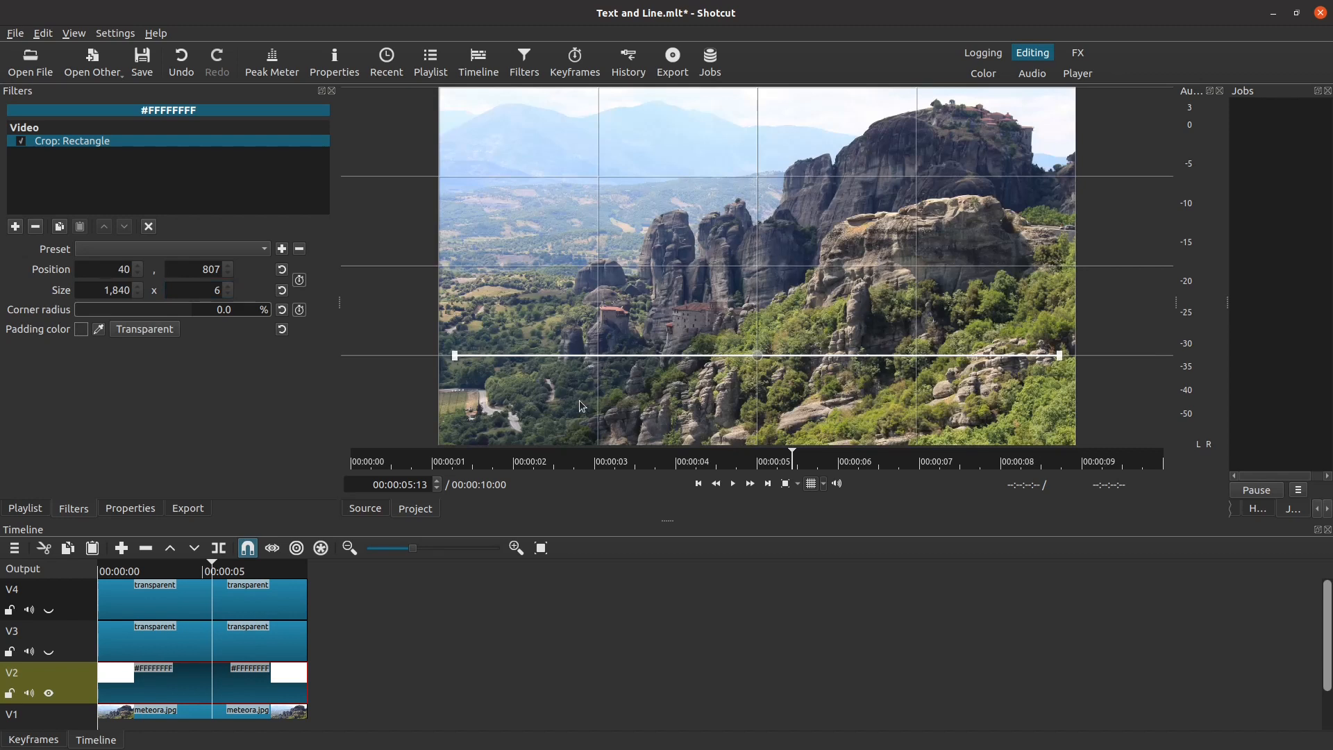
mouse_move(822, 359)
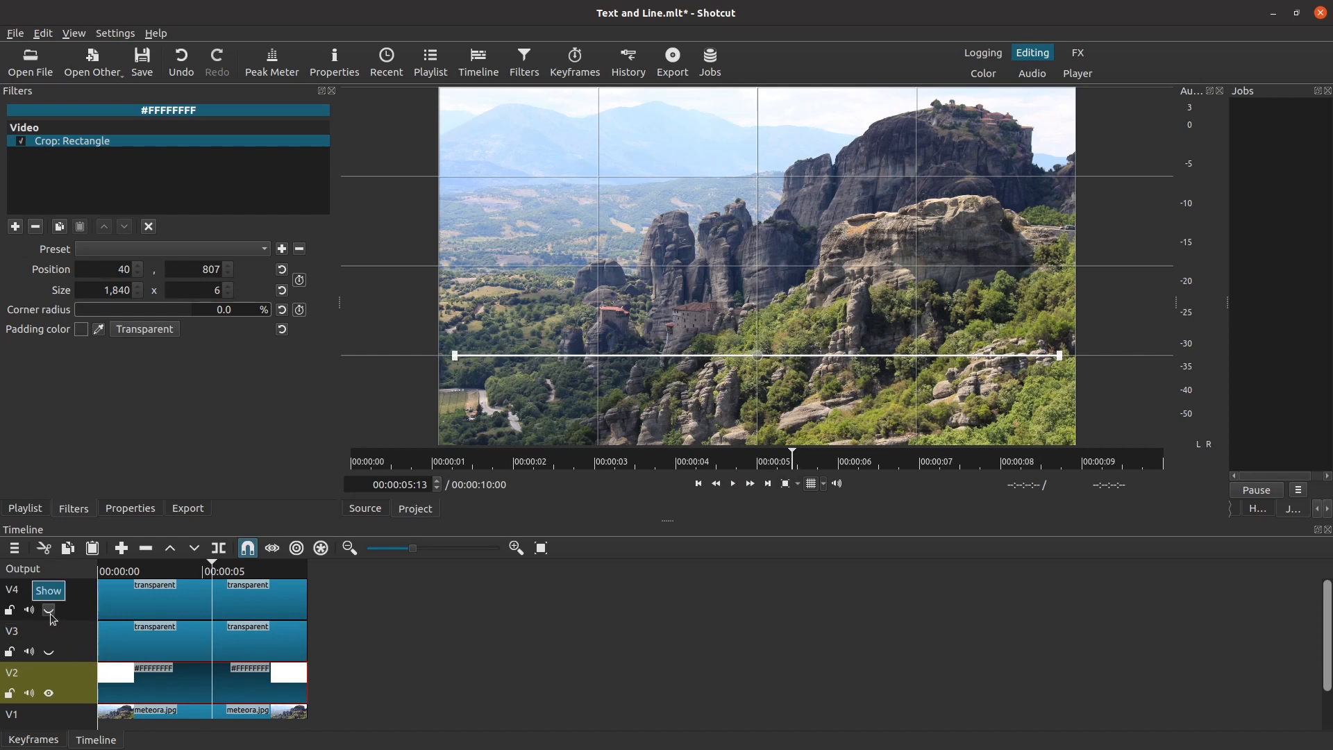
- Unhide V4, open the subtitle's Text: Simple filter, set Position X to 40, and select the width
left_click(49, 610)
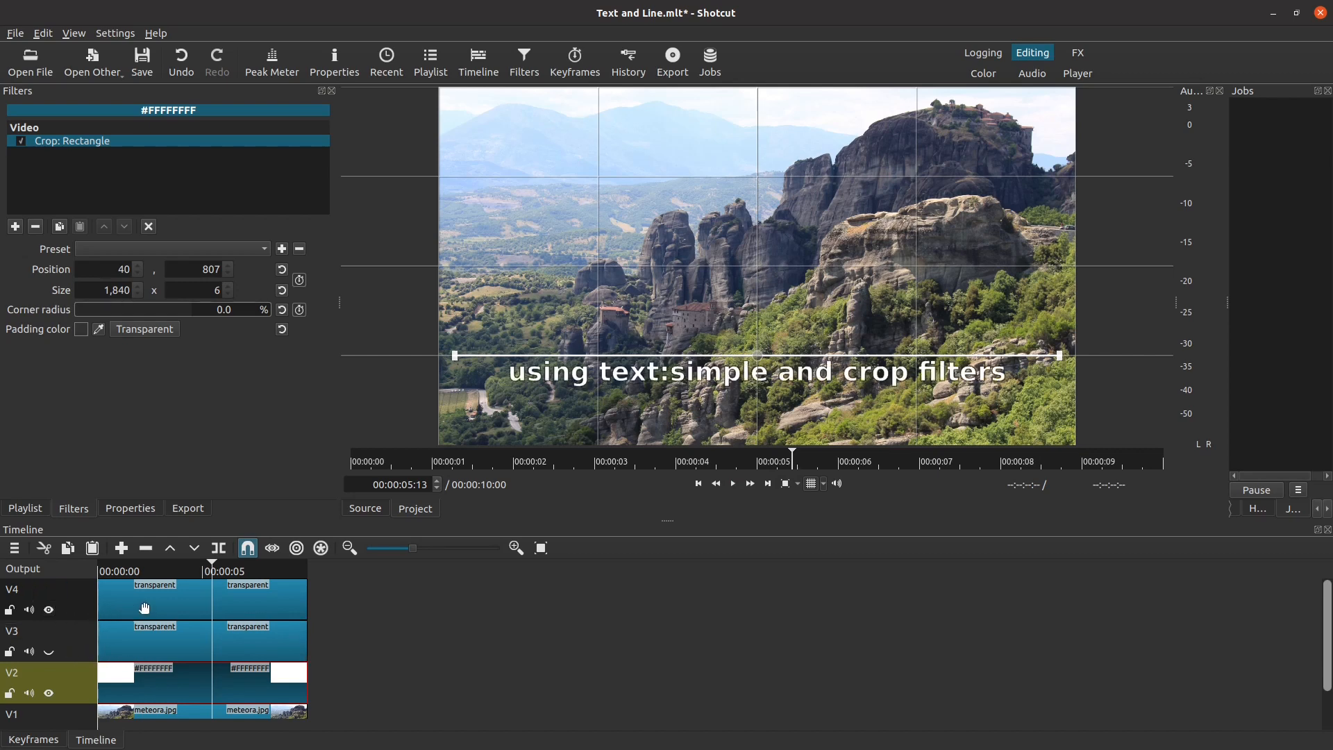
left_click(155, 597)
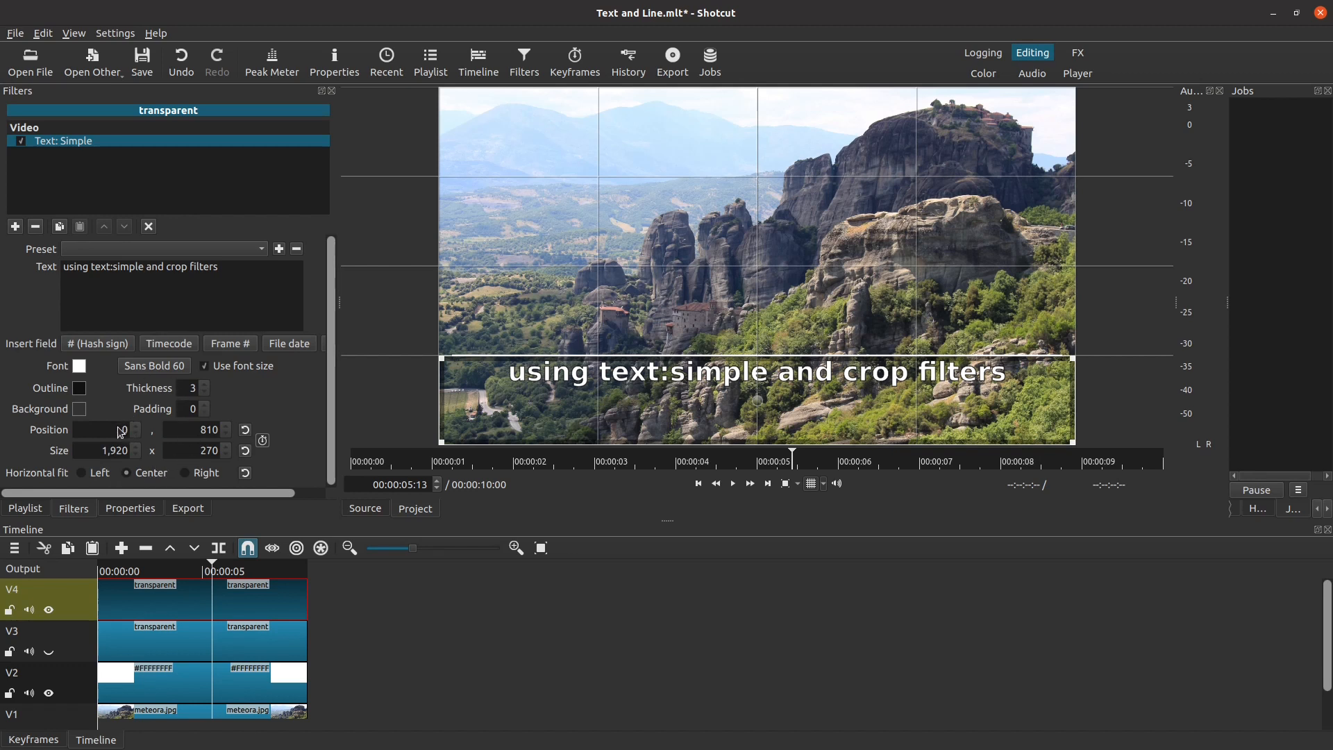
left_click(106, 429)
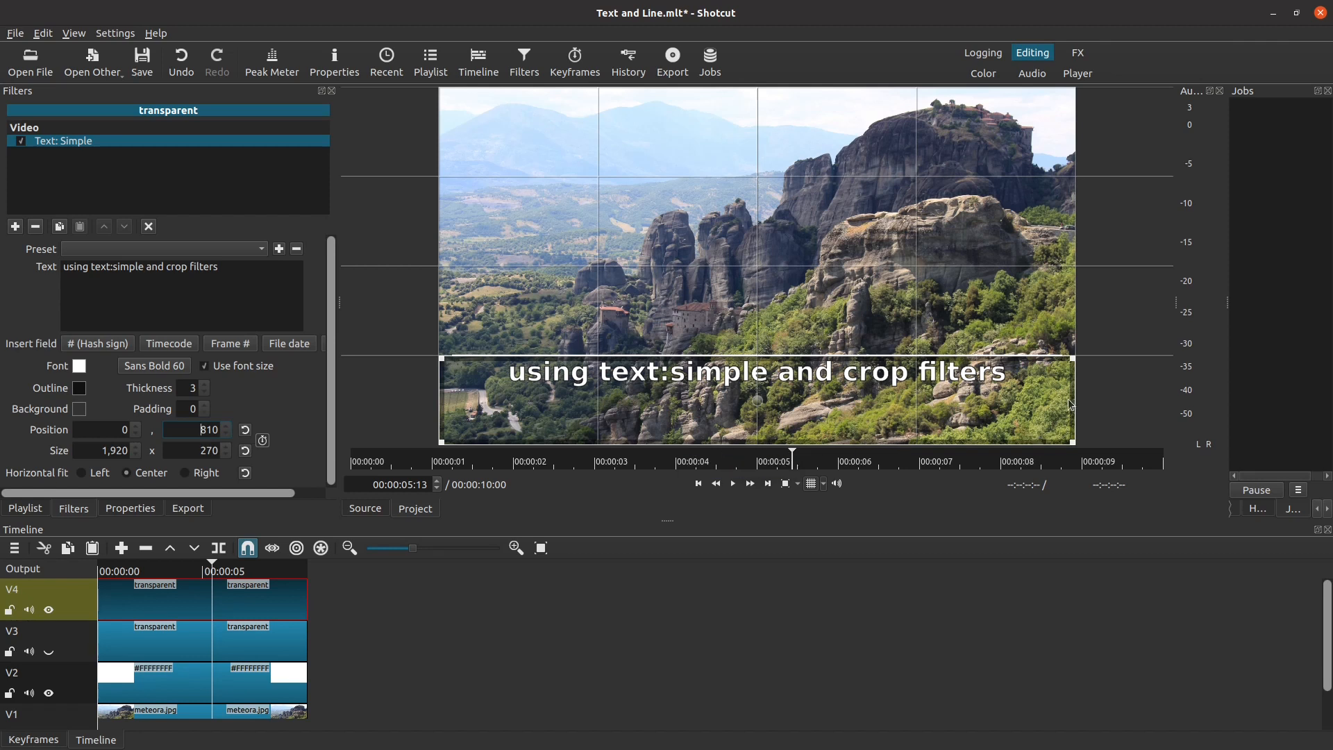
mouse_move(436, 372)
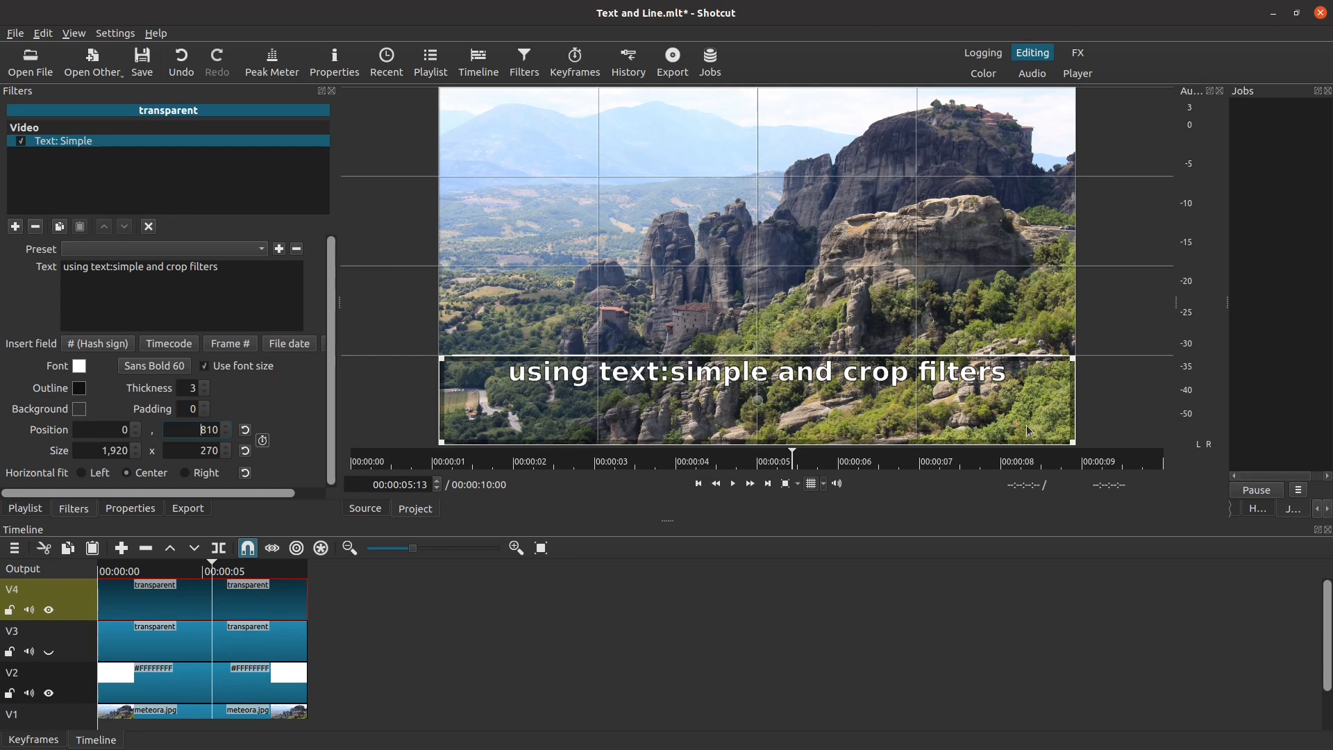
mouse_move(443, 394)
type("4")
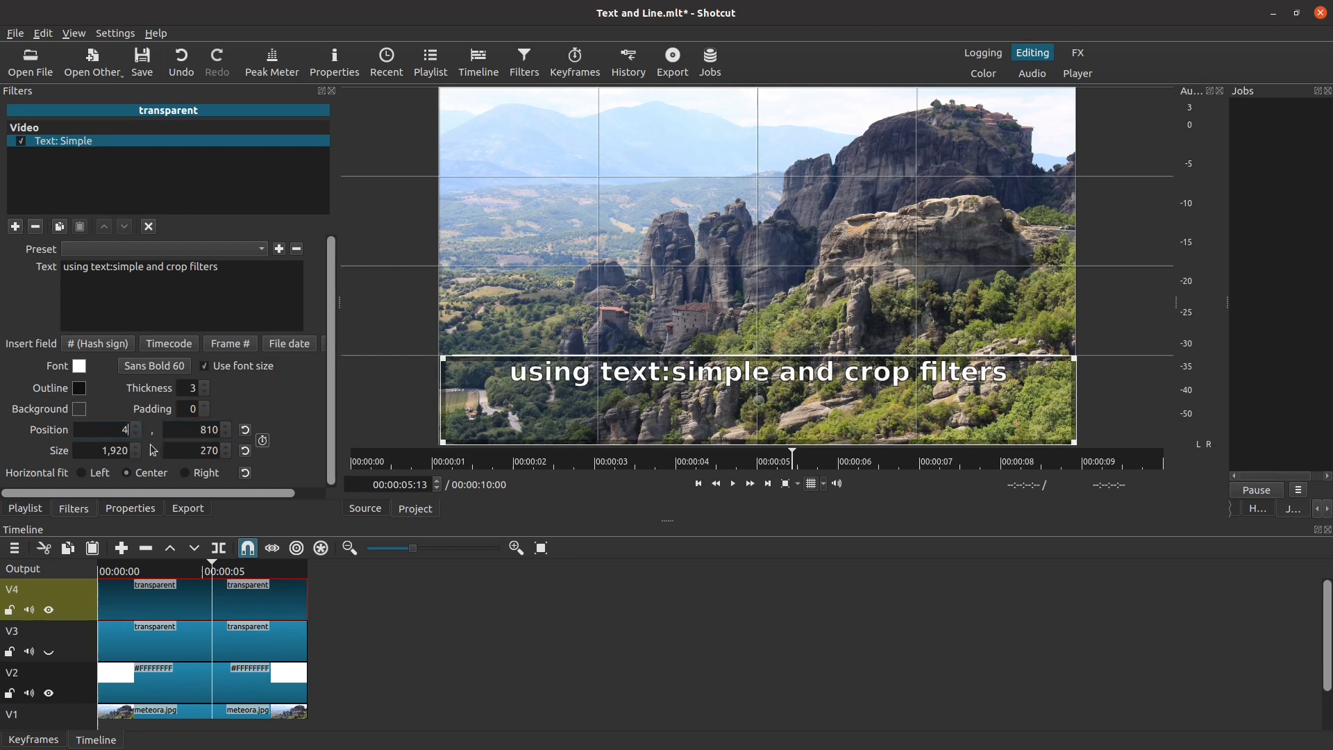
type("0")
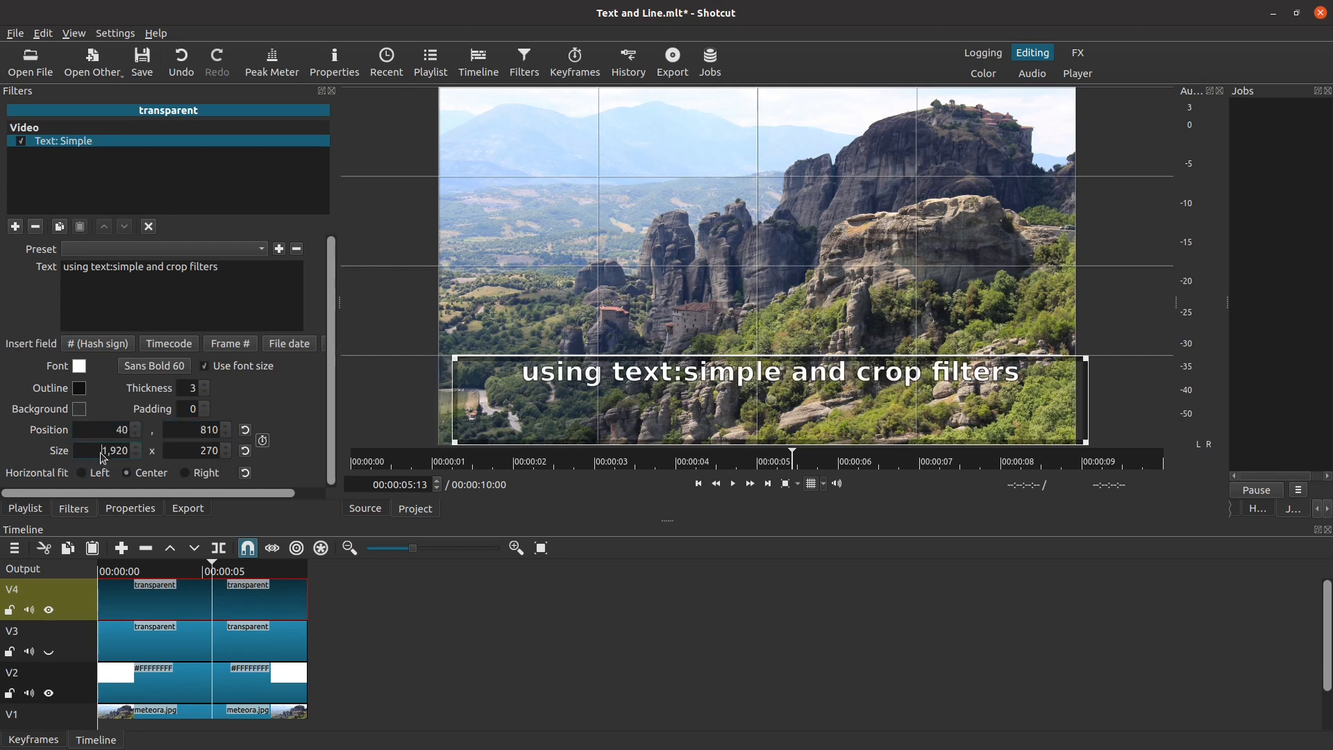
triple_click(111, 451)
type("1840")
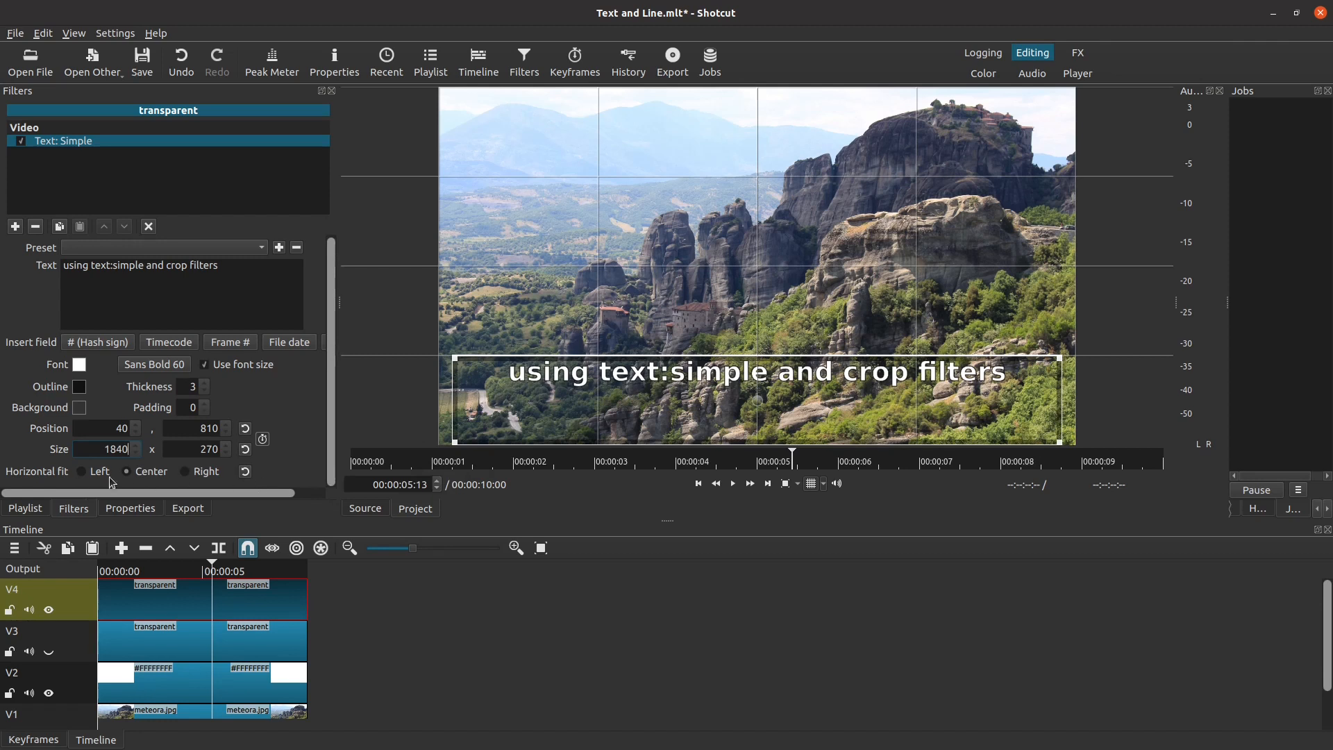
mouse_move(80, 478)
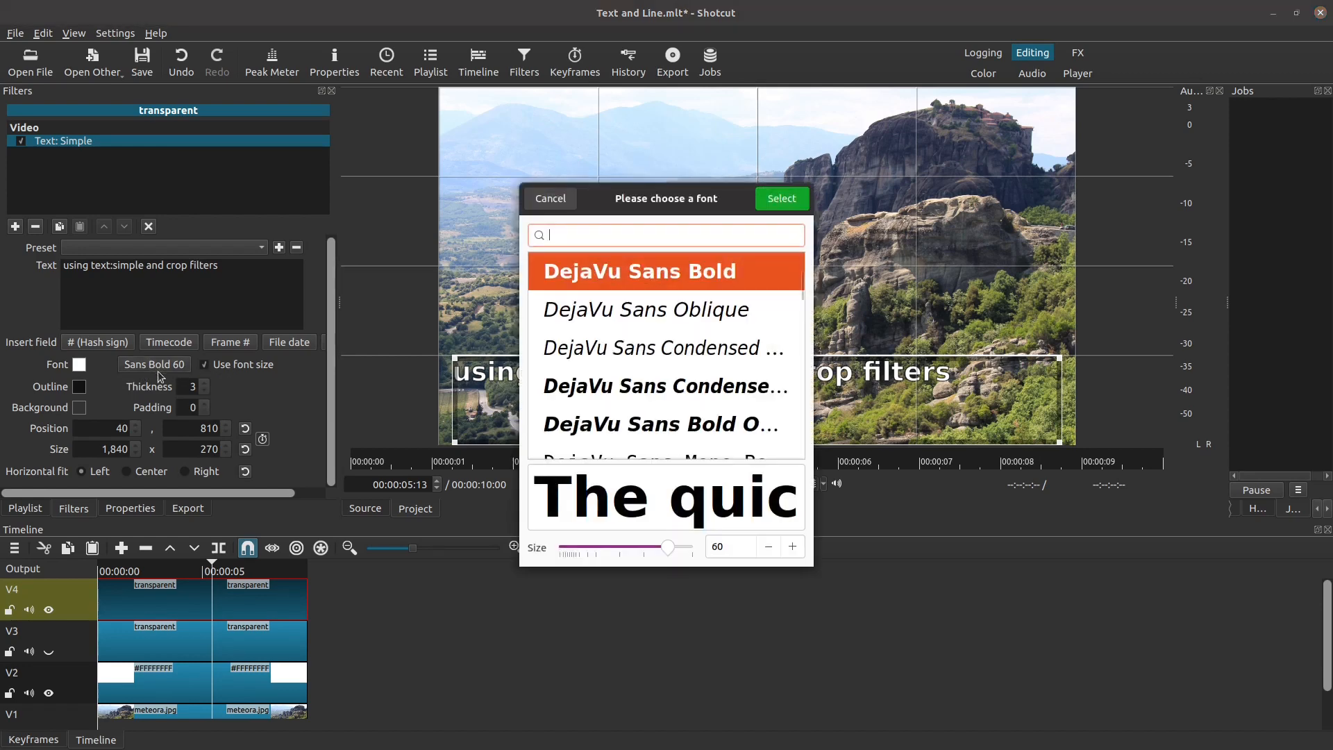
mouse_move(641, 347)
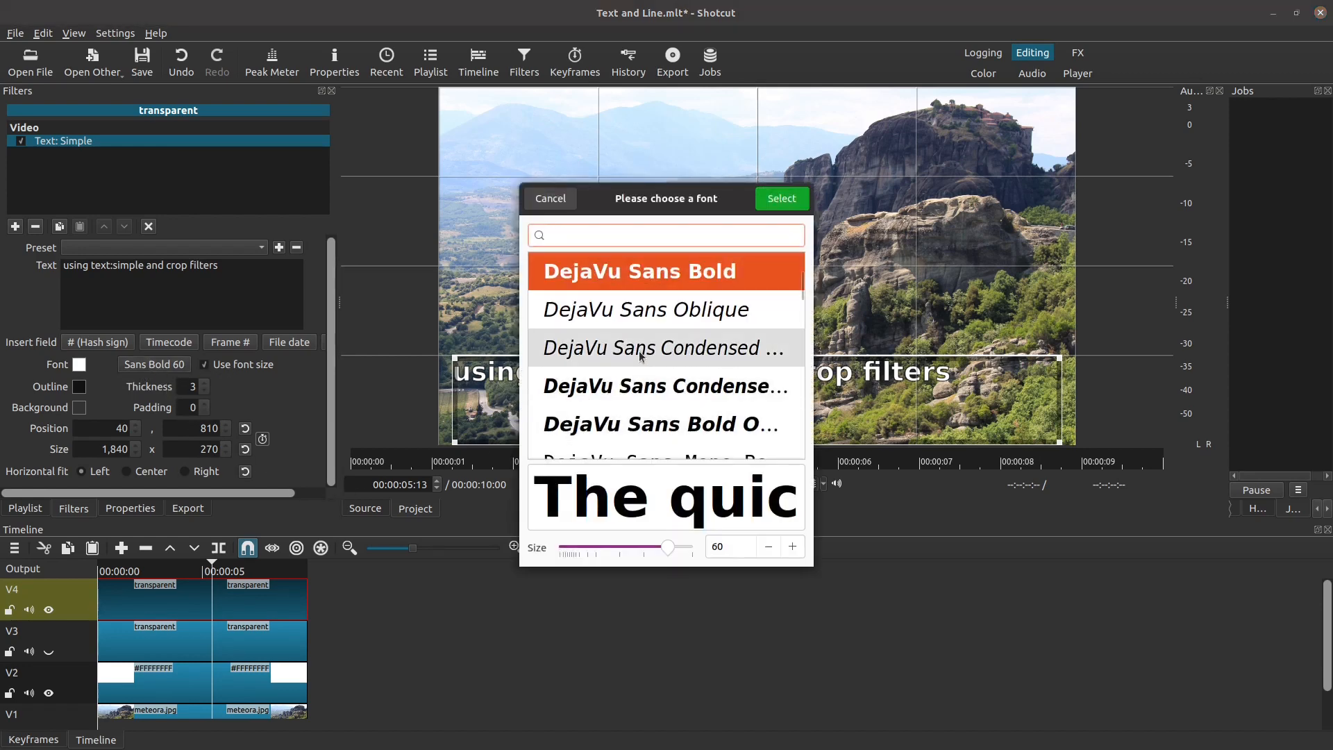
- Set the subtitle to DejaVu Sans Italic at size 48 in light gray
left_click(666, 348)
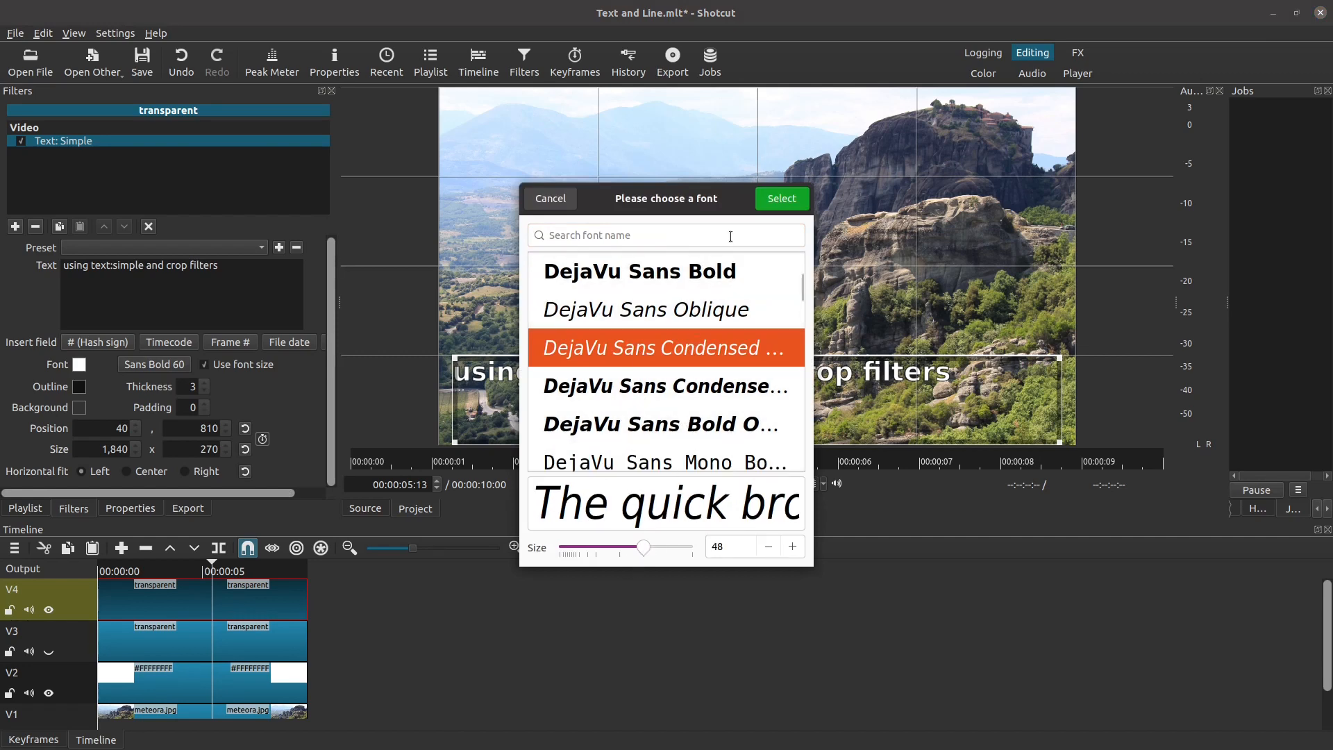
left_click(779, 198)
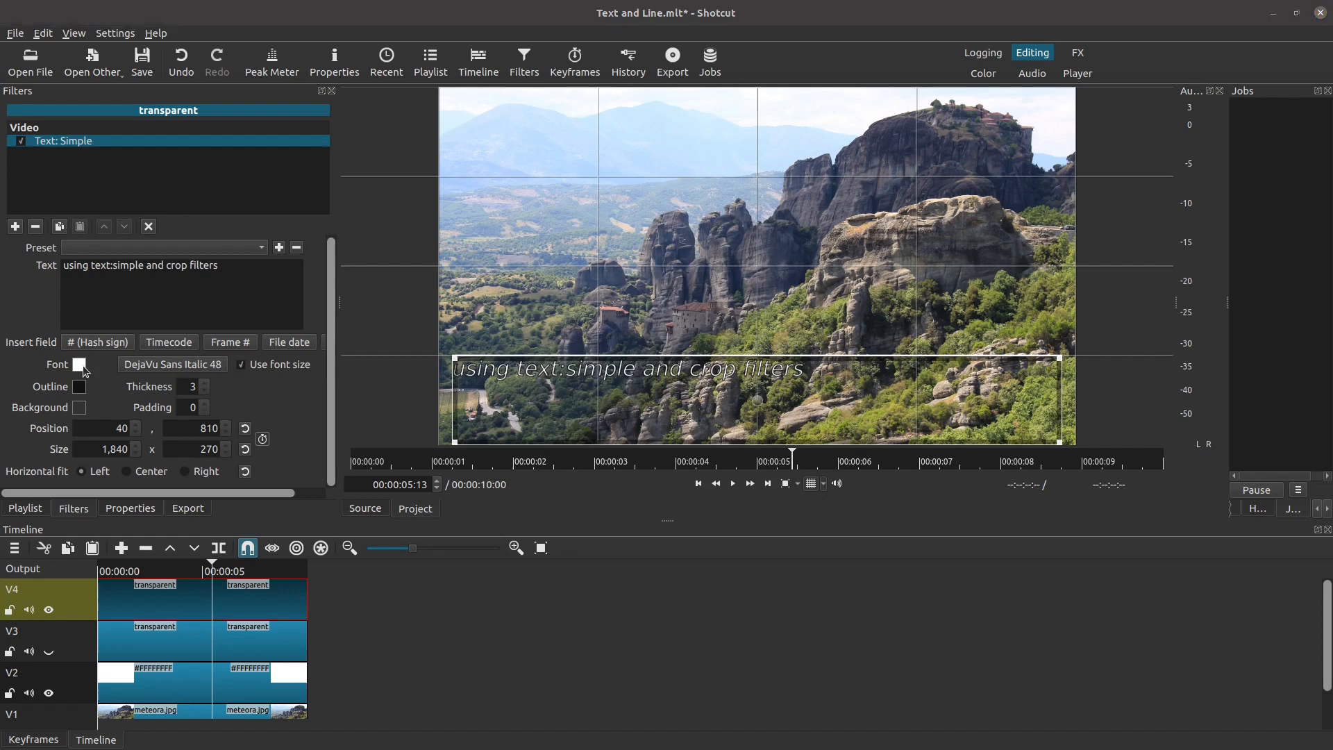
left_click(80, 364)
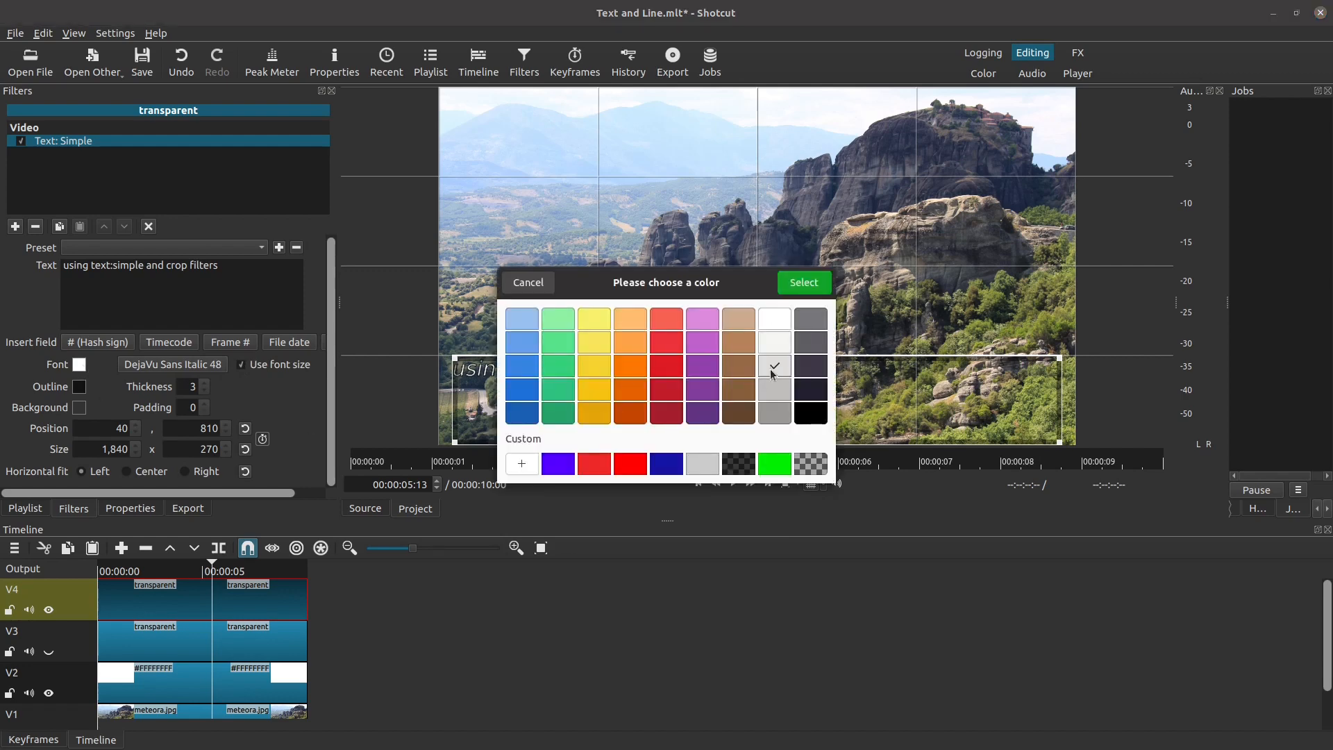
left_click(527, 281)
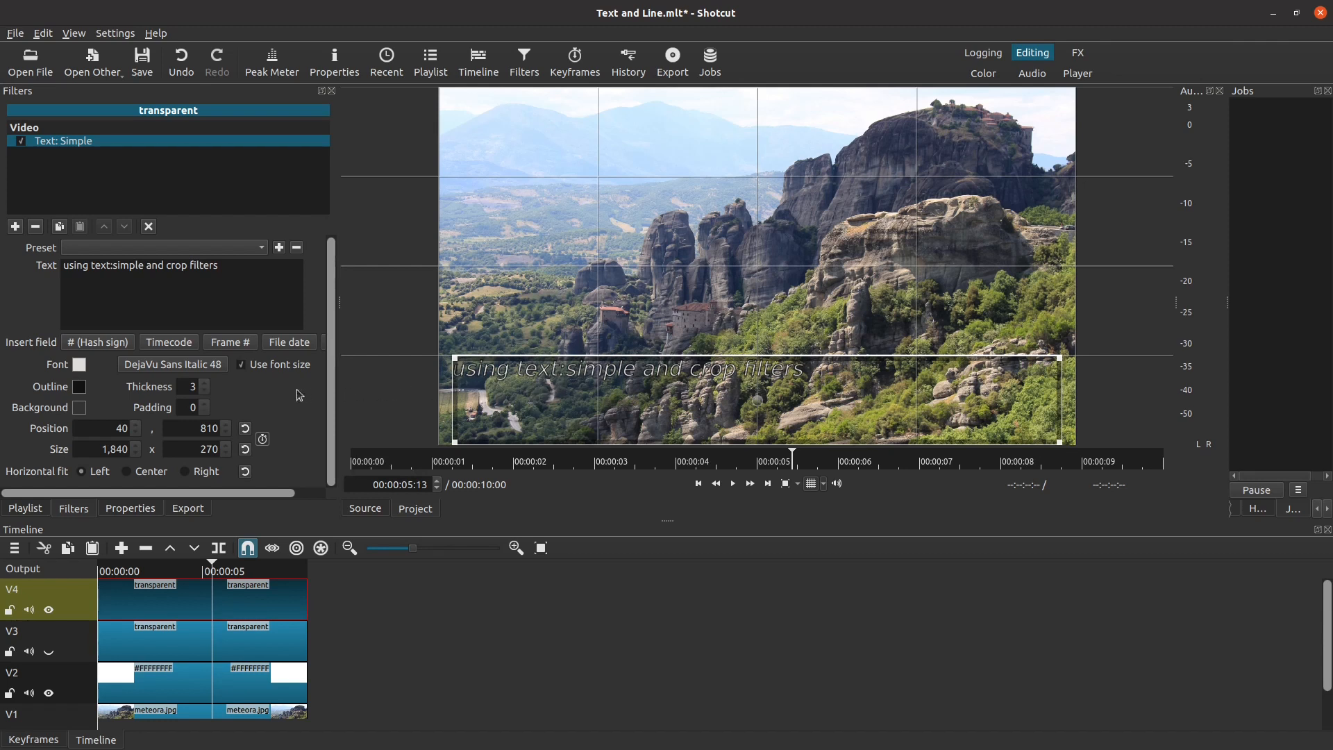
mouse_move(208, 398)
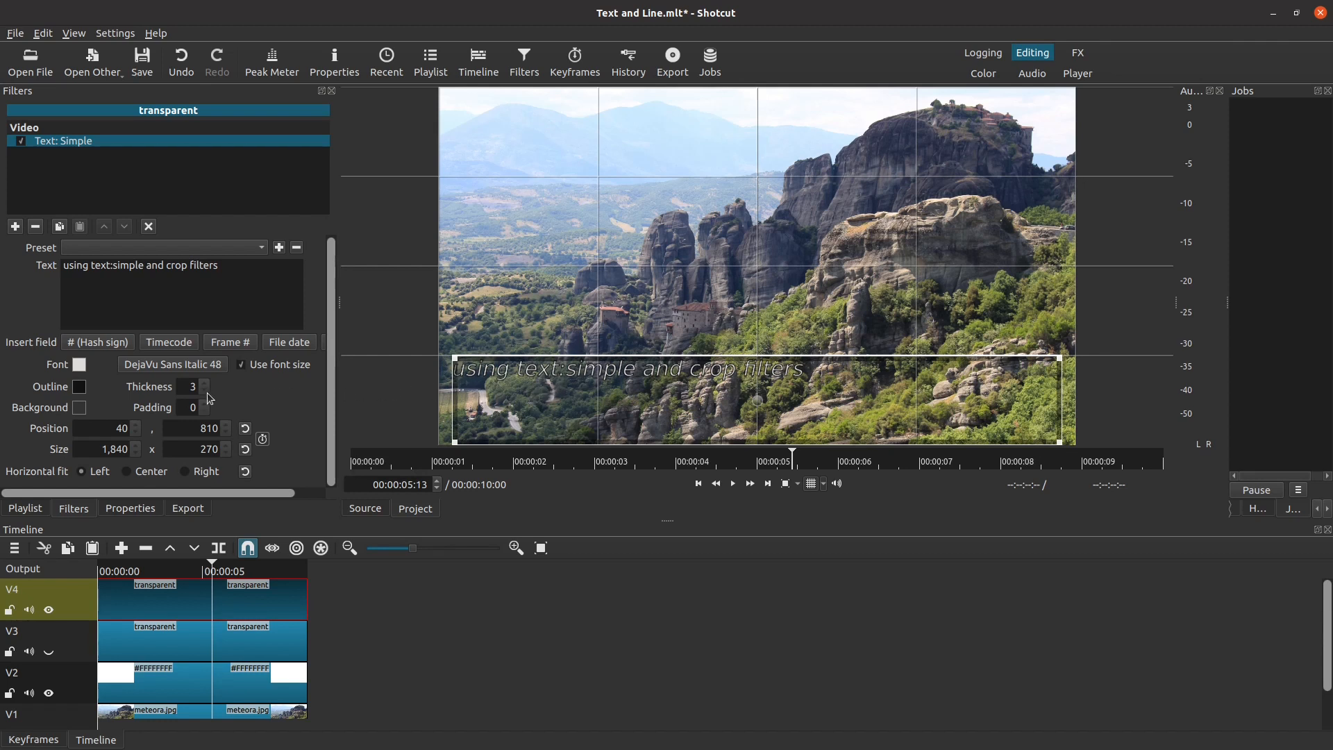
- Set the subtitle outline thickness to 0 and its text area height to 90
left_click(204, 391)
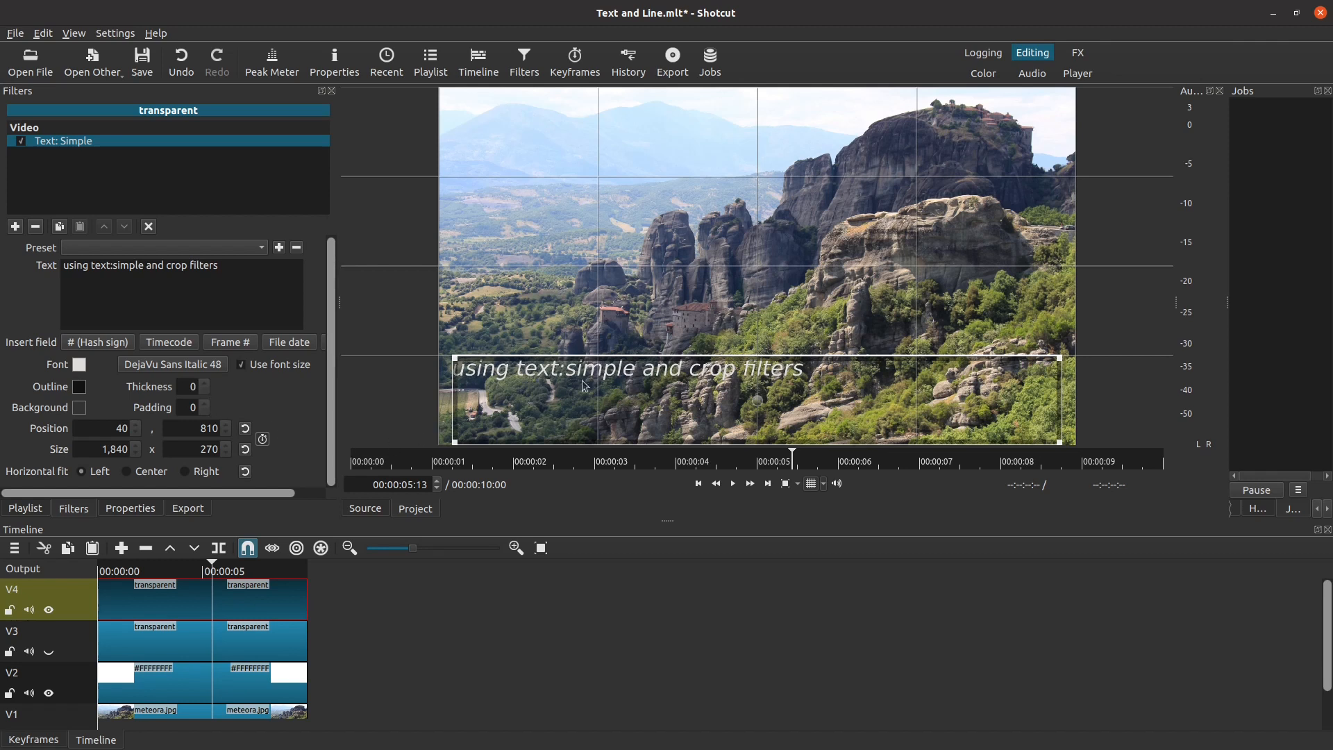
mouse_move(590, 542)
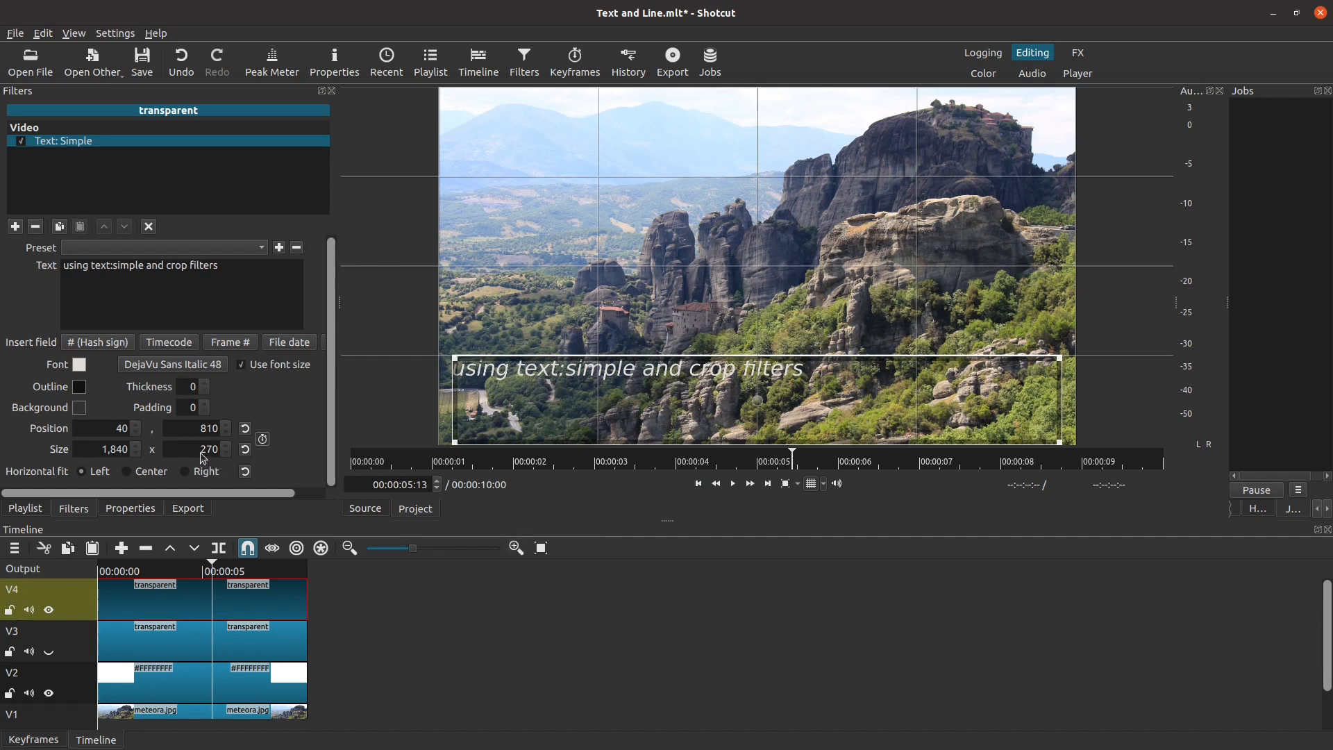
left_click(205, 449)
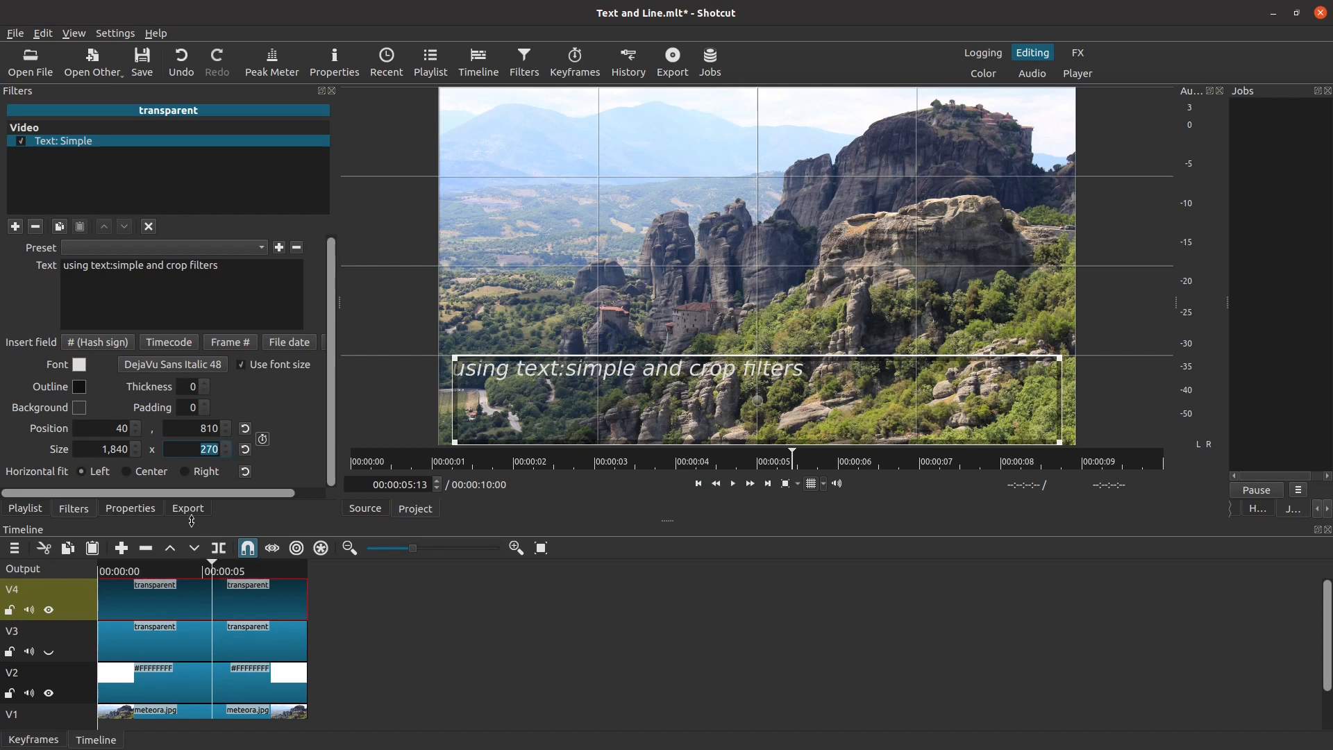
type("90")
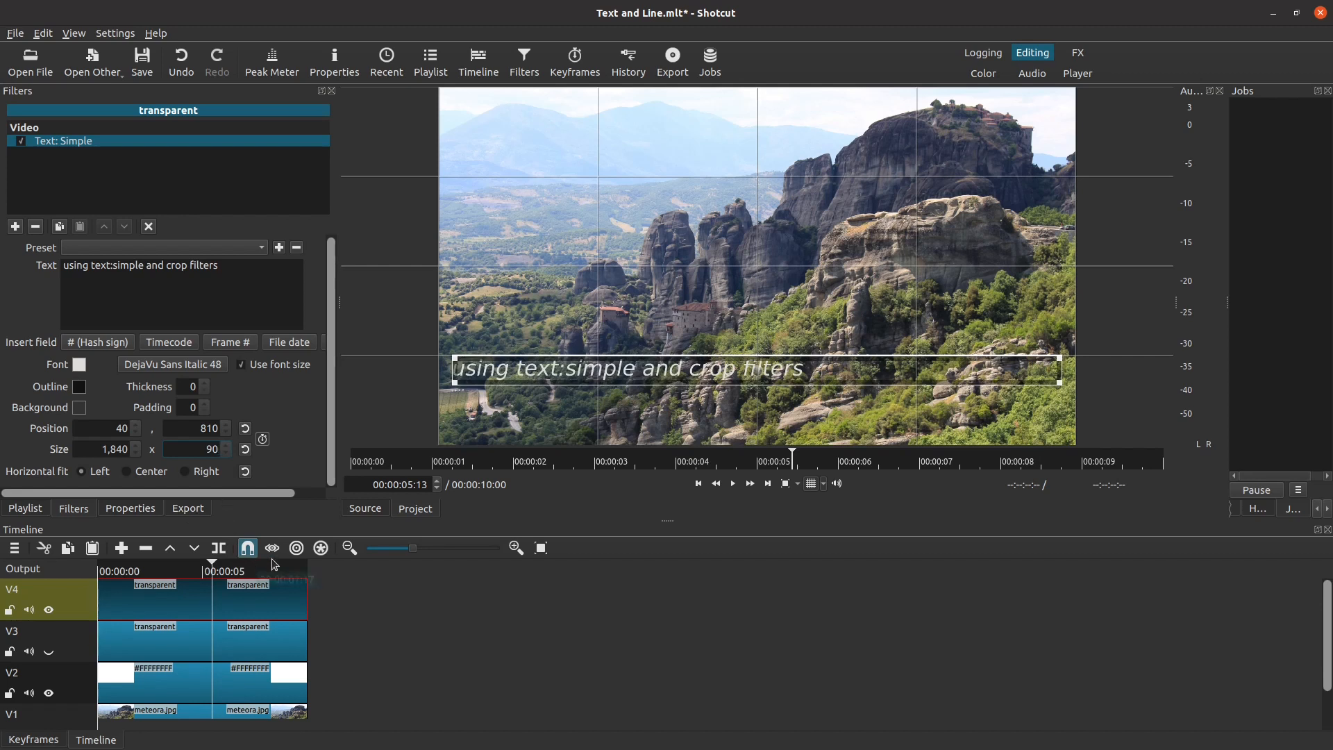
mouse_move(500, 450)
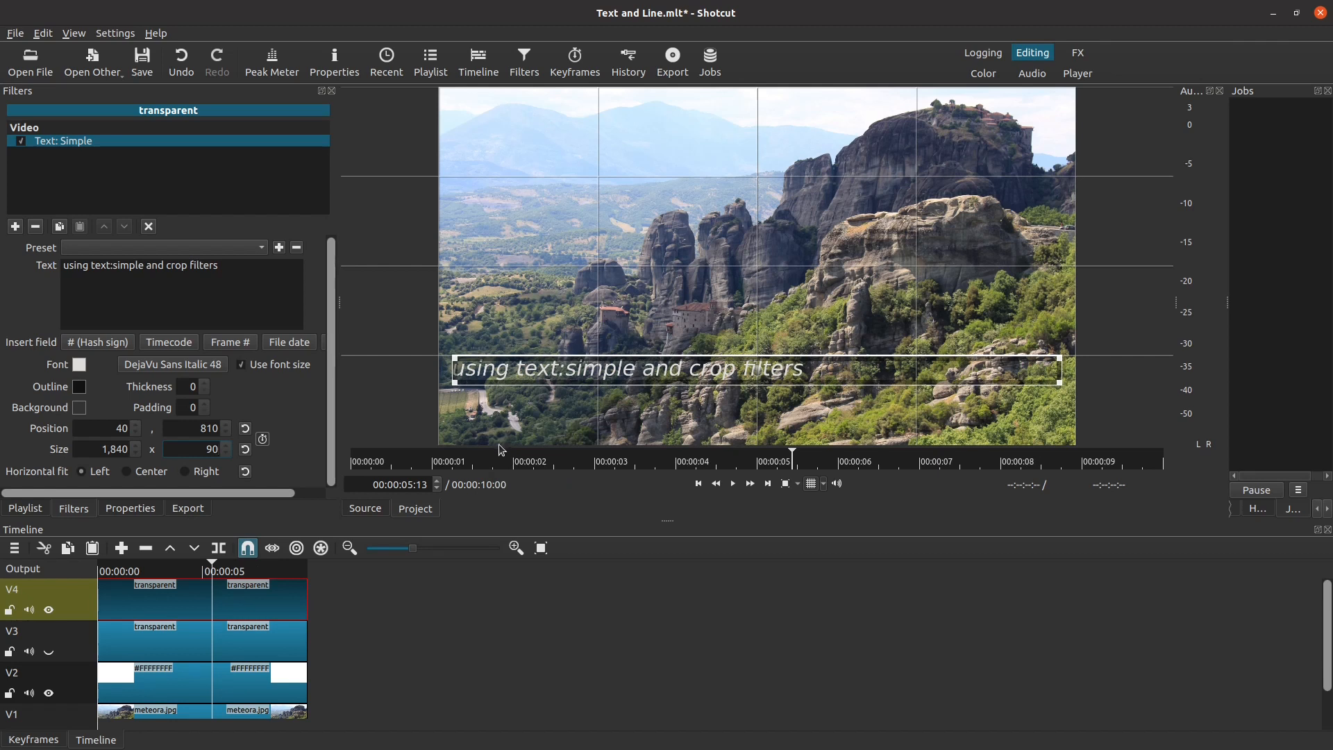
mouse_move(394, 671)
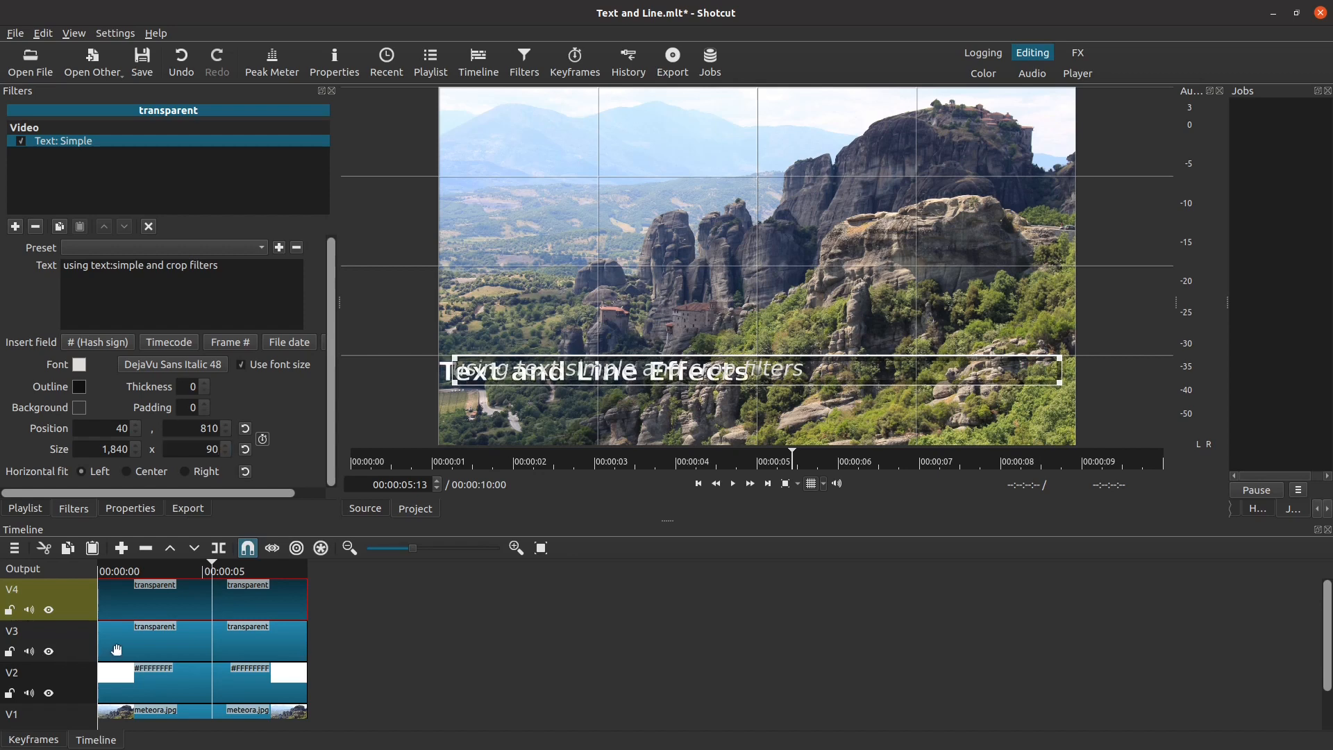
- Set the title text's position to 40,710 and its size to 1840x100
left_click(154, 642)
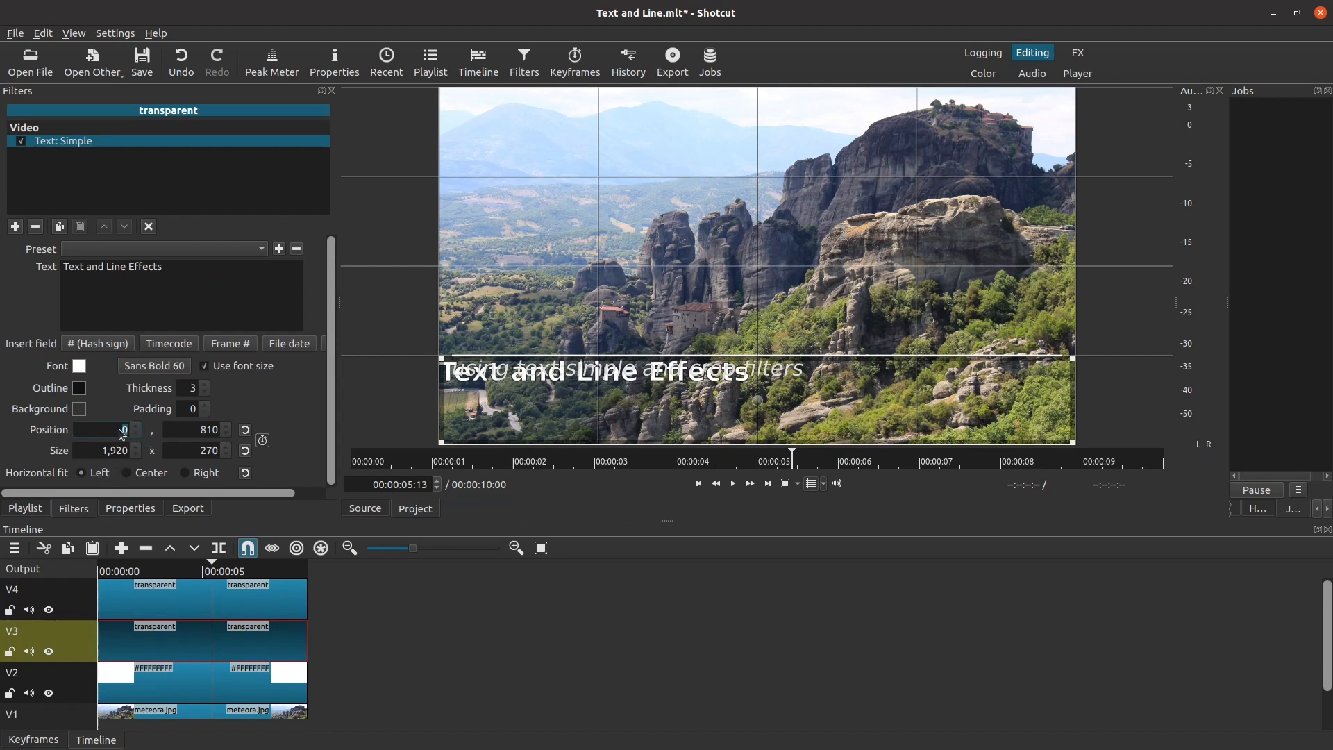
type("40")
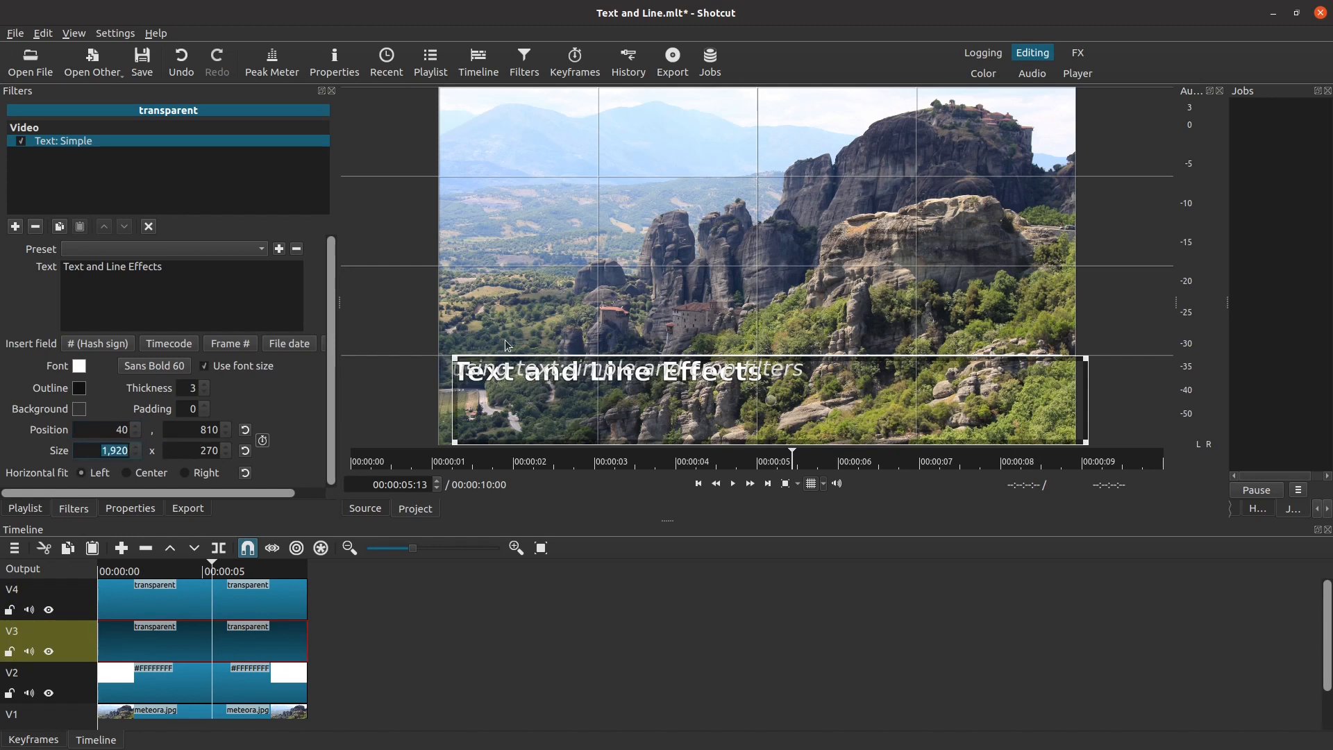
left_click(109, 451)
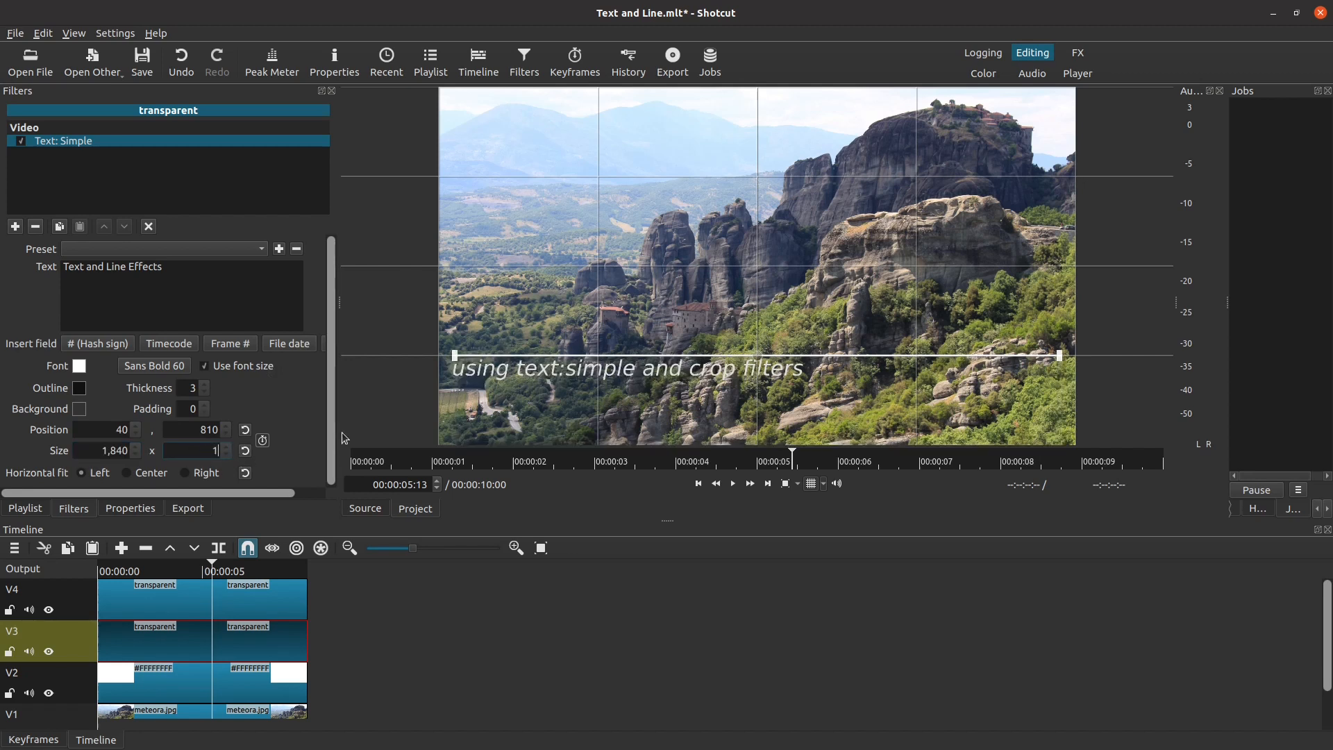
type("100")
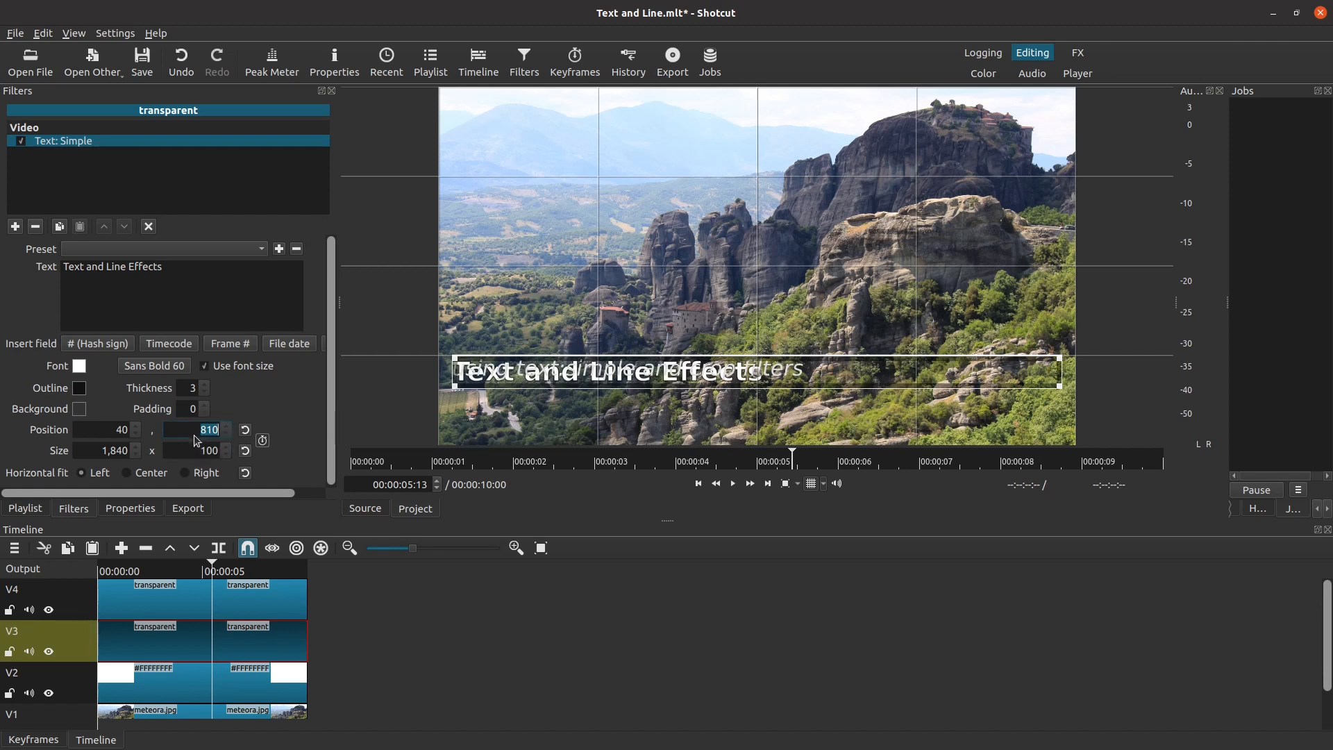
mouse_move(283, 444)
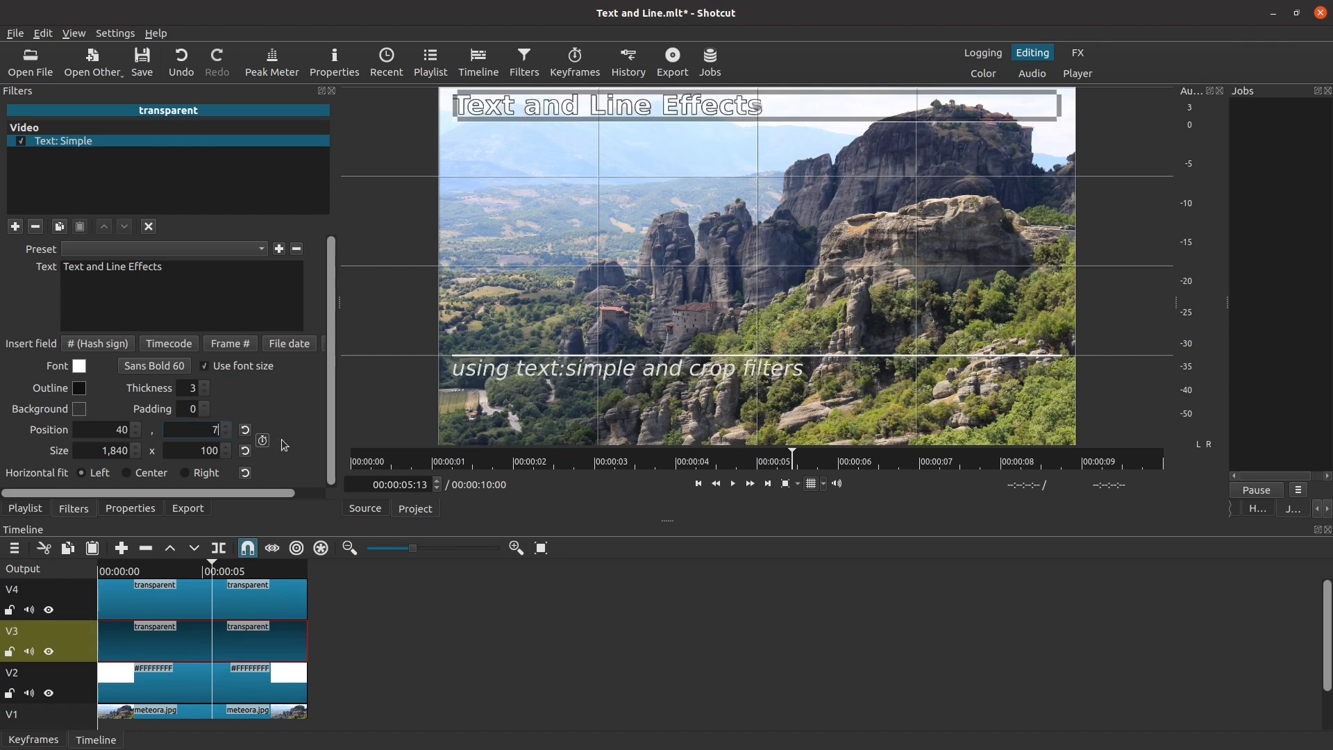
type("710")
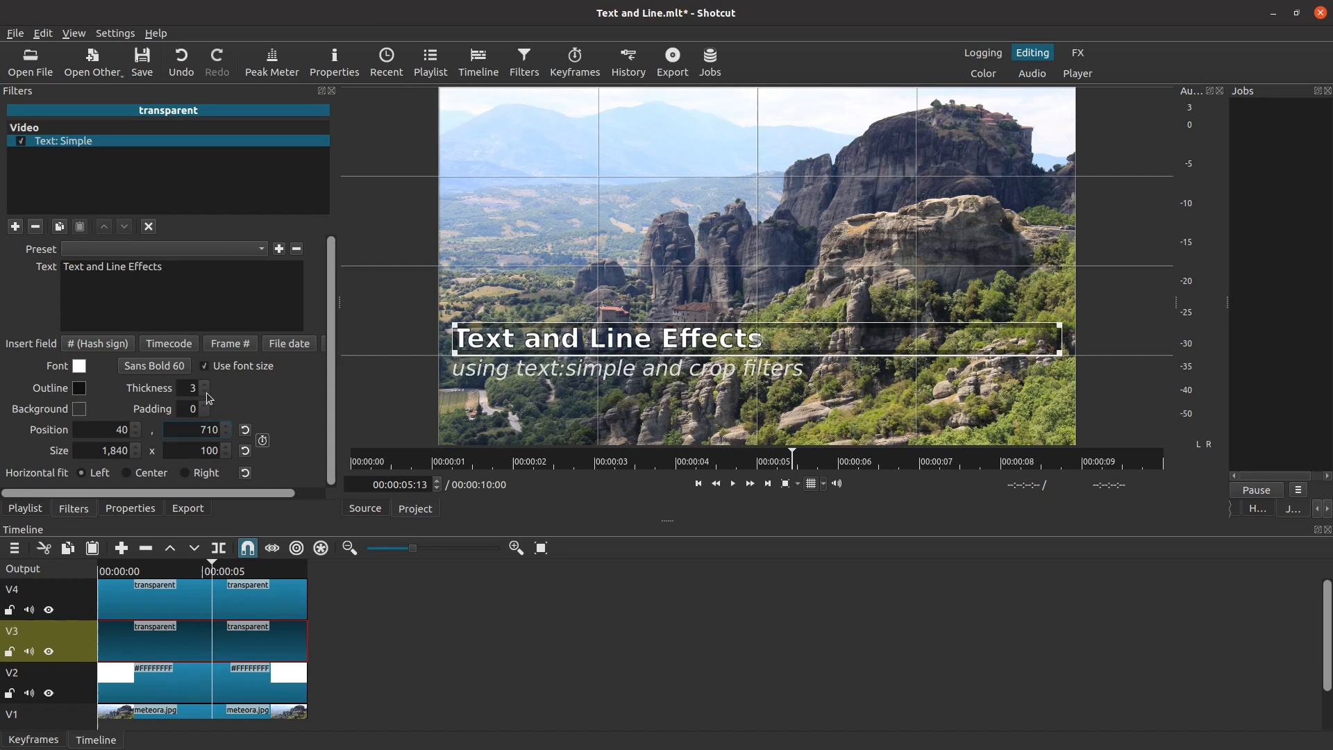
- Reduce the title's outline thickness to 0
left_click(204, 392)
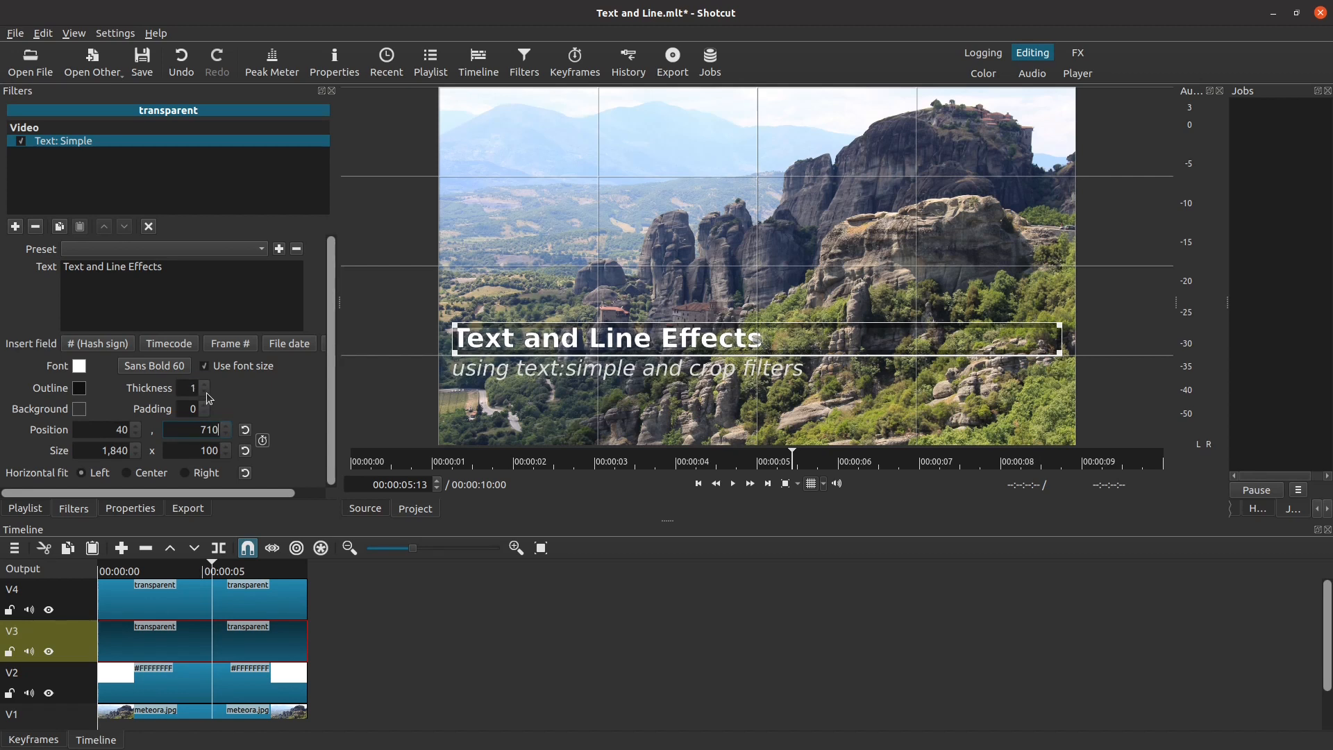
left_click(202, 393)
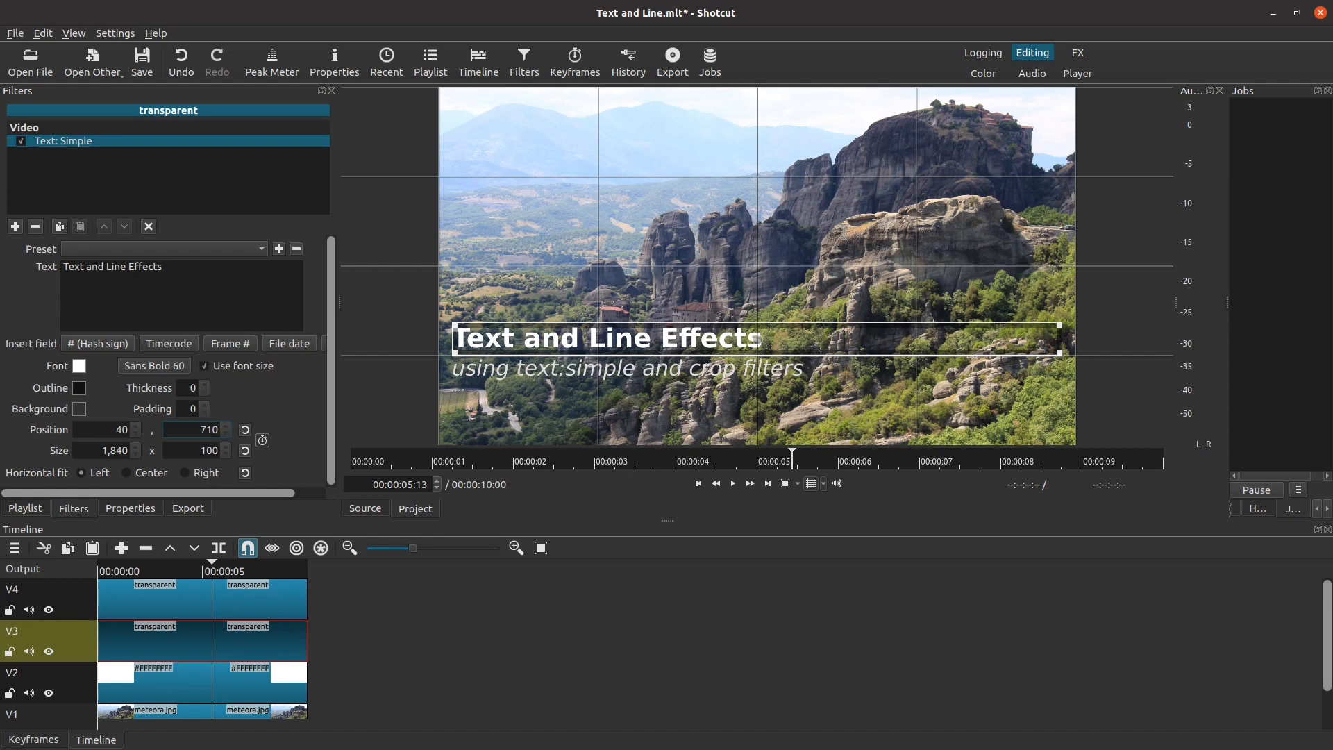
left_click(15, 34)
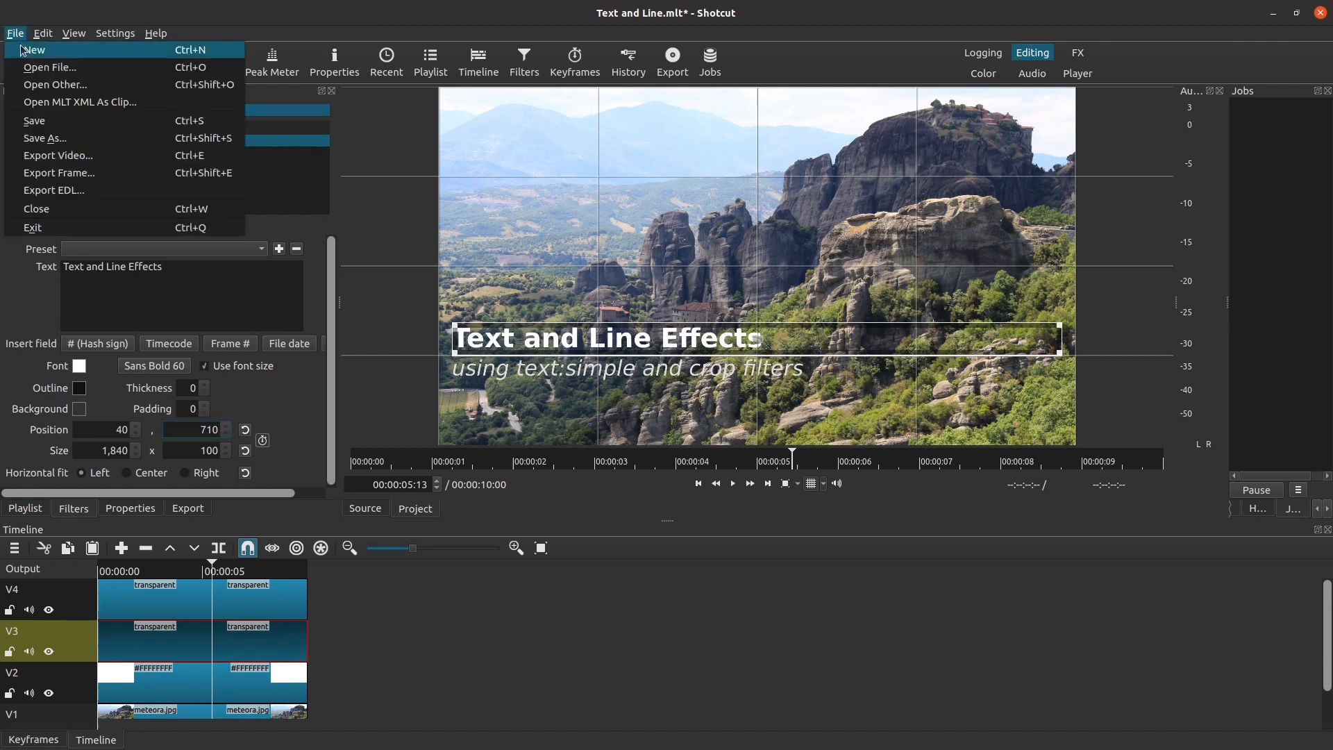
mouse_move(37, 121)
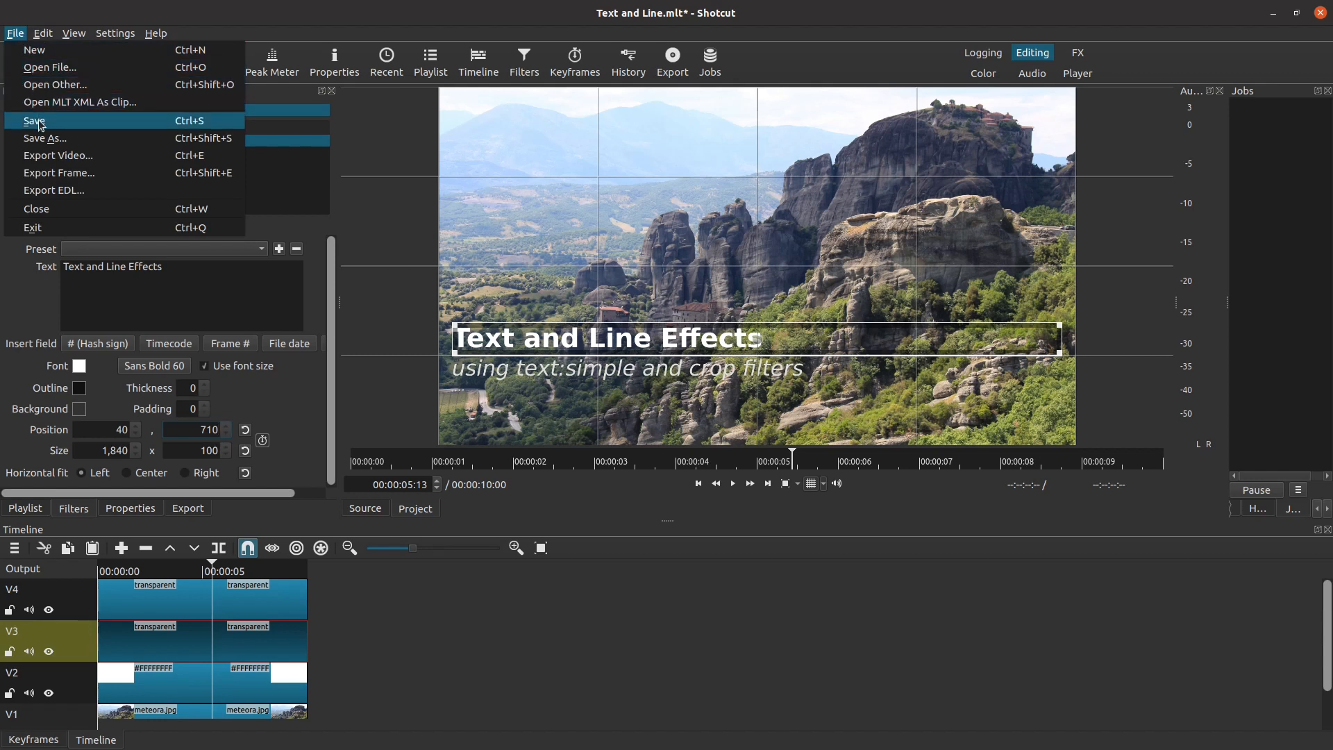
- Save the Text and Line project from the File menu
left_click(34, 121)
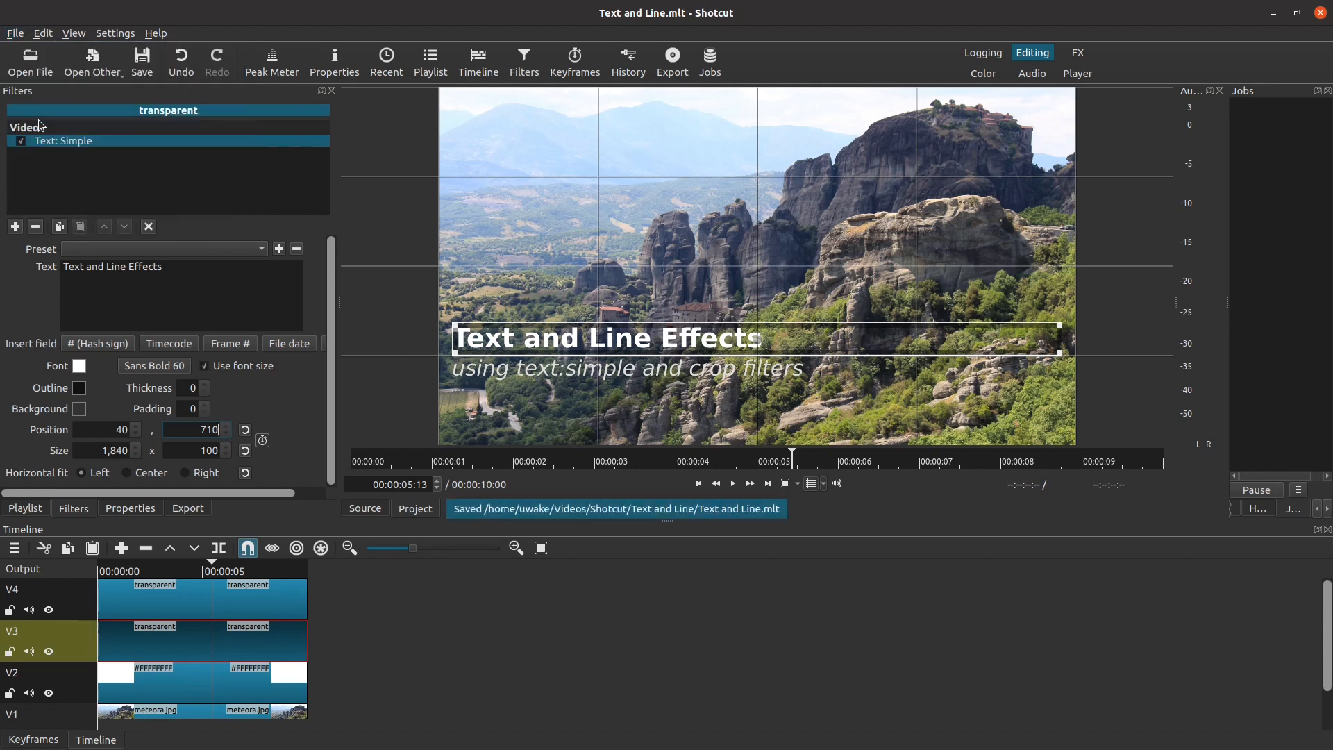
mouse_move(465, 609)
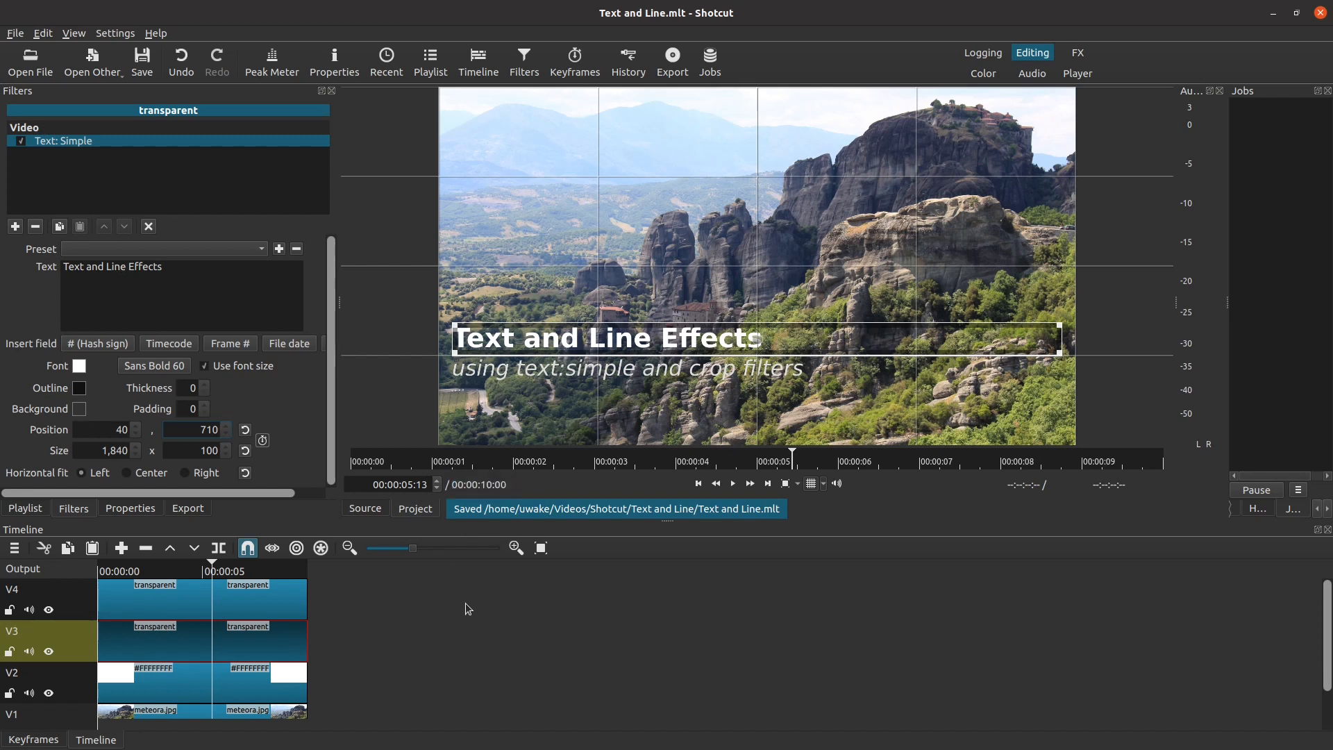